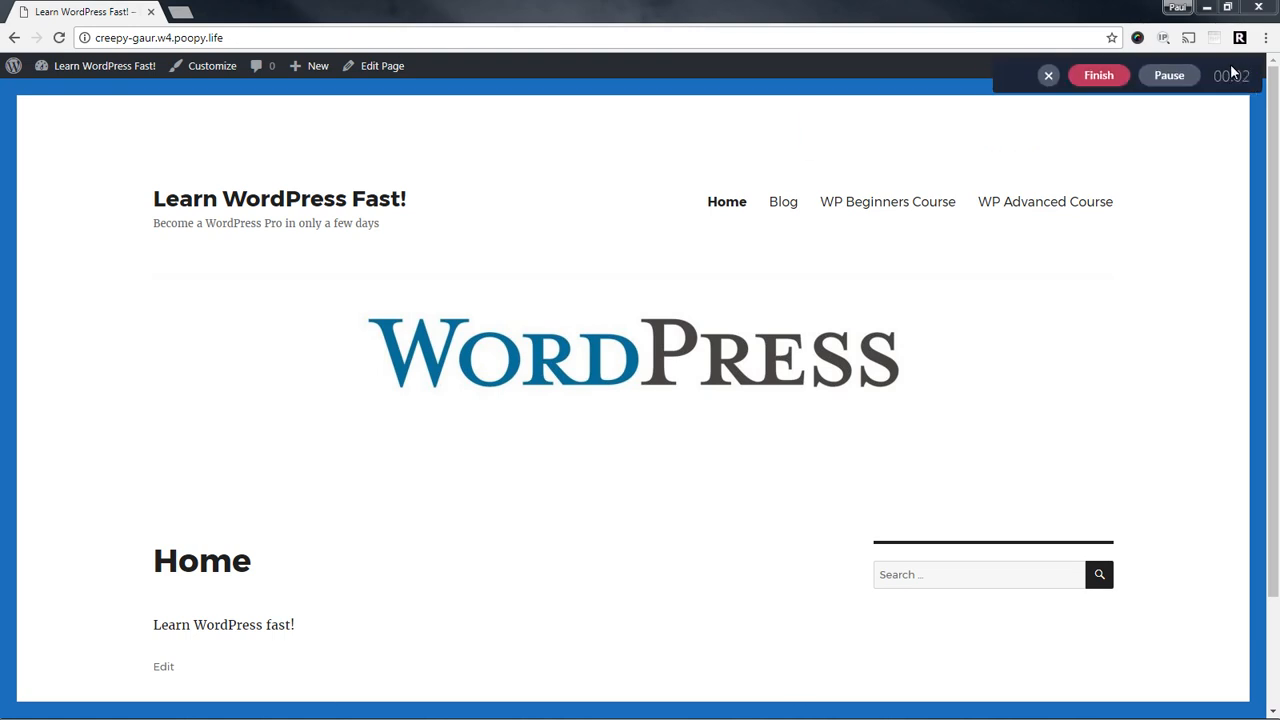
pyautogui.moveTo(340, 146)
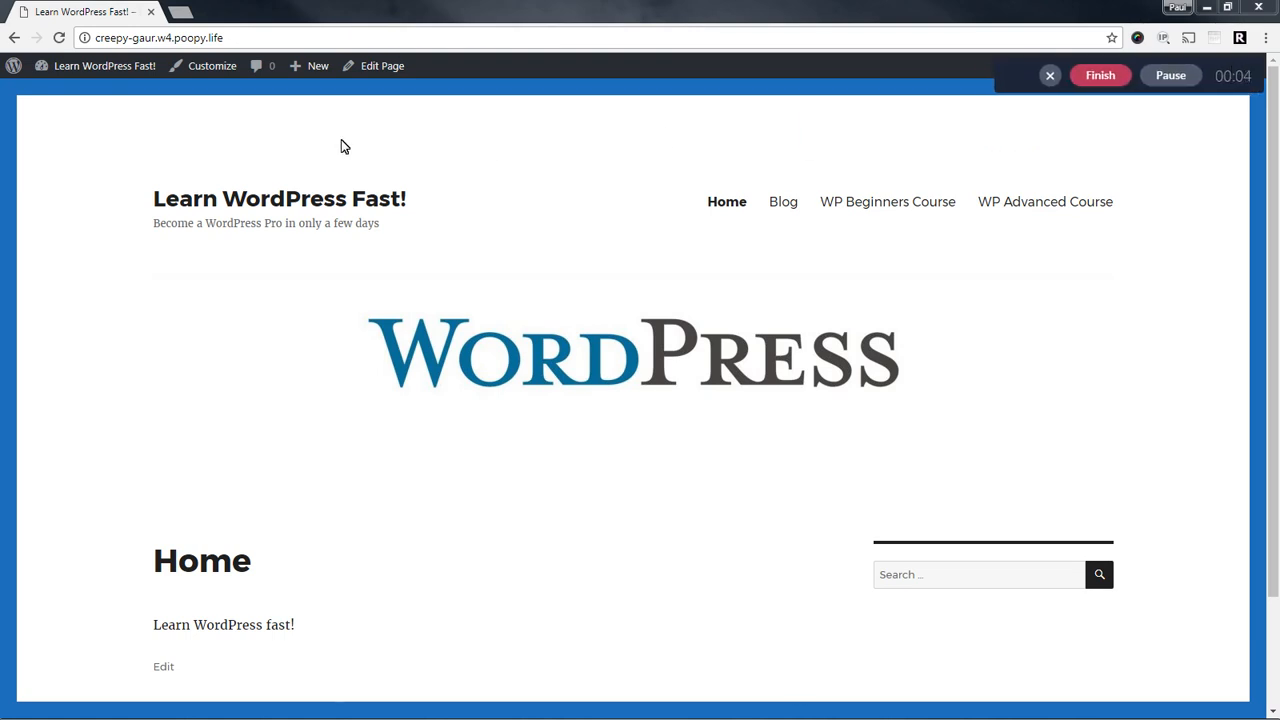
pyautogui.moveTo(364, 118)
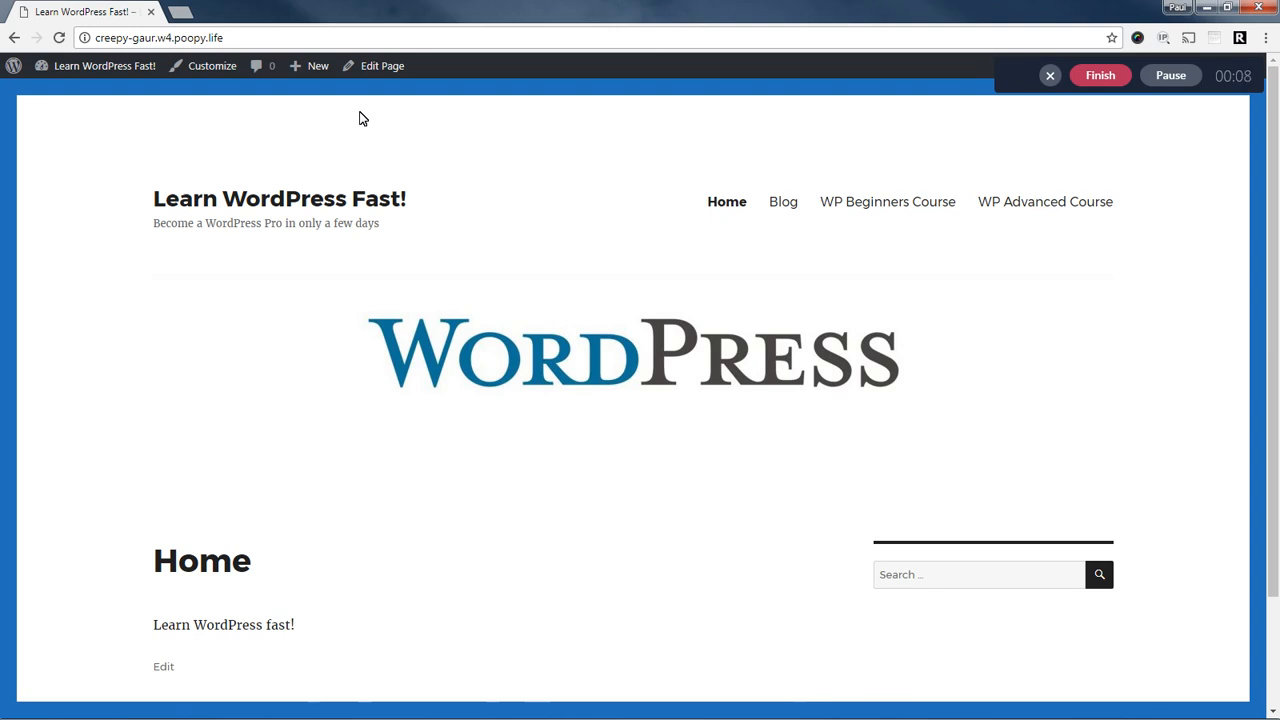
pyautogui.moveTo(1142, 98)
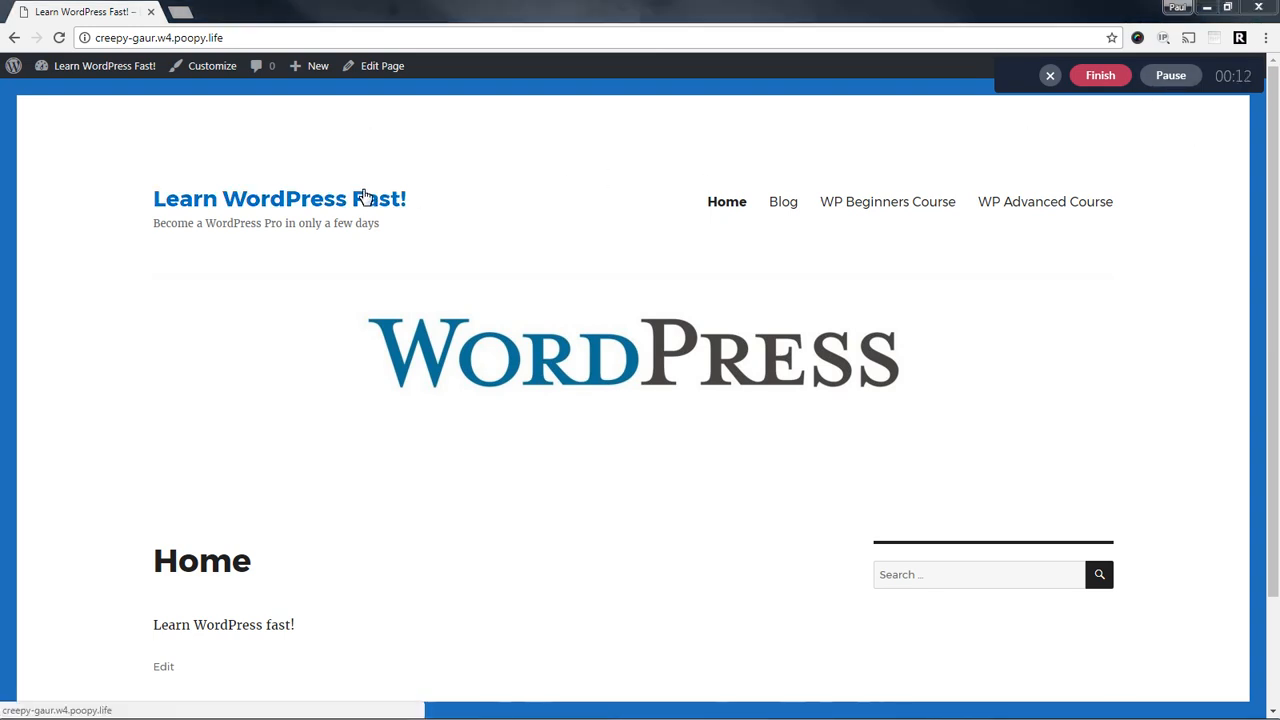
pyautogui.moveTo(486, 140)
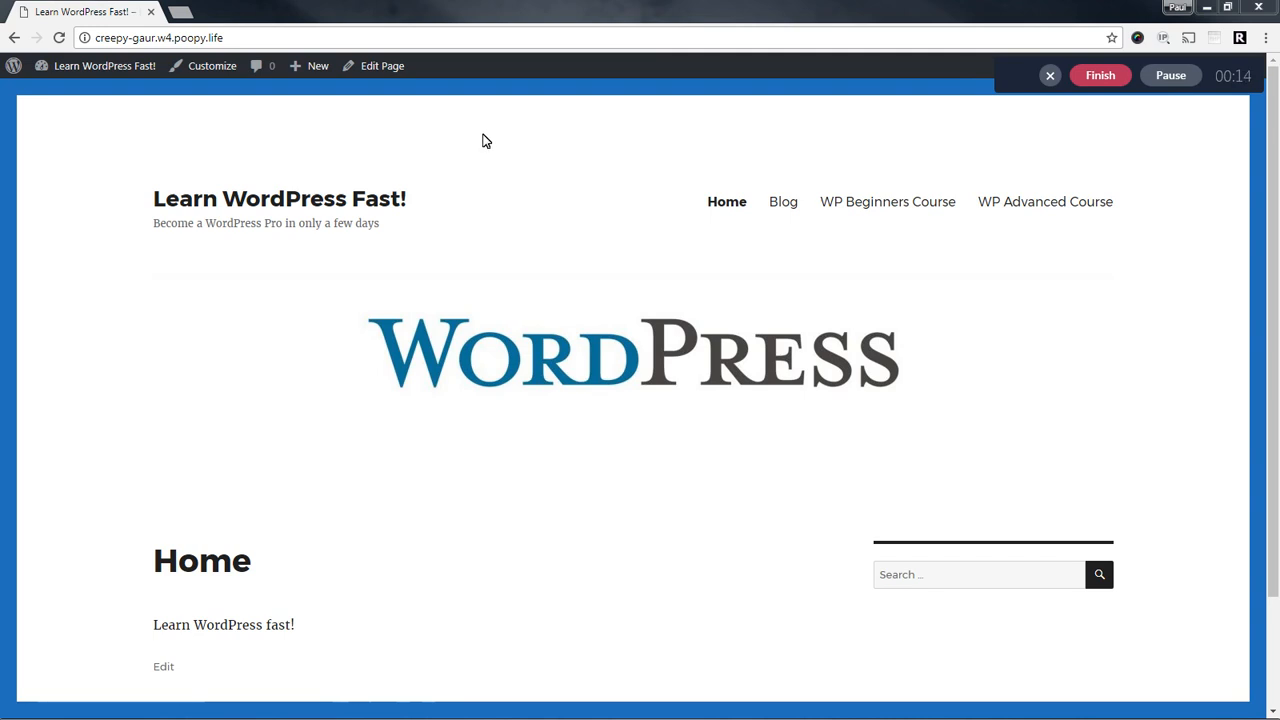
pyautogui.moveTo(490, 140)
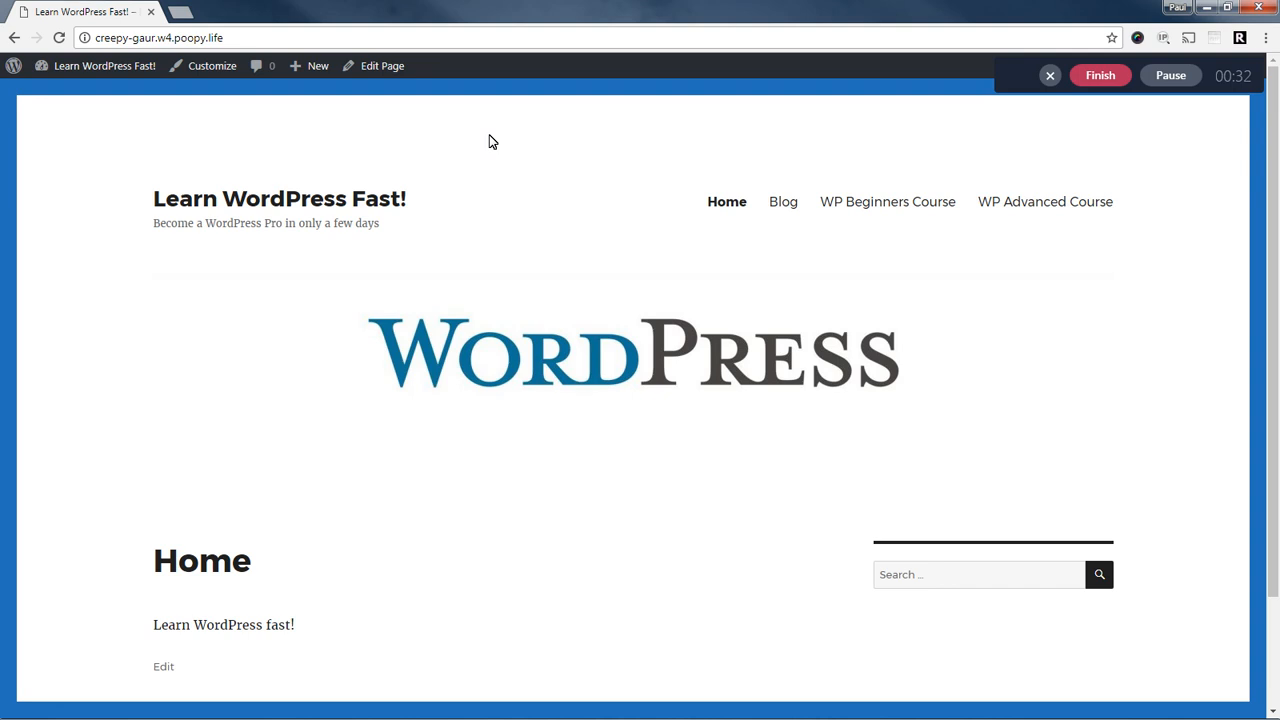
pyautogui.moveTo(512, 140)
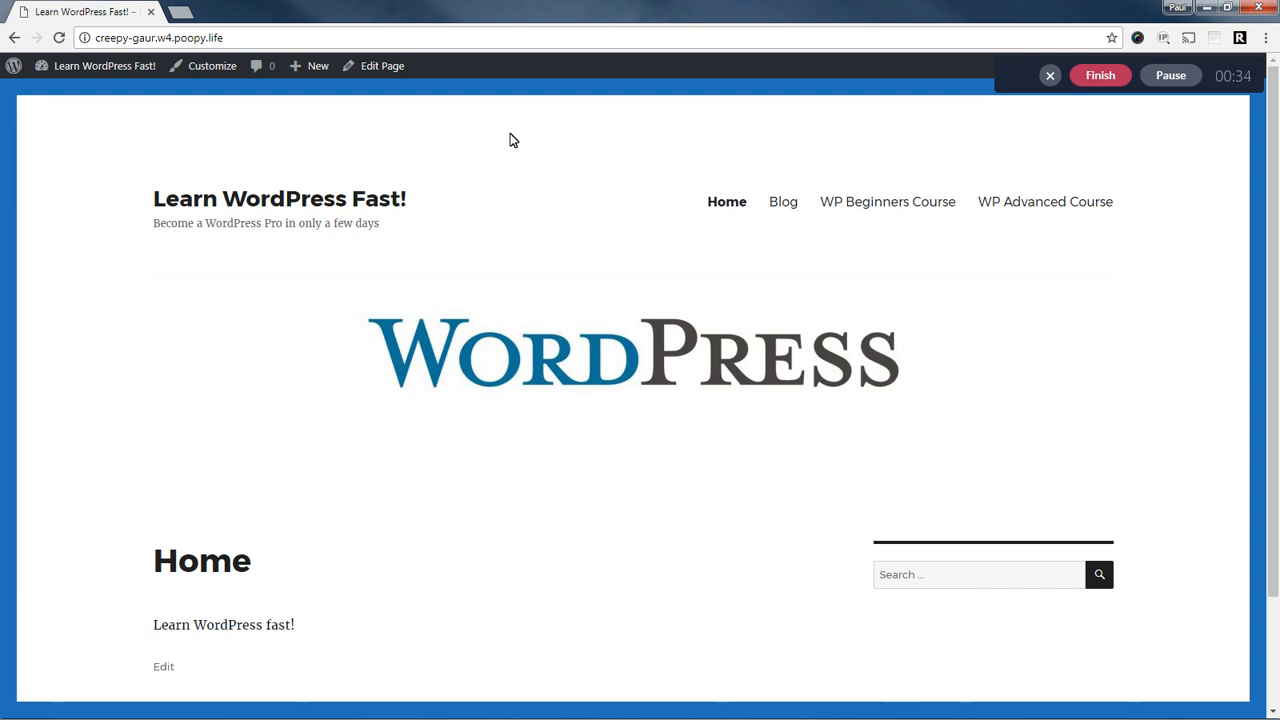
pyautogui.moveTo(528, 142)
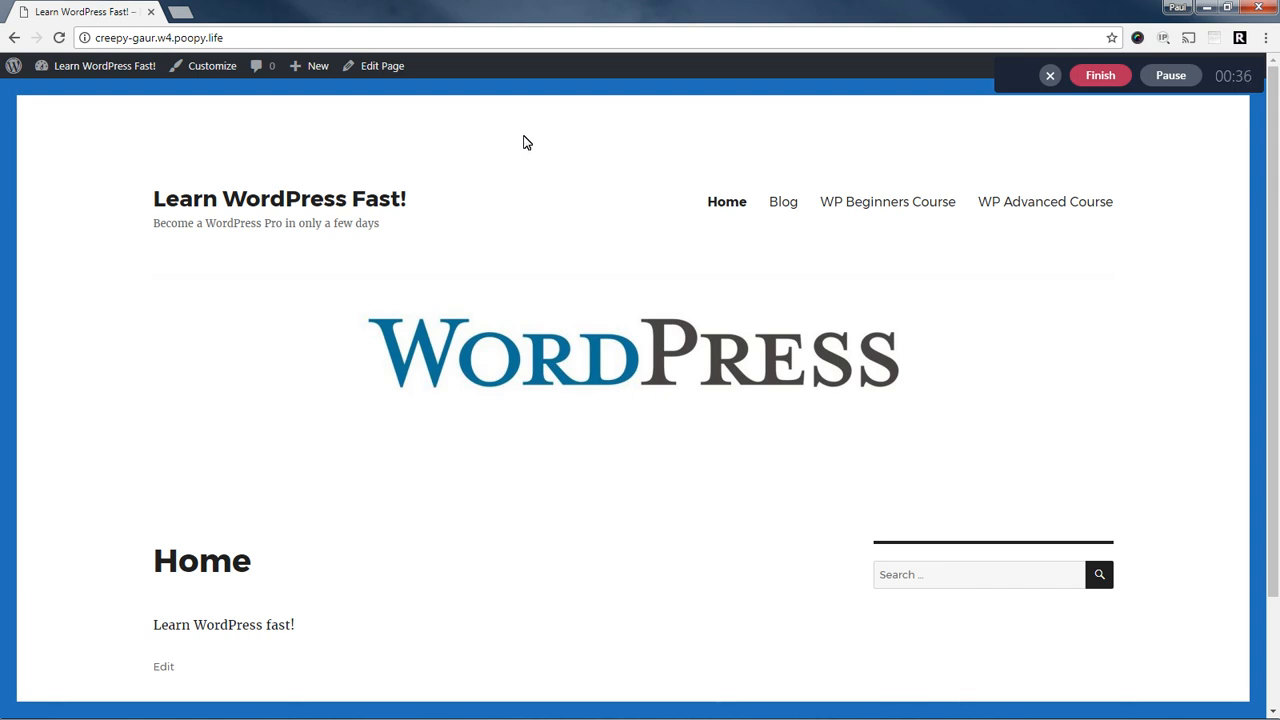
pyautogui.moveTo(572, 136)
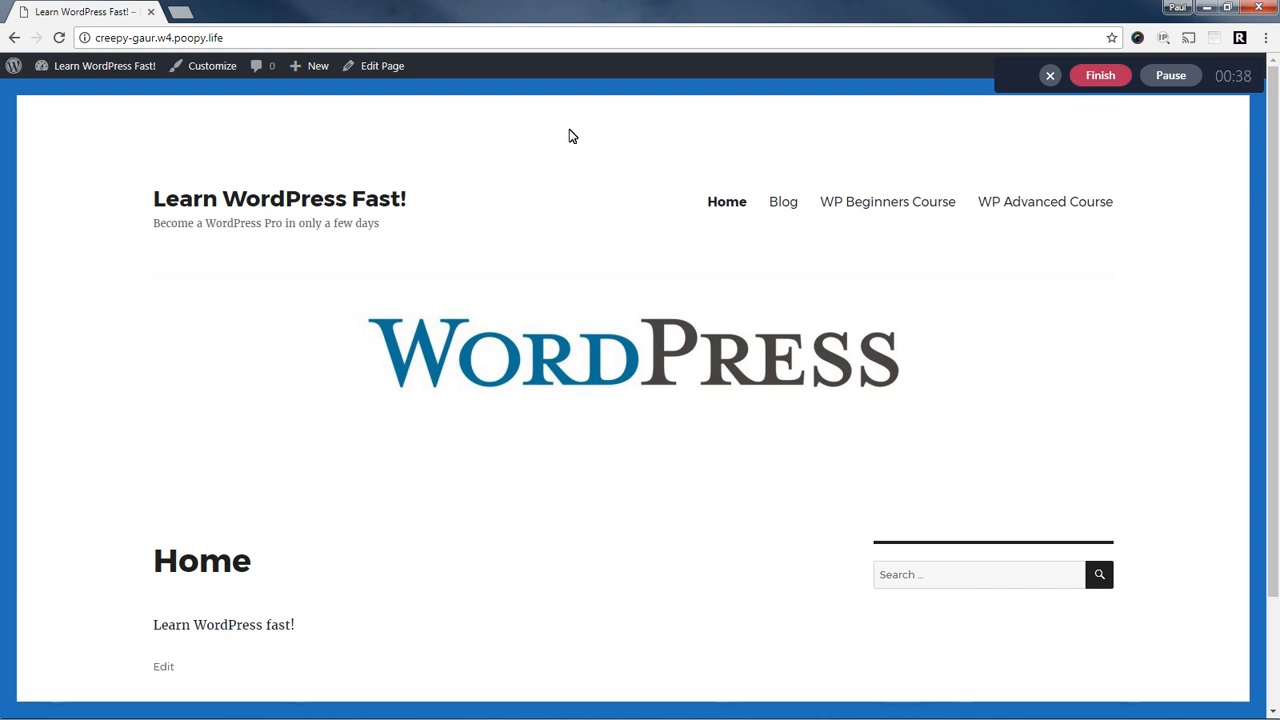
pyautogui.moveTo(768, 132)
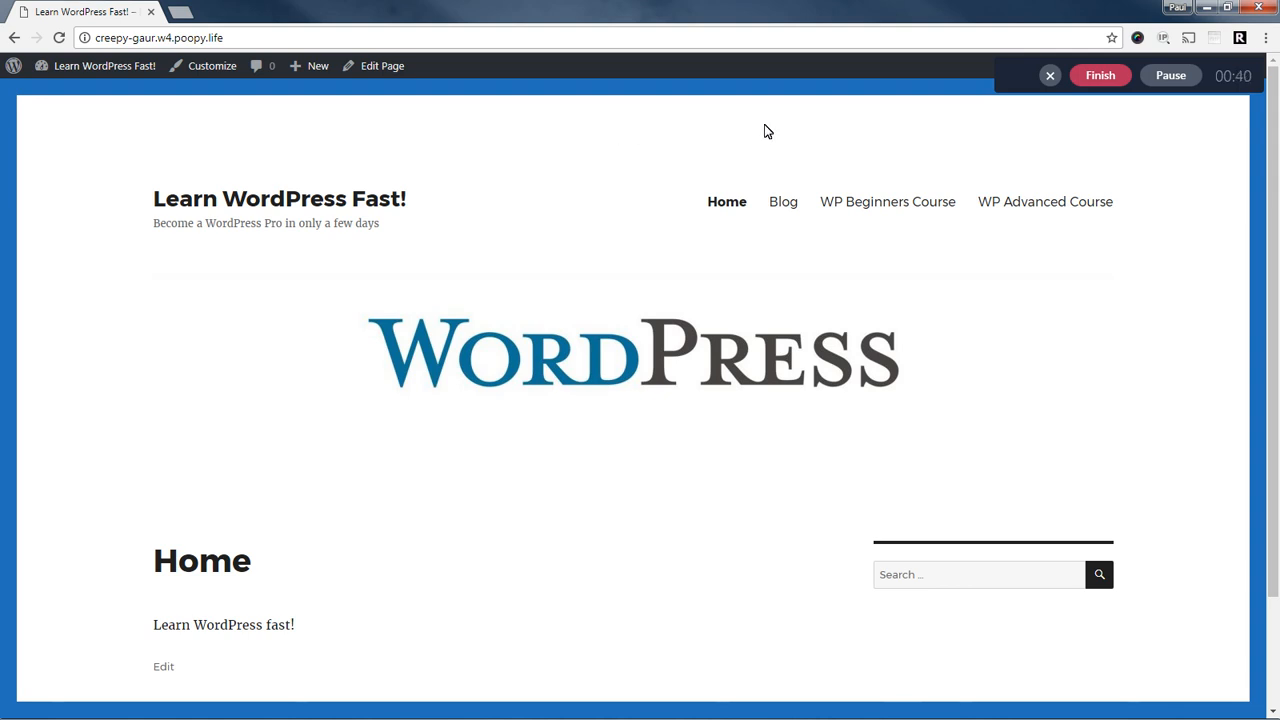
pyautogui.moveTo(808, 126)
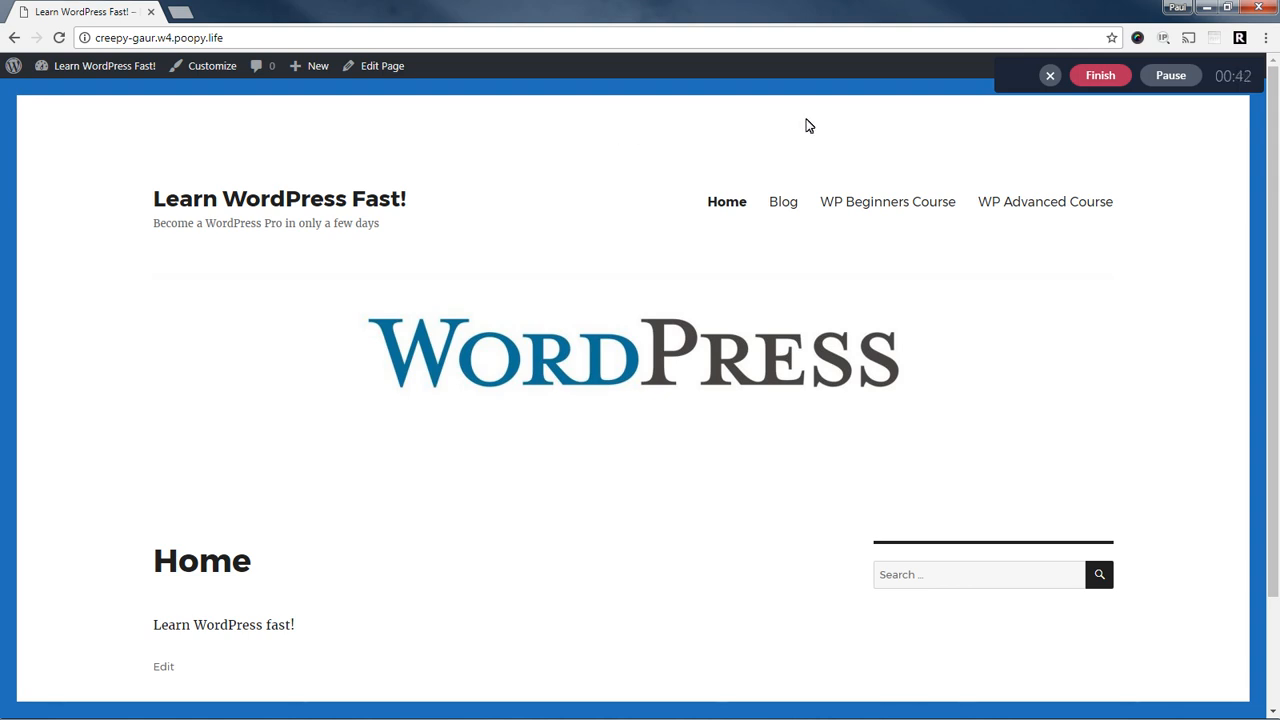
pyautogui.moveTo(72, 200)
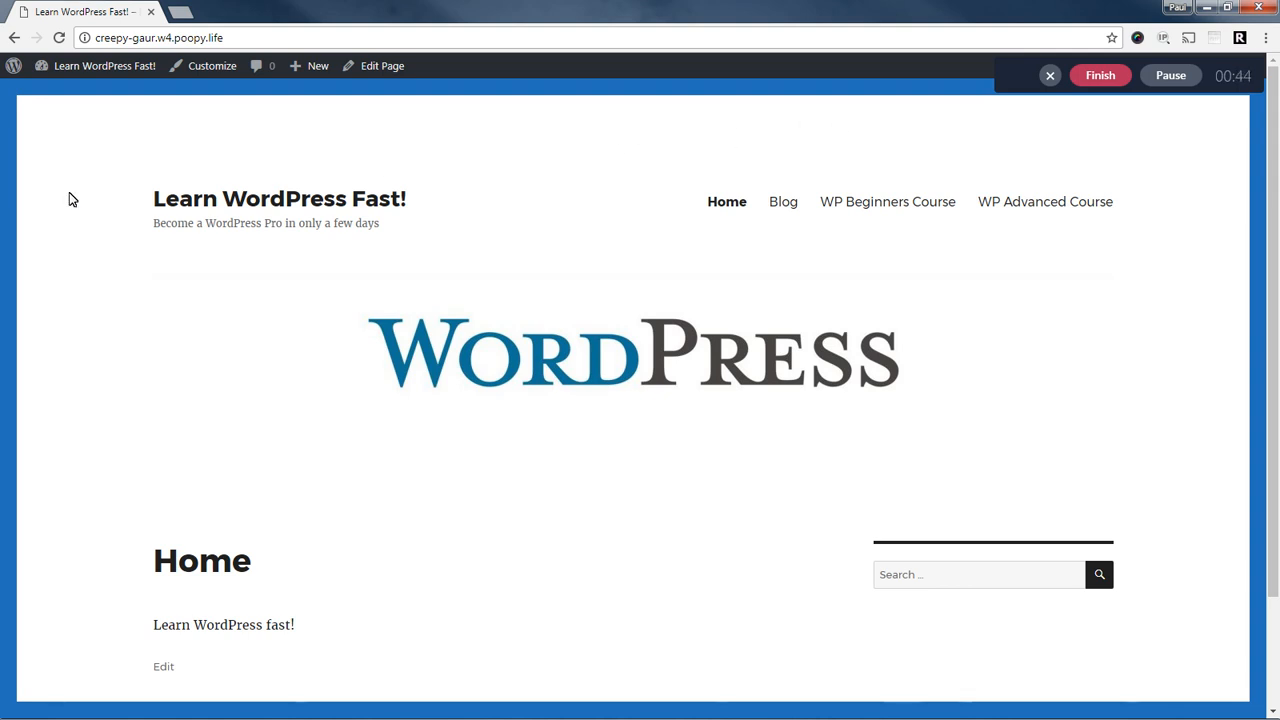
pyautogui.moveTo(84, 218)
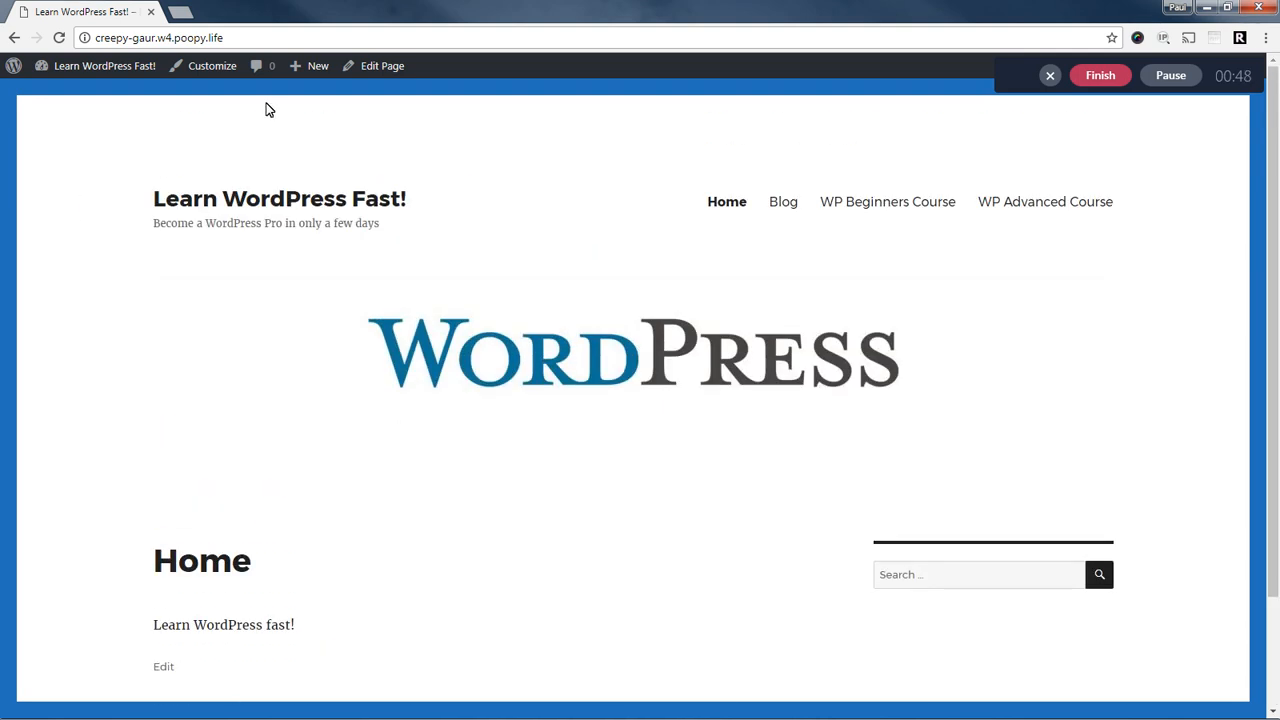
pyautogui.moveTo(484, 132)
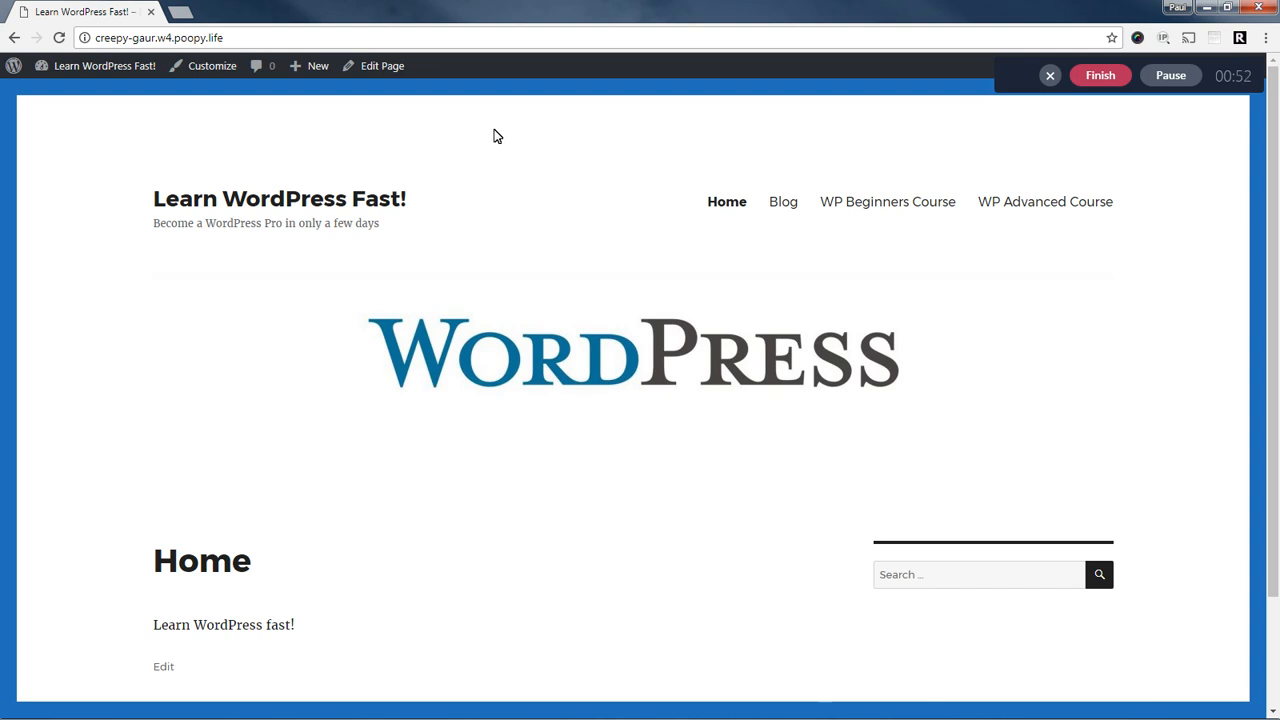
pyautogui.moveTo(858, 148)
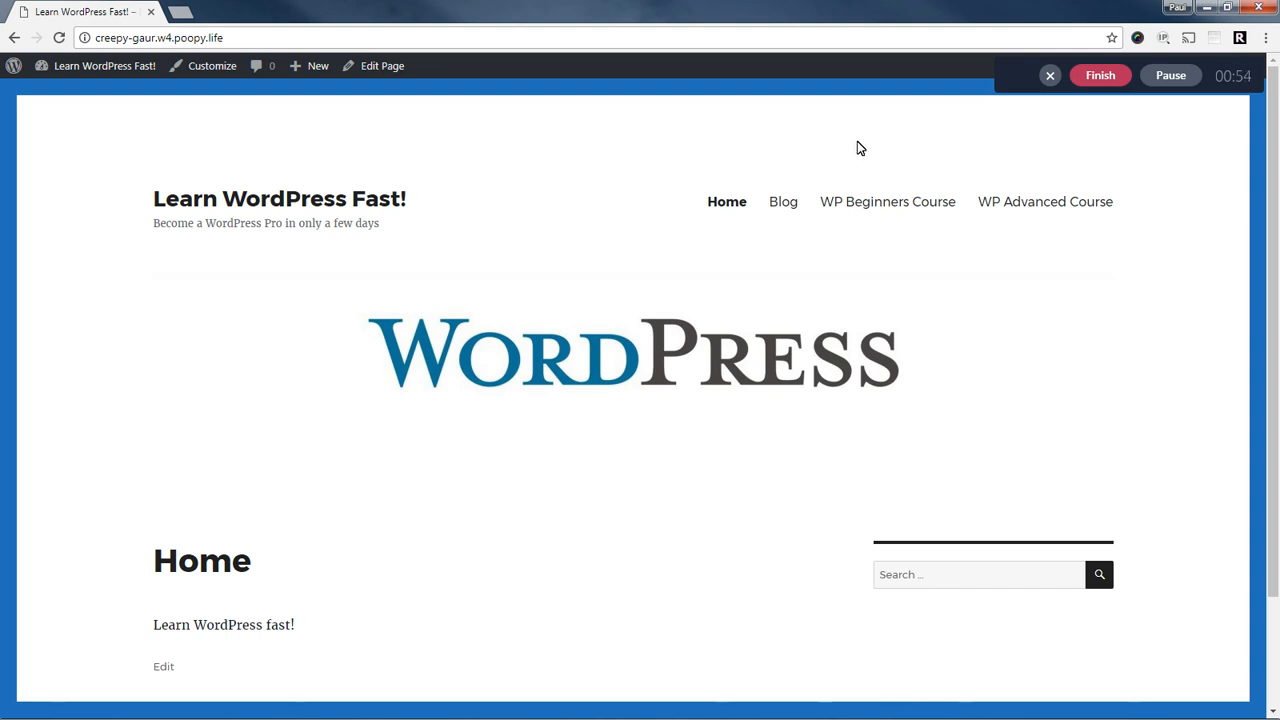
pyautogui.moveTo(888, 200)
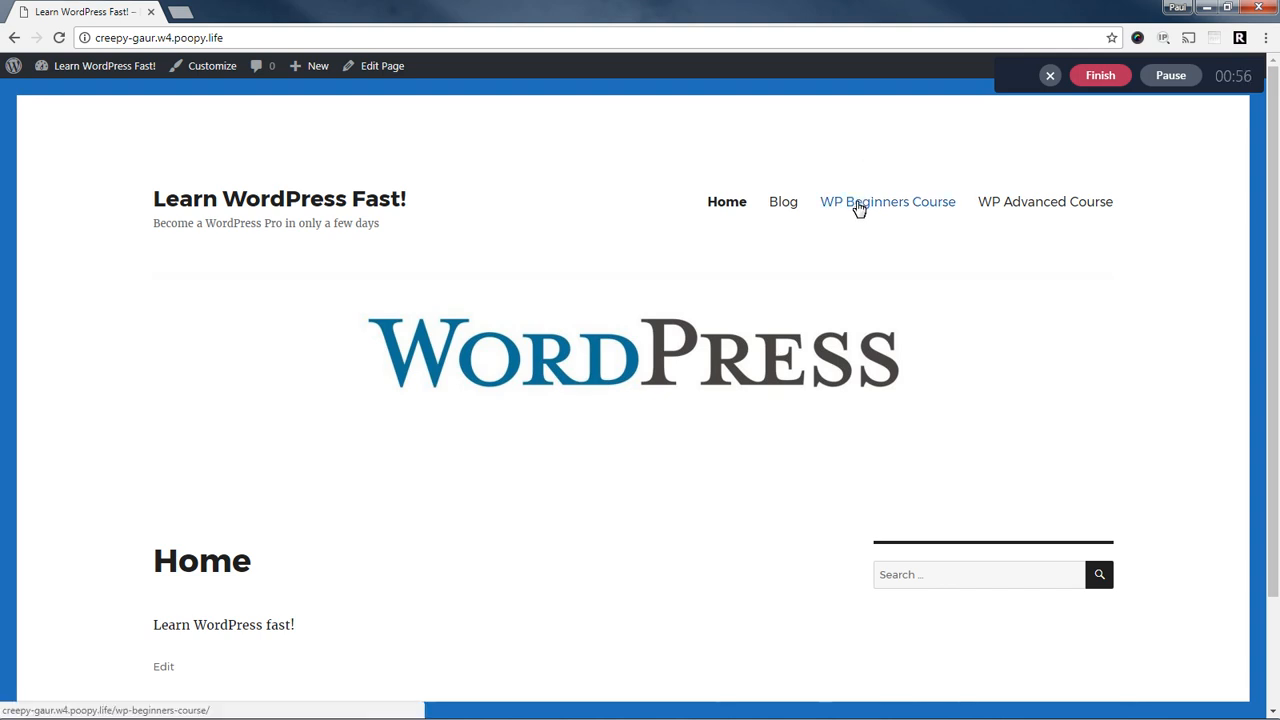
pyautogui.moveTo(888, 212)
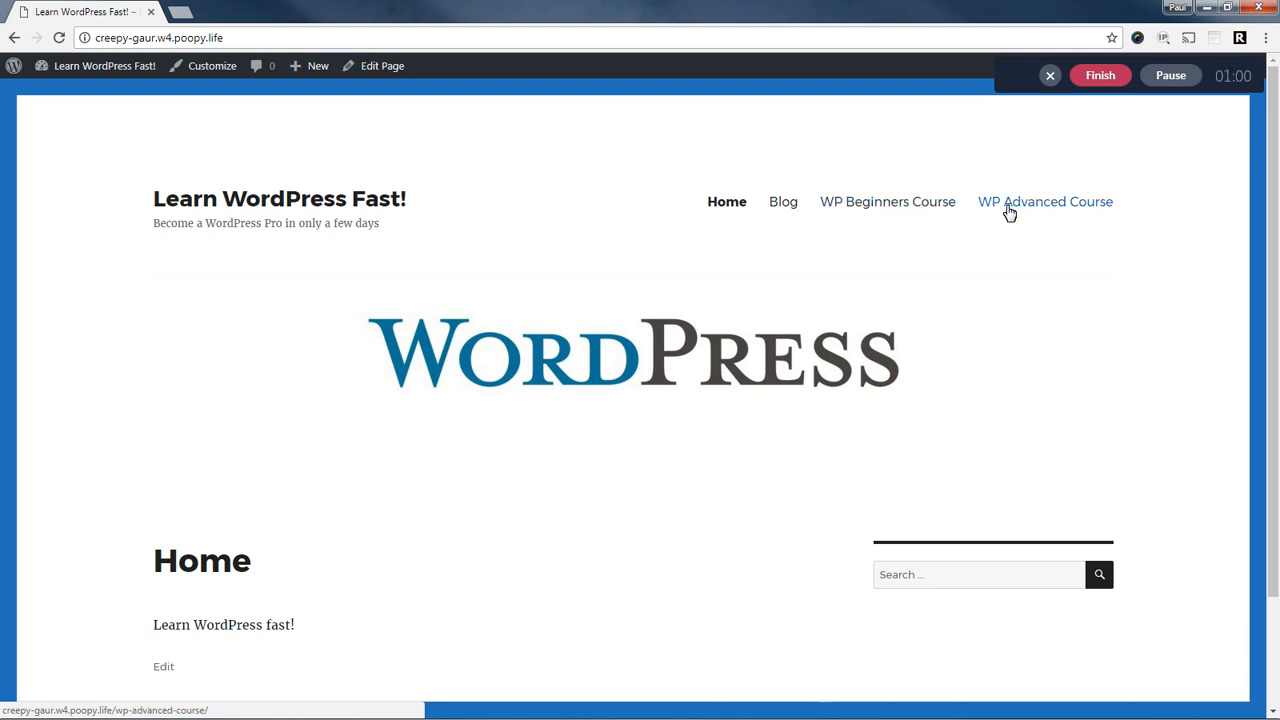
pyautogui.moveTo(1076, 208)
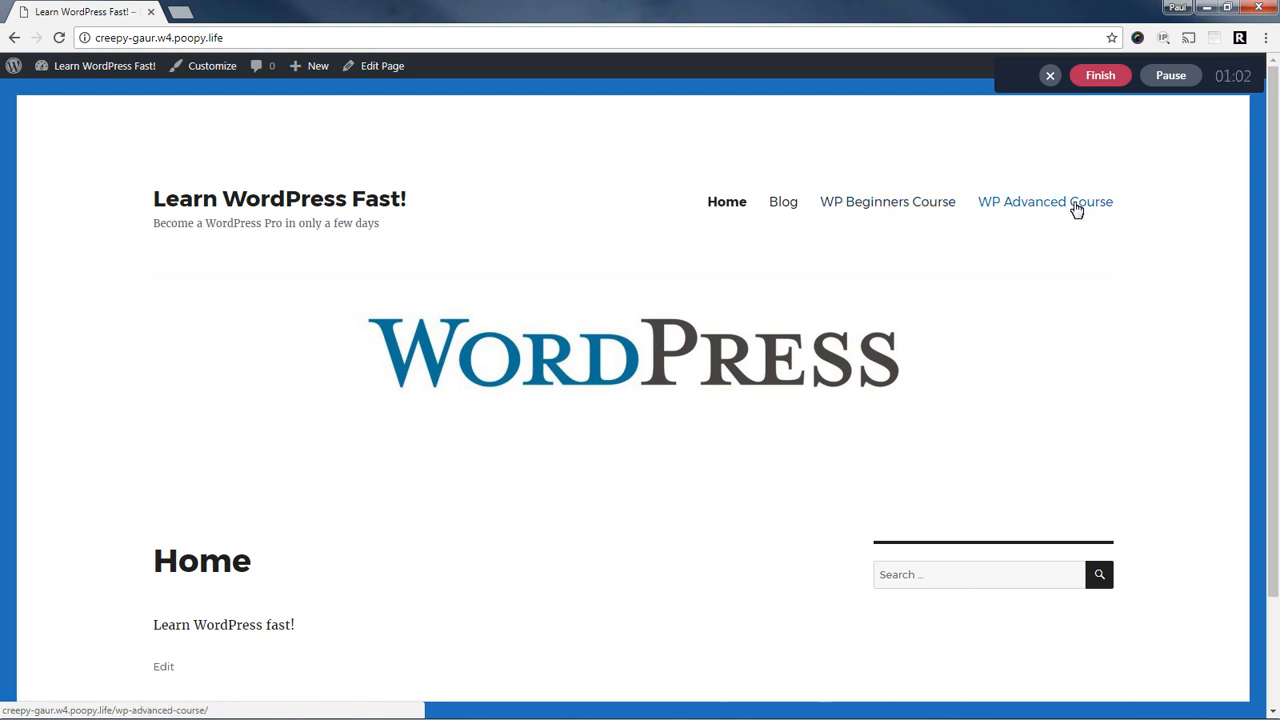
pyautogui.moveTo(888, 200)
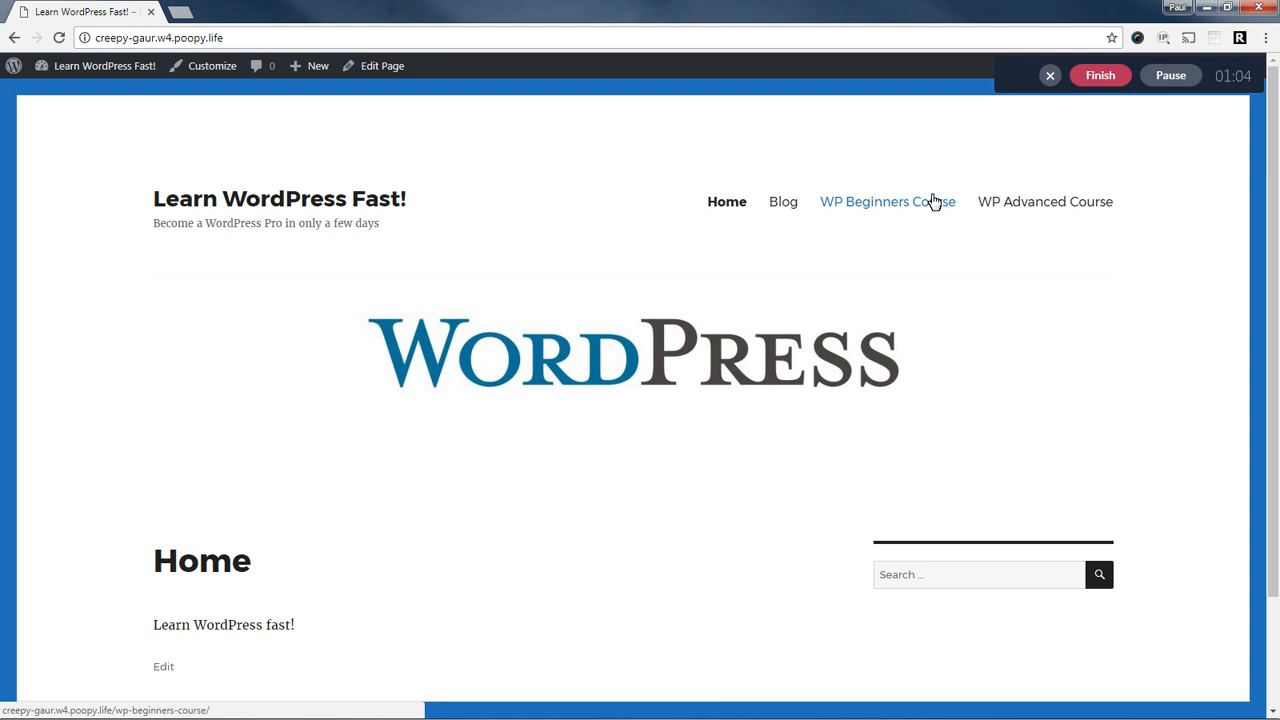
pyautogui.moveTo(884, 200)
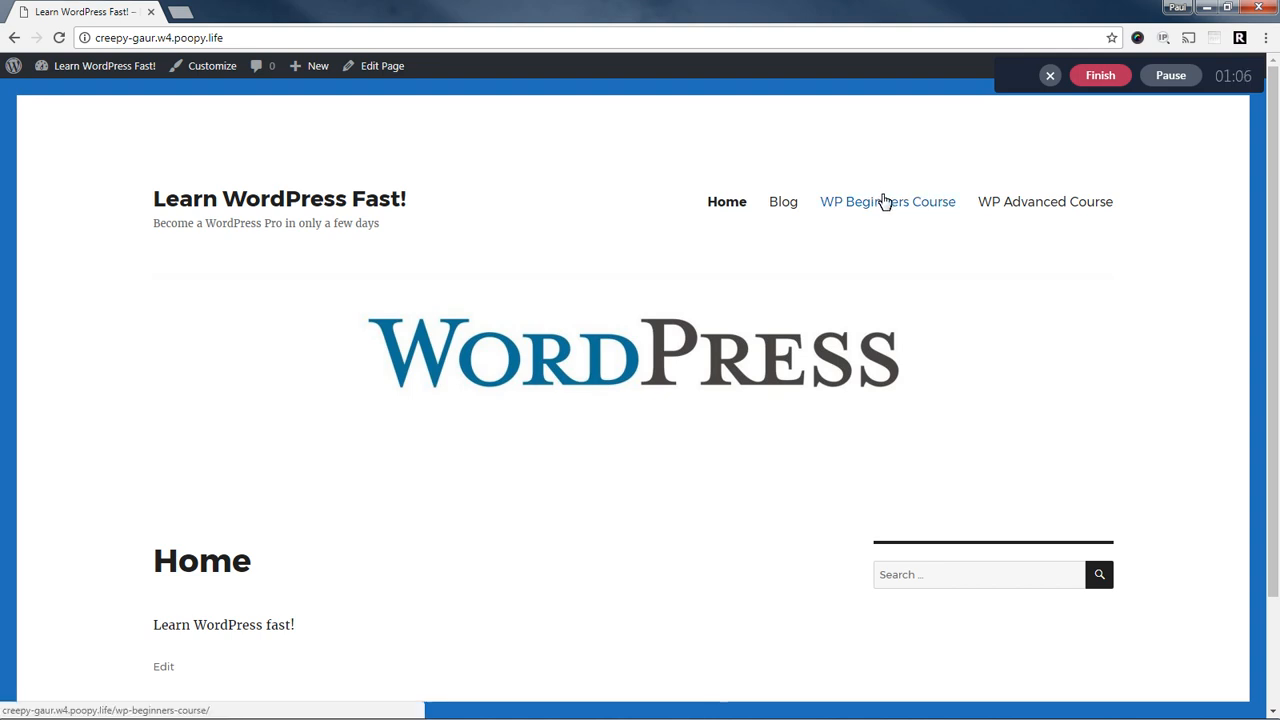
# View the WP Beginners Course page, scroll through its lessons, and return to it.
pyautogui.click(888, 200)
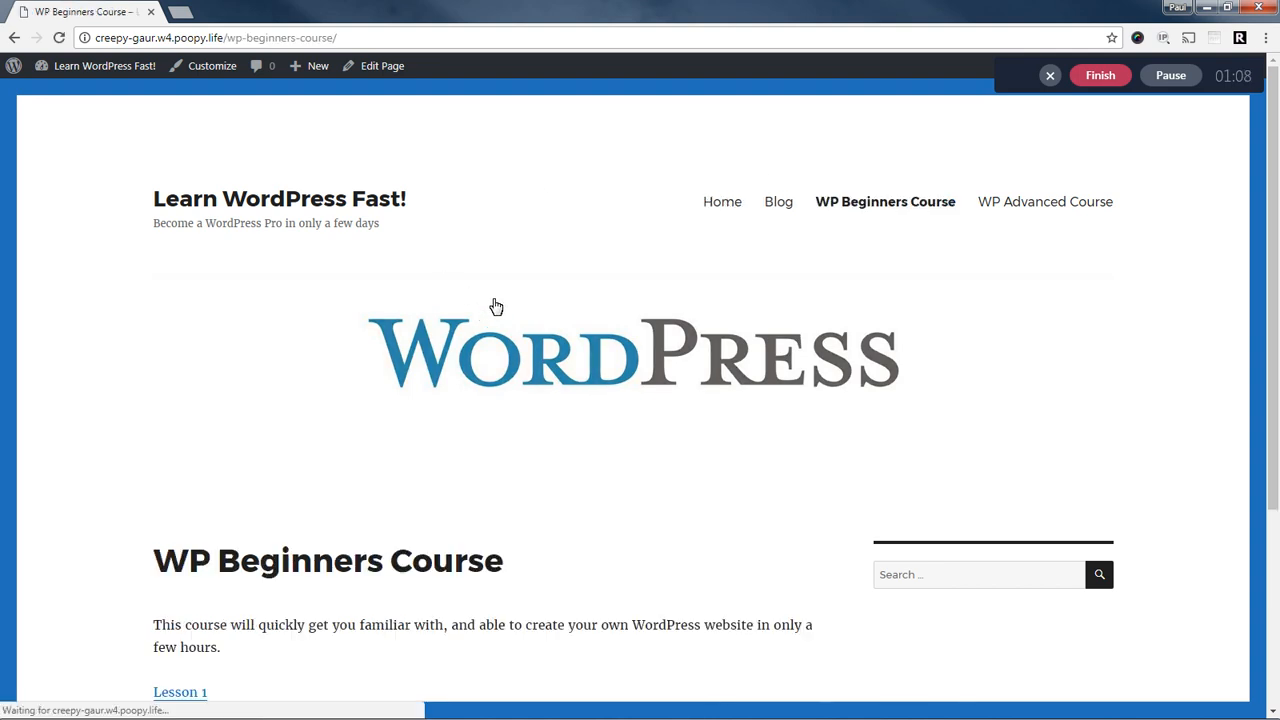
pyautogui.scroll(-3)
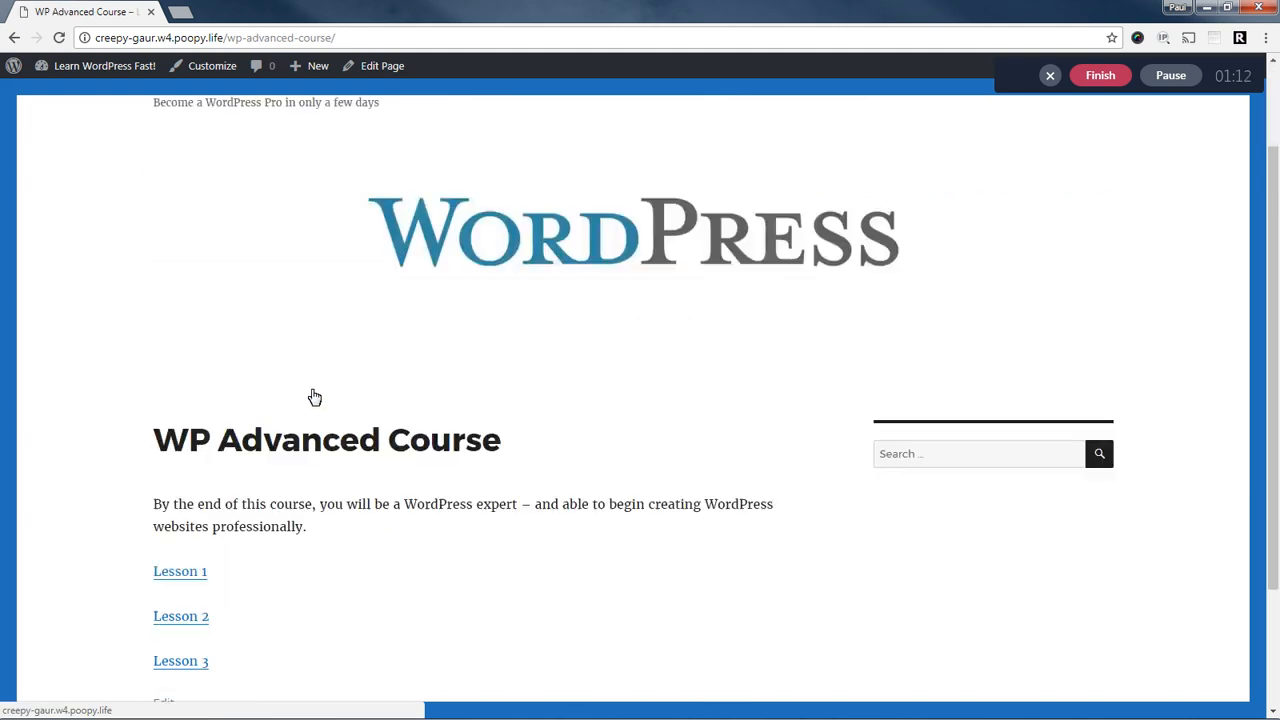
pyautogui.scroll(-3)
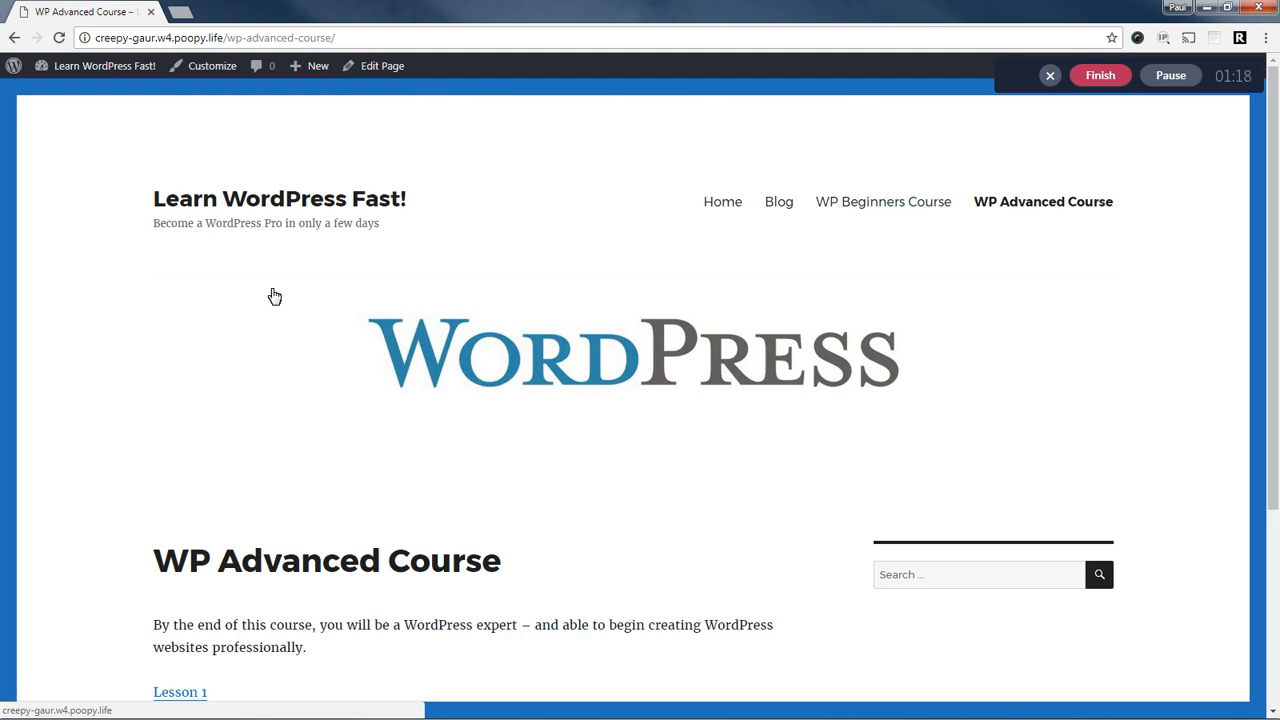
pyautogui.scroll(-3)
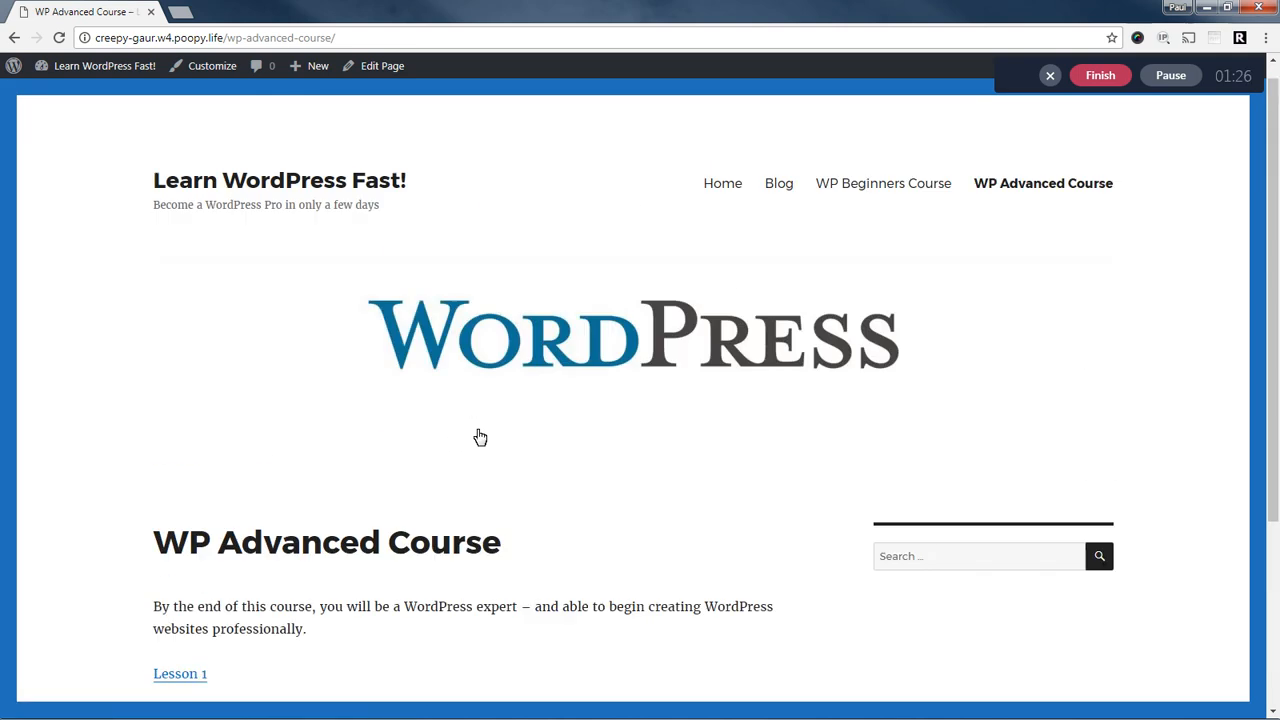
pyautogui.click(884, 184)
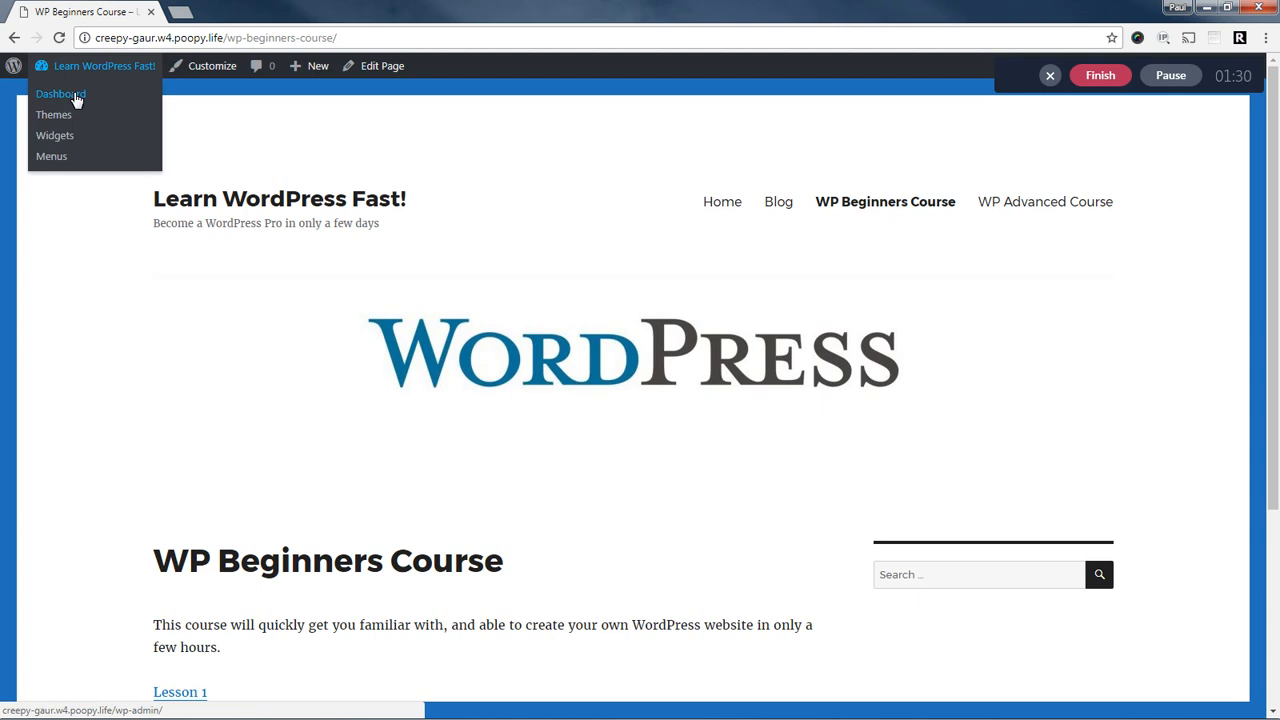
# Go to the admin dashboard and bring up the MemberPress license page.
pyautogui.click(60, 94)
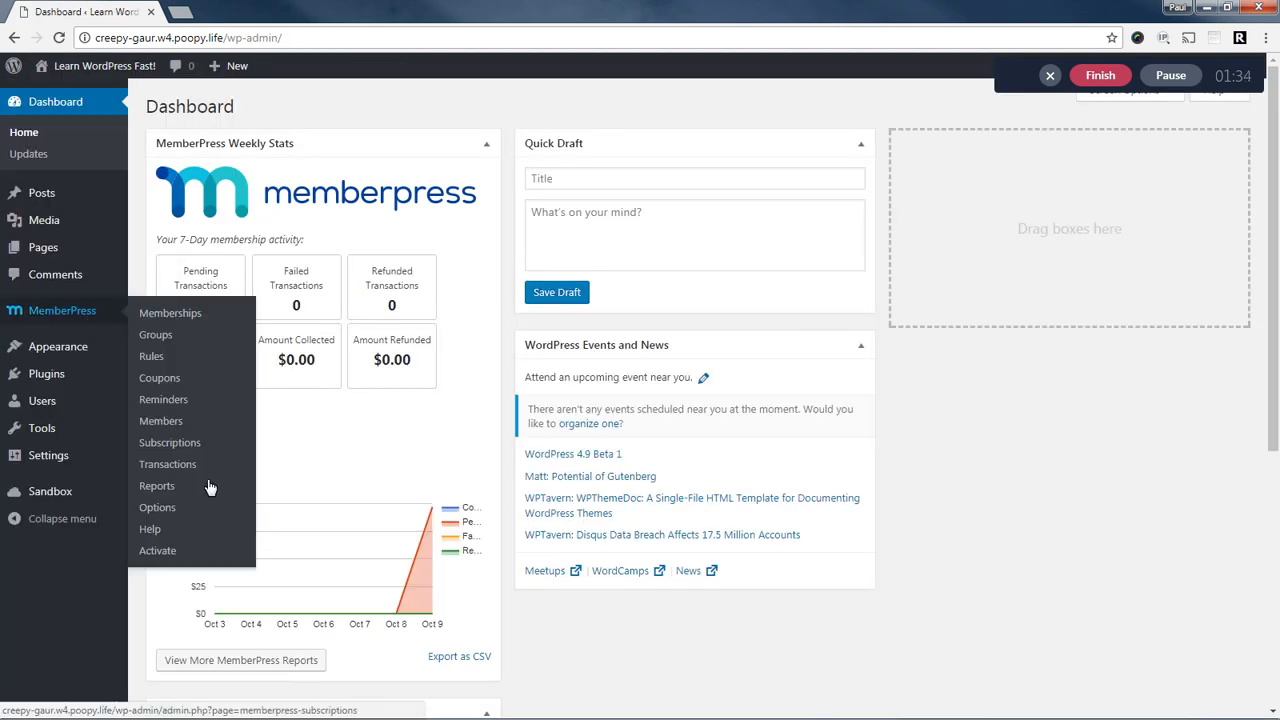
pyautogui.click(156, 550)
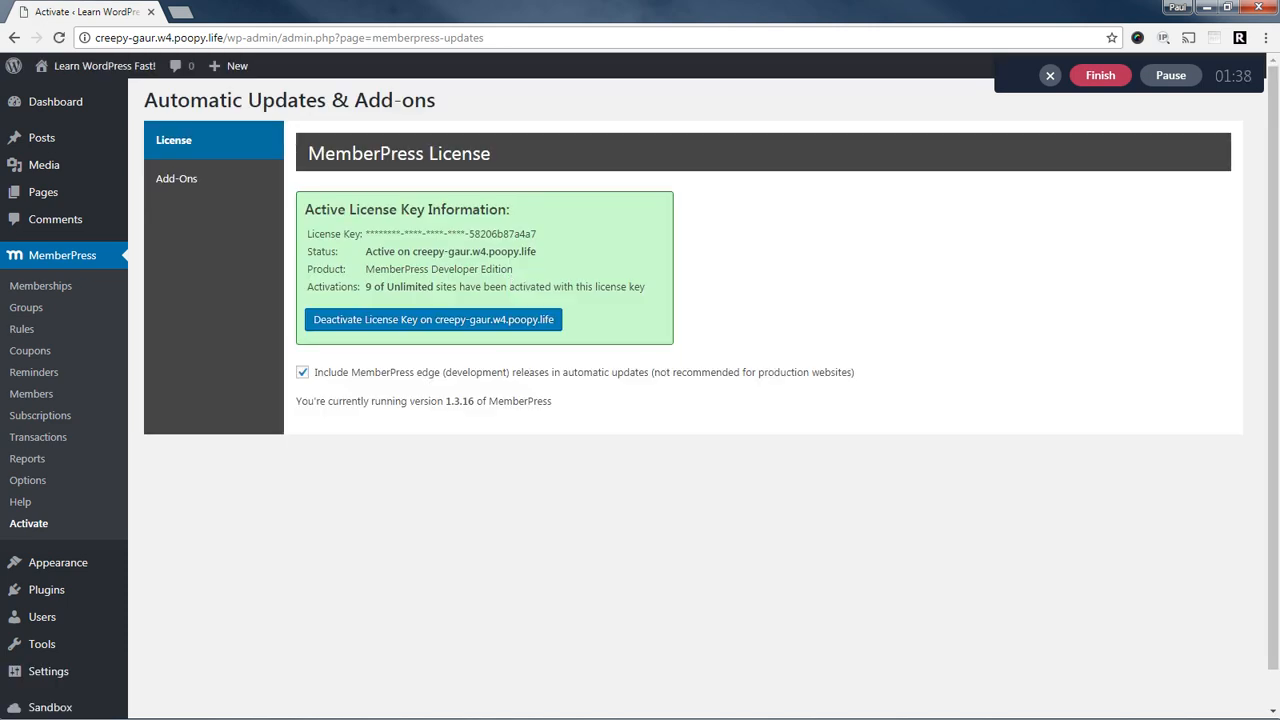
pyautogui.moveTo(28, 480)
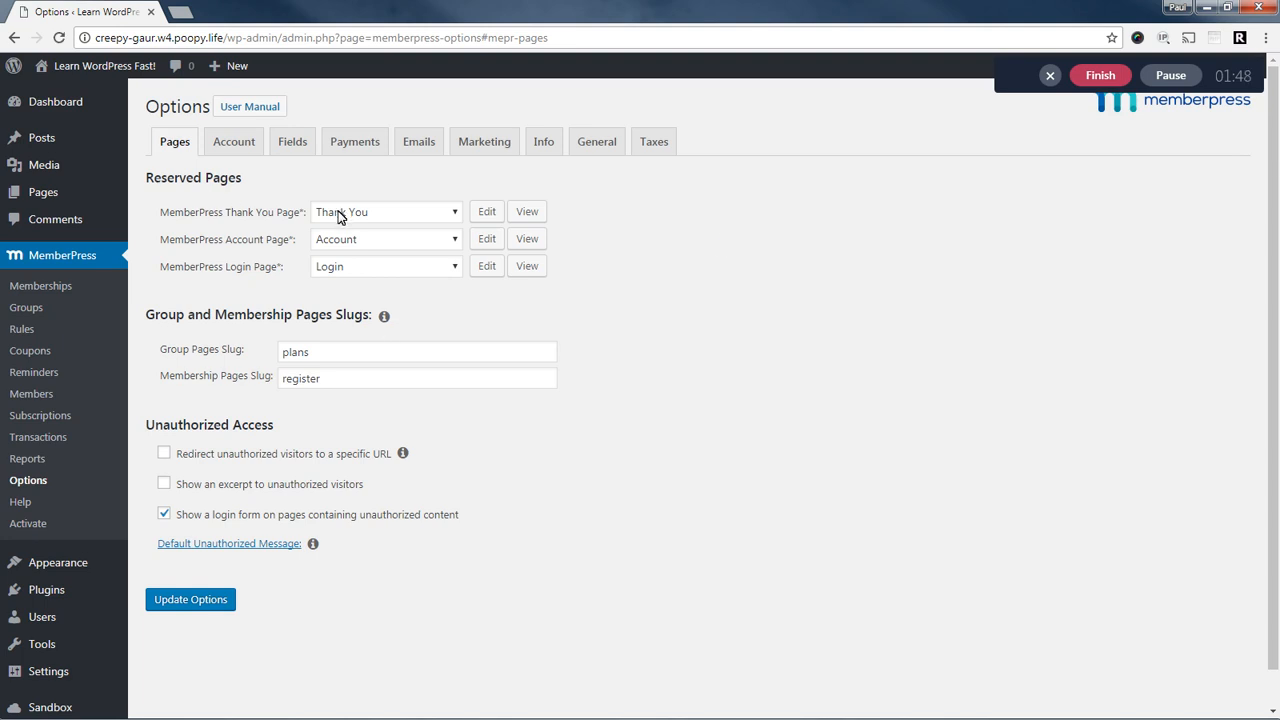
pyautogui.moveTo(342, 280)
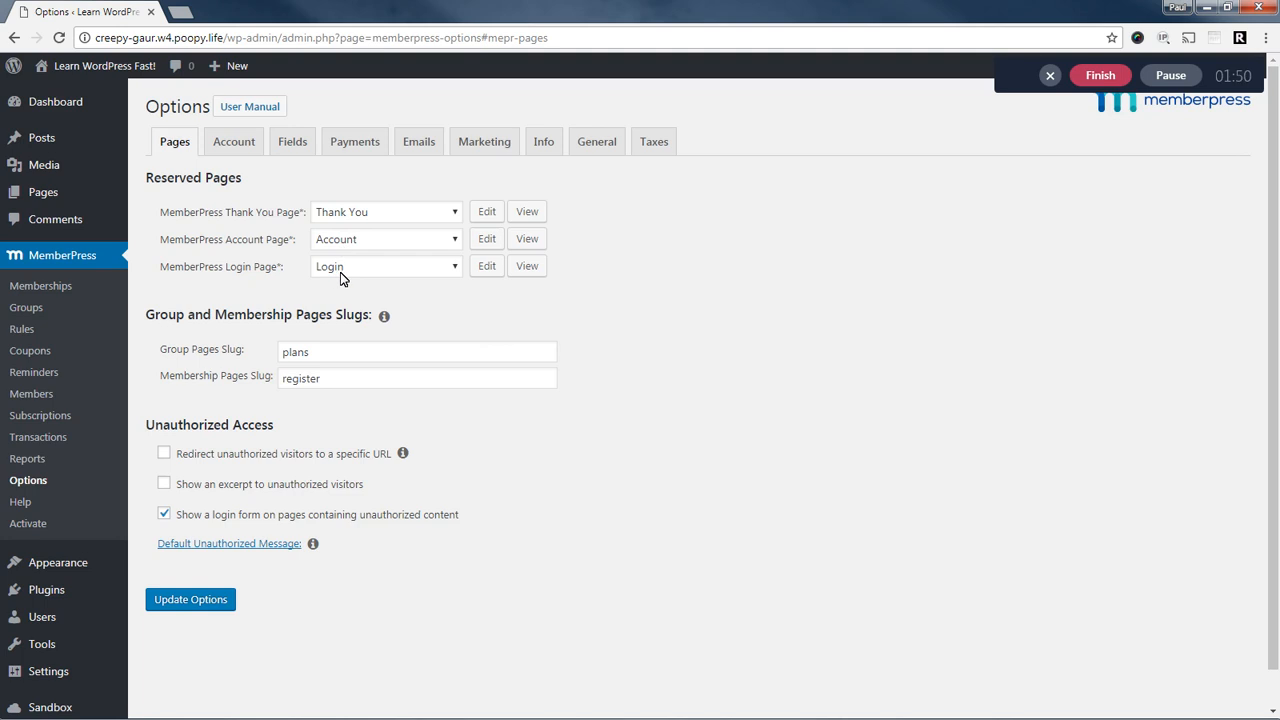
pyautogui.moveTo(352, 284)
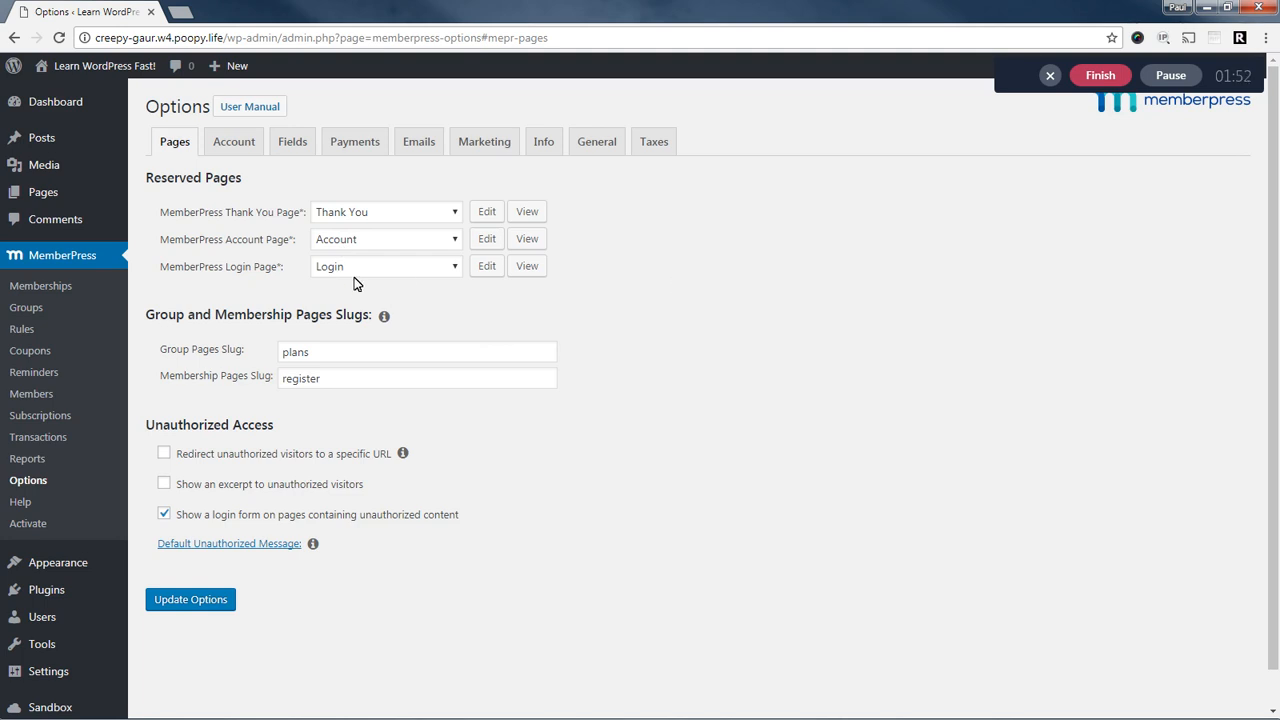
pyautogui.moveTo(322, 248)
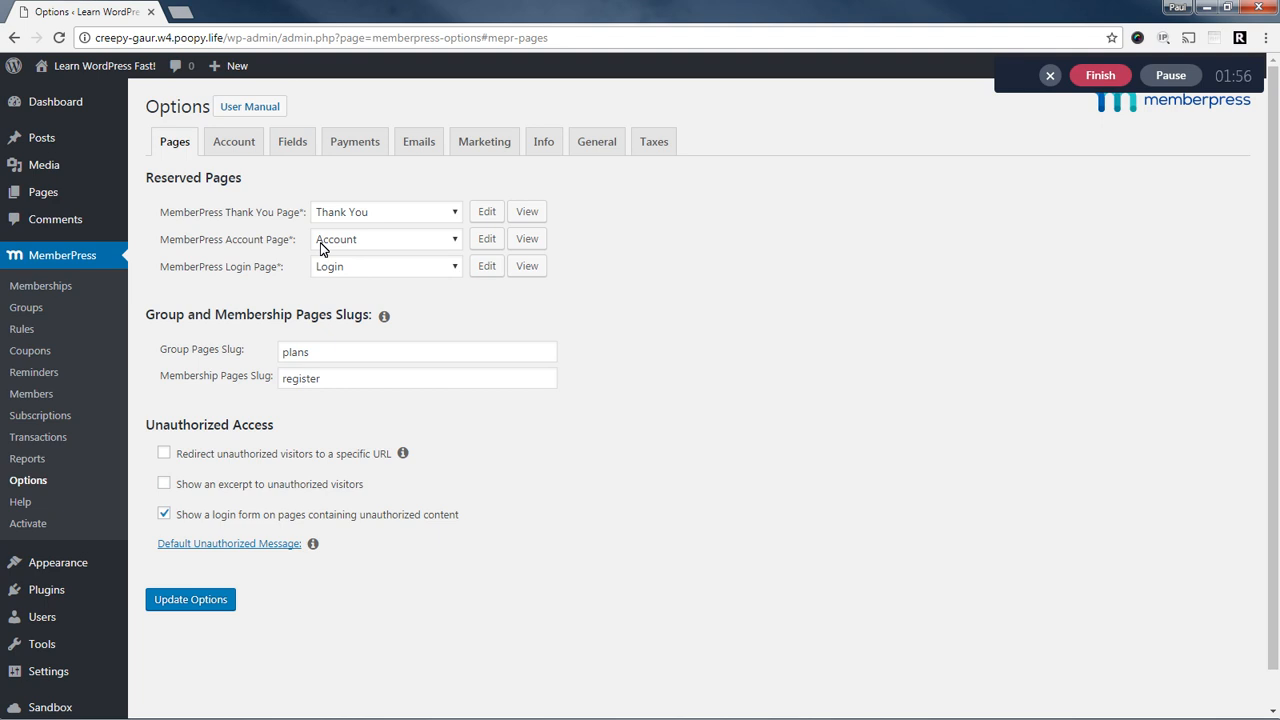
pyautogui.moveTo(354, 248)
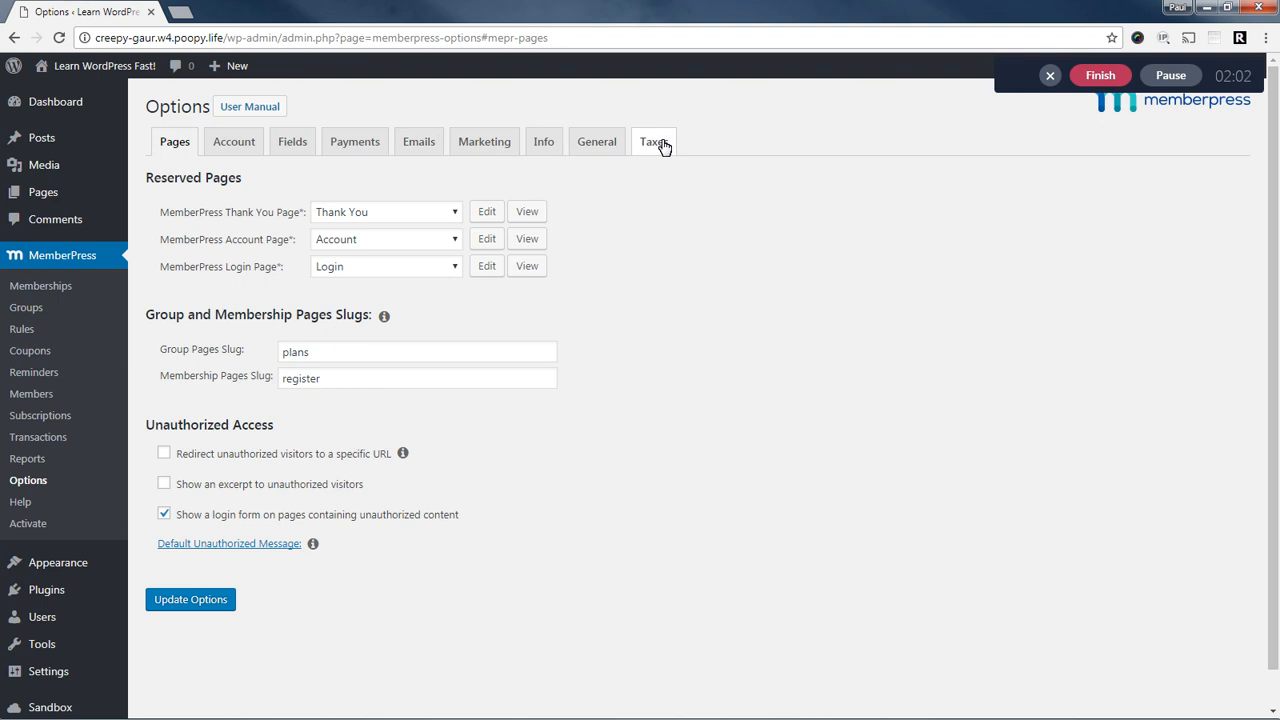
pyautogui.moveTo(354, 140)
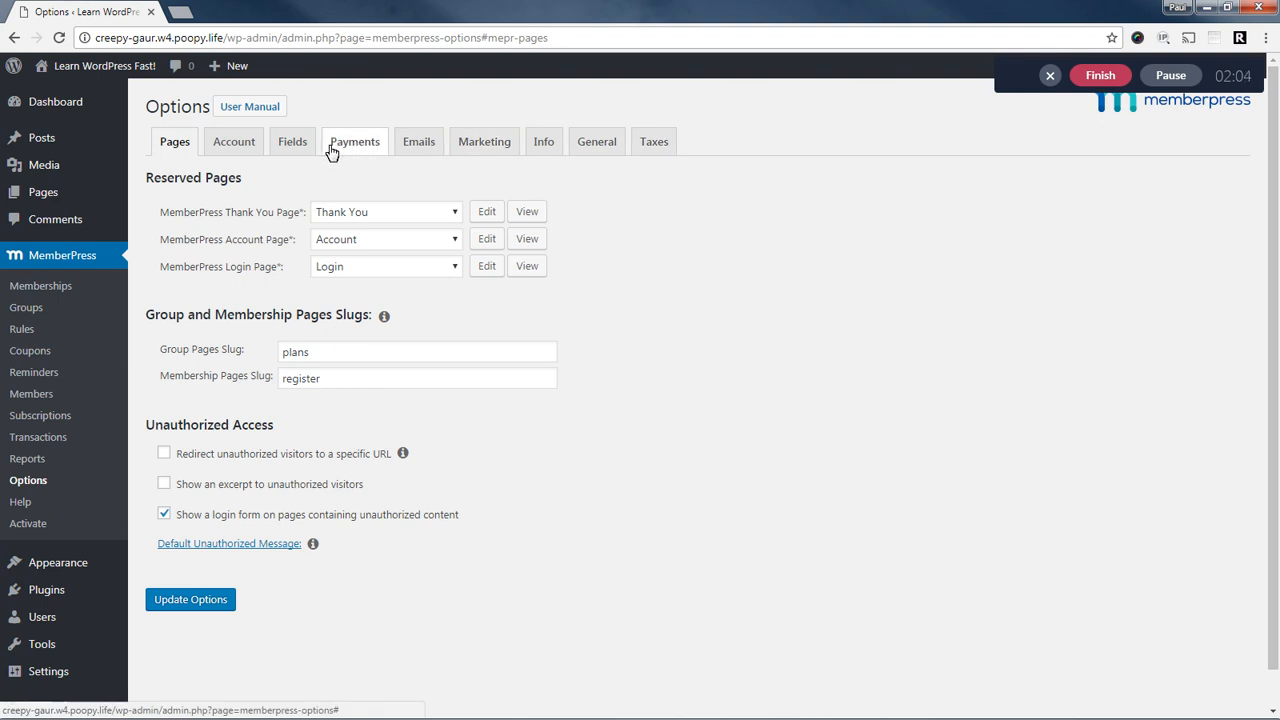
pyautogui.moveTo(356, 148)
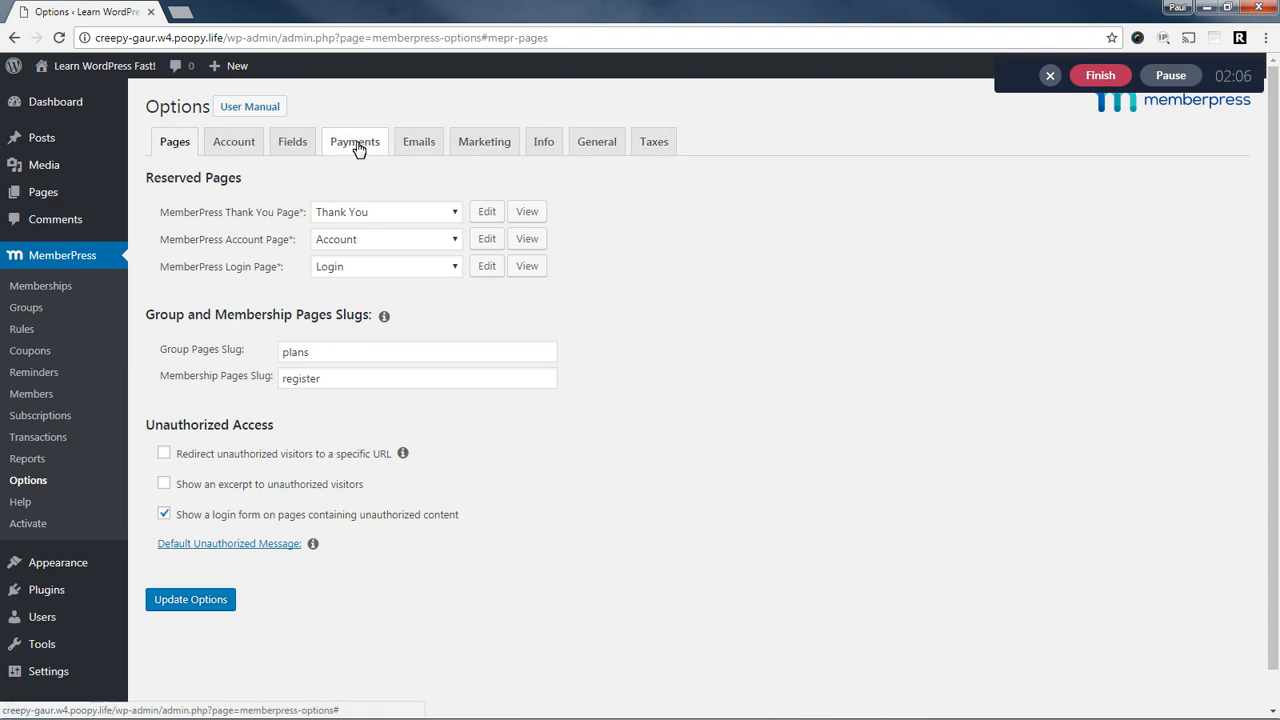
pyautogui.moveTo(356, 148)
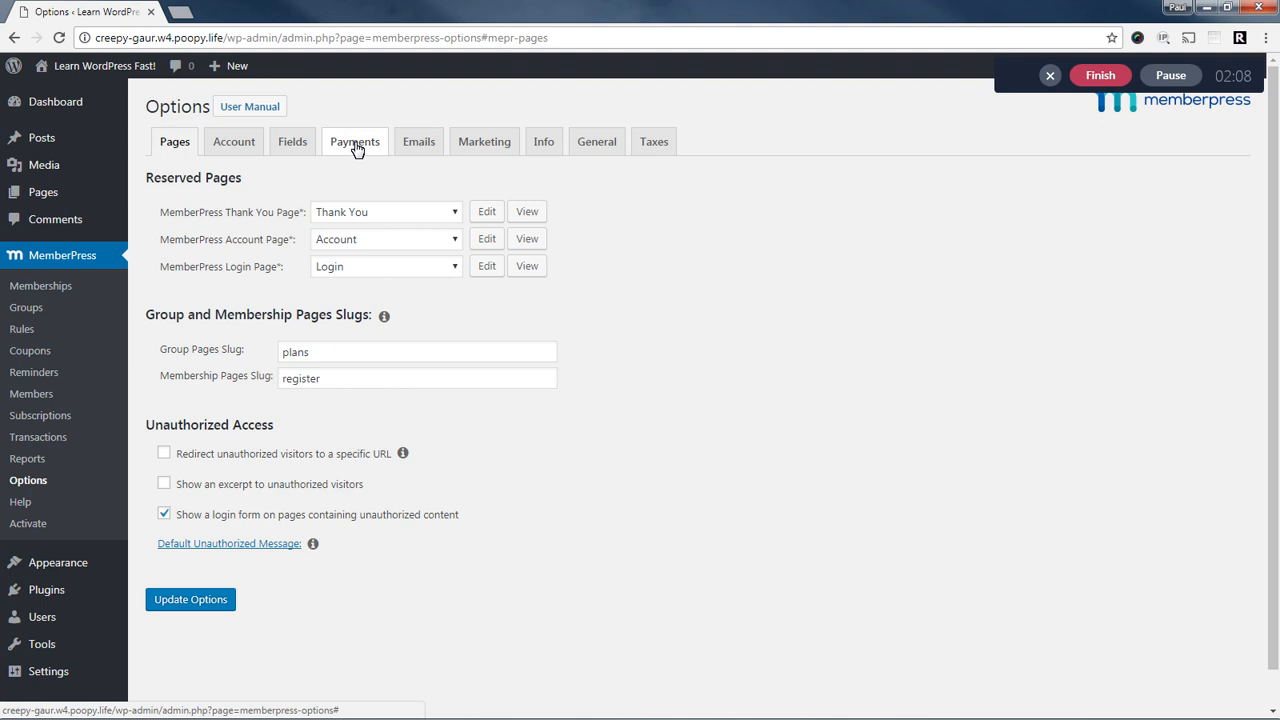
# Show the MemberPress Payments options listing the offline Pay by Check method.
pyautogui.click(354, 140)
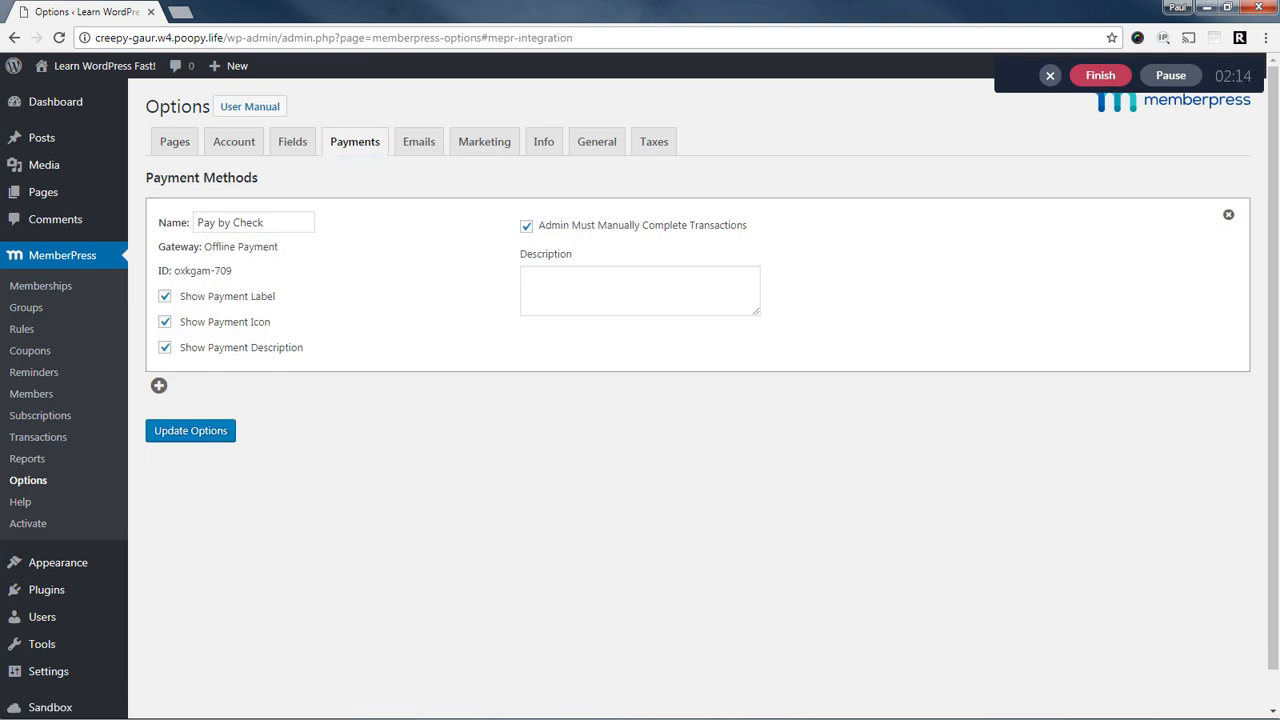
pyautogui.moveTo(392, 186)
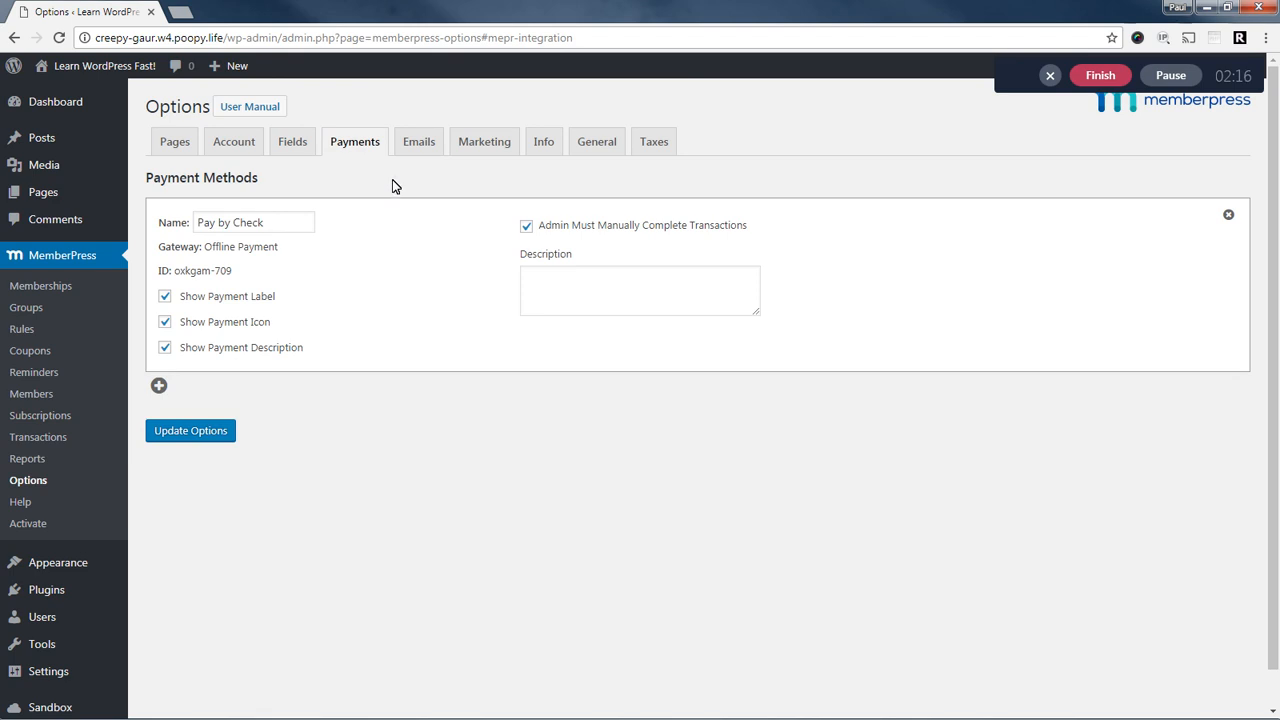
pyautogui.moveTo(192, 392)
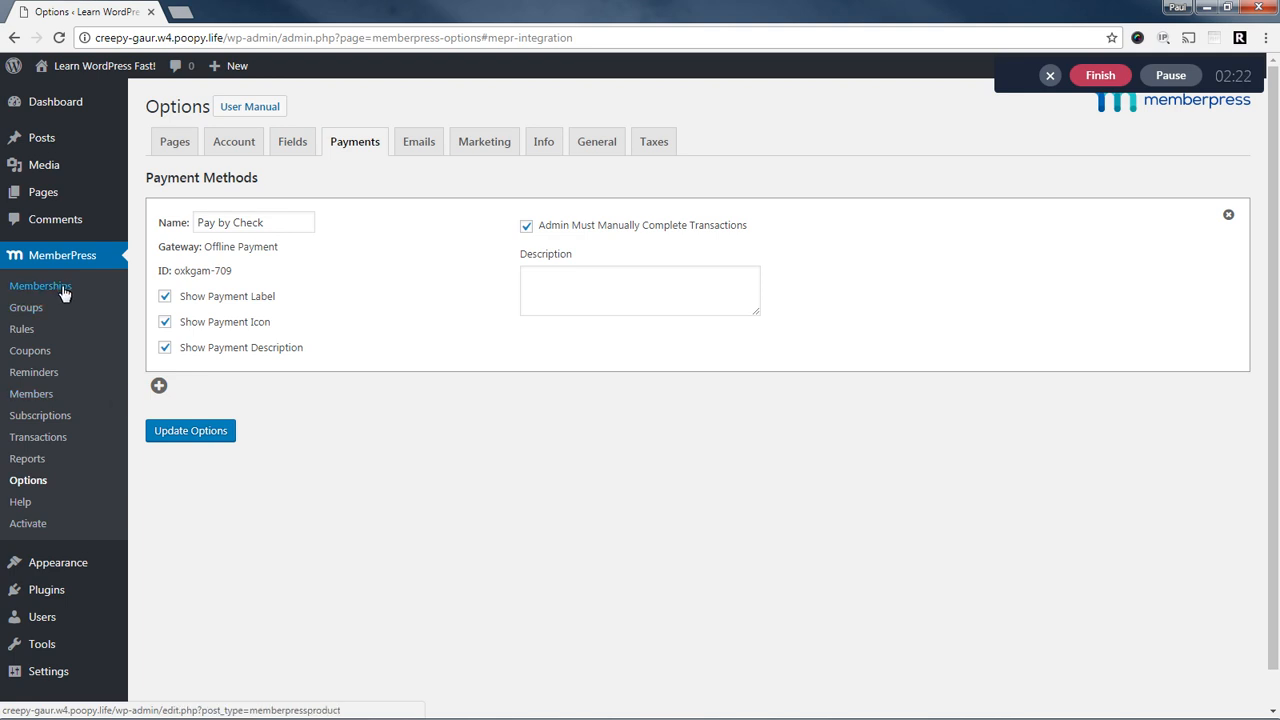
# Edit the WP Beginners Course membership and review its Price Box settings and preview.
pyautogui.click(40, 284)
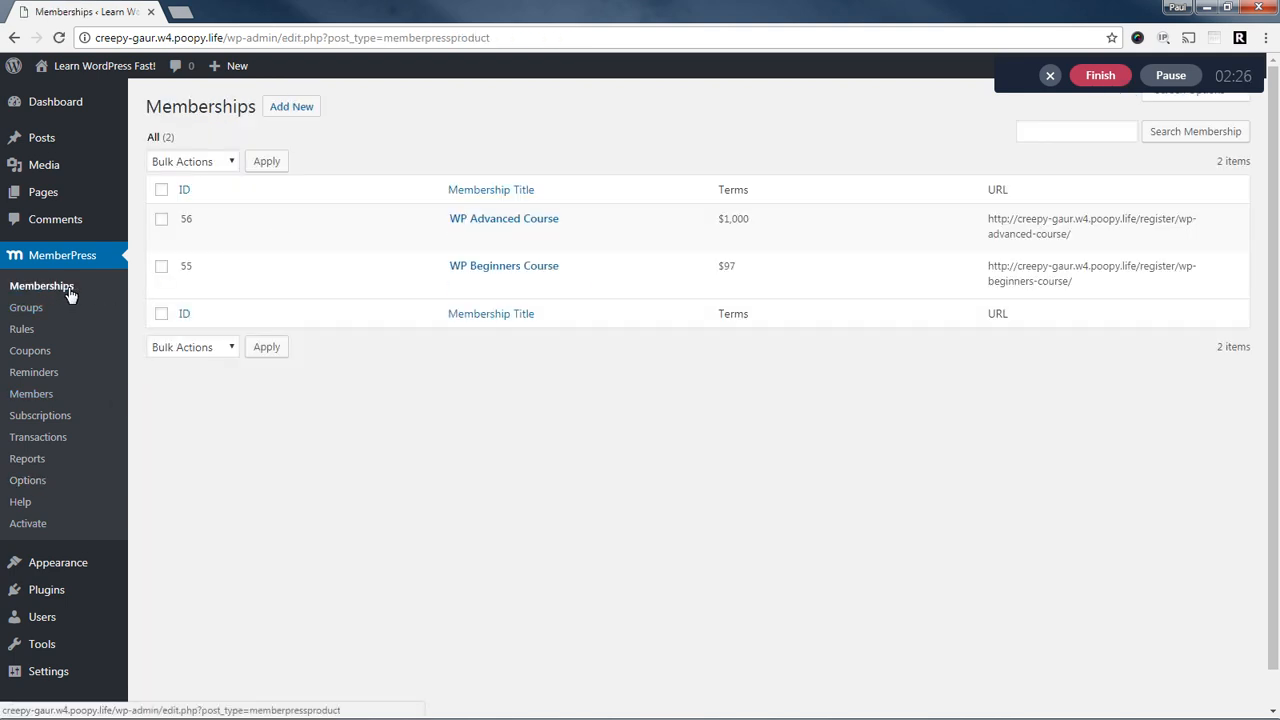
pyautogui.moveTo(504, 266)
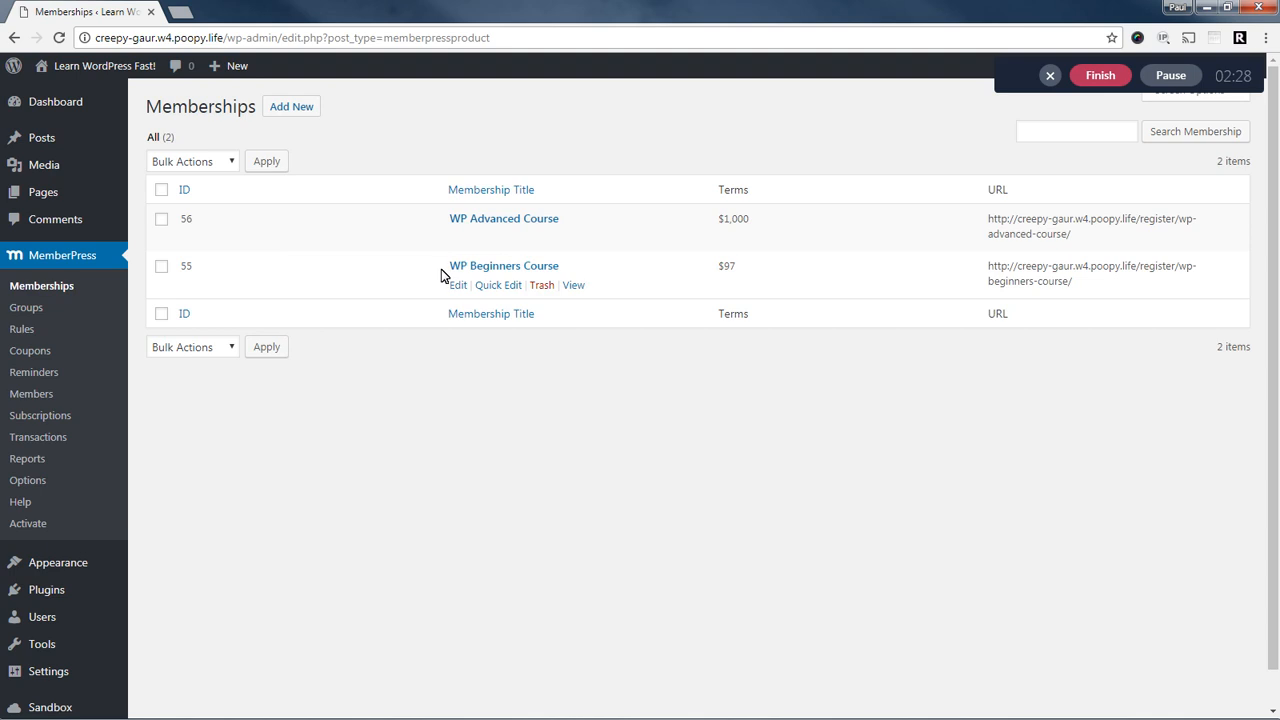
pyautogui.moveTo(544, 276)
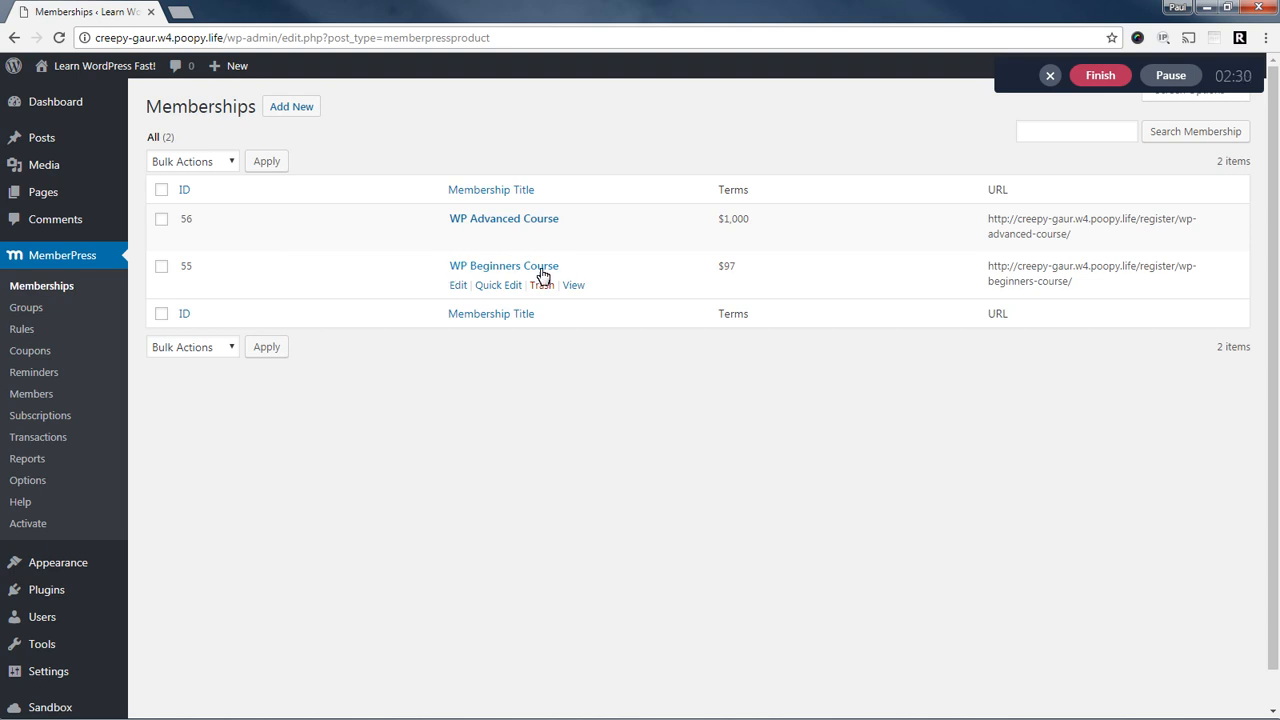
pyautogui.click(504, 264)
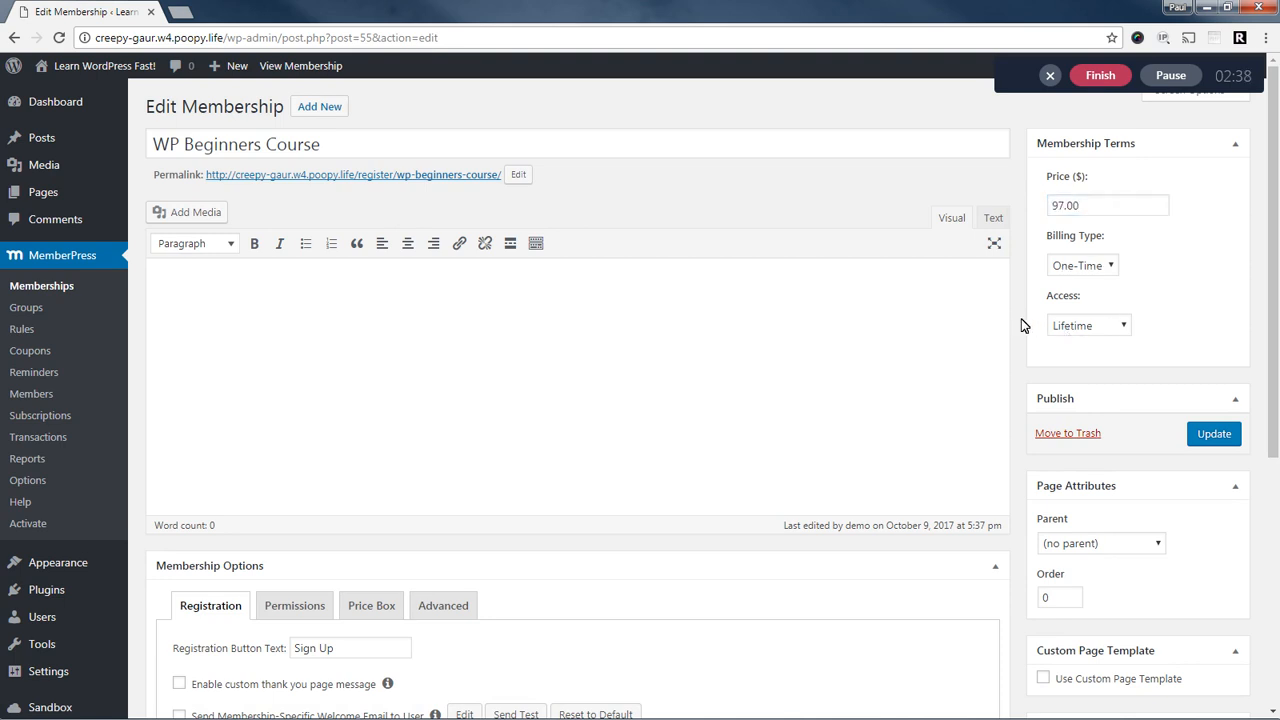
pyautogui.scroll(-3)
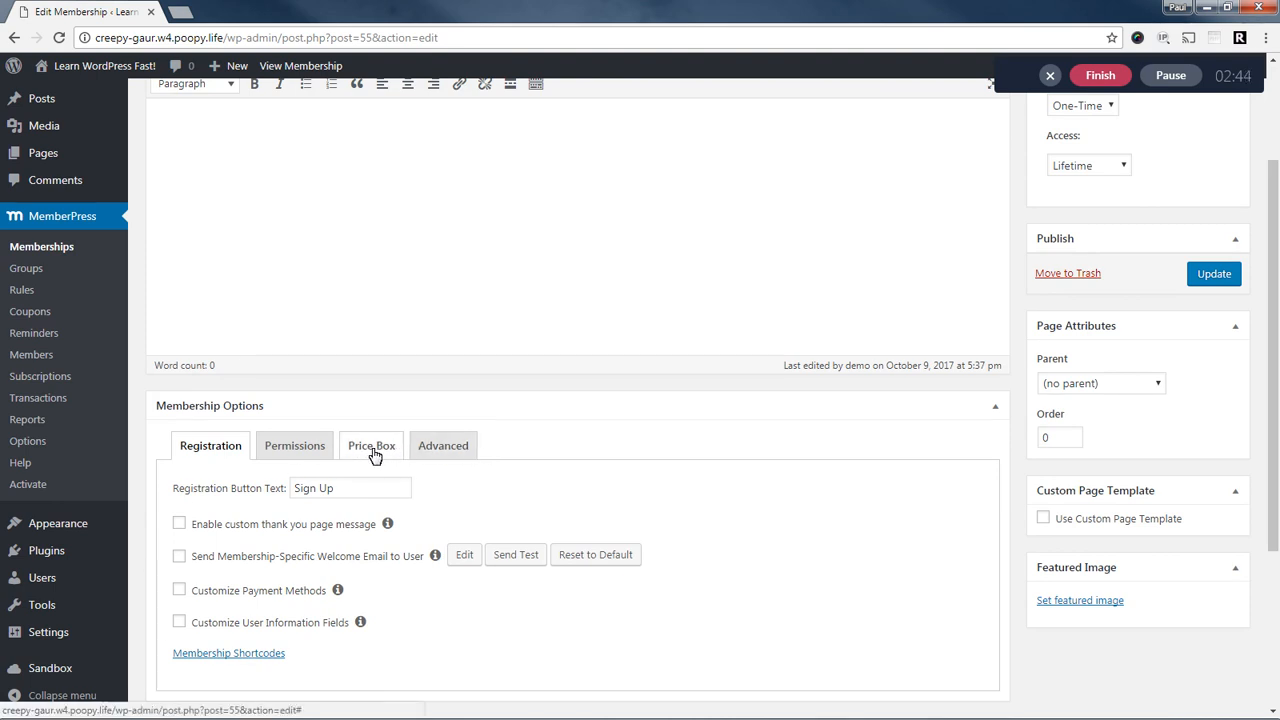
pyautogui.click(372, 444)
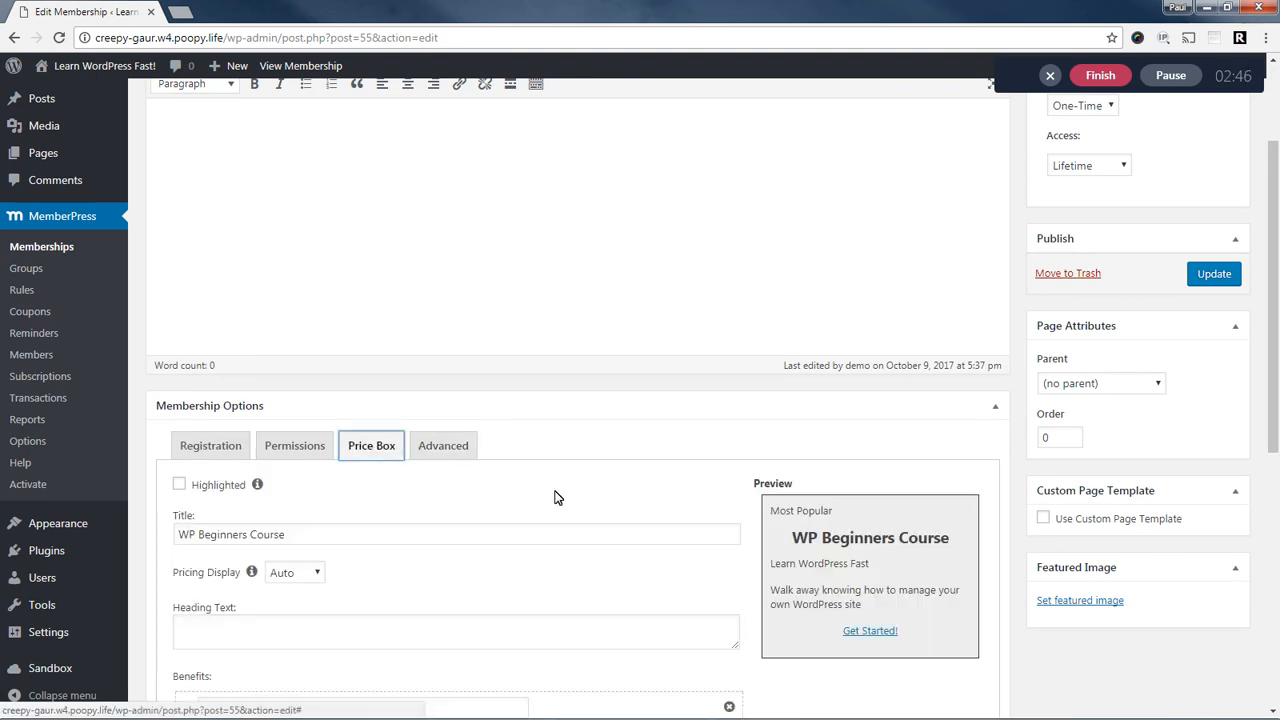
pyautogui.scroll(-3)
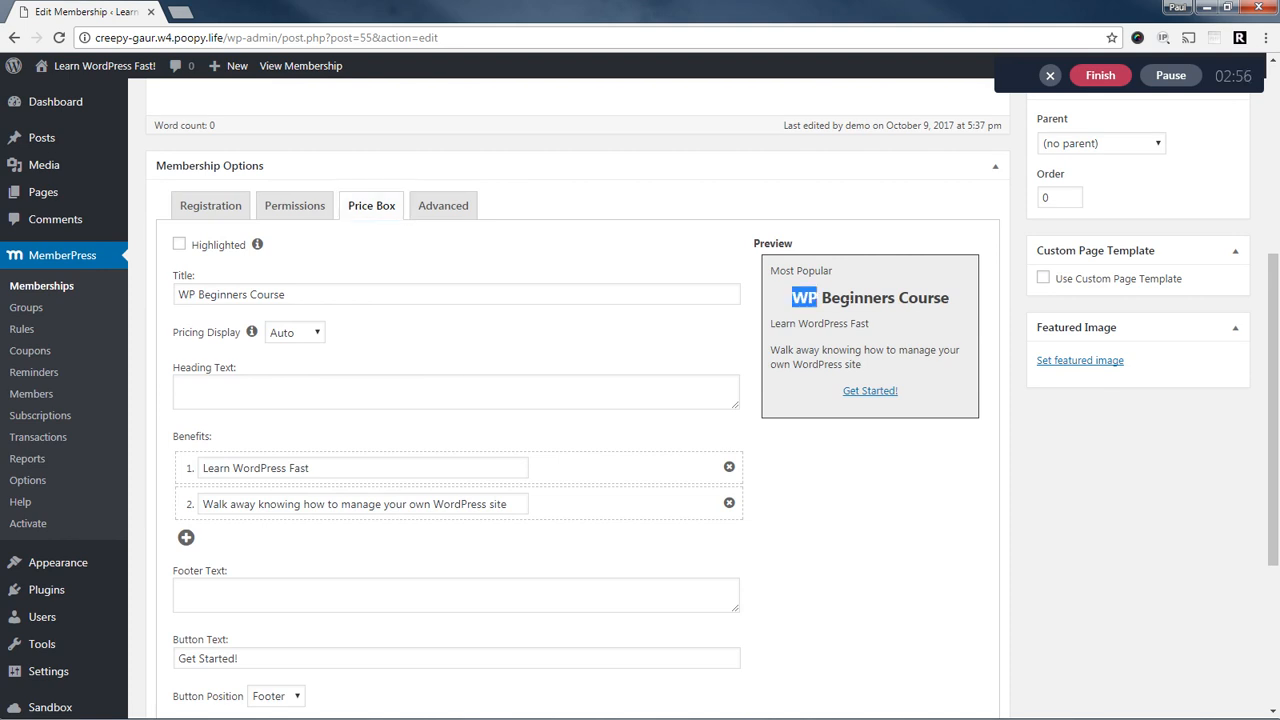
pyautogui.doubleClick(870, 296)
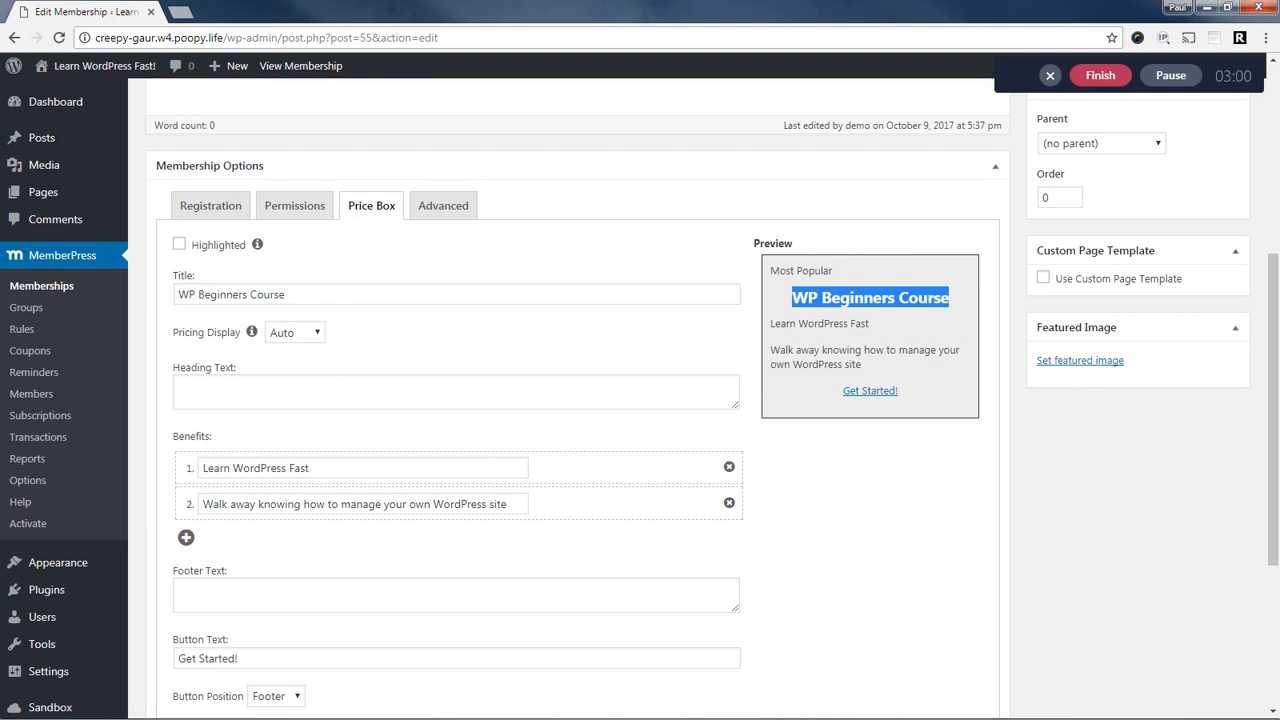
pyautogui.scroll(-3)
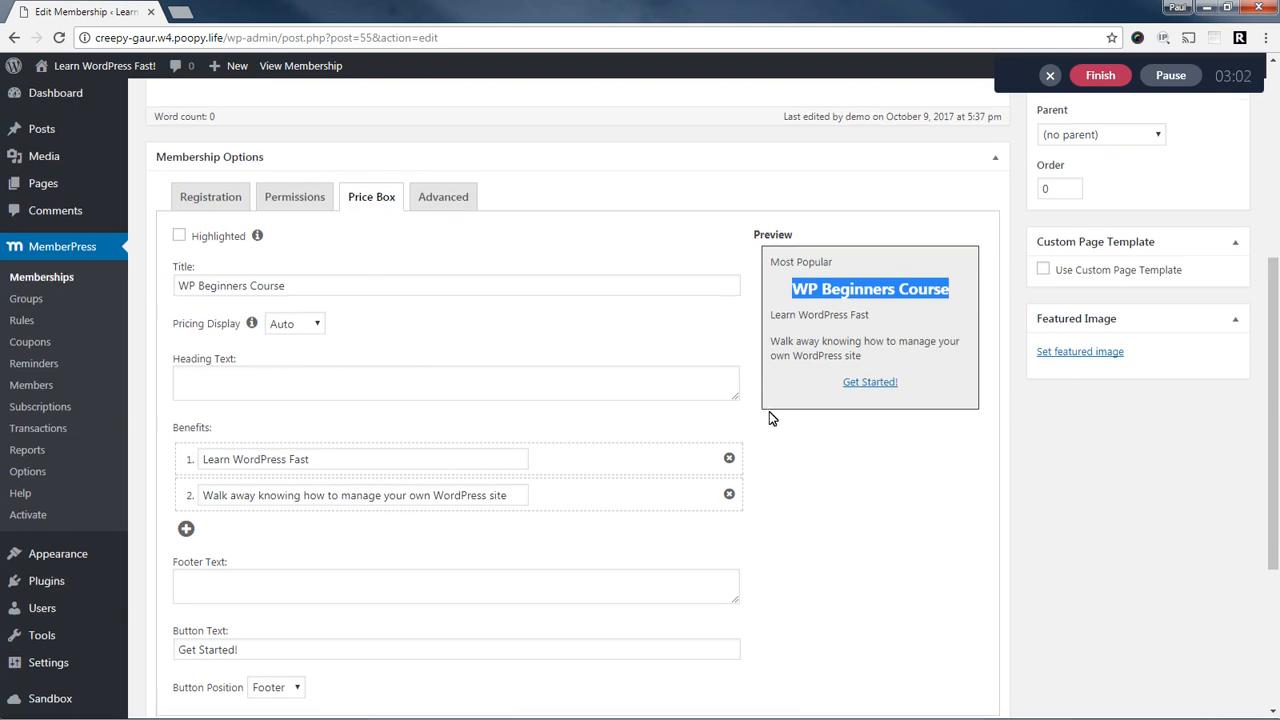
pyautogui.scroll(-3)
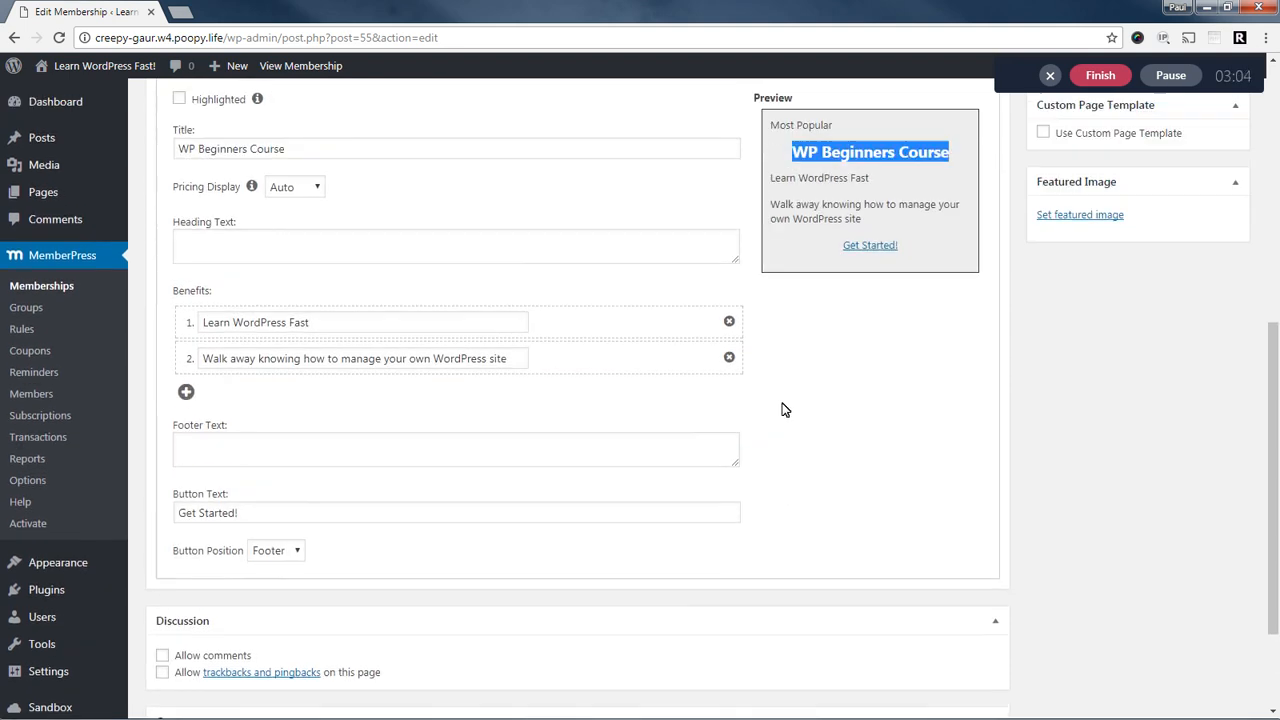
pyautogui.scroll(3)
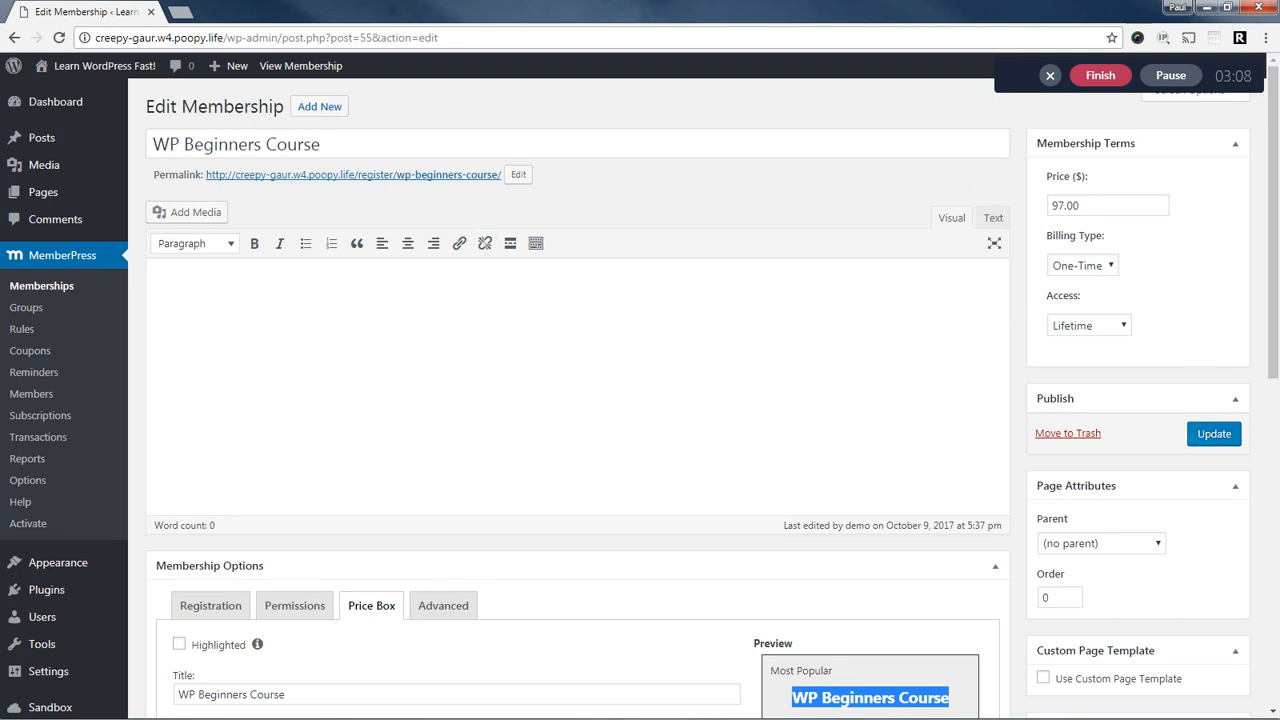
# Return to the Memberships list showing WP Advanced Course $1,000 and WP Beginners Course $97.
pyautogui.click(42, 284)
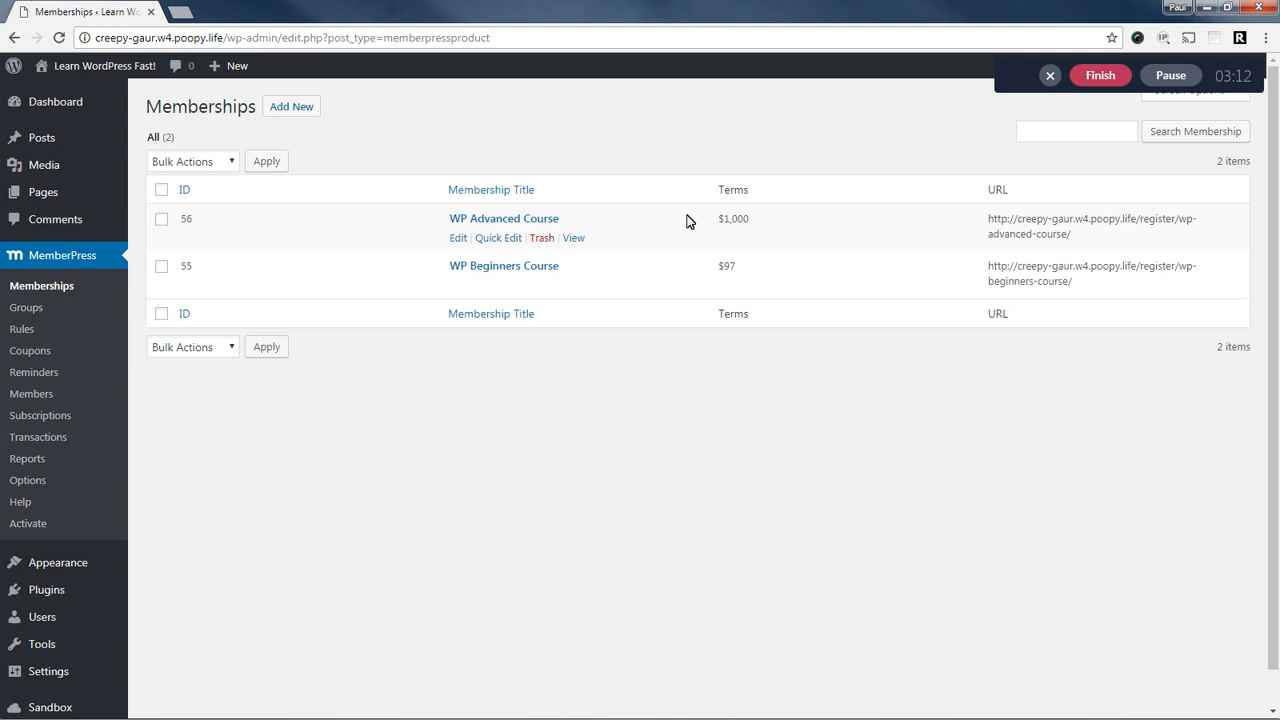
pyautogui.doubleClick(732, 218)
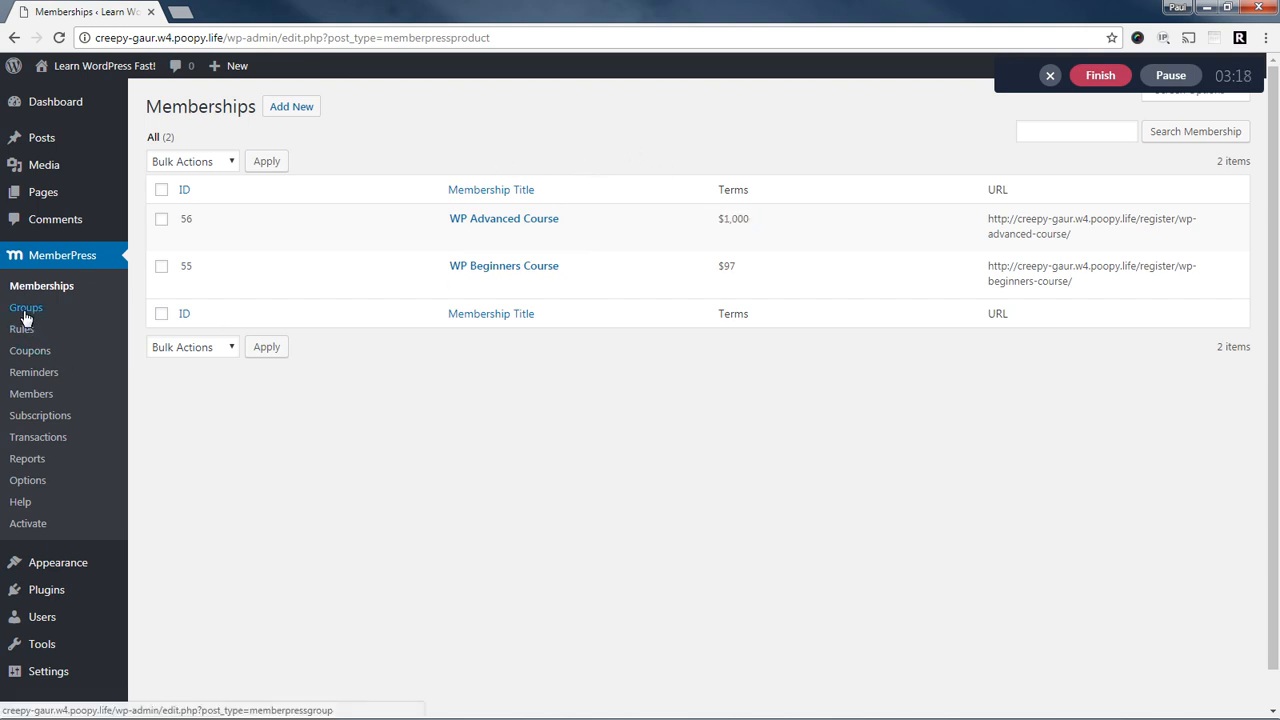
# Edit the Courses & Pricing group and review its upgrade-path Group Options memberships.
pyautogui.click(26, 308)
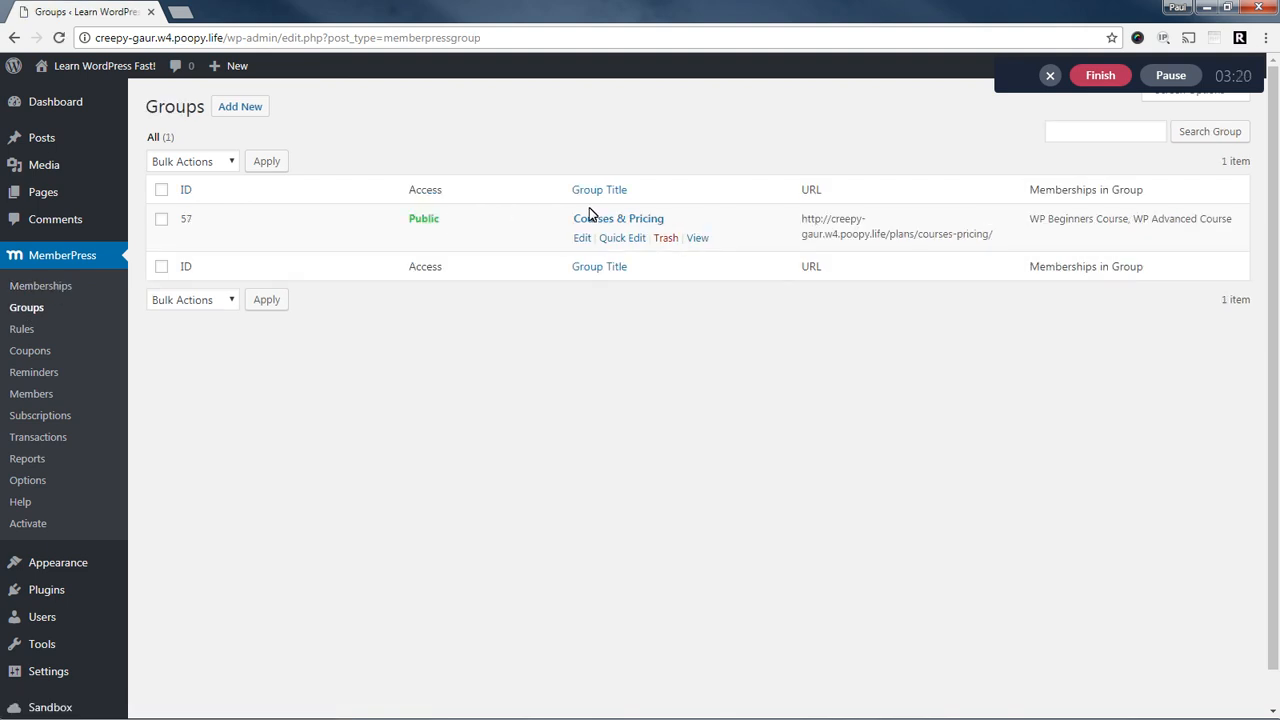
pyautogui.moveTo(684, 224)
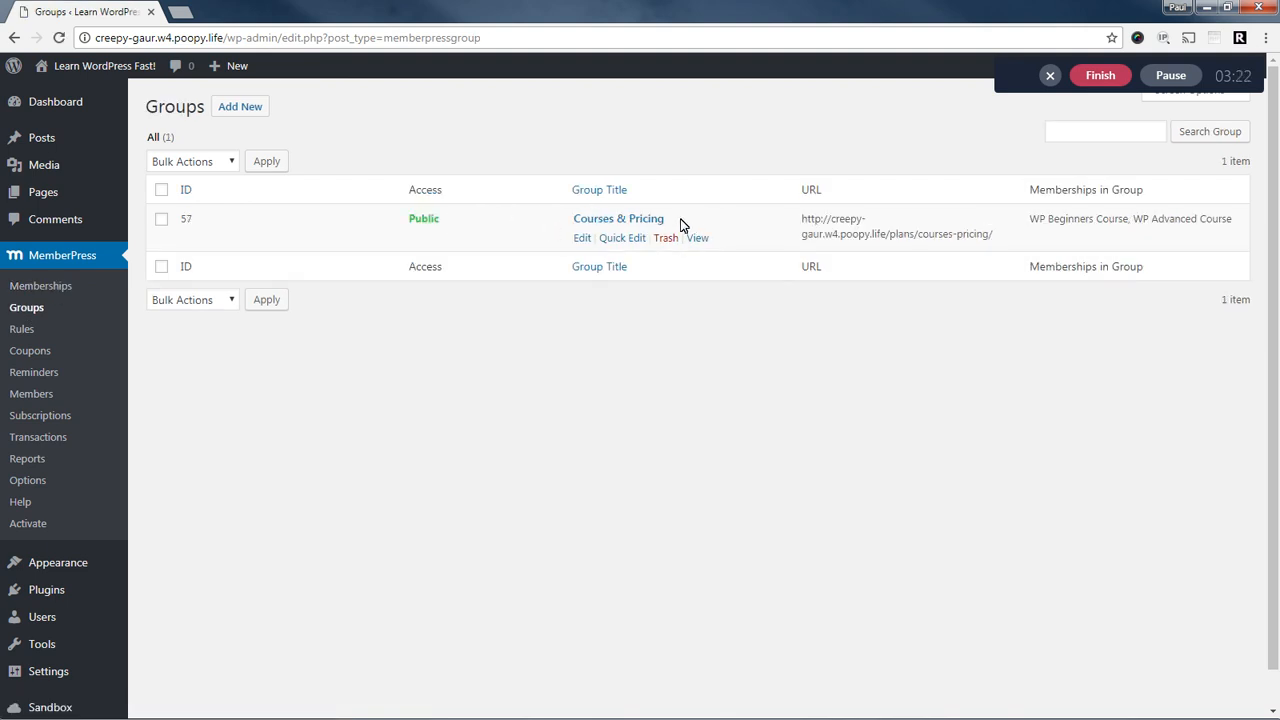
pyautogui.doubleClick(618, 218)
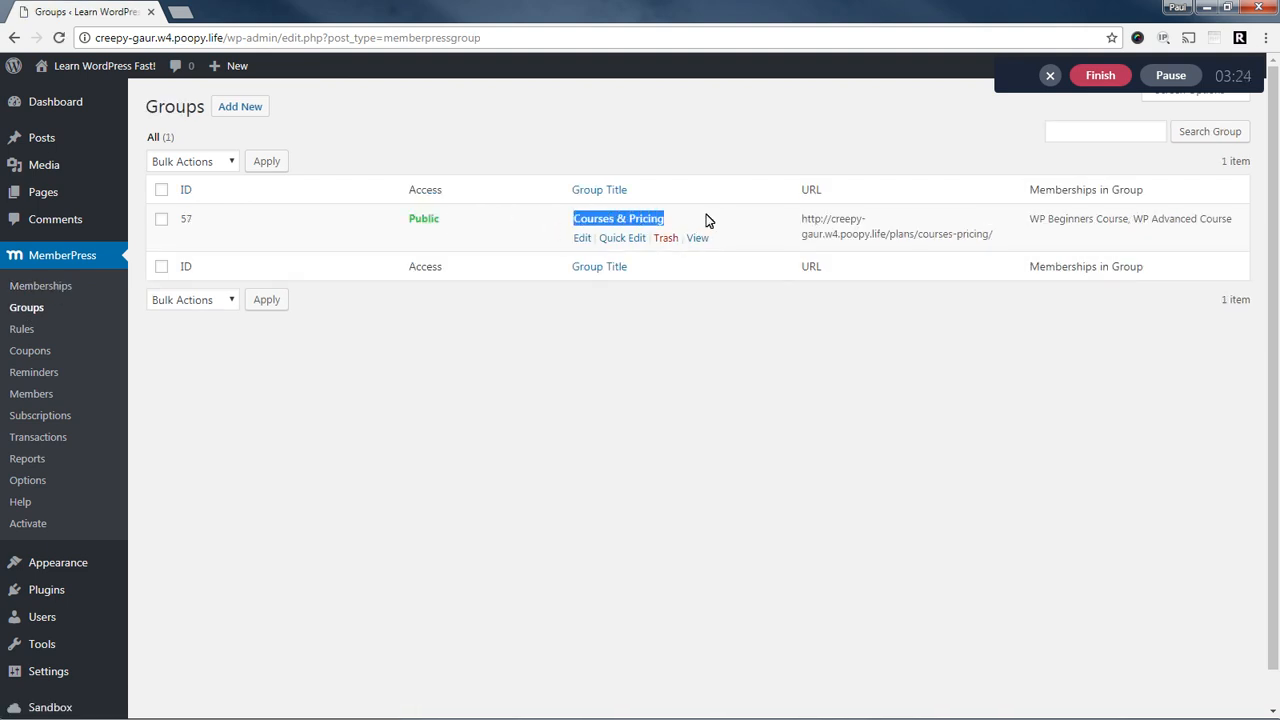
pyautogui.click(616, 218)
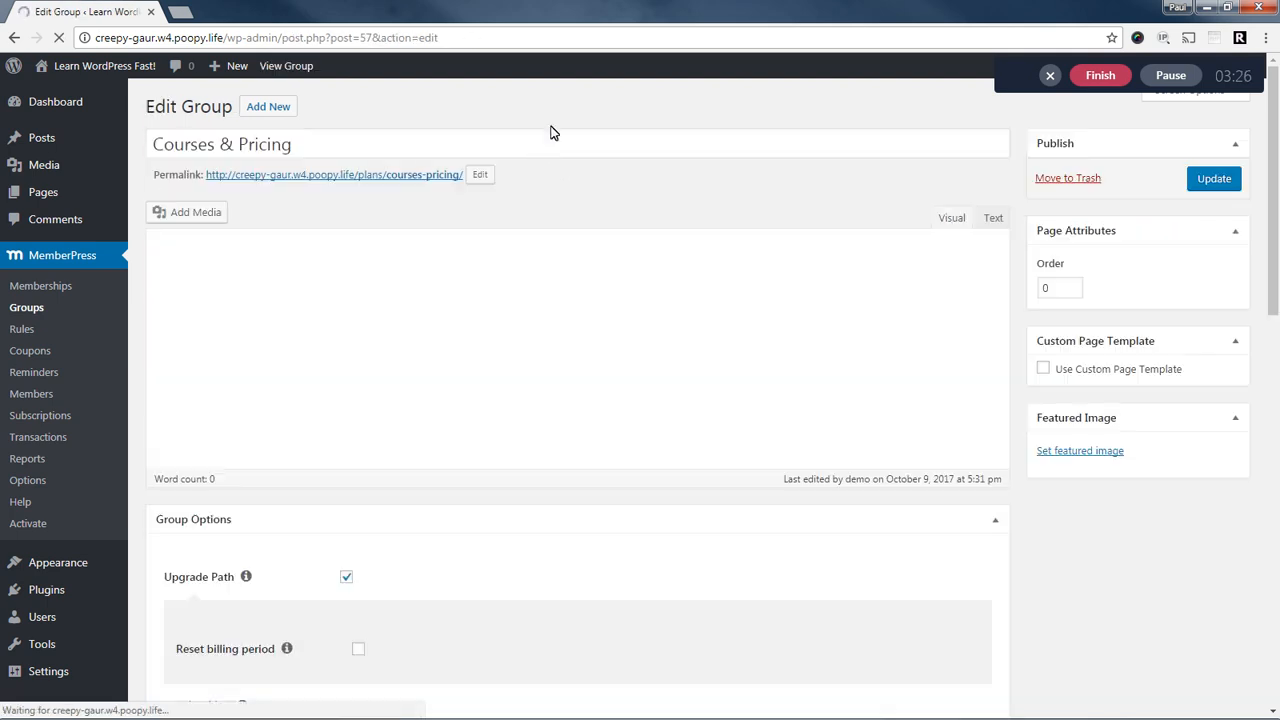
pyautogui.scroll(-3)
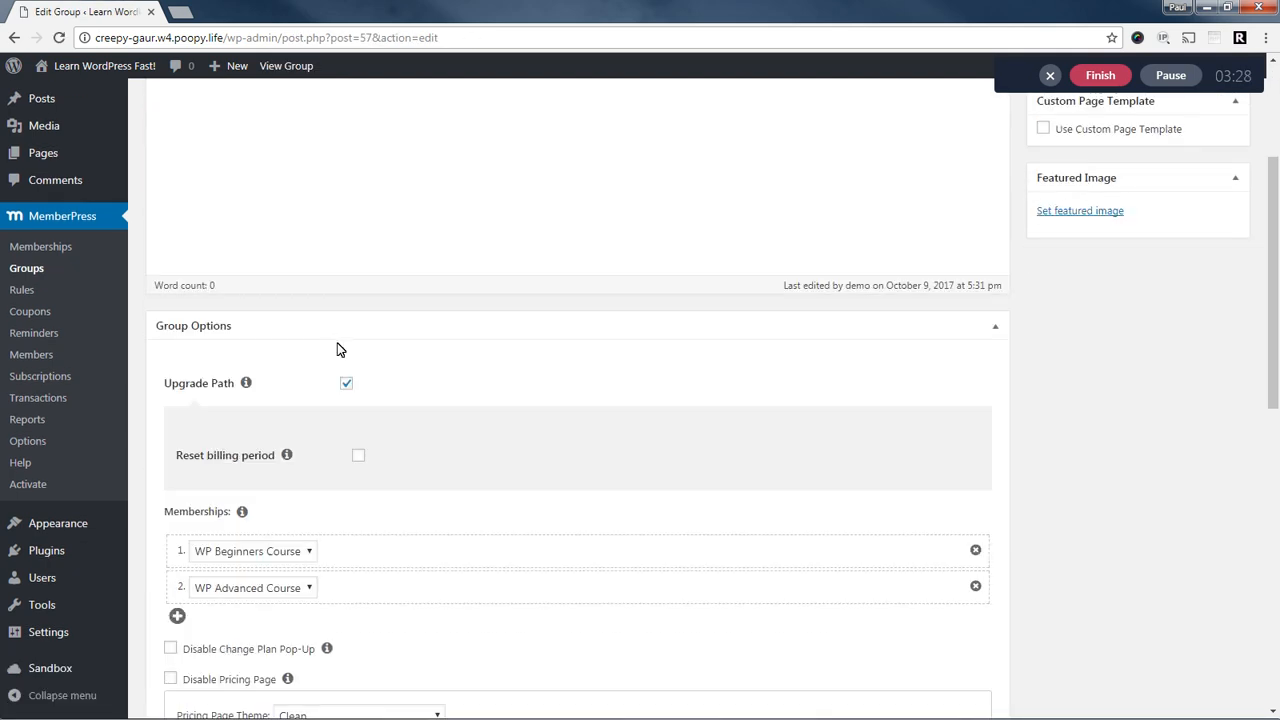
pyautogui.moveTo(266, 360)
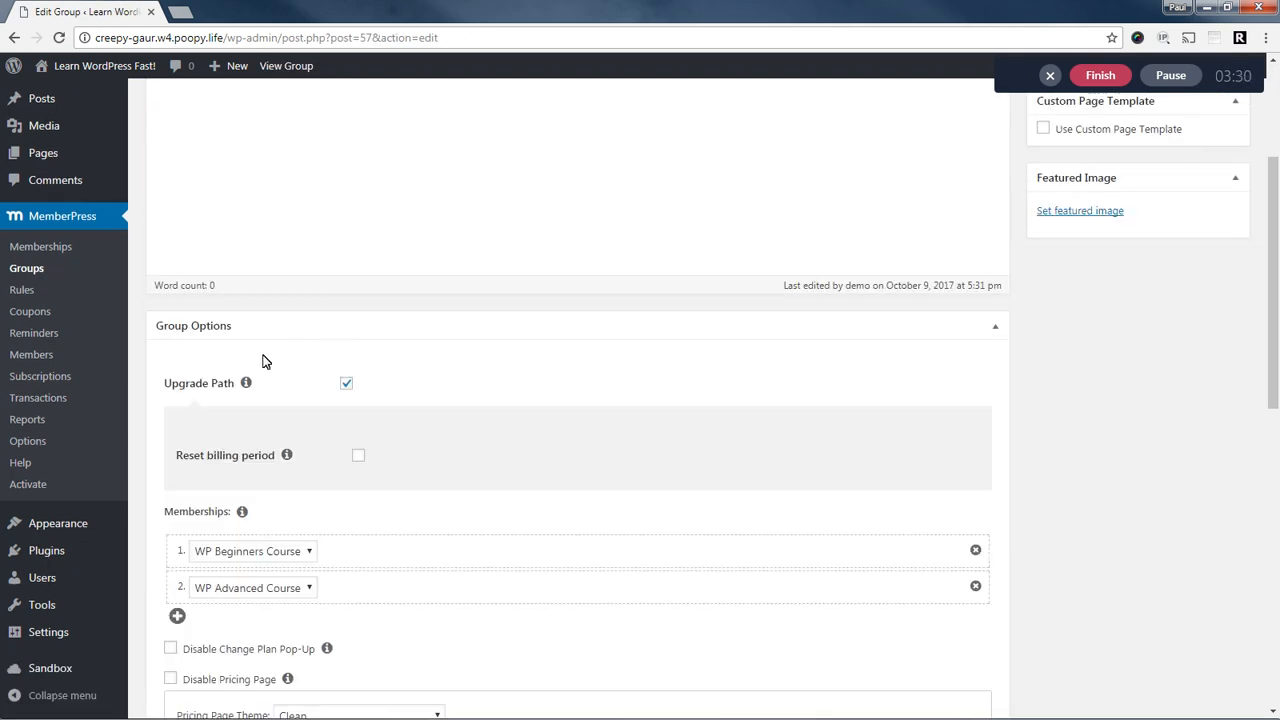
pyautogui.scroll(-3)
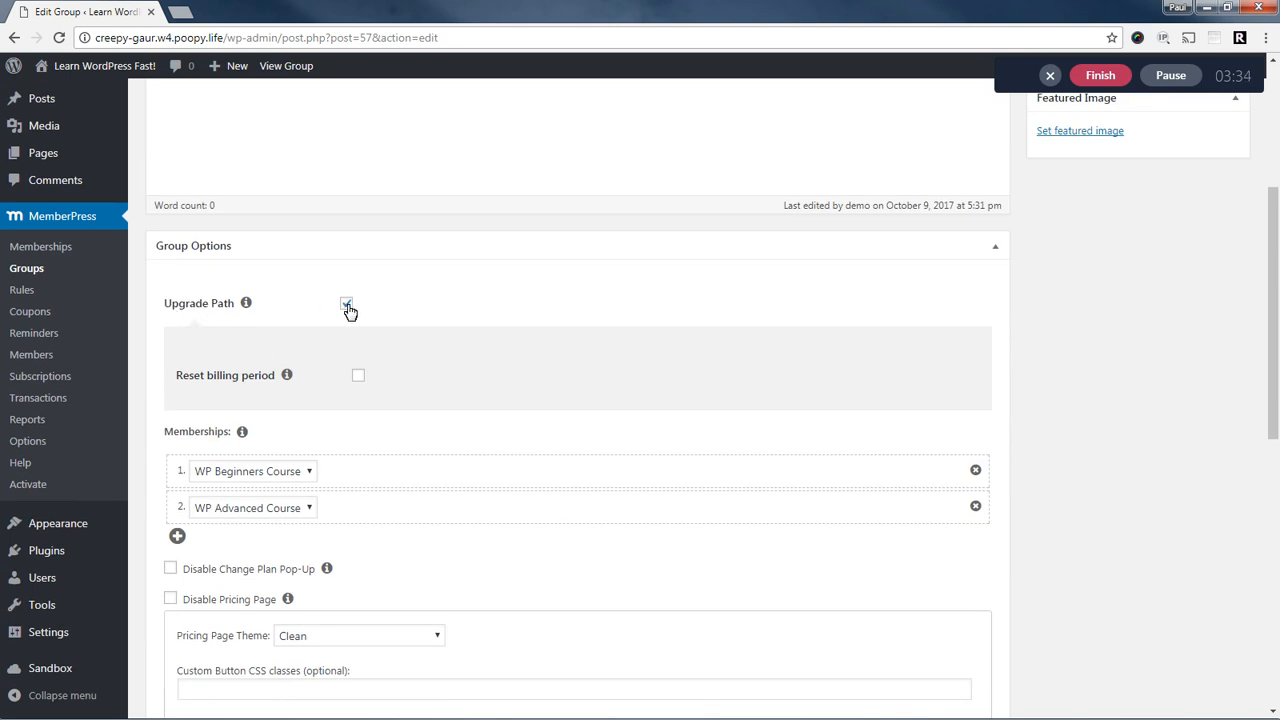
pyautogui.click(344, 304)
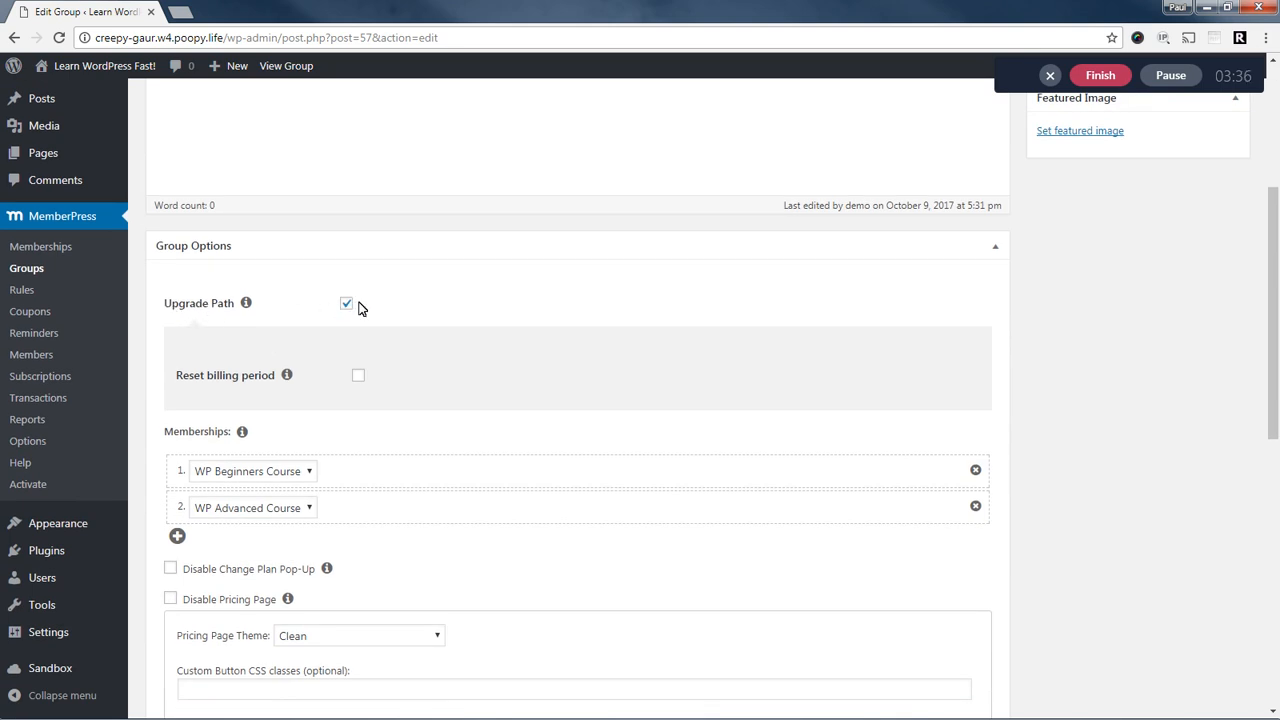
pyautogui.scroll(-3)
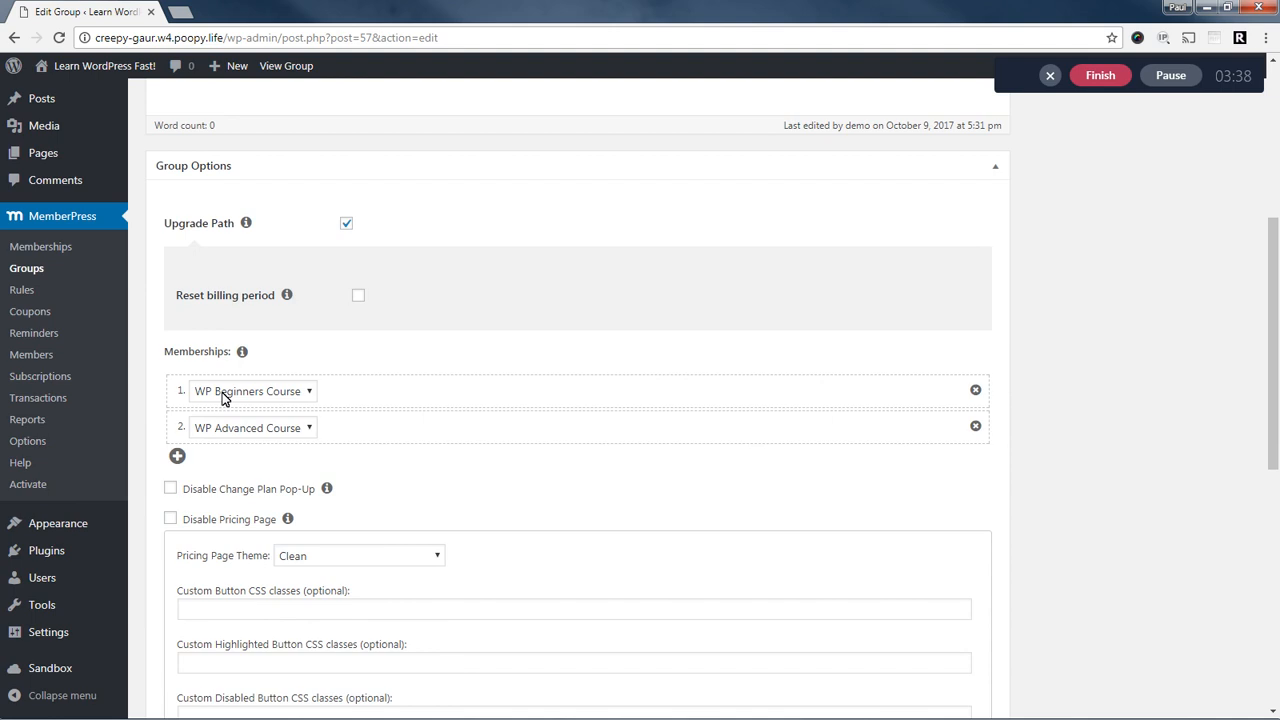
pyautogui.moveTo(244, 430)
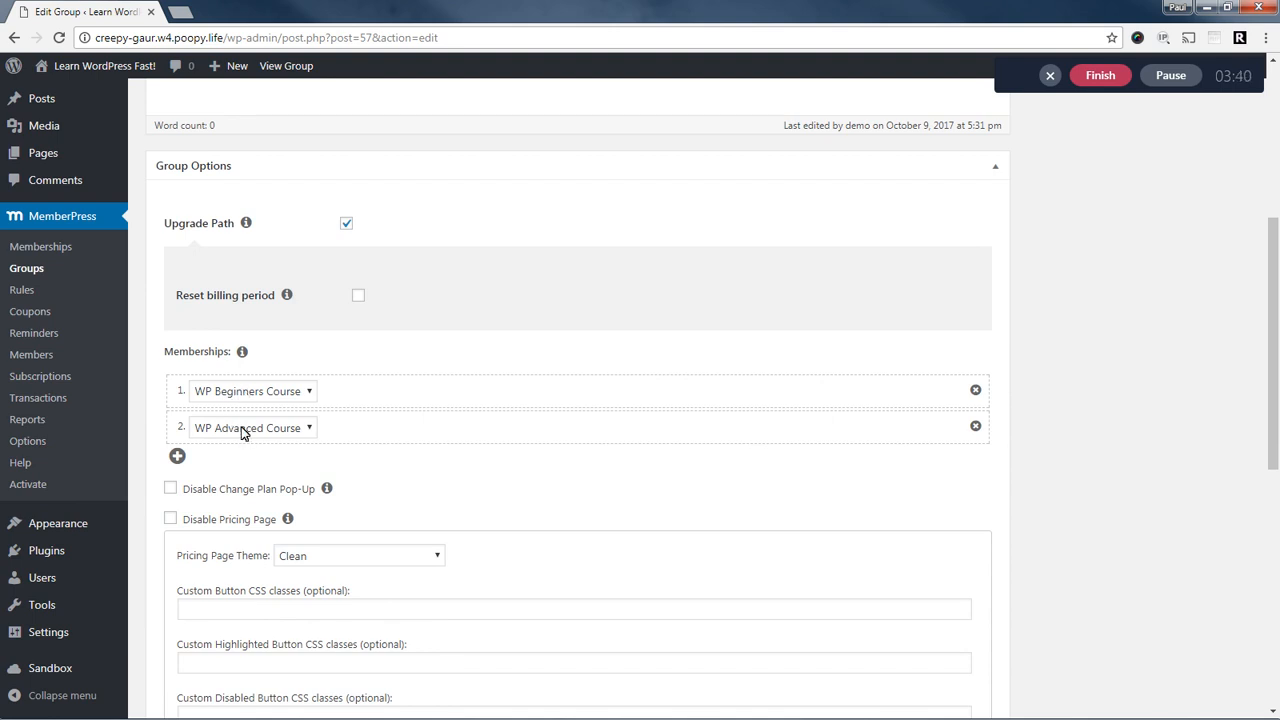
pyautogui.moveTo(240, 396)
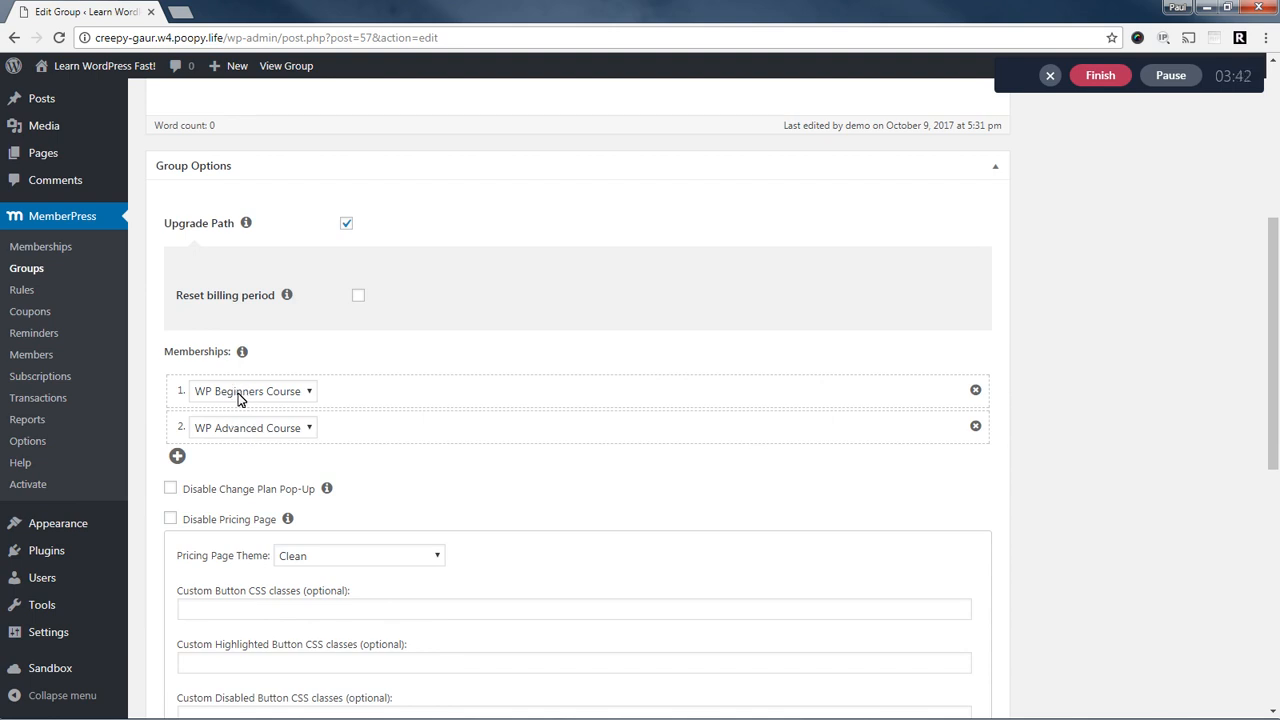
pyautogui.moveTo(296, 444)
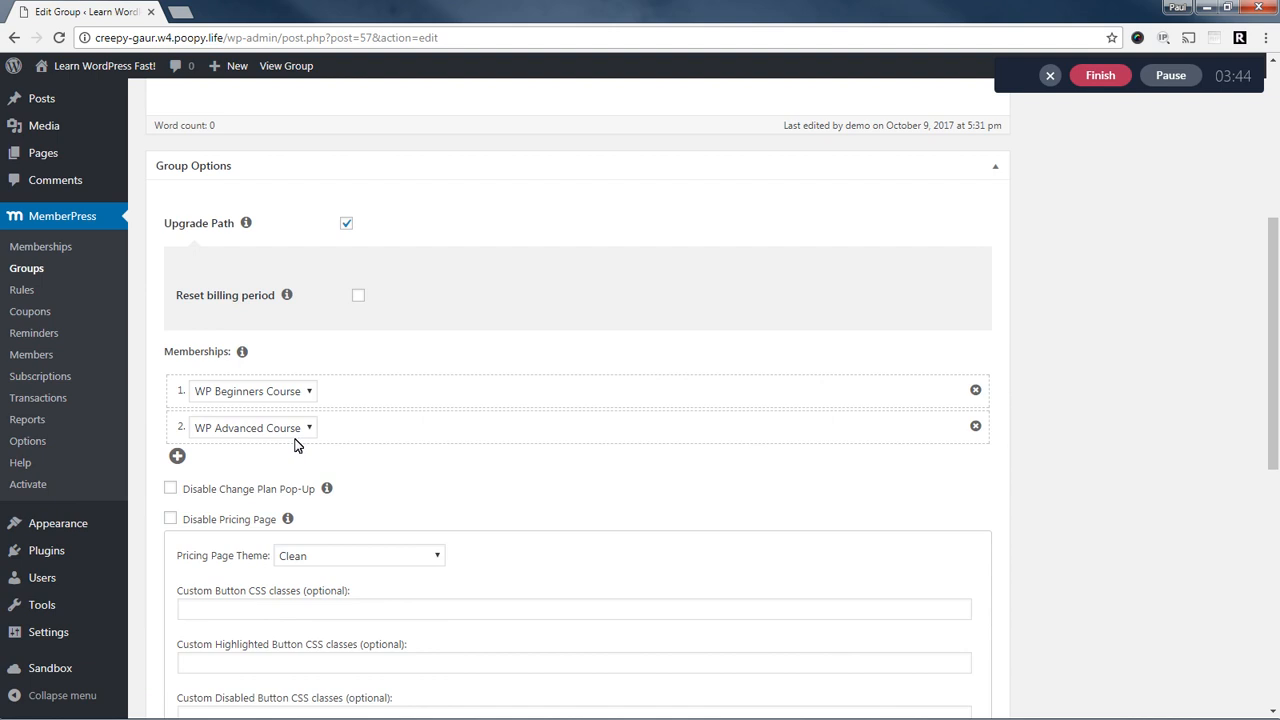
pyautogui.moveTo(252, 436)
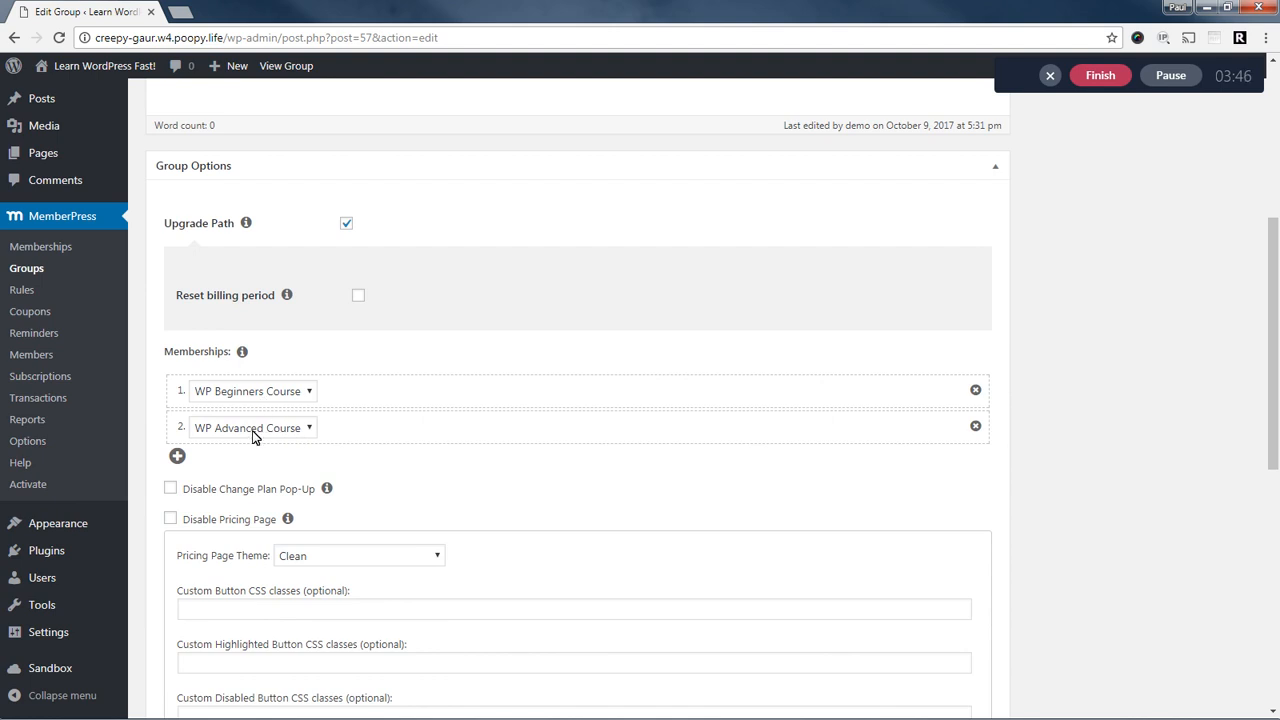
pyautogui.moveTo(1064, 340)
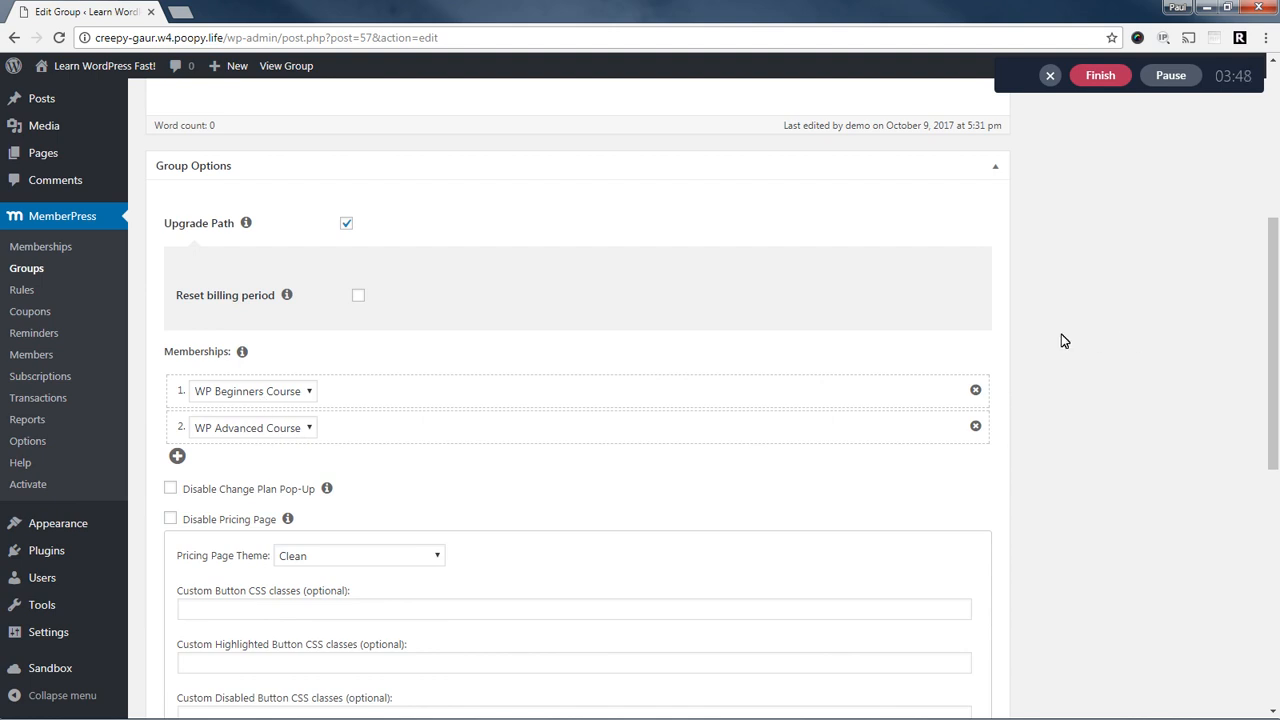
pyautogui.scroll(-3)
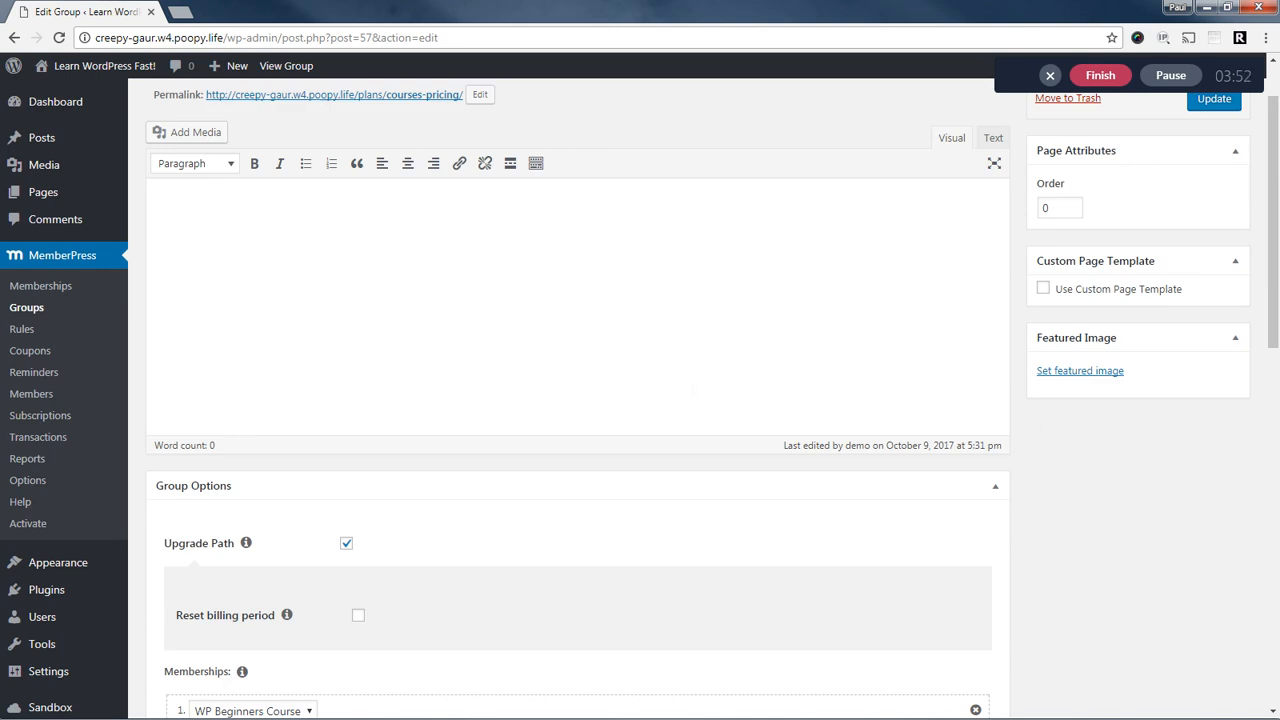
pyautogui.moveTo(22, 328)
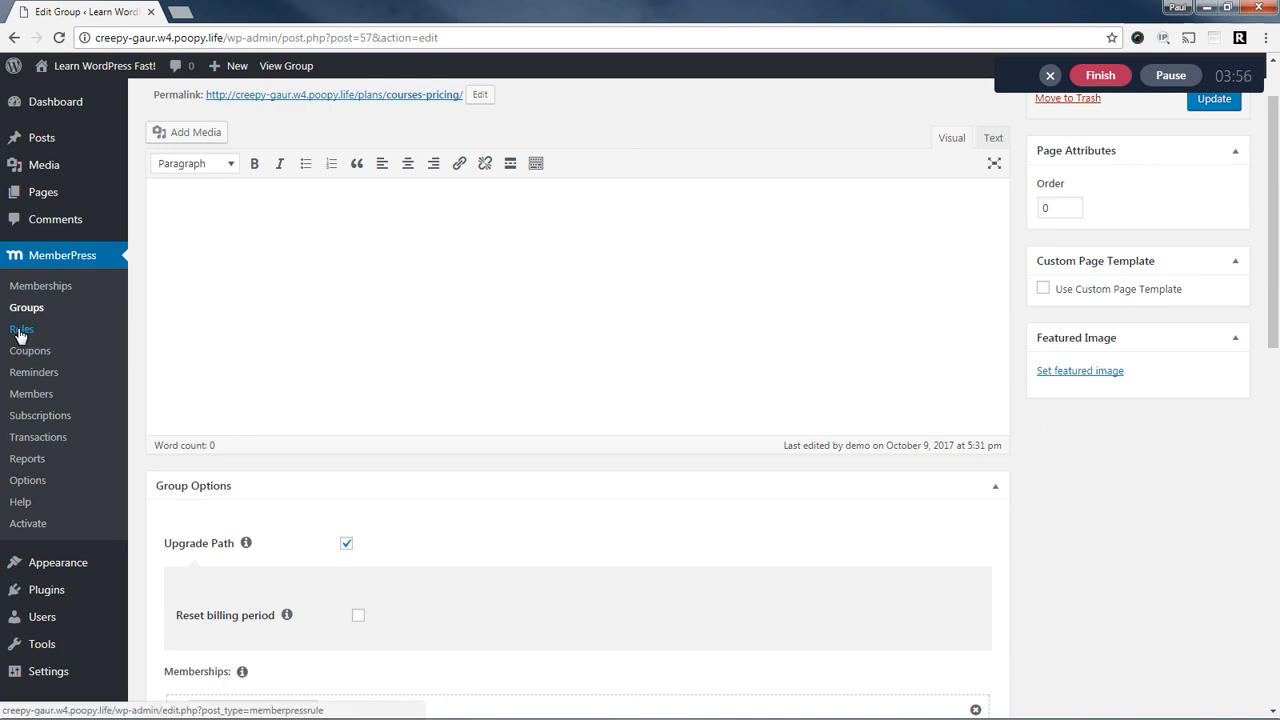
# Bring up the MemberPress Rules list with both course child-page rules.
pyautogui.click(22, 328)
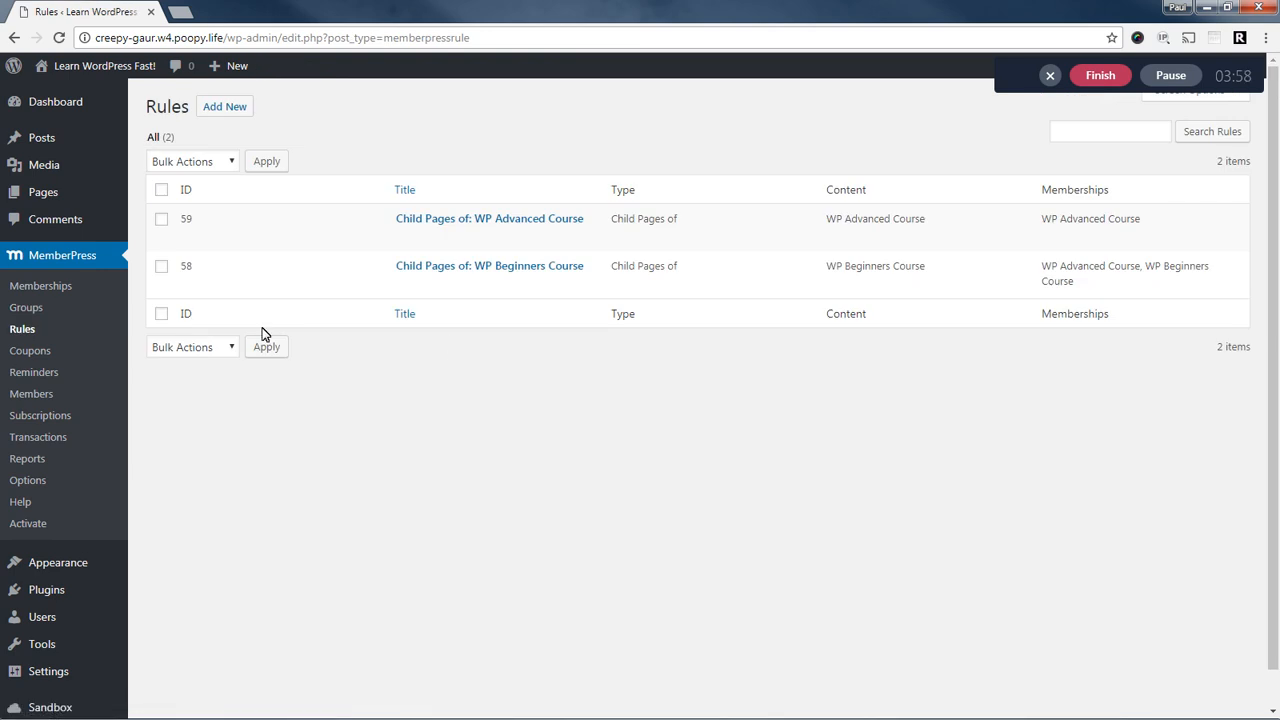
pyautogui.moveTo(488, 218)
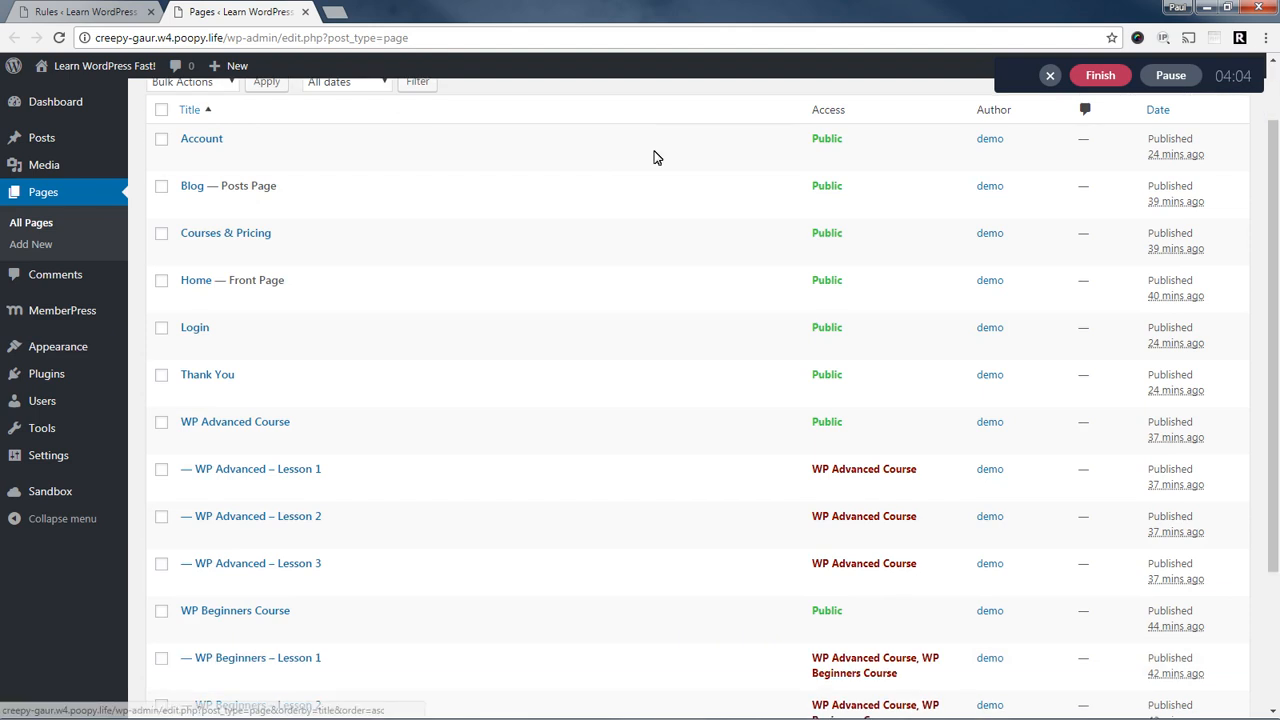
# Review the Access column per lesson page, then go to WP Beginners – Lesson 1.
pyautogui.scroll(-3)
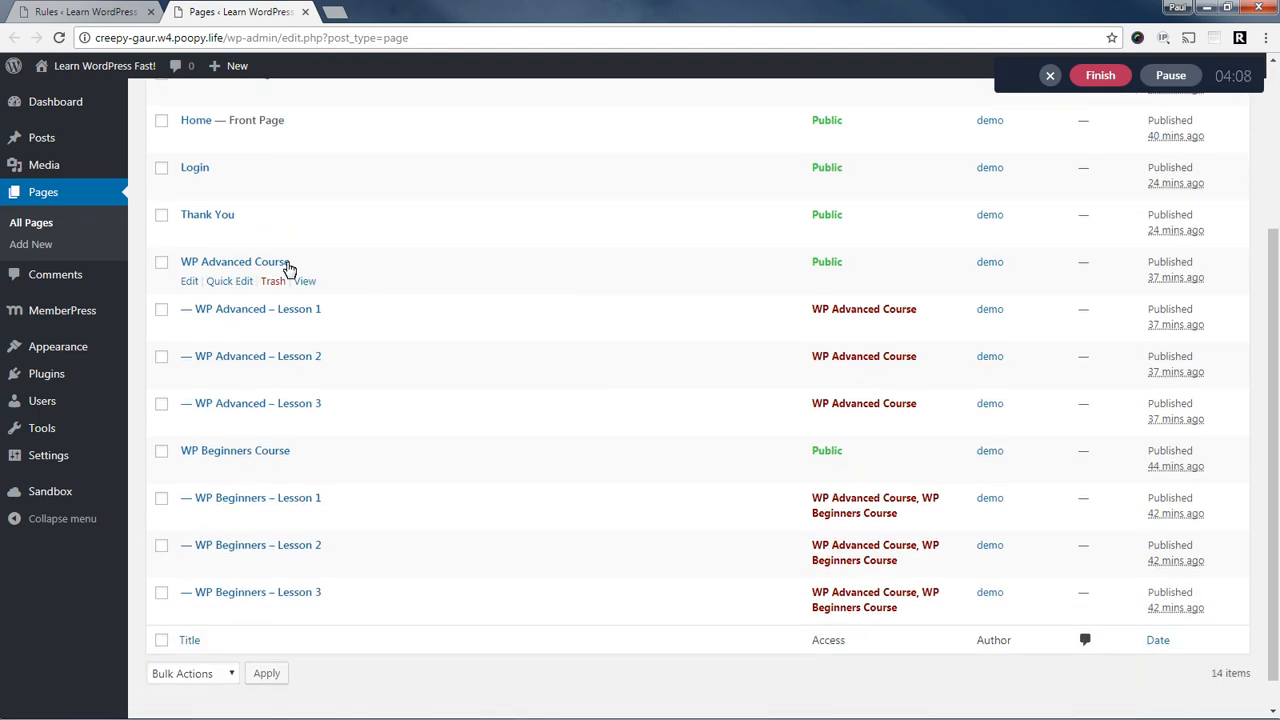
pyautogui.moveTo(322, 268)
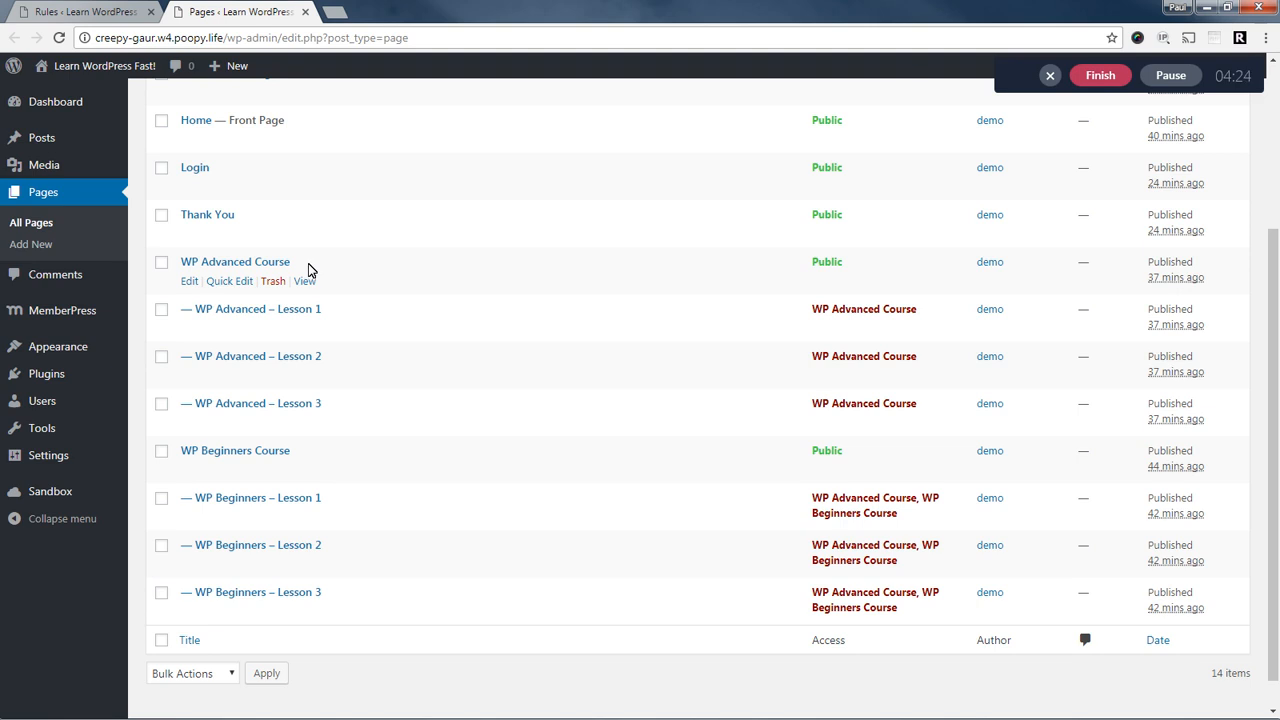
pyautogui.moveTo(234, 260)
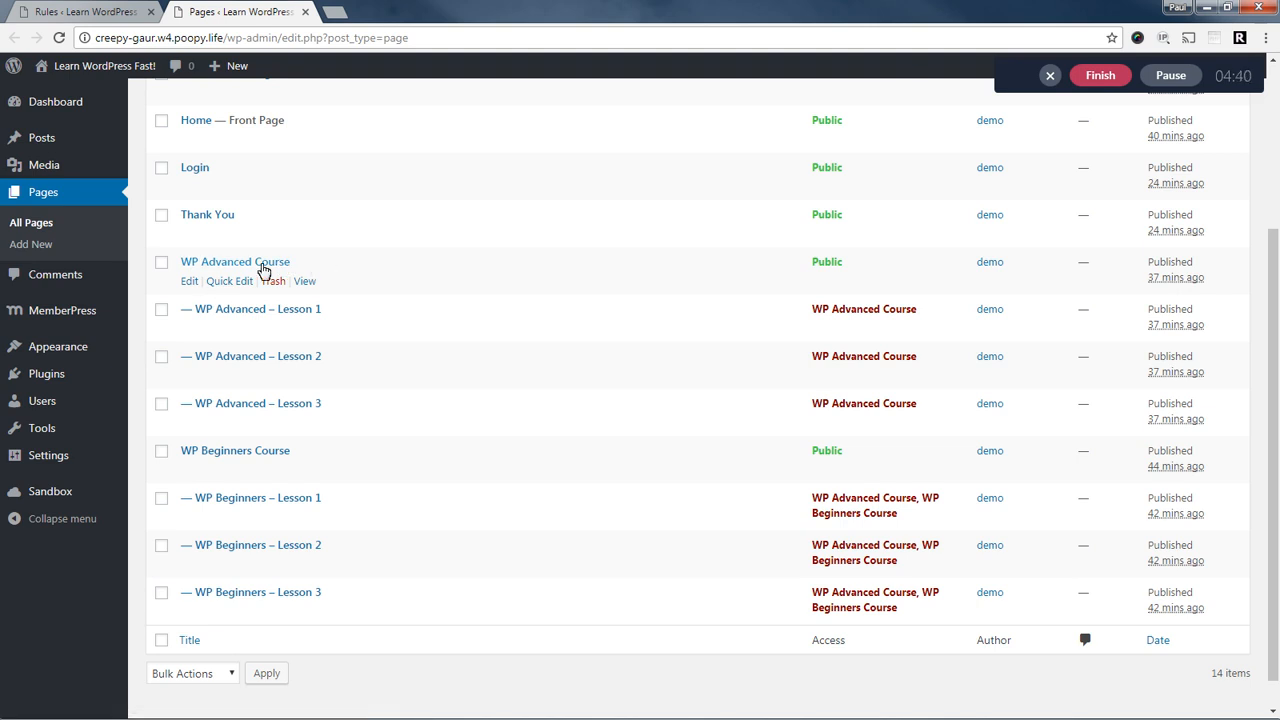
pyautogui.moveTo(336, 266)
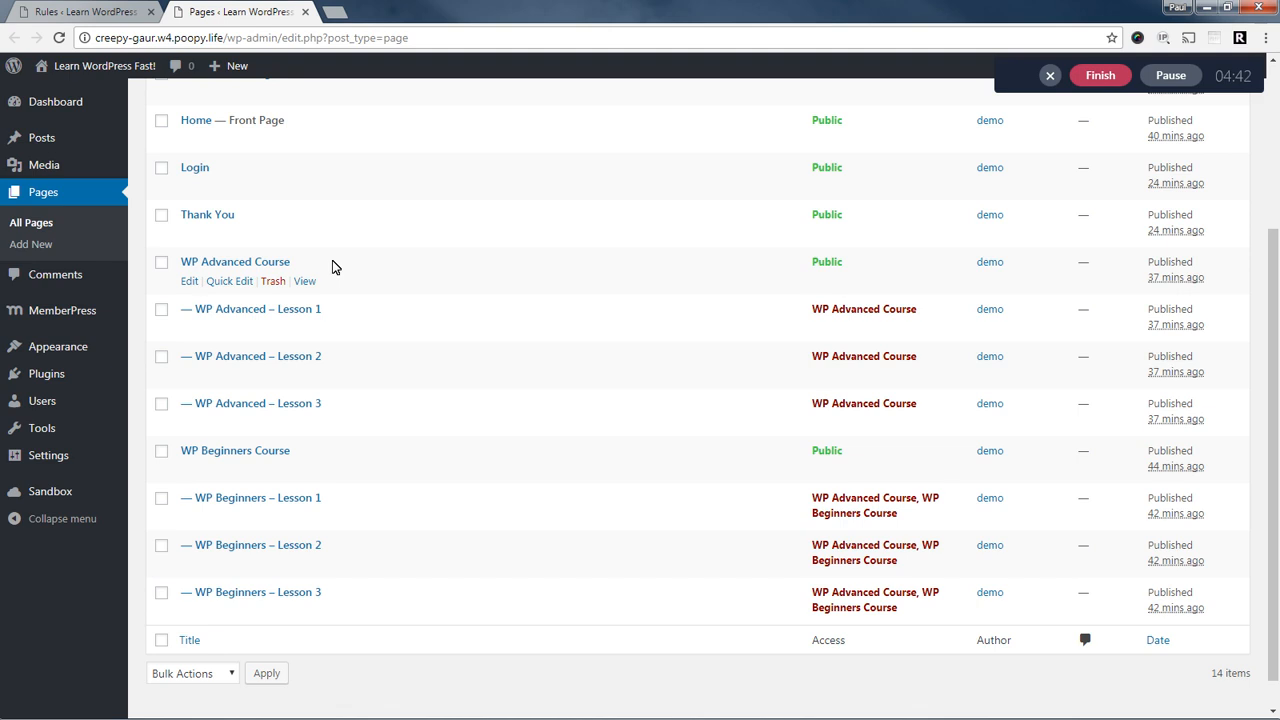
pyautogui.moveTo(372, 266)
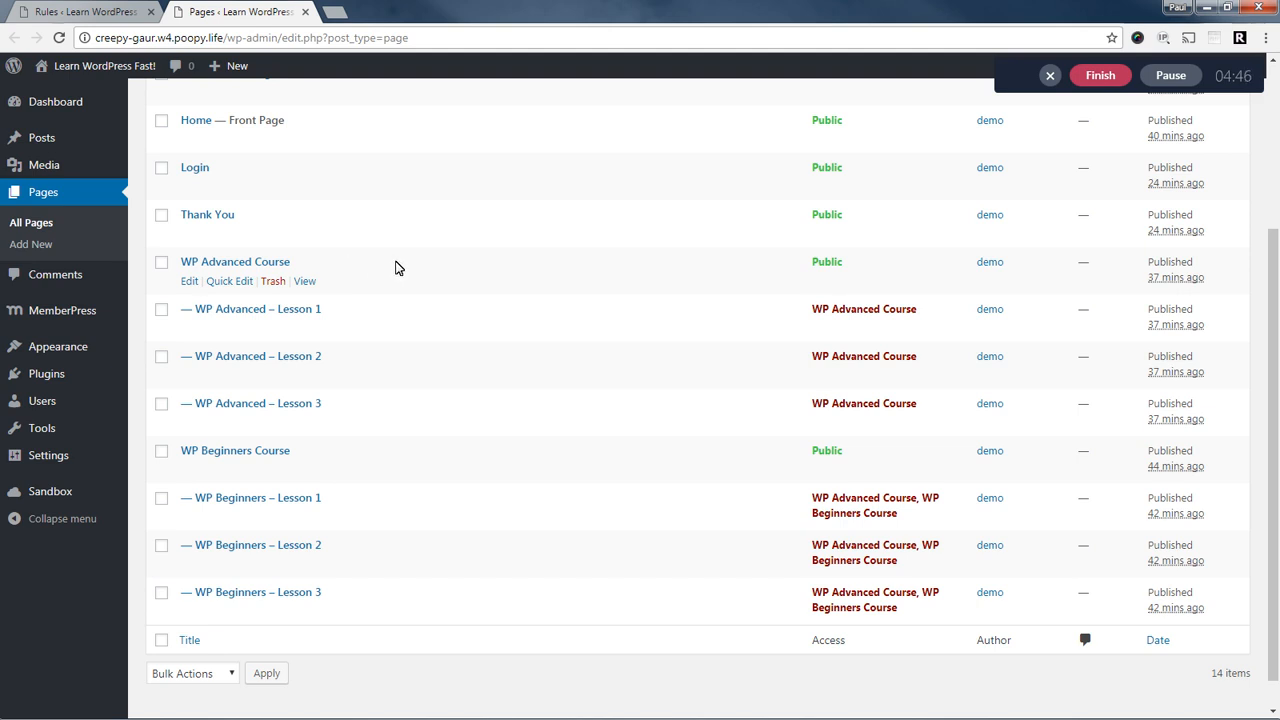
pyautogui.moveTo(376, 412)
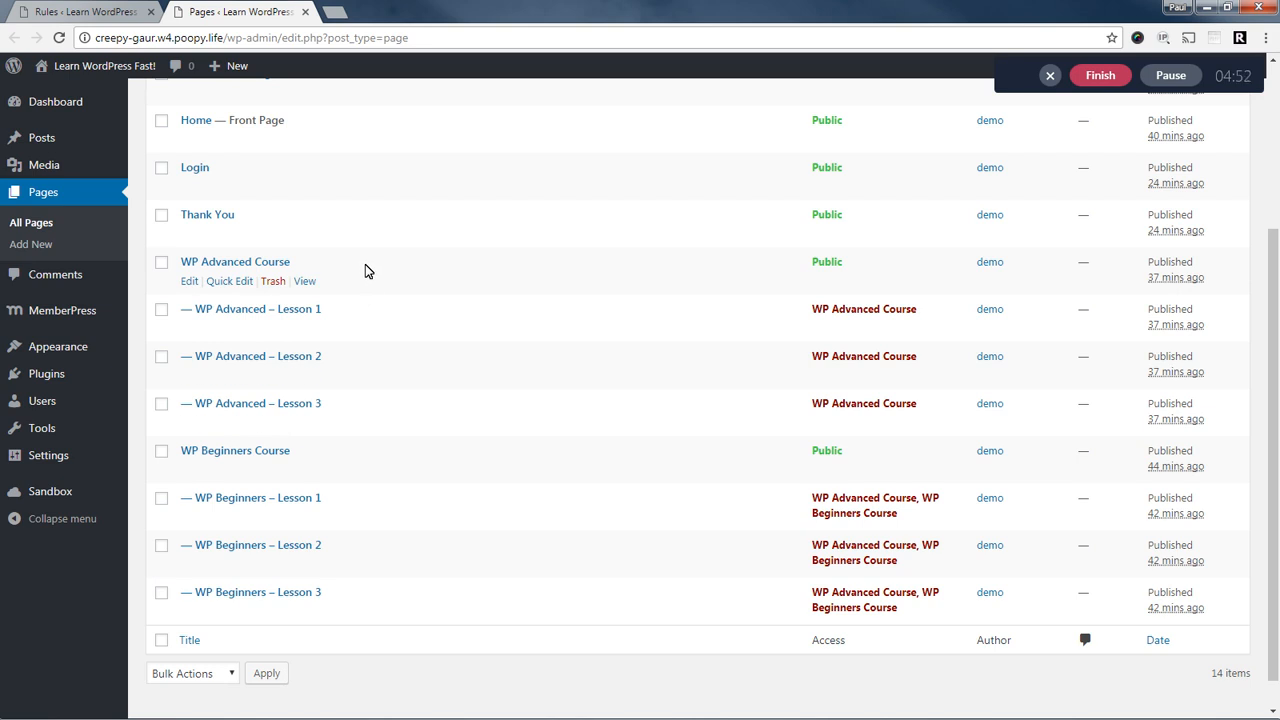
pyautogui.moveTo(352, 276)
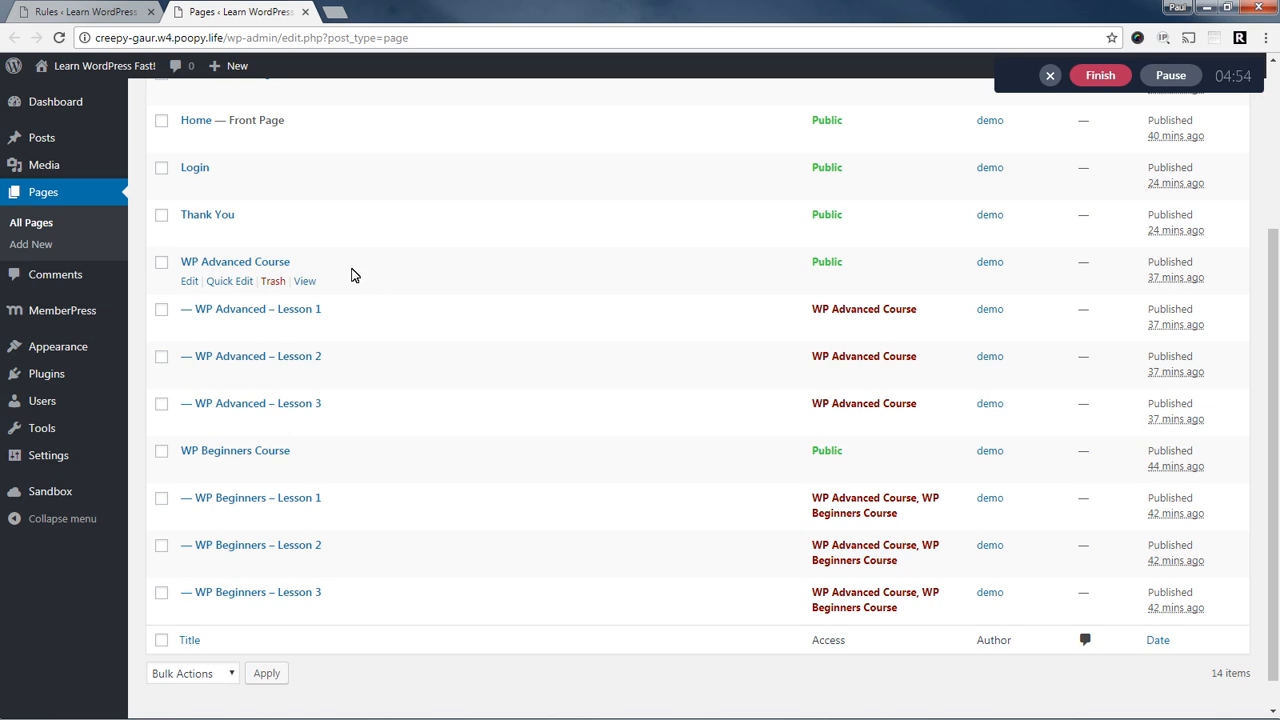
pyautogui.moveTo(884, 326)
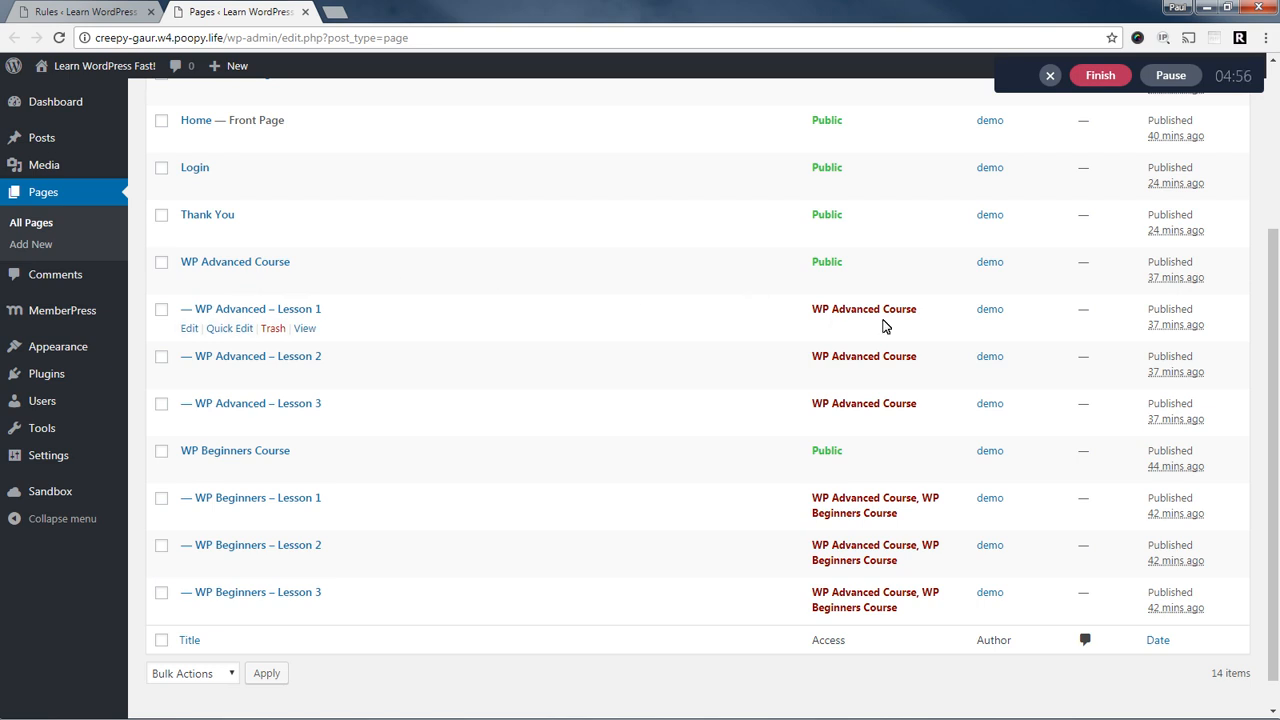
pyautogui.doubleClick(864, 308)
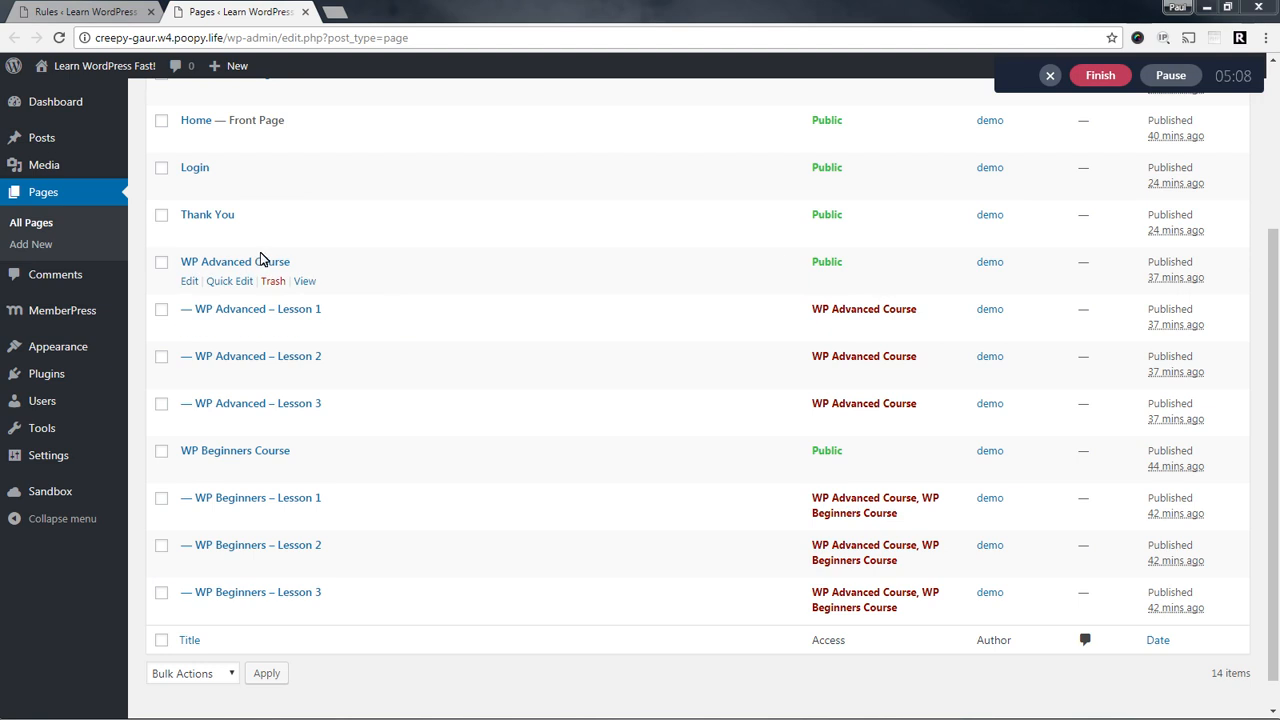
pyautogui.moveTo(248, 456)
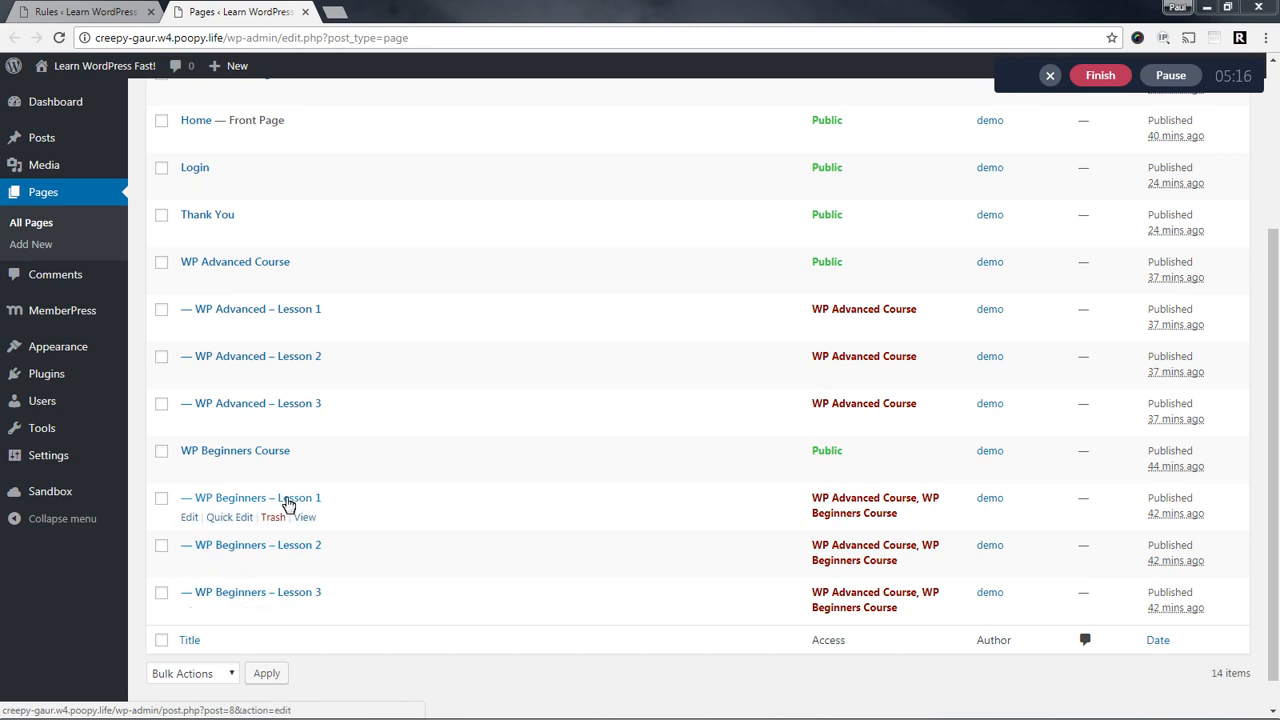
pyautogui.moveTo(190, 458)
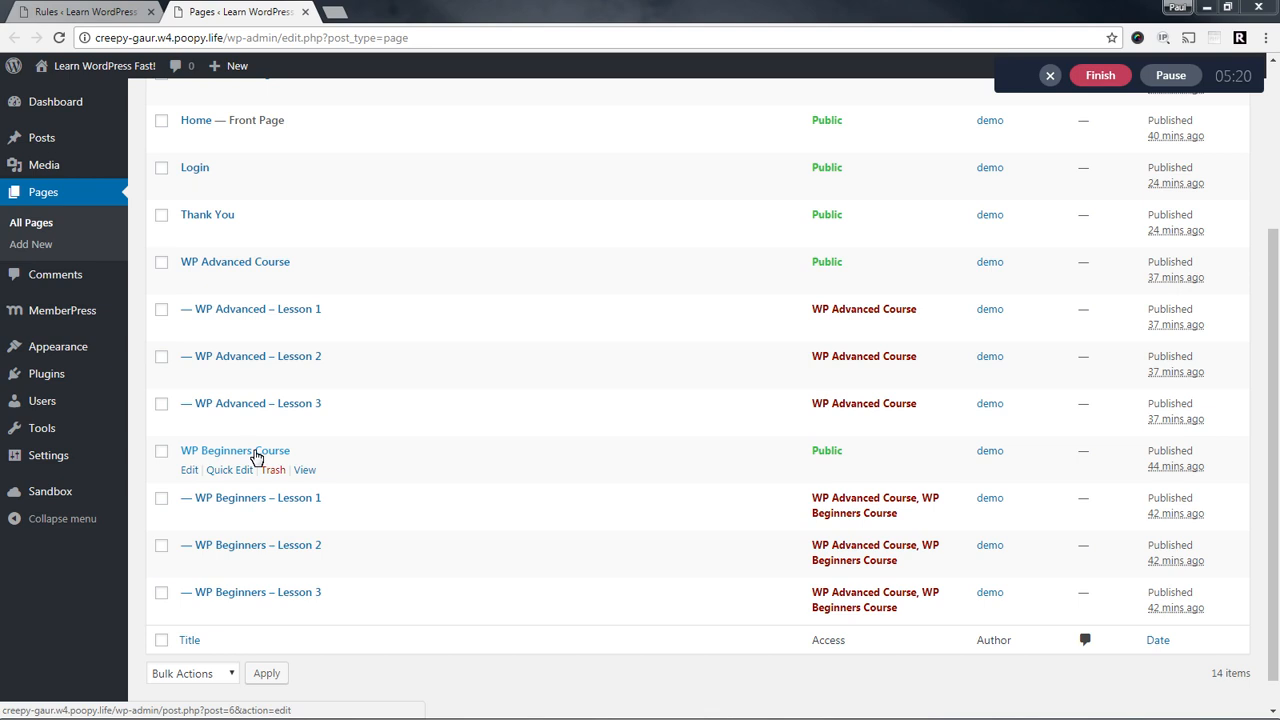
pyautogui.moveTo(260, 450)
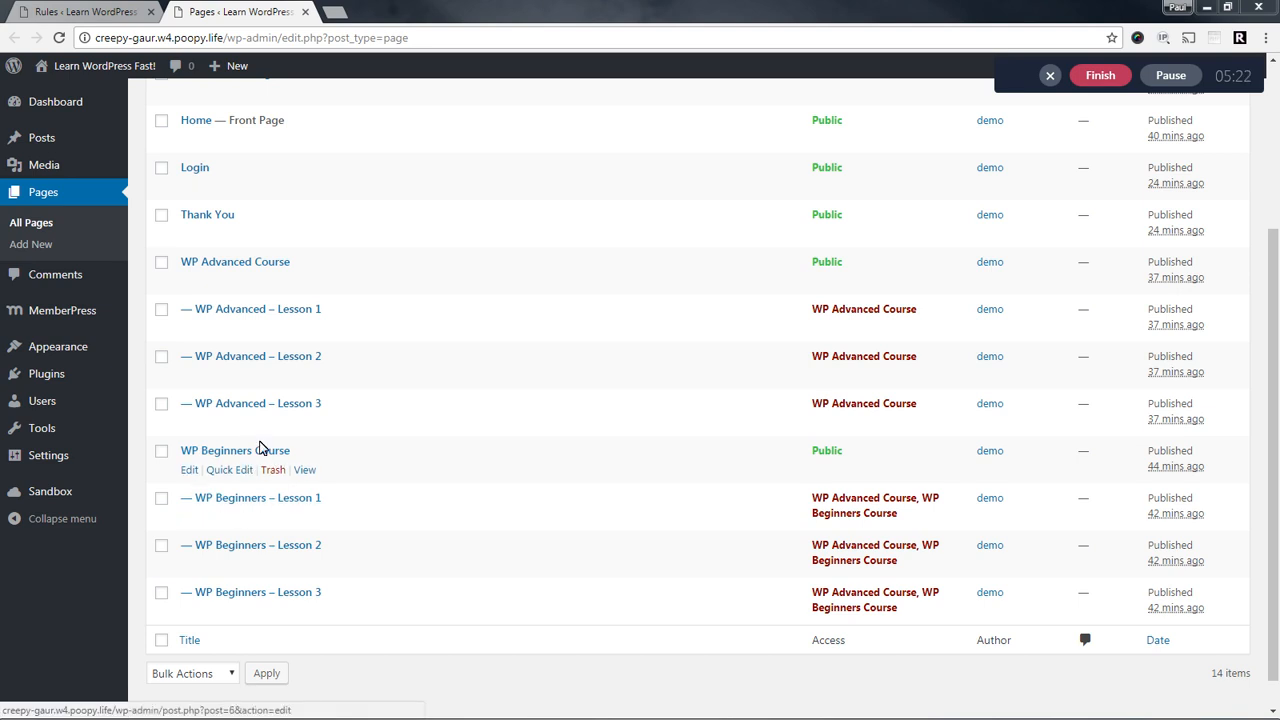
pyautogui.moveTo(244, 450)
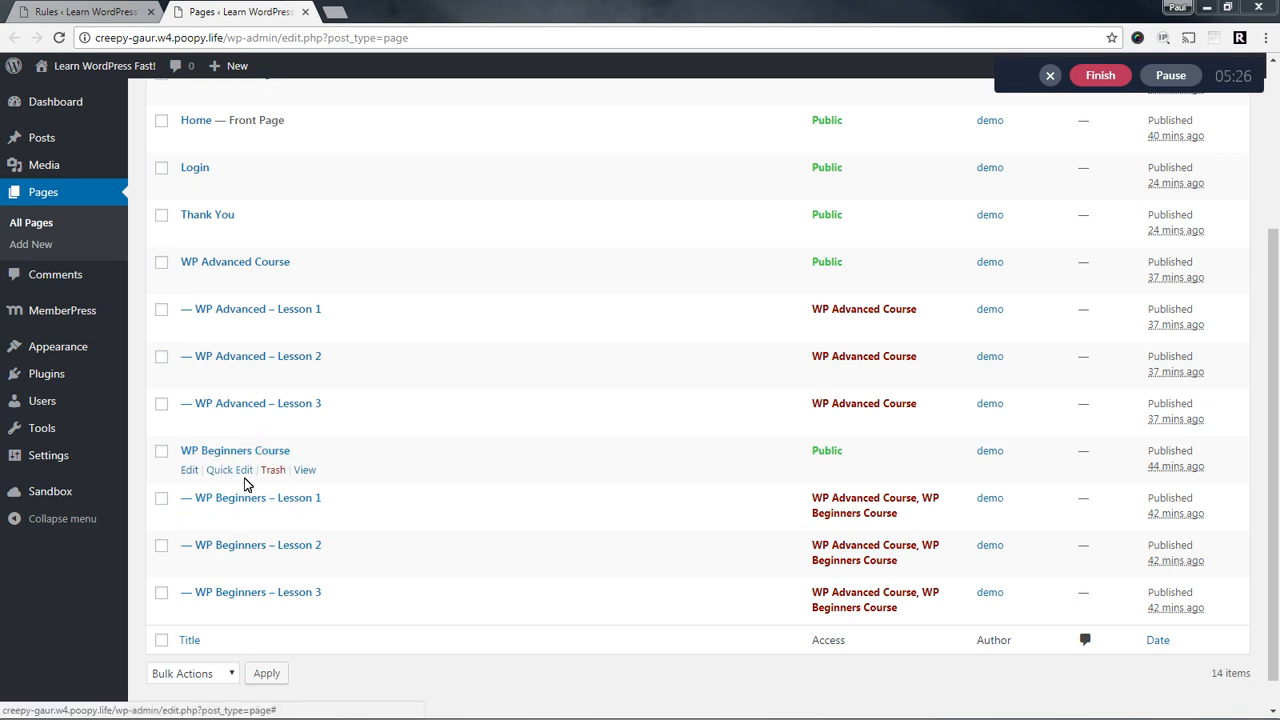
pyautogui.click(250, 496)
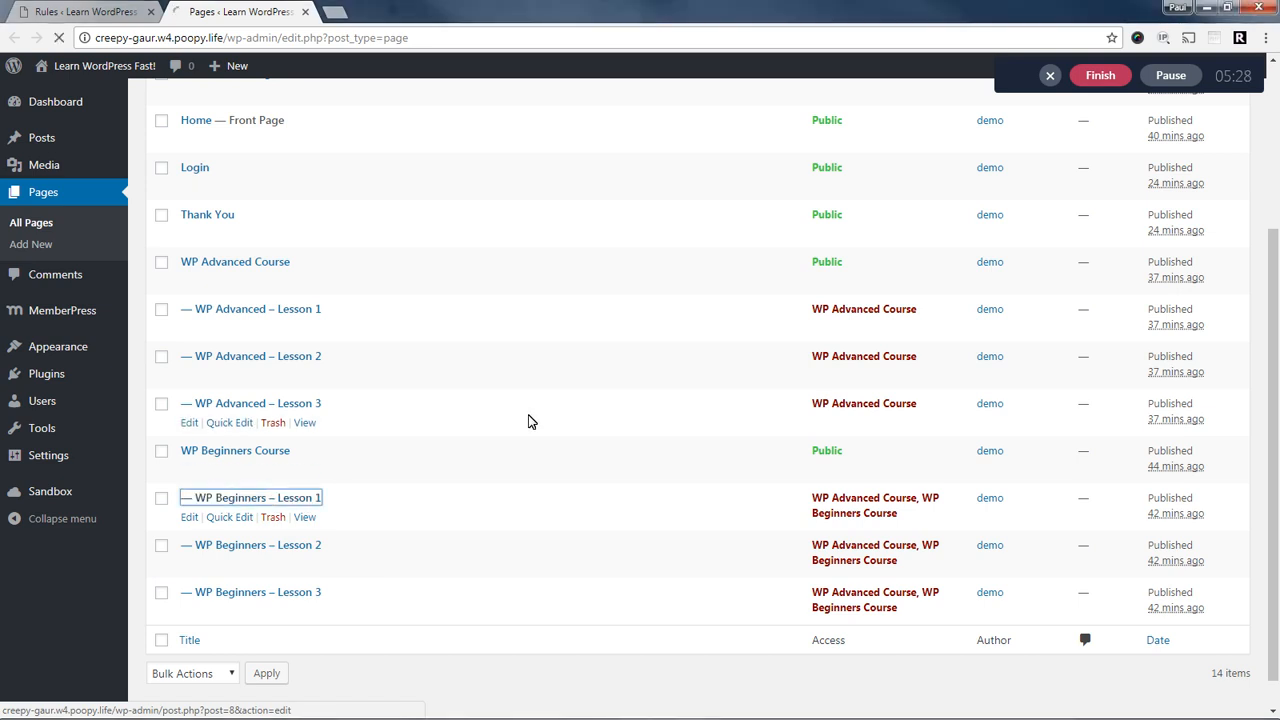
# Open WP Beginners – Lesson 1 in the page editor and select 'Lesson 1' in its title.
pyautogui.click(250, 496)
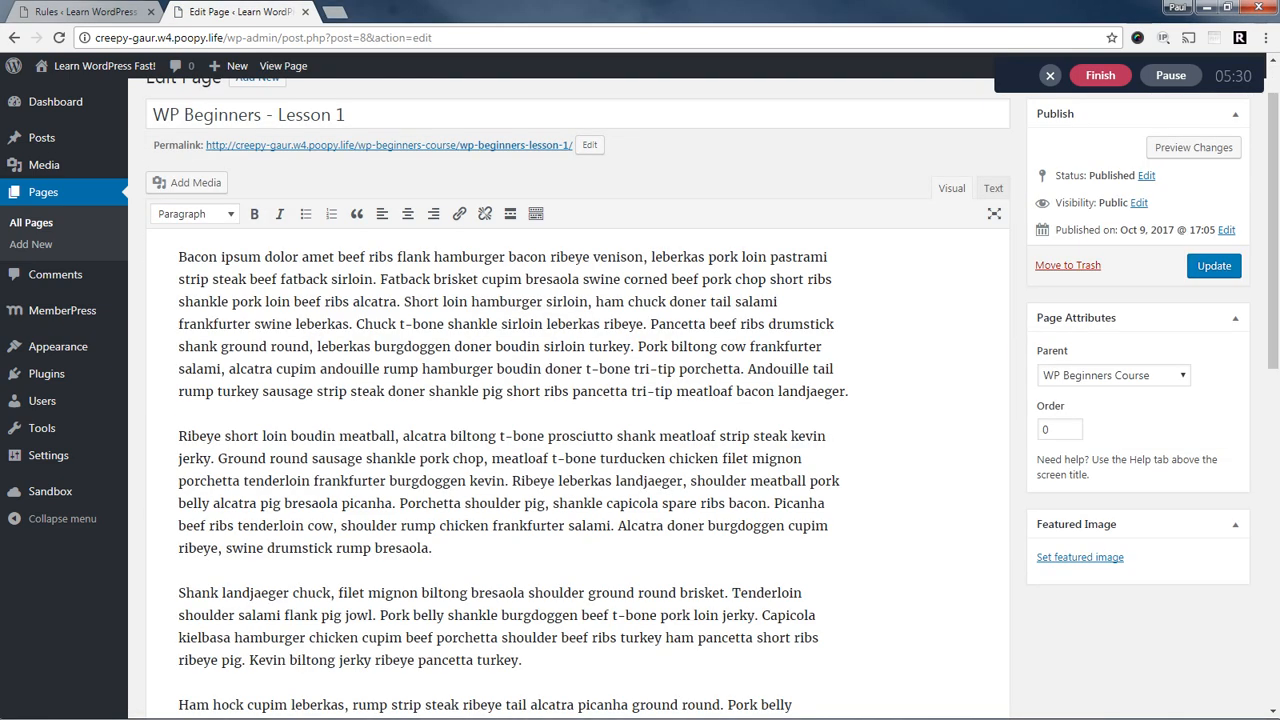
pyautogui.moveTo(1052, 358)
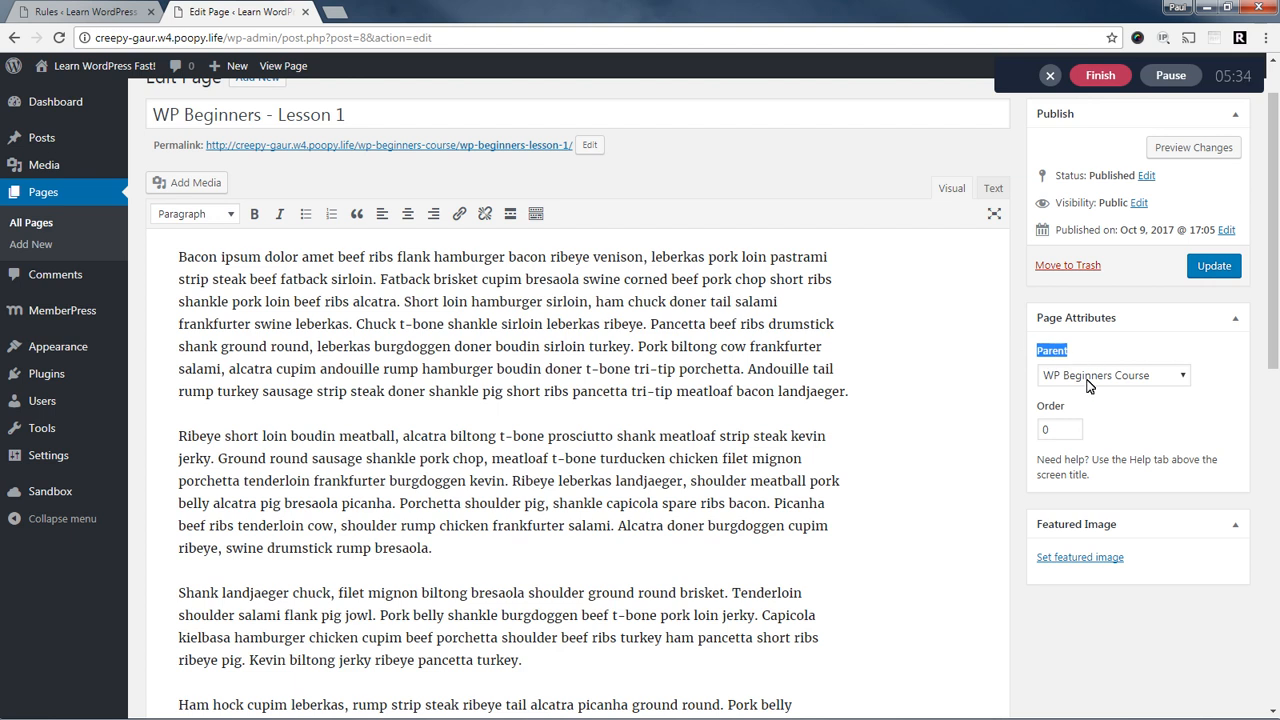
pyautogui.moveTo(1158, 384)
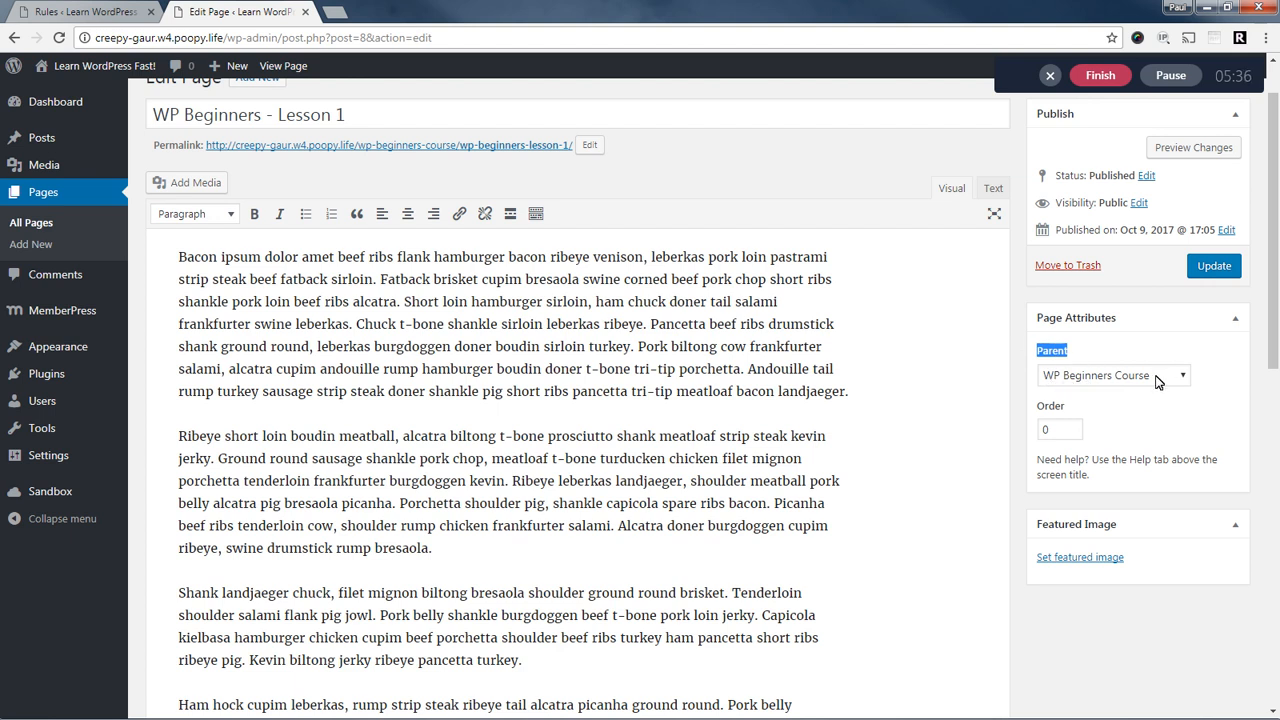
pyautogui.moveTo(1150, 384)
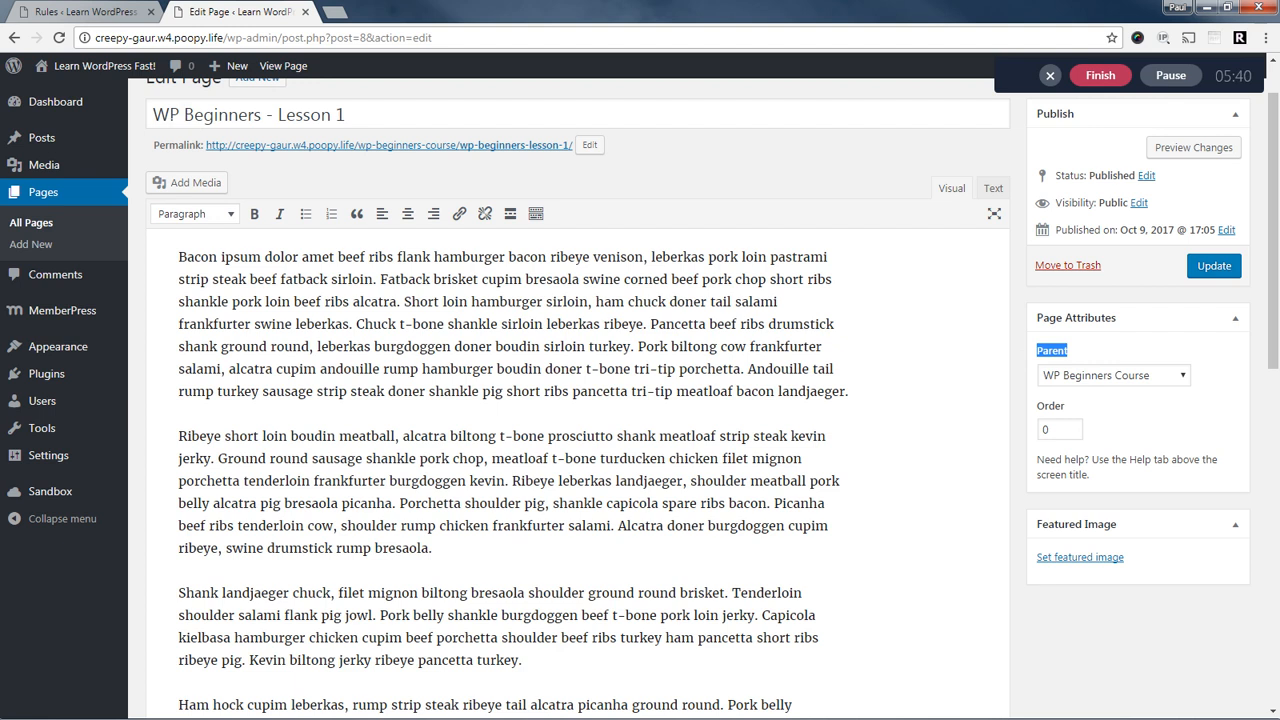
pyautogui.doubleClick(310, 114)
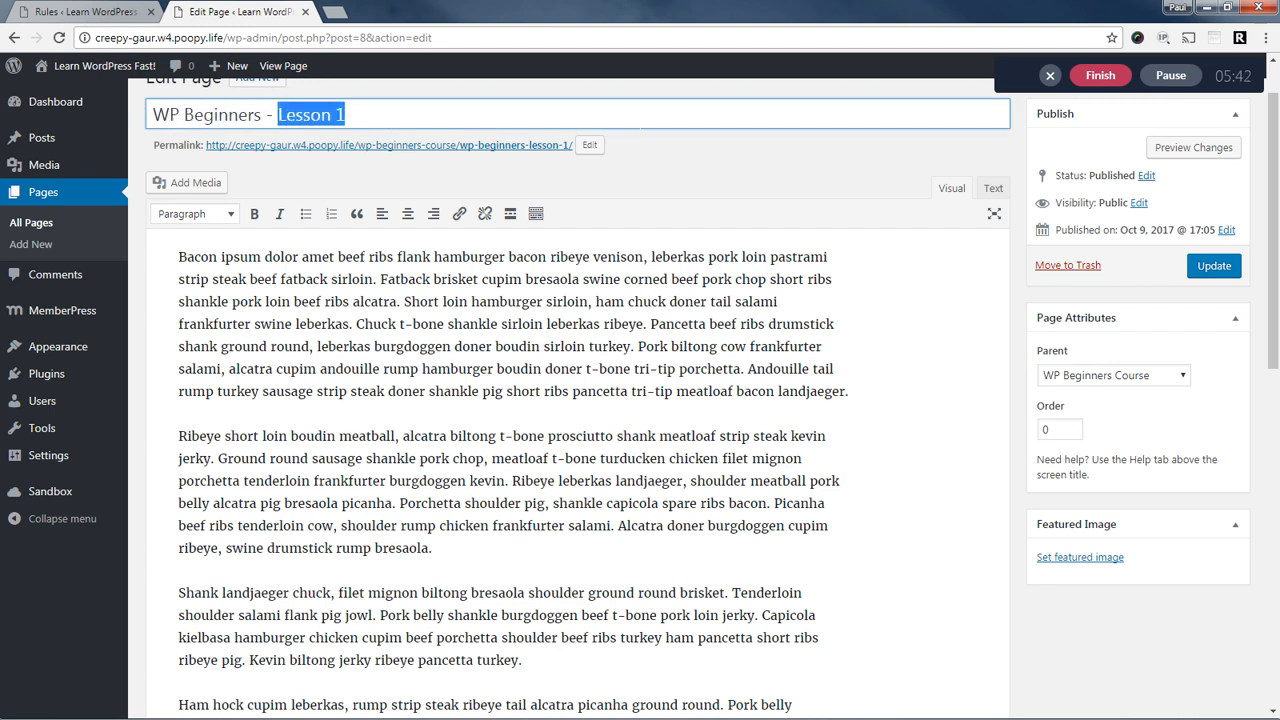
pyautogui.moveTo(1064, 382)
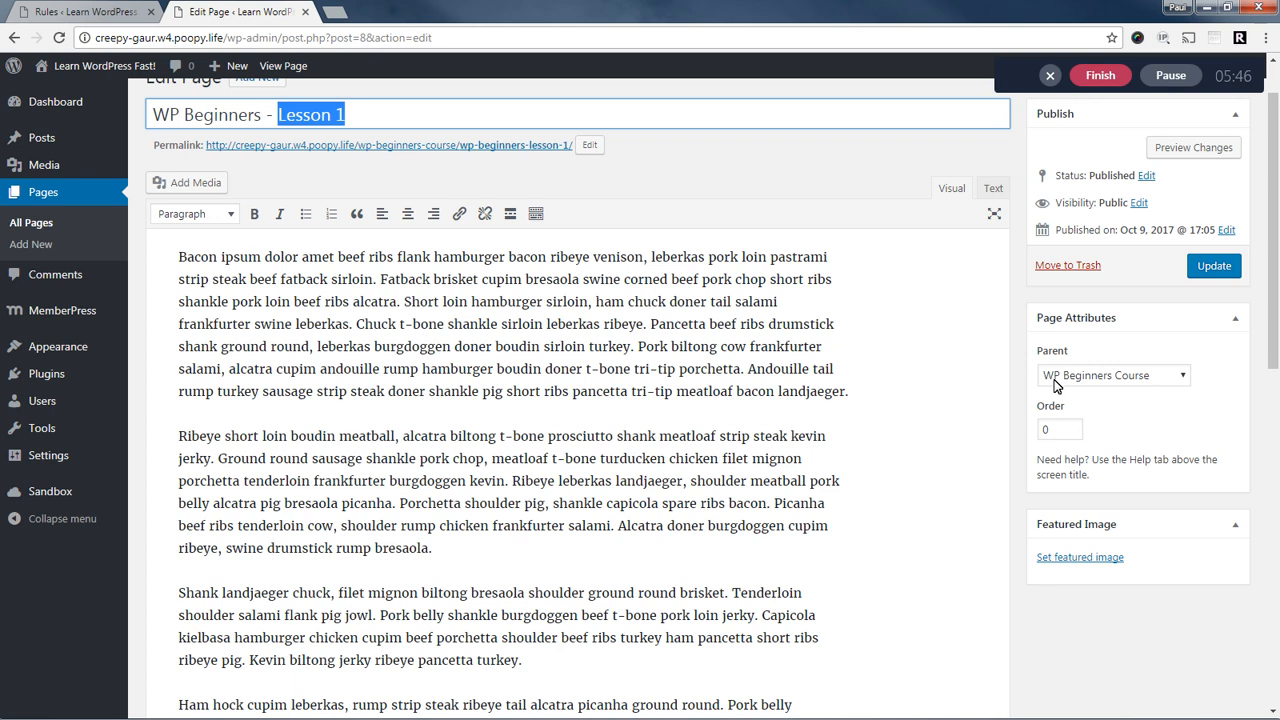
pyautogui.moveTo(1092, 386)
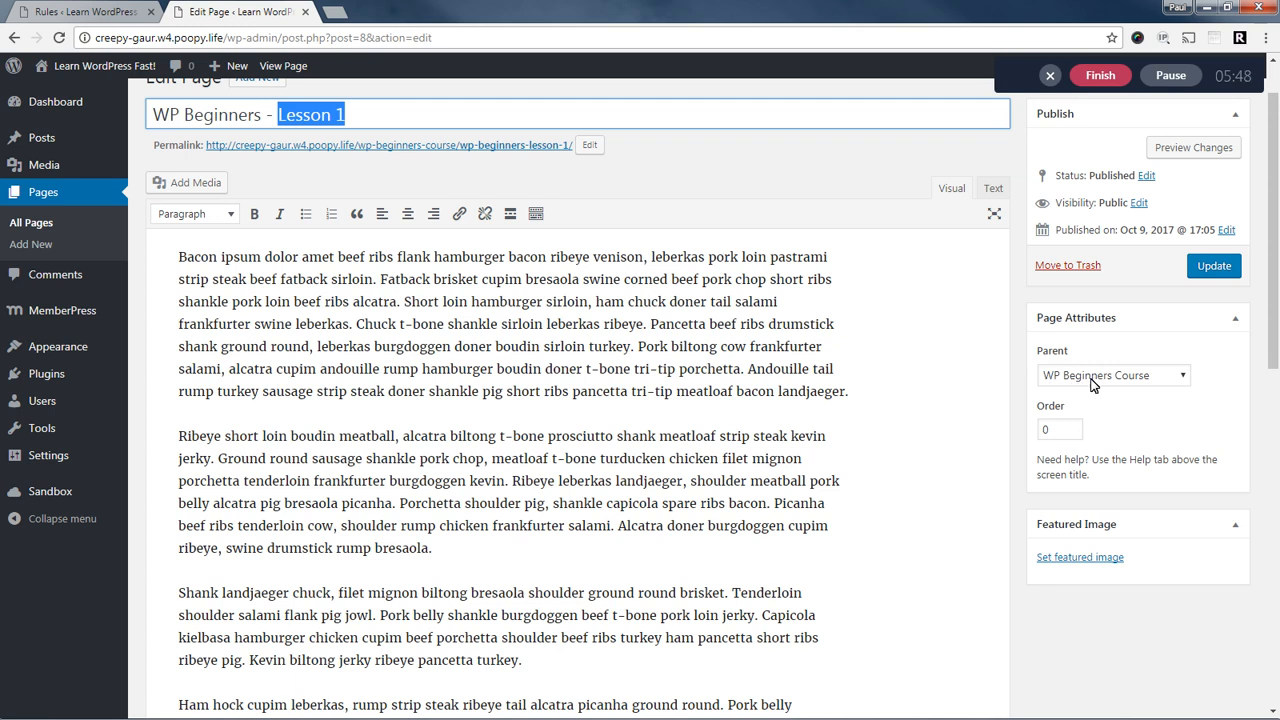
pyautogui.moveTo(766, 226)
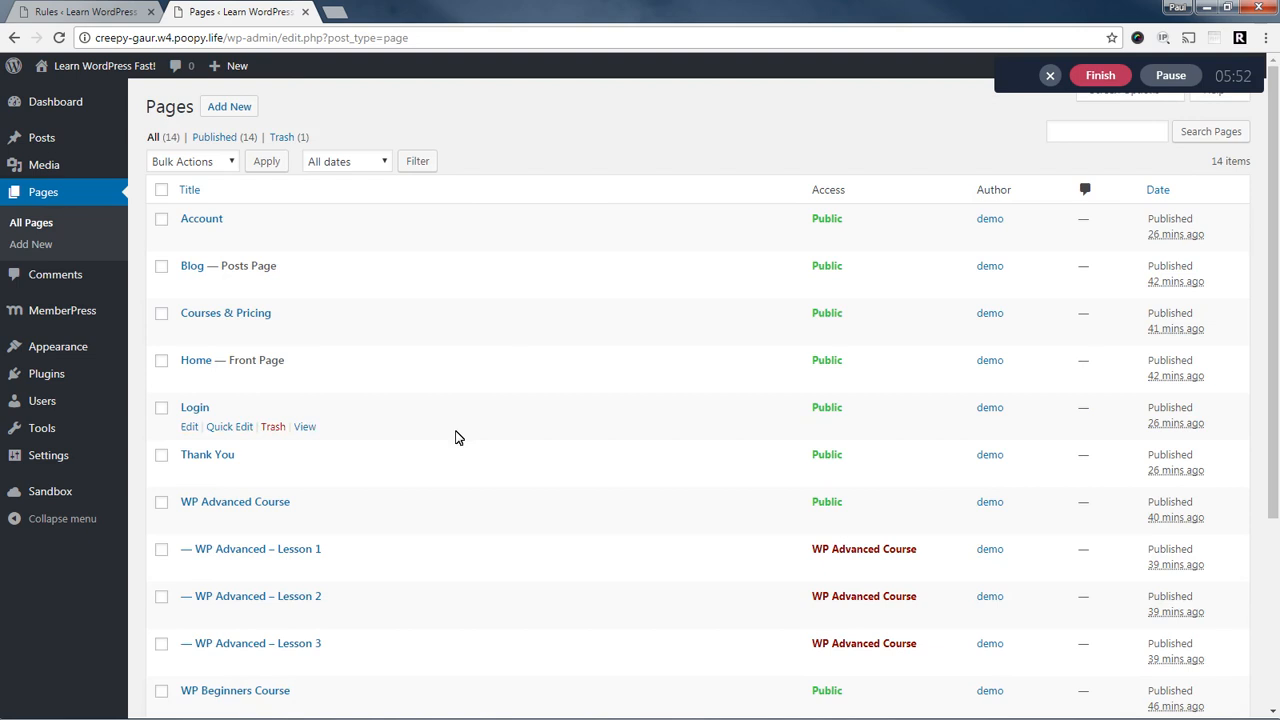
# View the WP Advanced Course page on the front end and scroll to its Lessons 1–3 links.
pyautogui.scroll(-3)
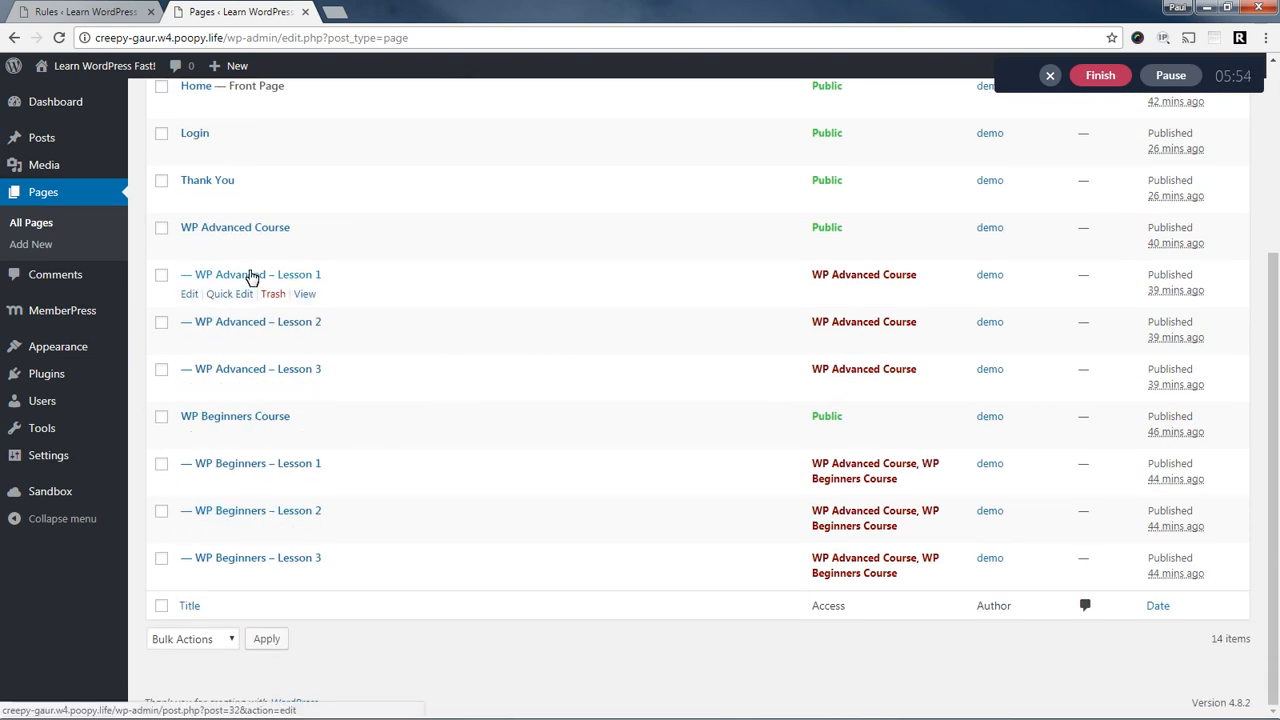
pyautogui.moveTo(256, 564)
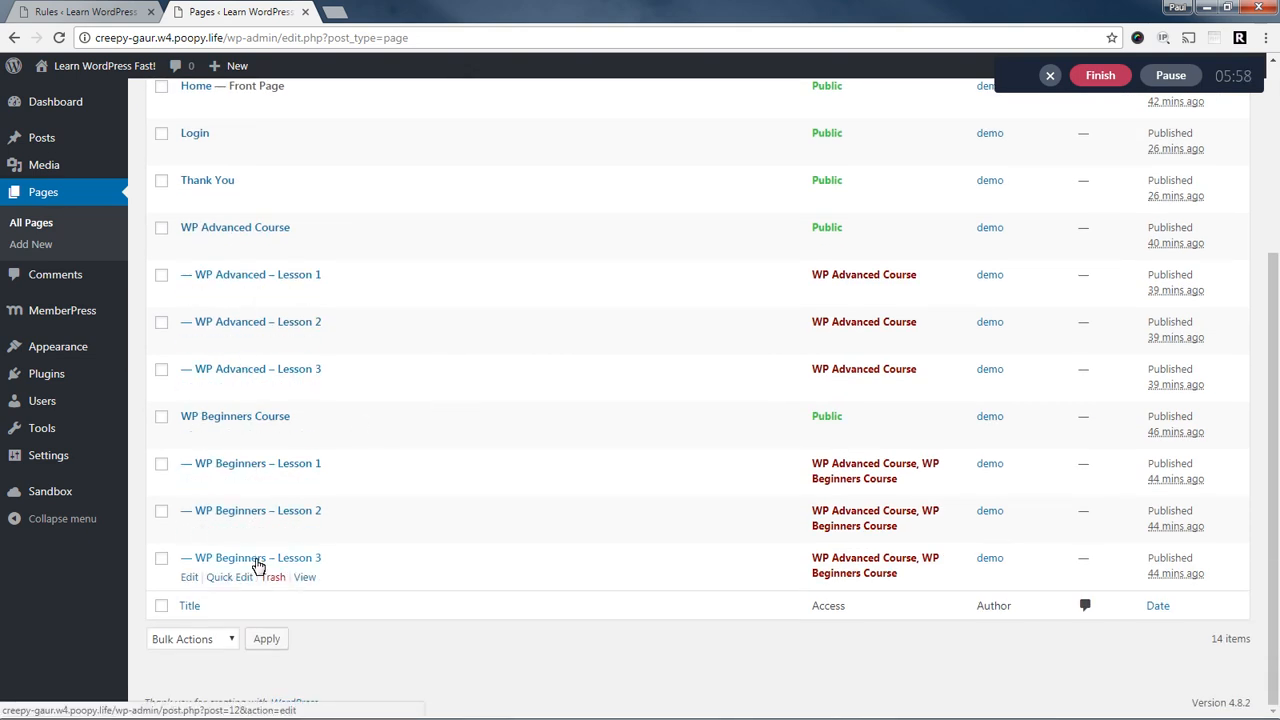
pyautogui.moveTo(338, 368)
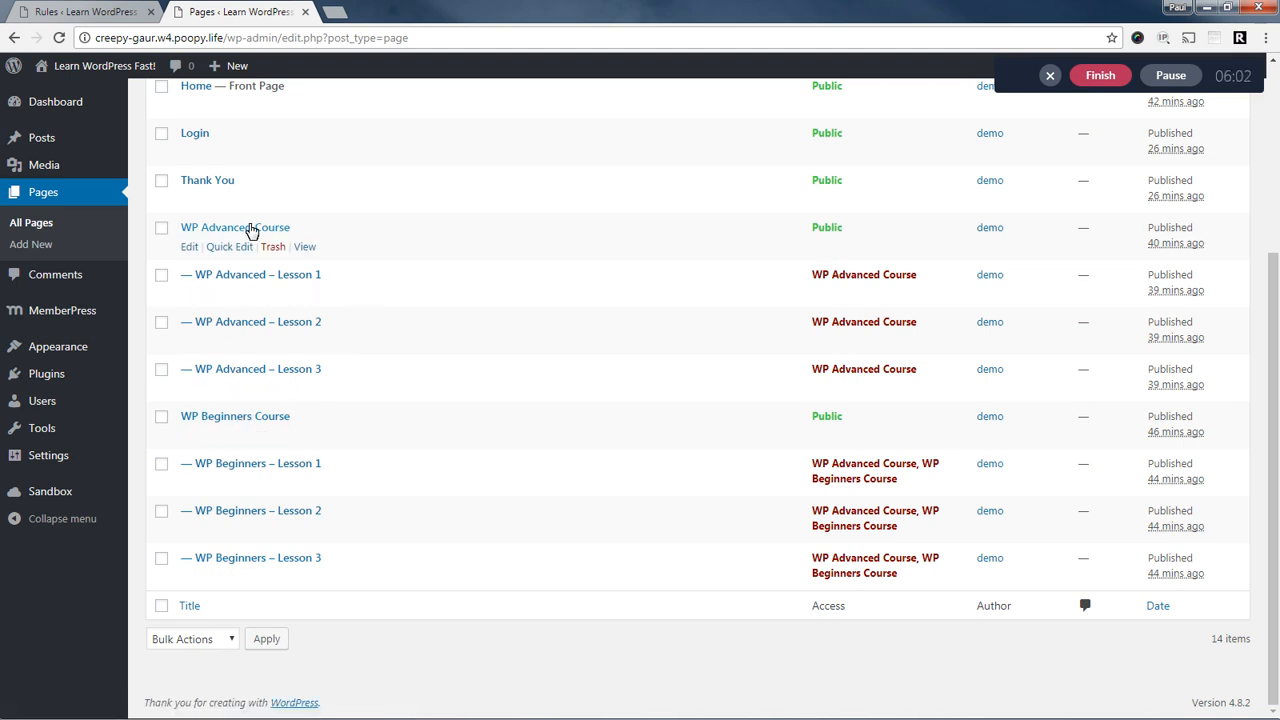
pyautogui.moveTo(378, 322)
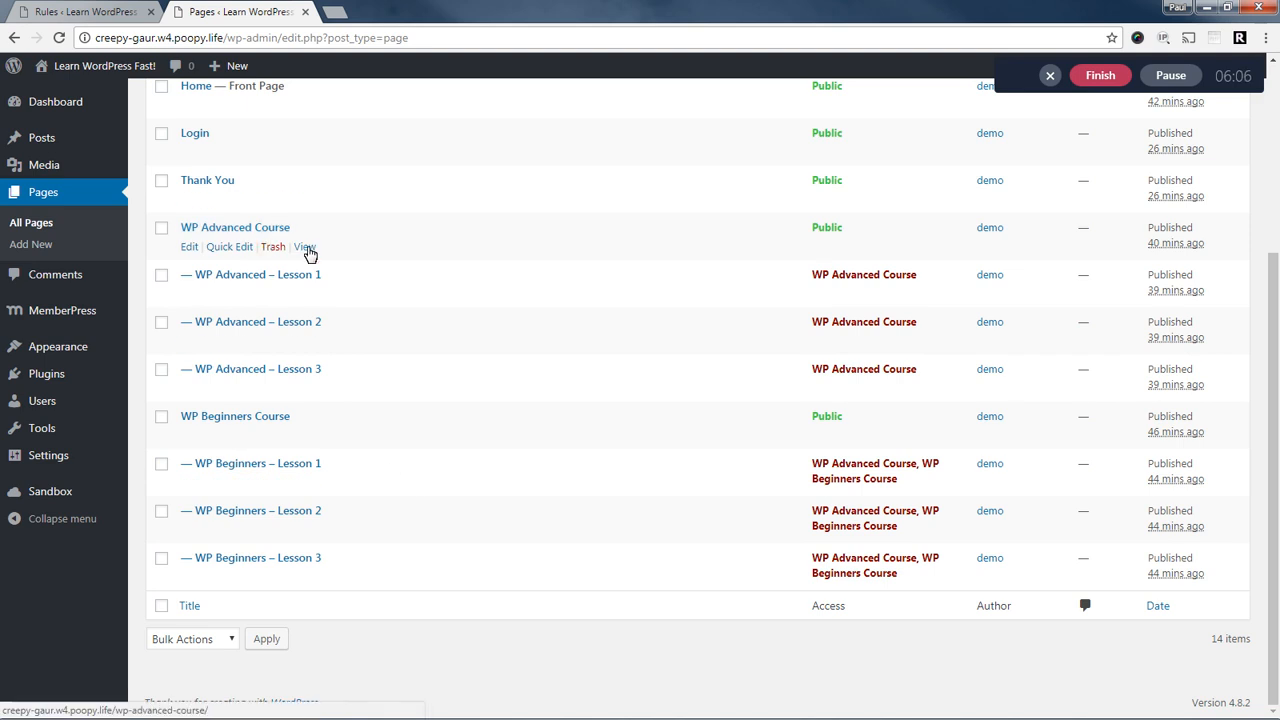
pyautogui.click(304, 248)
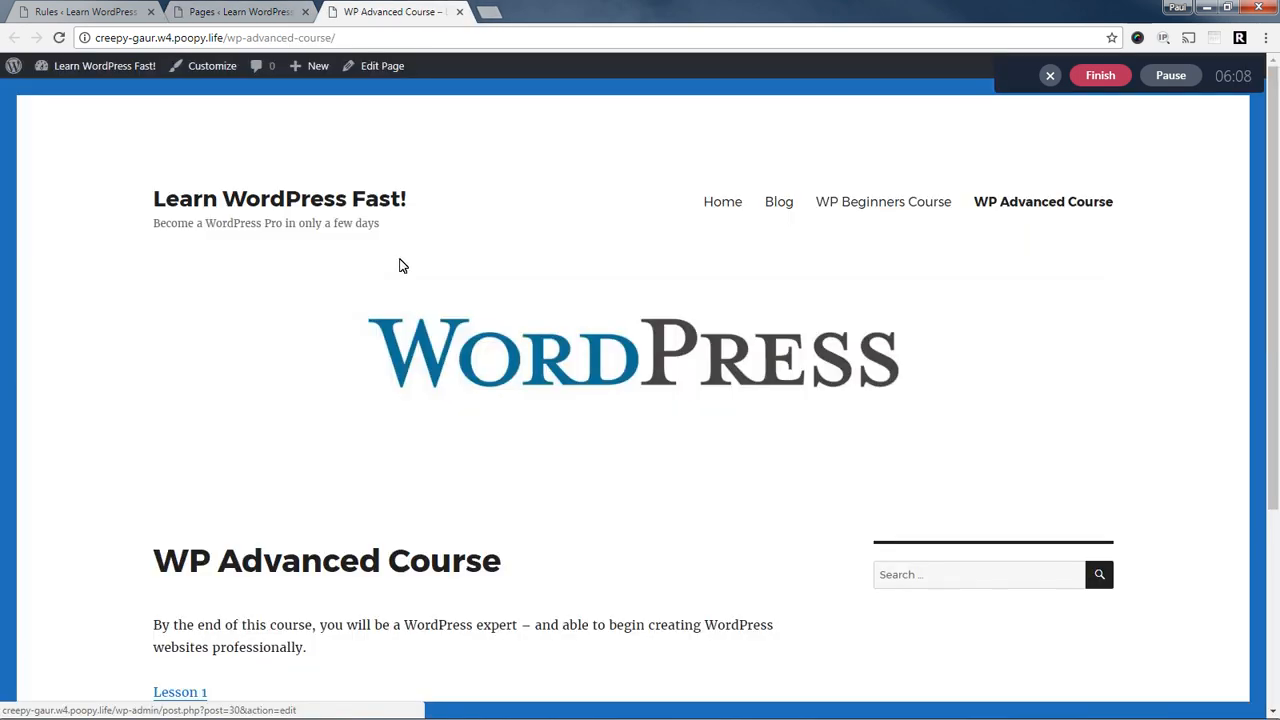
pyautogui.scroll(-3)
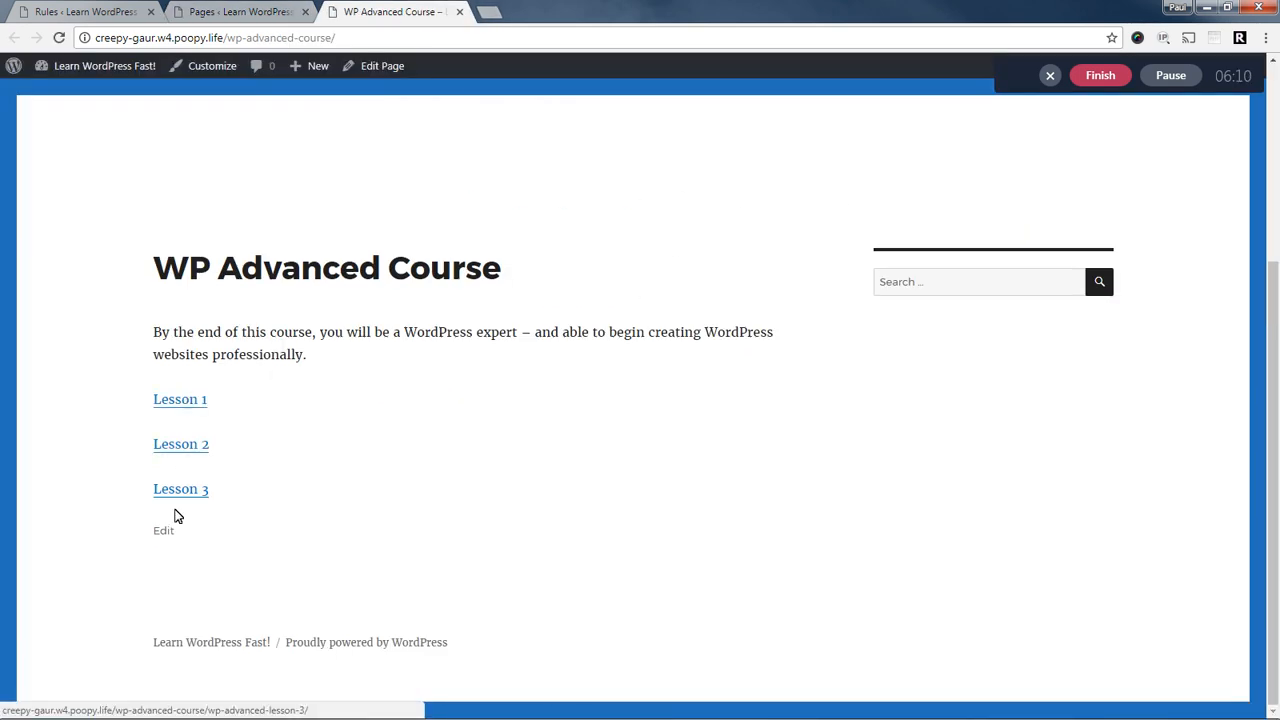
pyautogui.moveTo(220, 376)
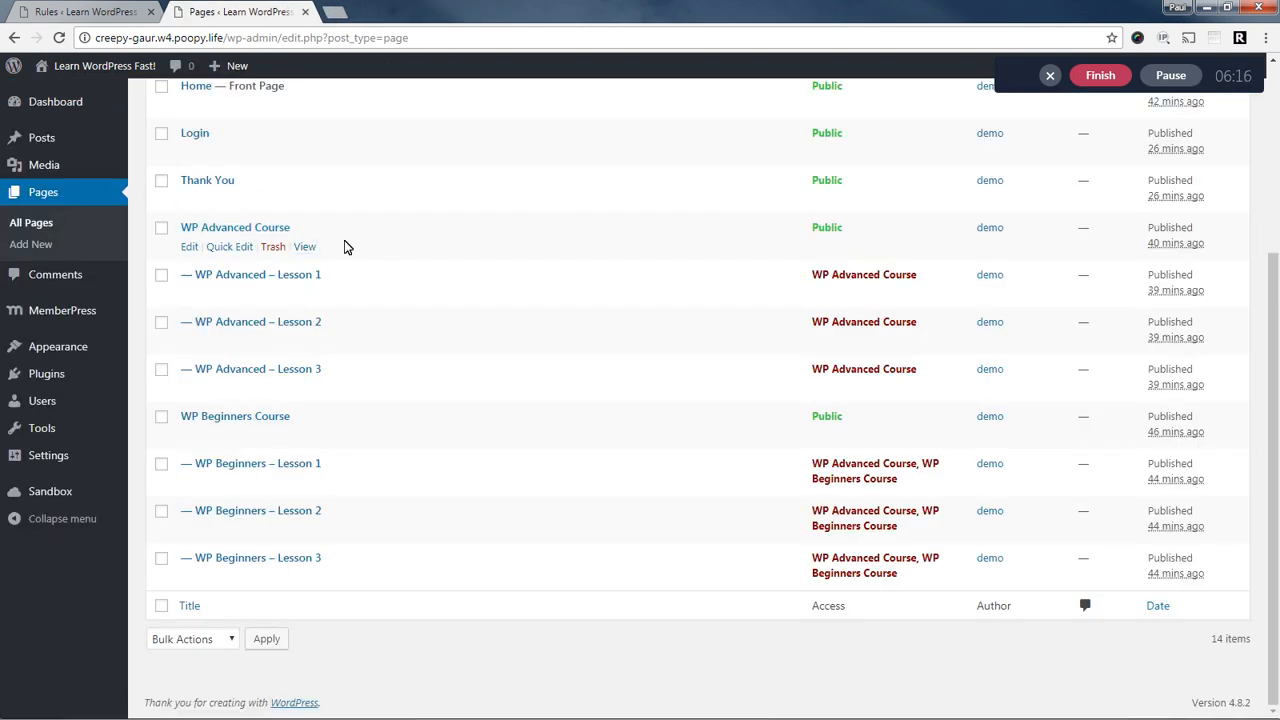
pyautogui.moveTo(44, 200)
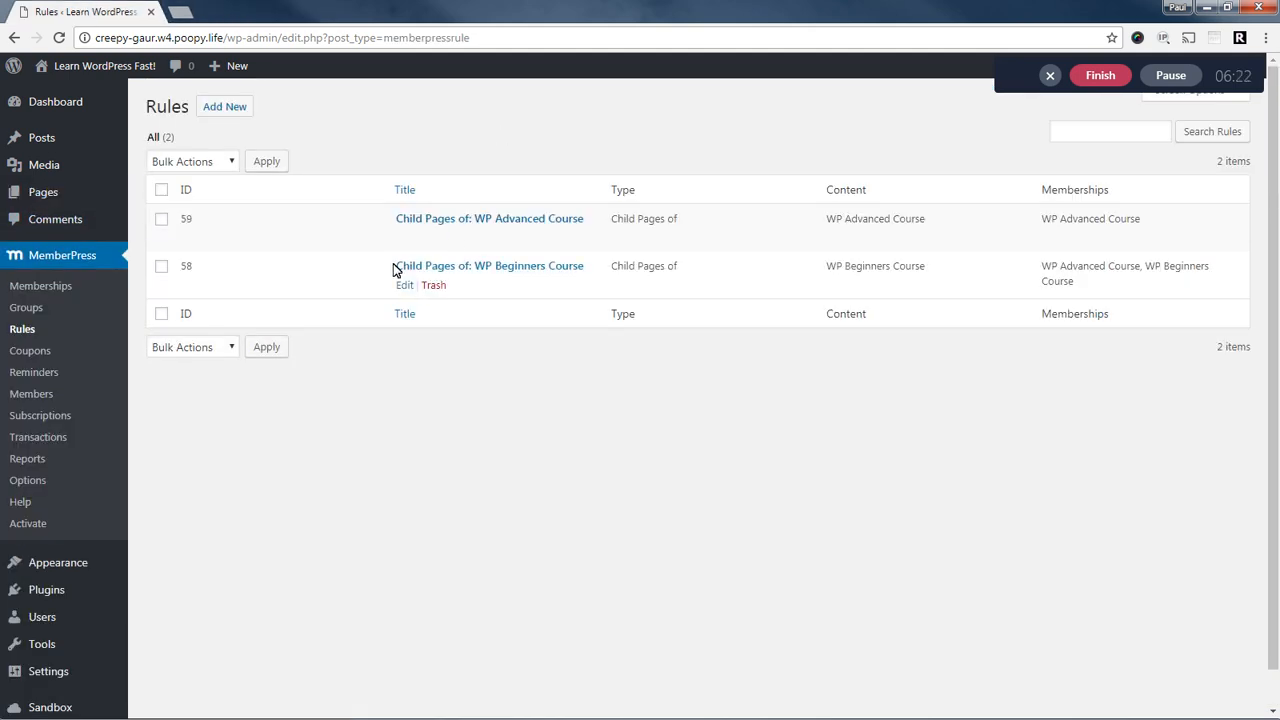
pyautogui.click(488, 264)
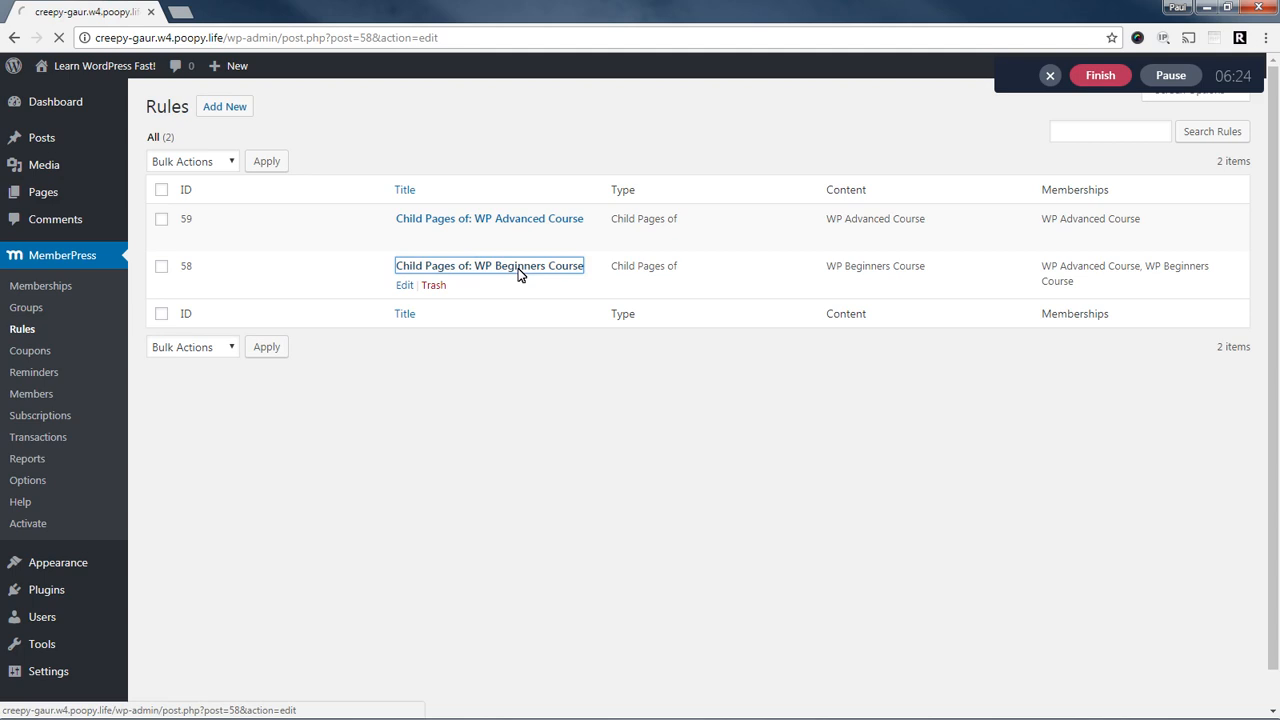
pyautogui.click(488, 264)
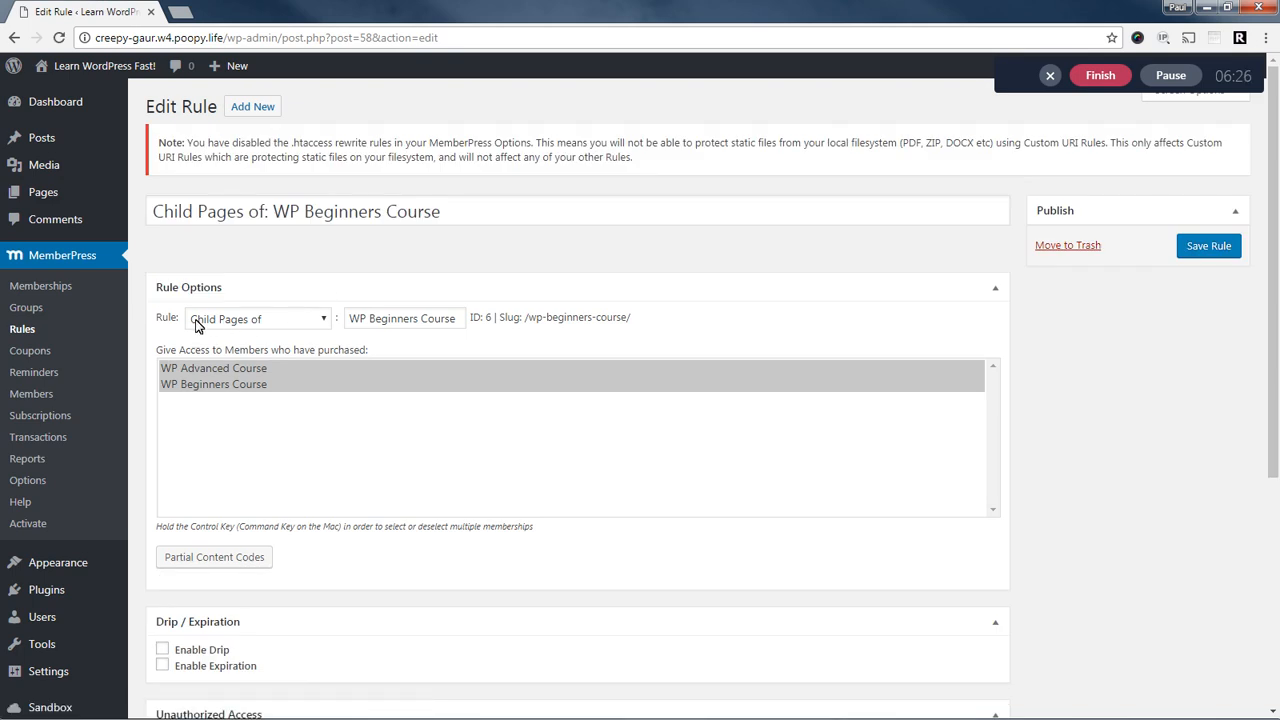
pyautogui.moveTo(232, 326)
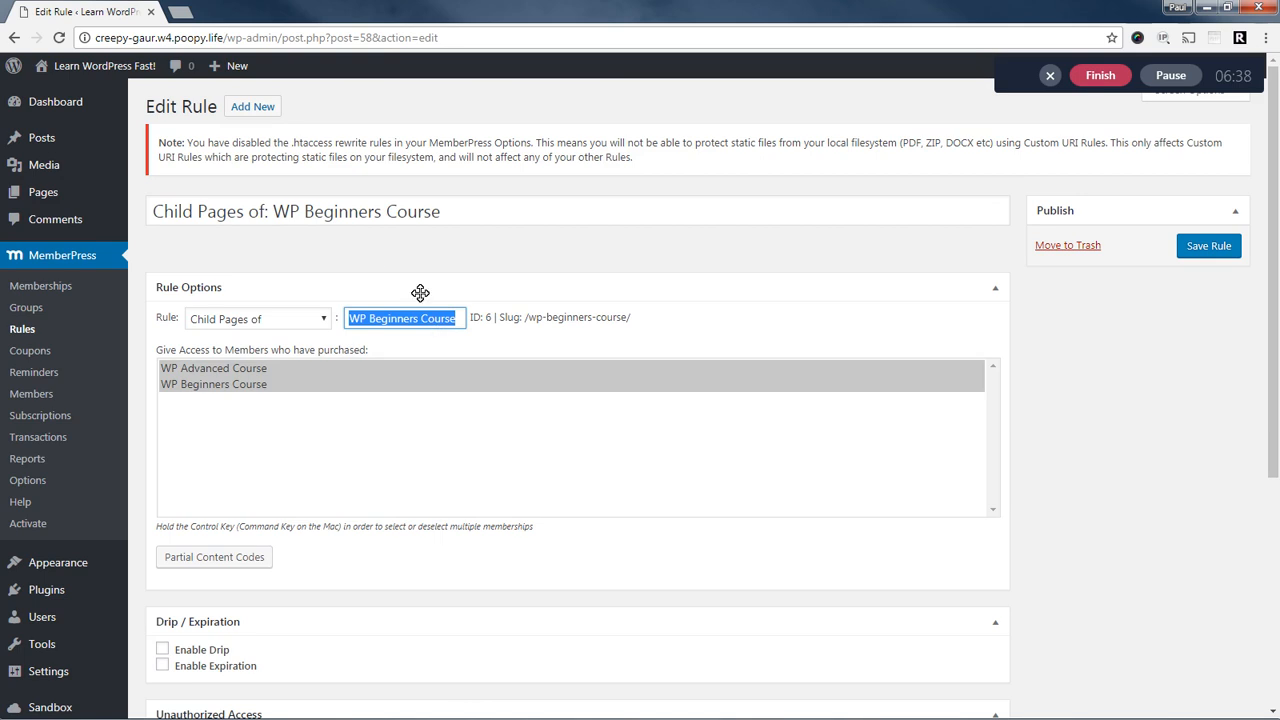
pyautogui.moveTo(196, 378)
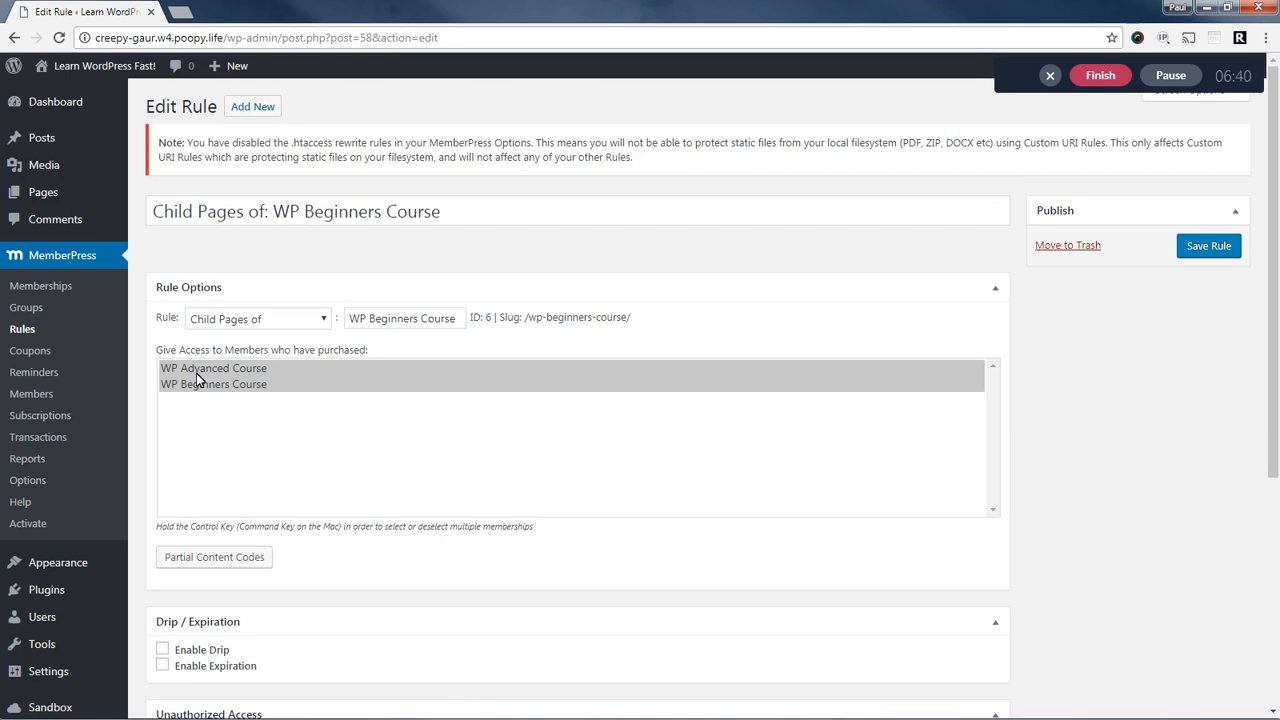
pyautogui.moveTo(220, 390)
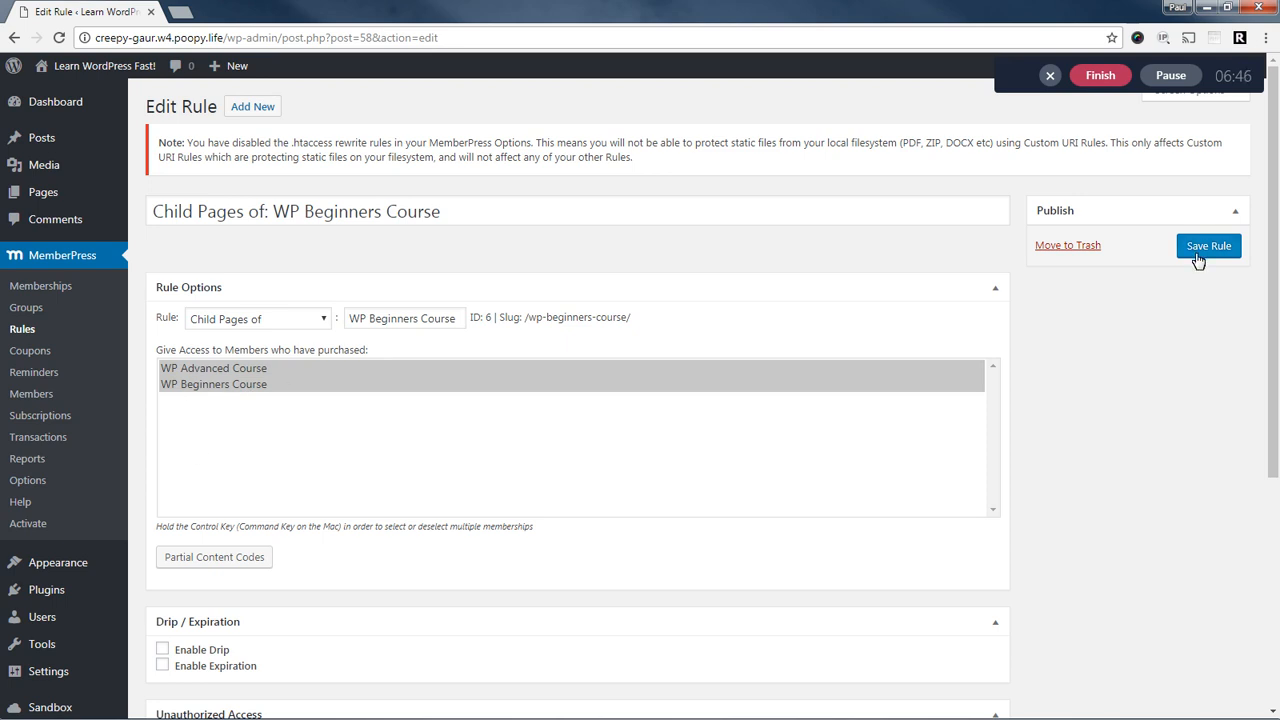
pyautogui.click(1208, 246)
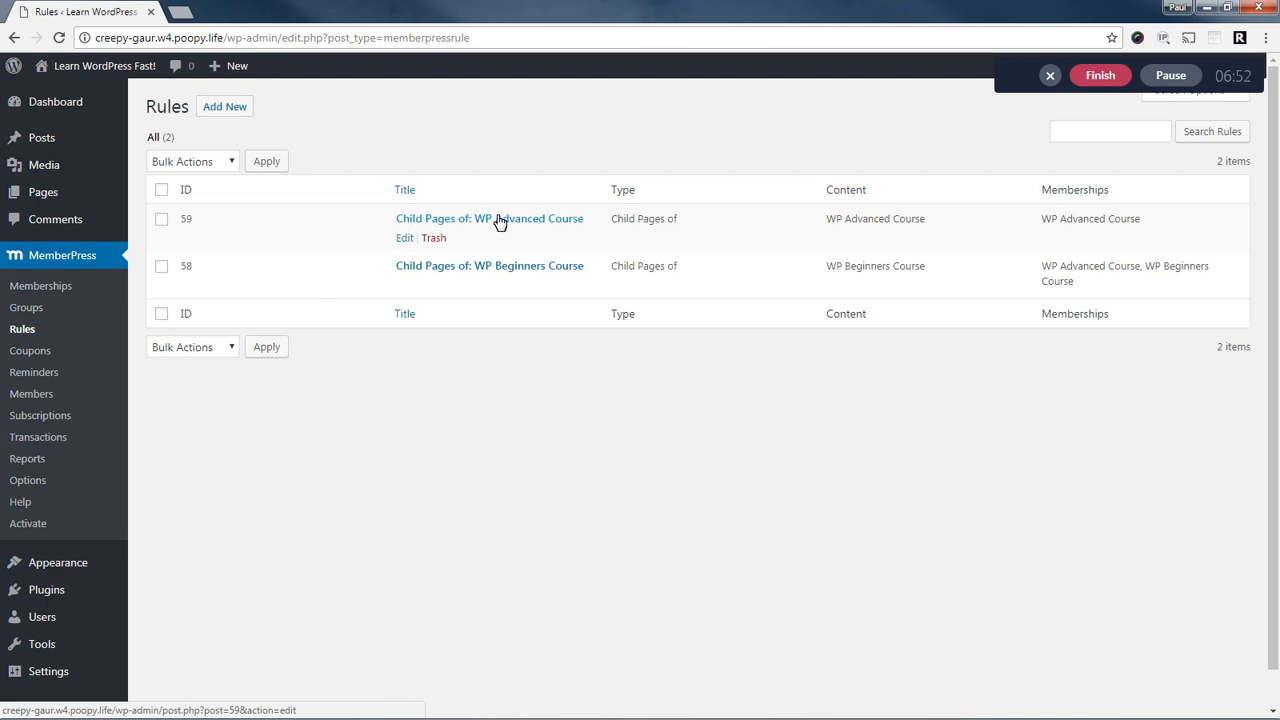
# Edit the 'Child Pages of: WP Advanced Course' rule granting access to WP Advanced Course members.
pyautogui.click(488, 218)
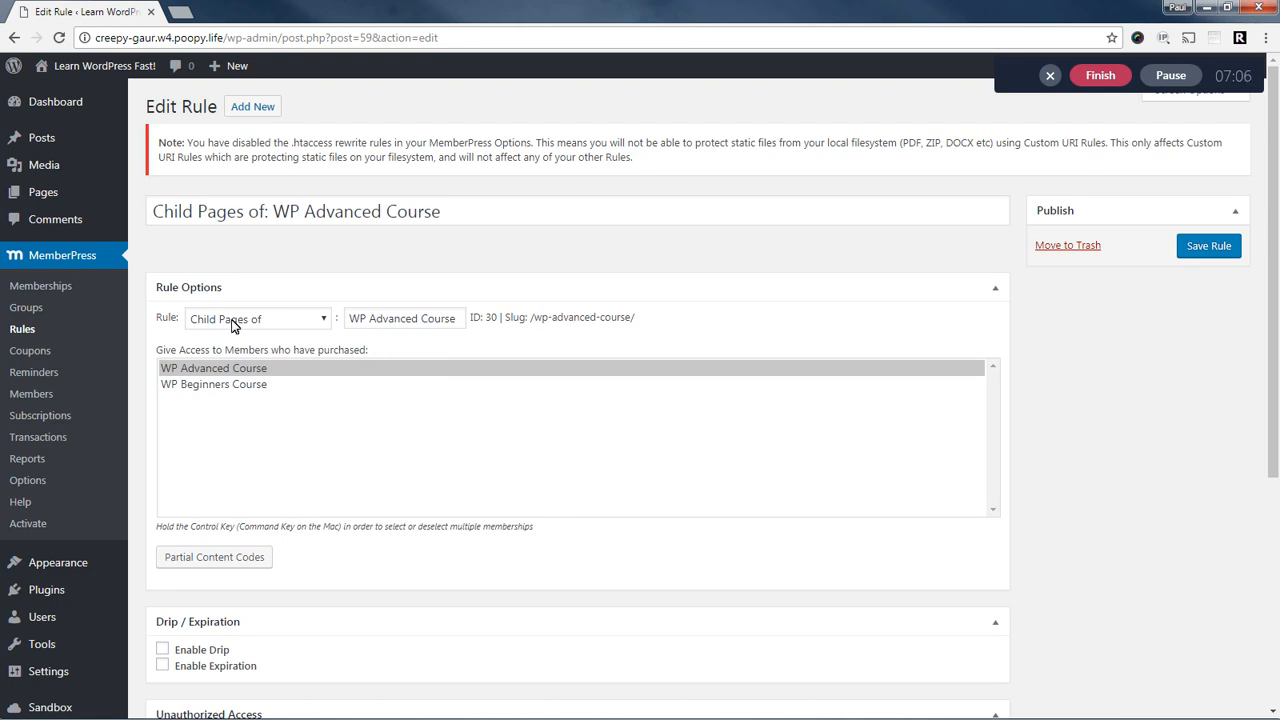
pyautogui.moveTo(396, 258)
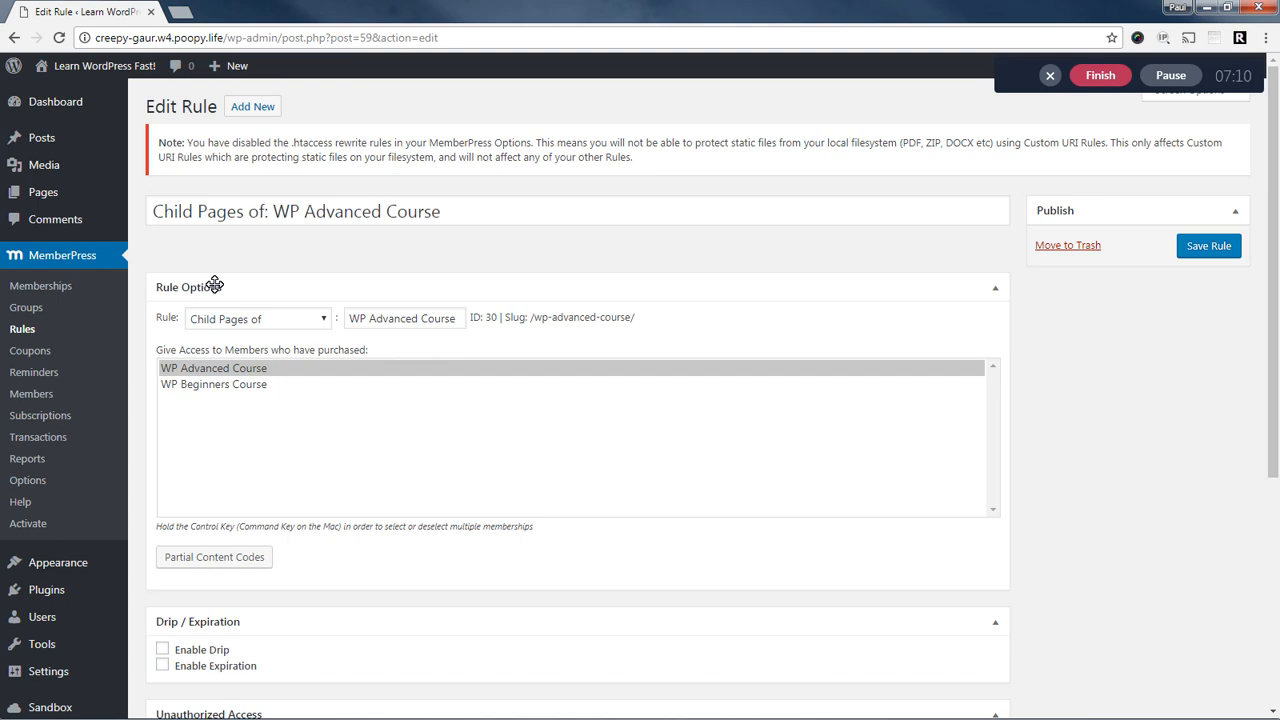
pyautogui.moveTo(200, 272)
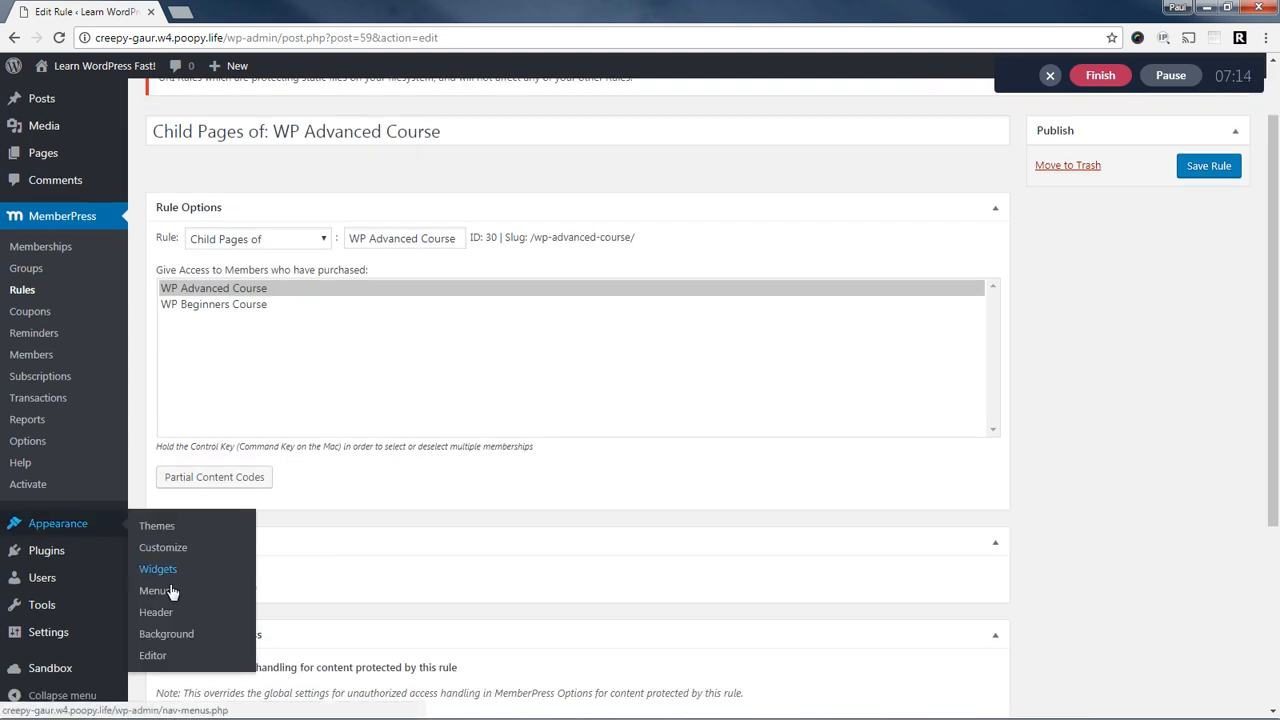
# In the Main Menu editor, remove the WP Beginners and WP Advanced Course items.
pyautogui.click(156, 590)
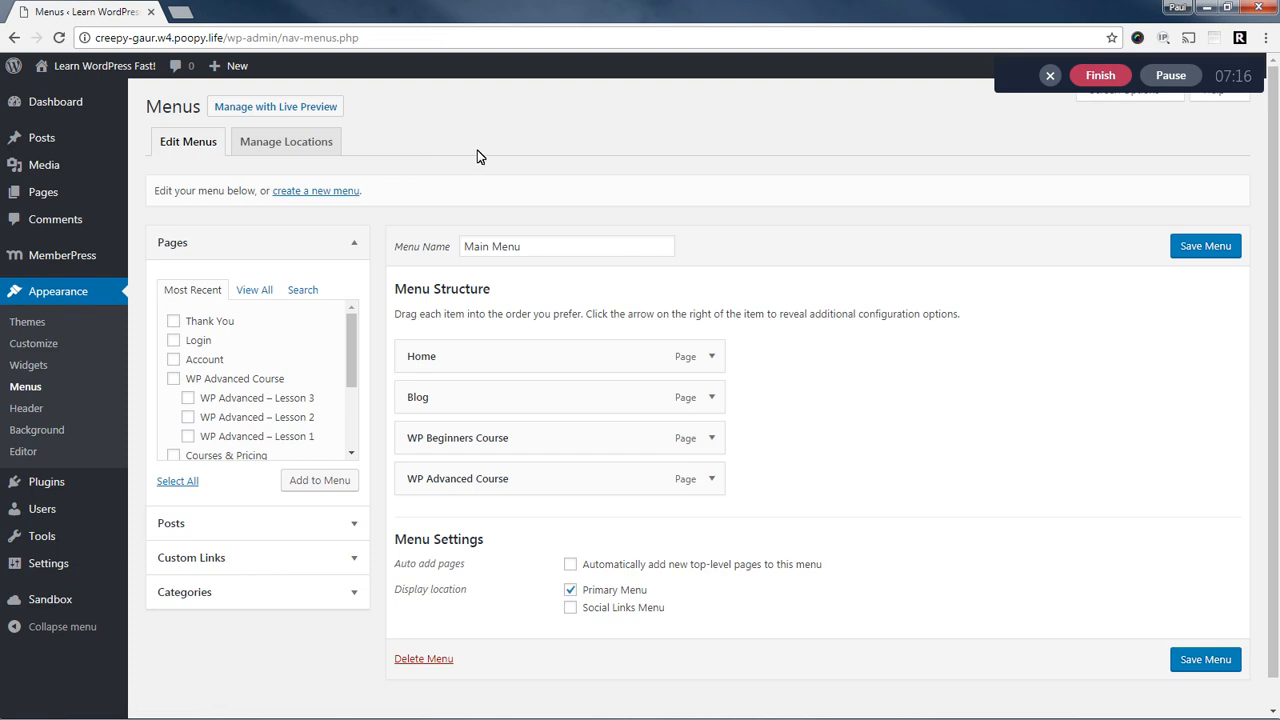
pyautogui.scroll(-3)
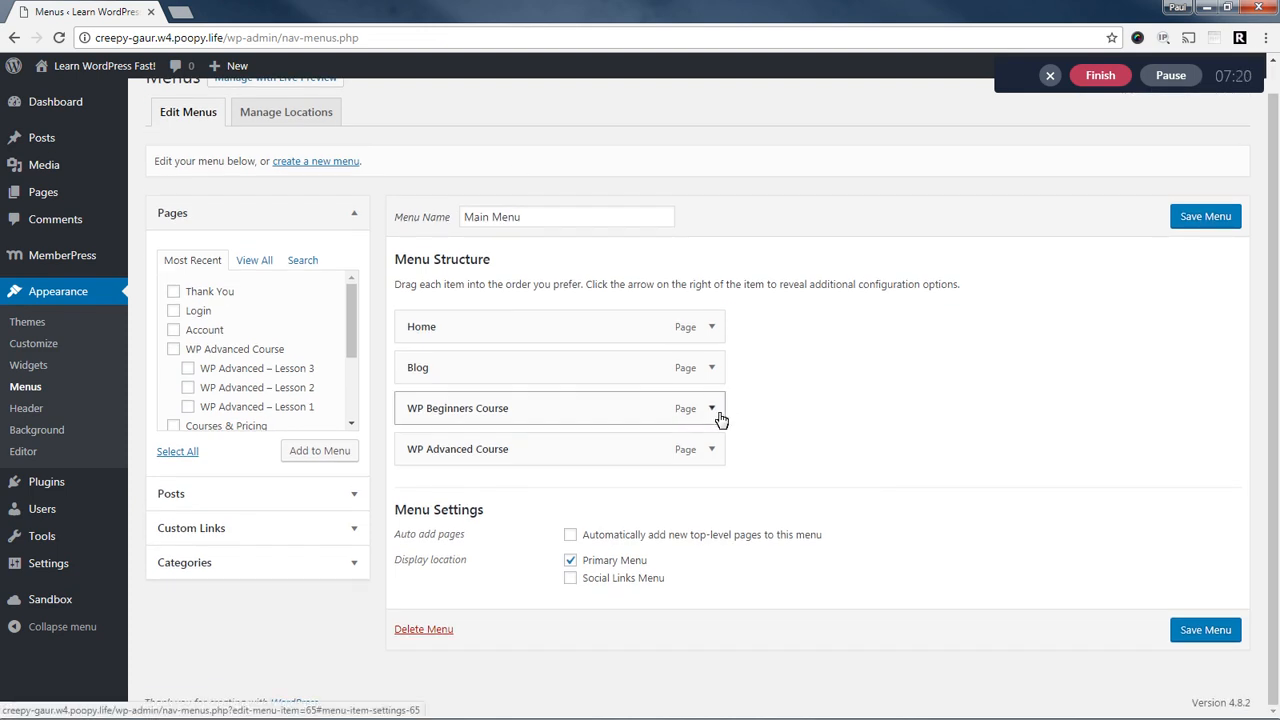
pyautogui.click(712, 408)
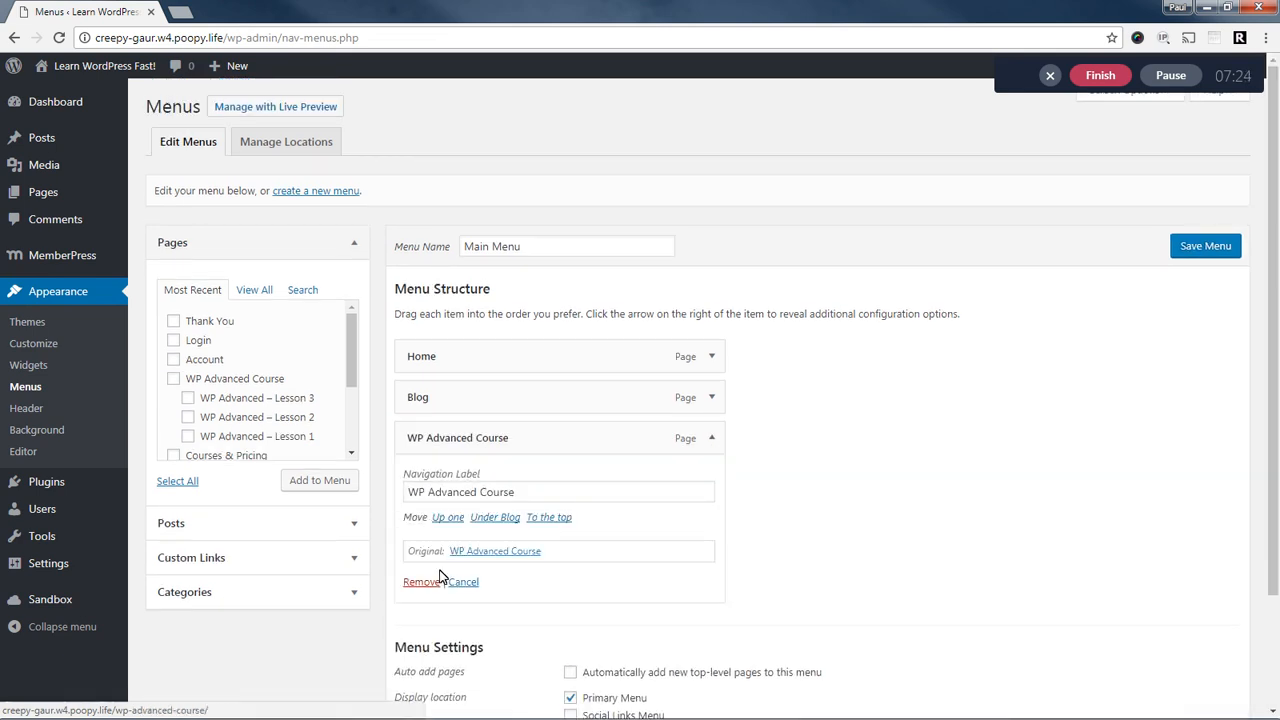
pyautogui.click(420, 580)
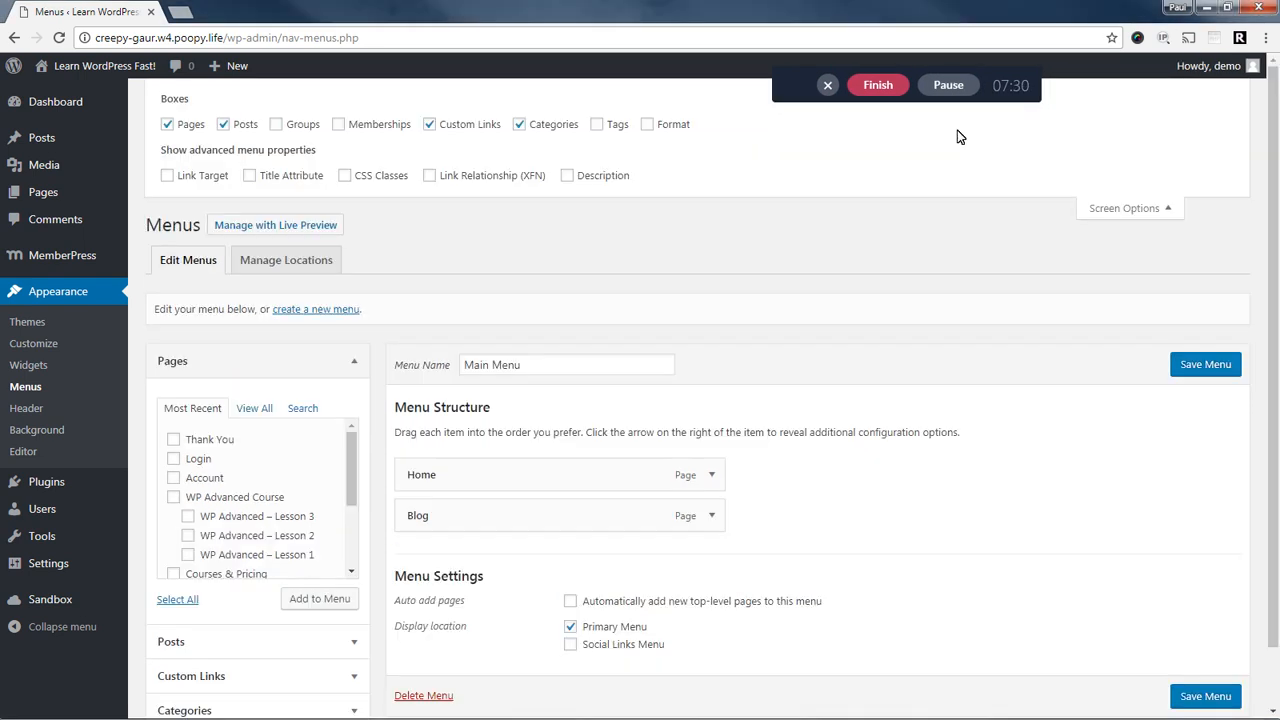
# Enable Groups in Screen Options, add Courses & Pricing to the Main Menu and save it.
pyautogui.click(338, 124)
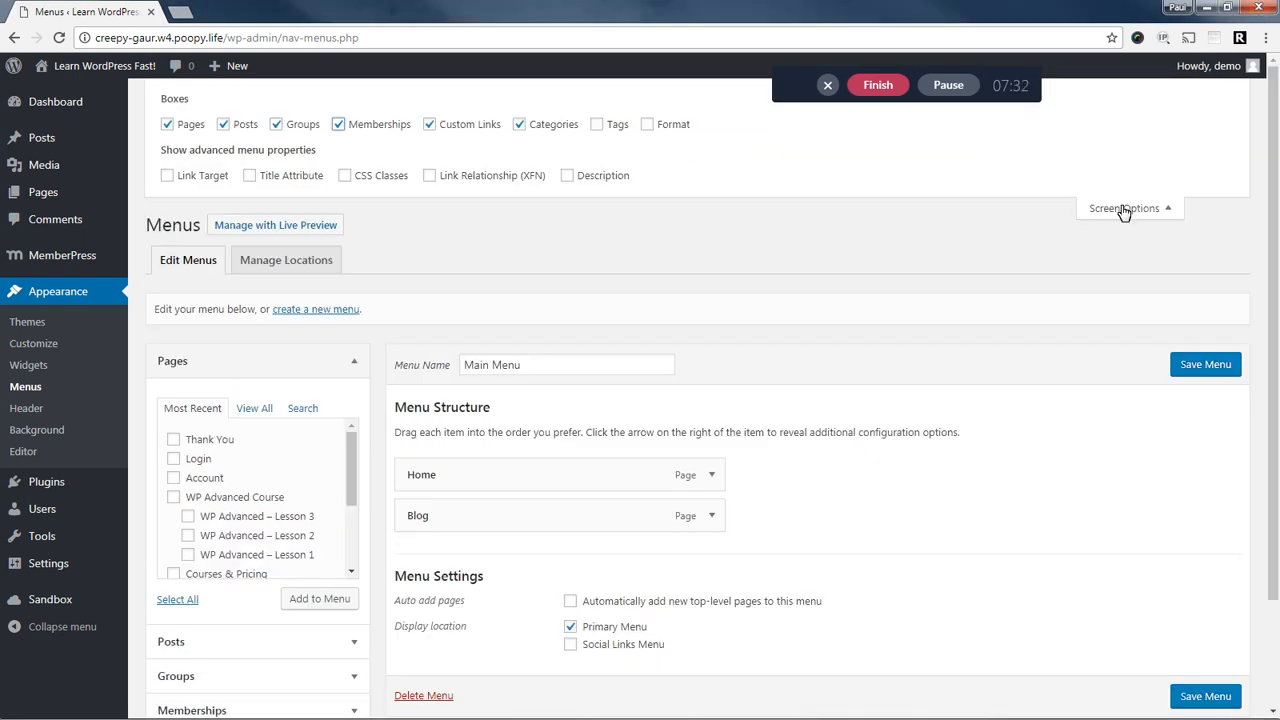
pyautogui.click(1124, 208)
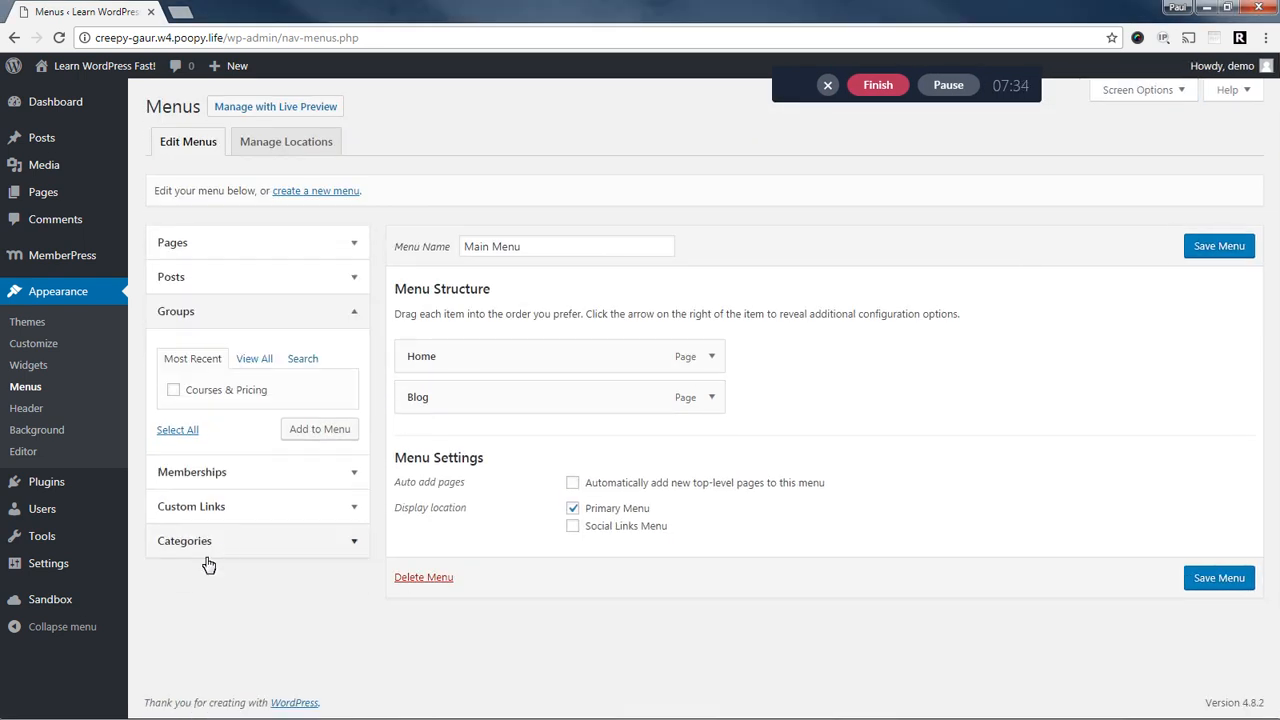
pyautogui.click(172, 390)
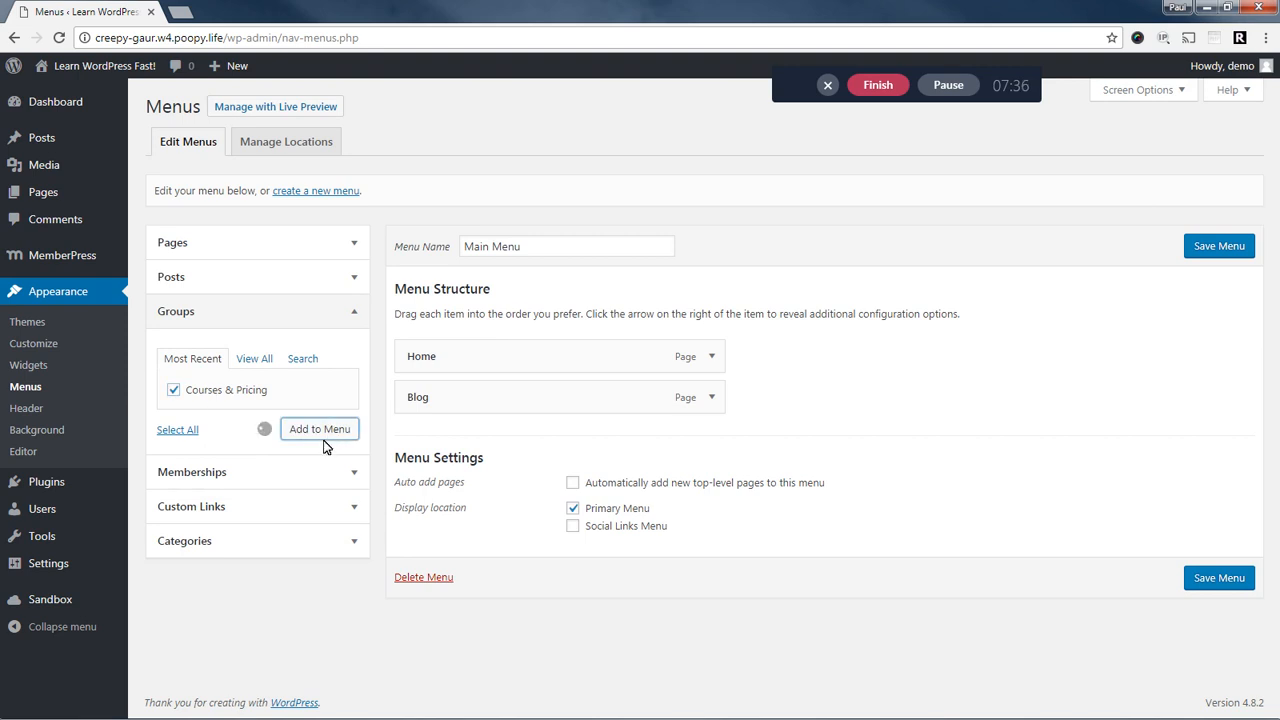
pyautogui.click(320, 428)
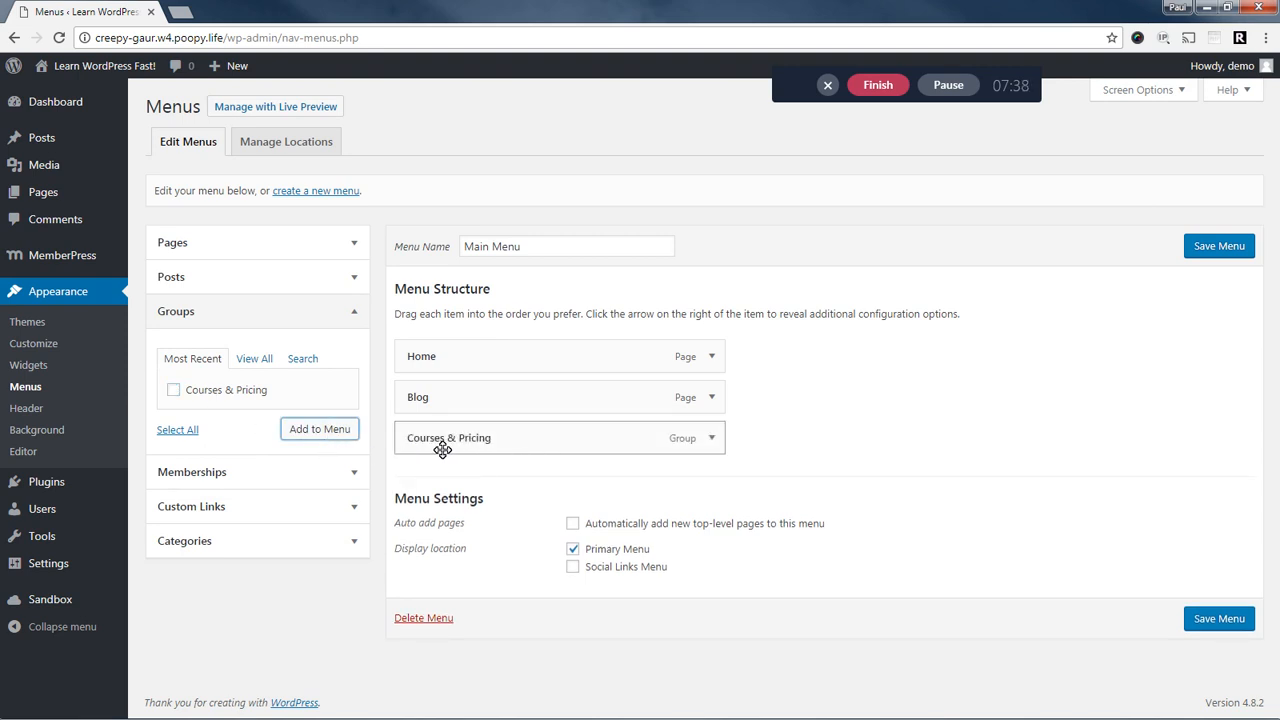
pyautogui.click(1218, 244)
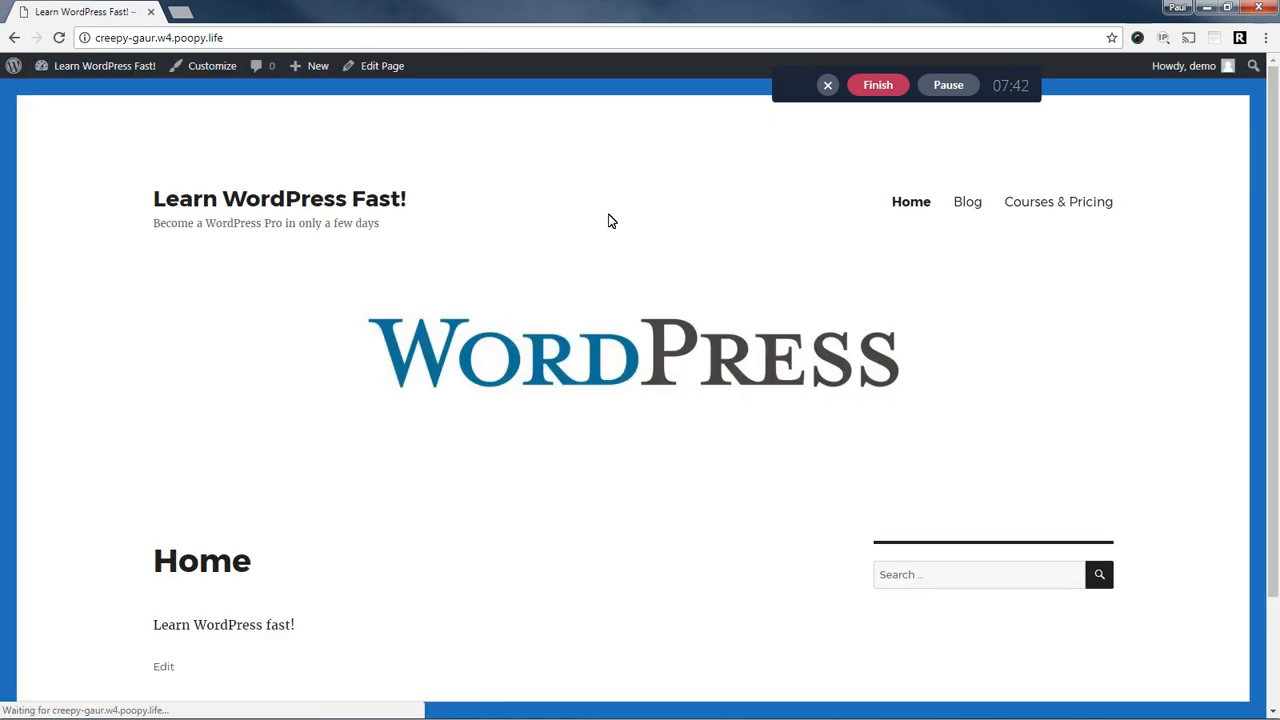
pyautogui.click(1058, 200)
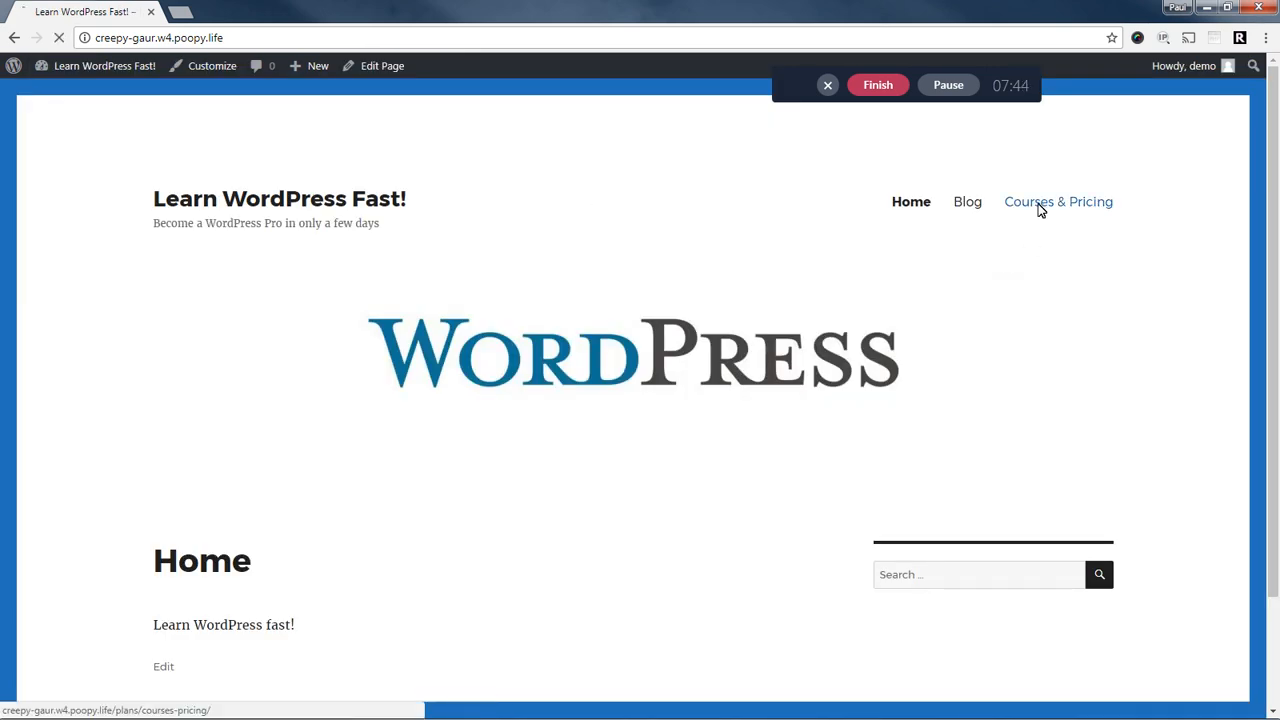
pyautogui.click(1058, 200)
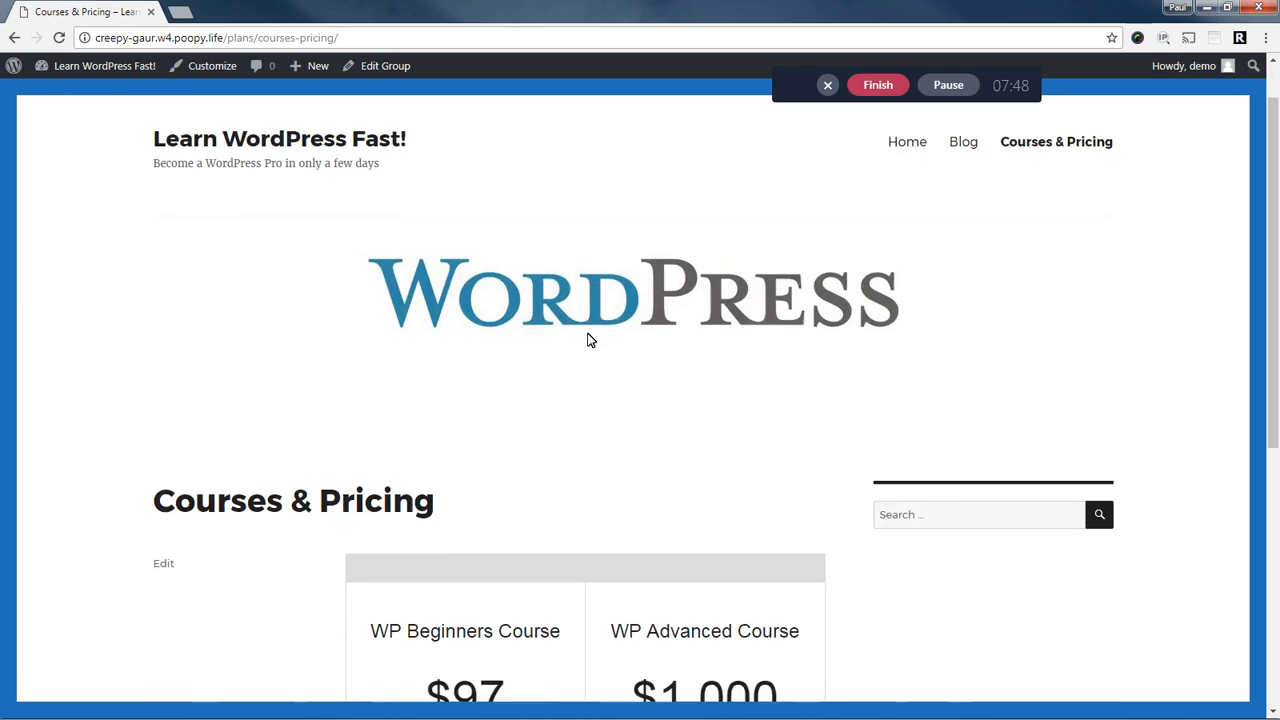
pyautogui.scroll(-3)
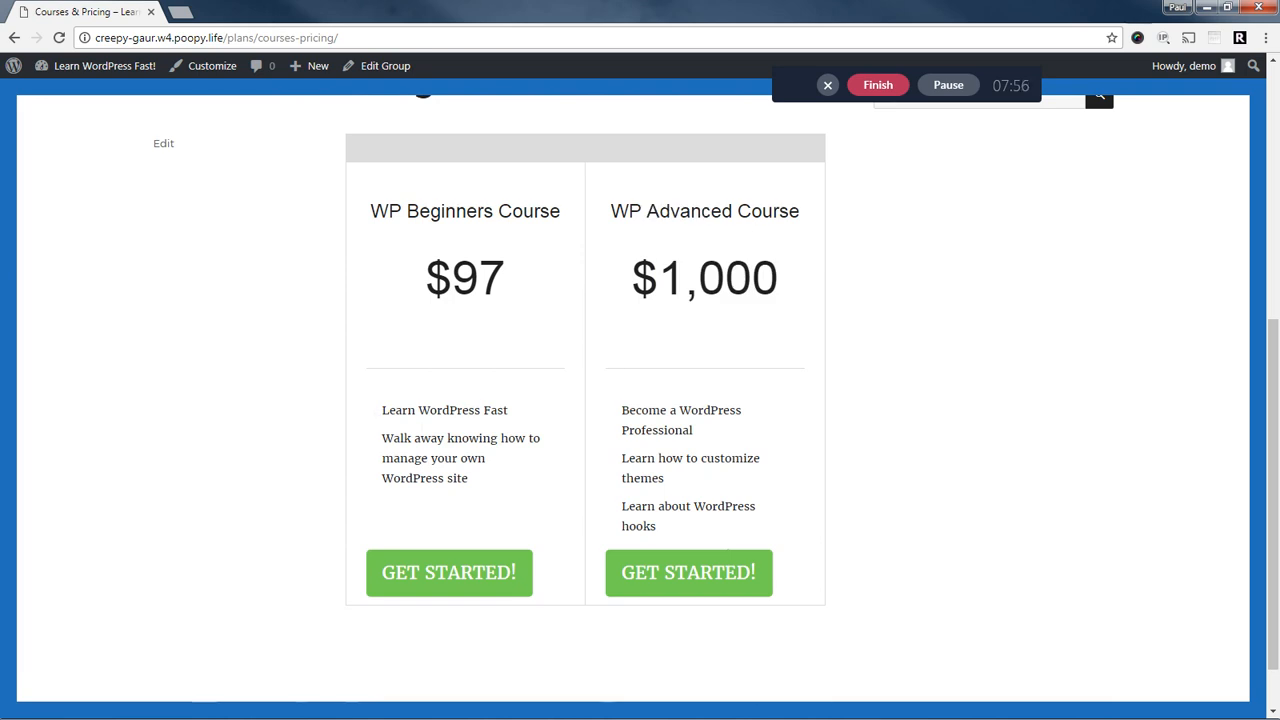
pyautogui.moveTo(676, 522)
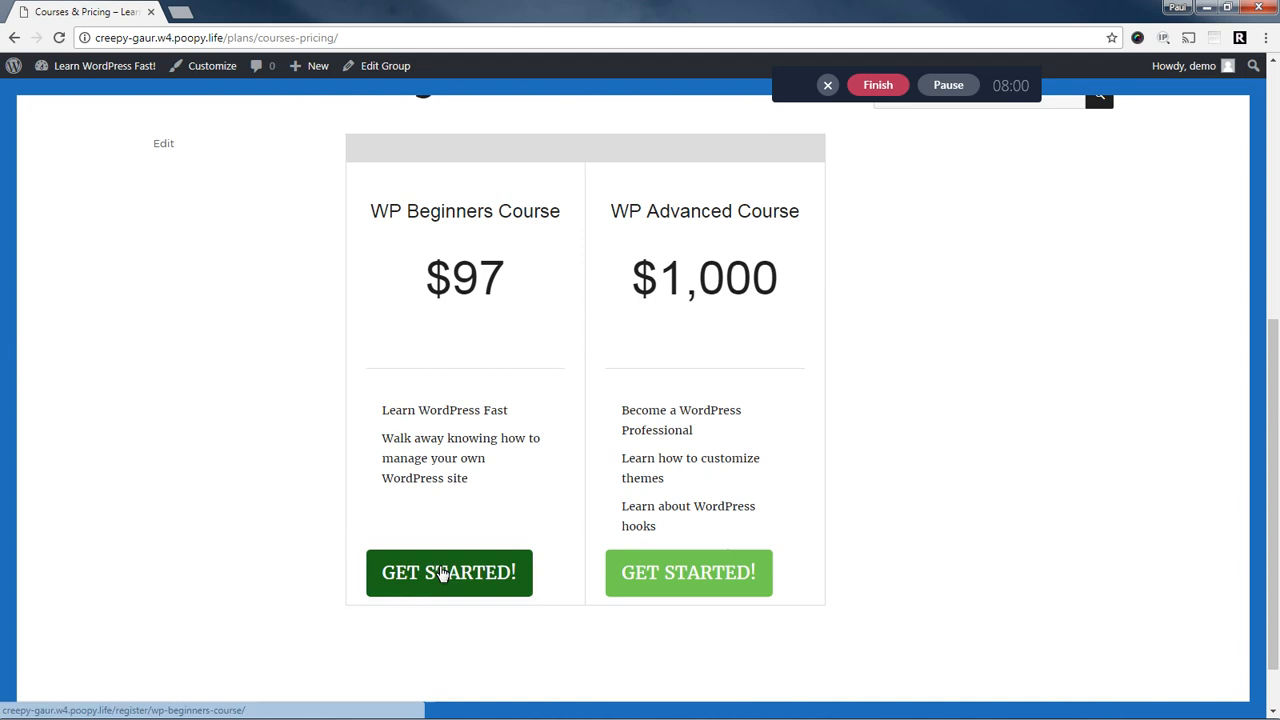
pyautogui.moveTo(688, 572)
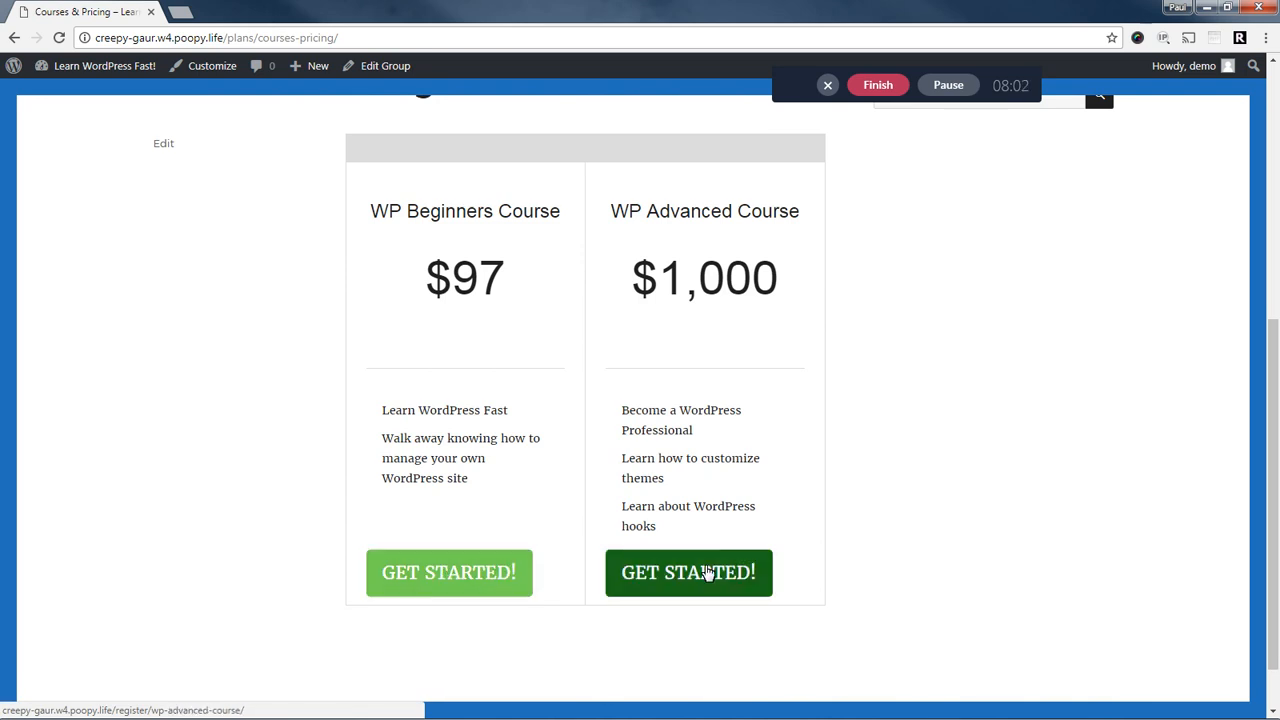
pyautogui.moveTo(700, 584)
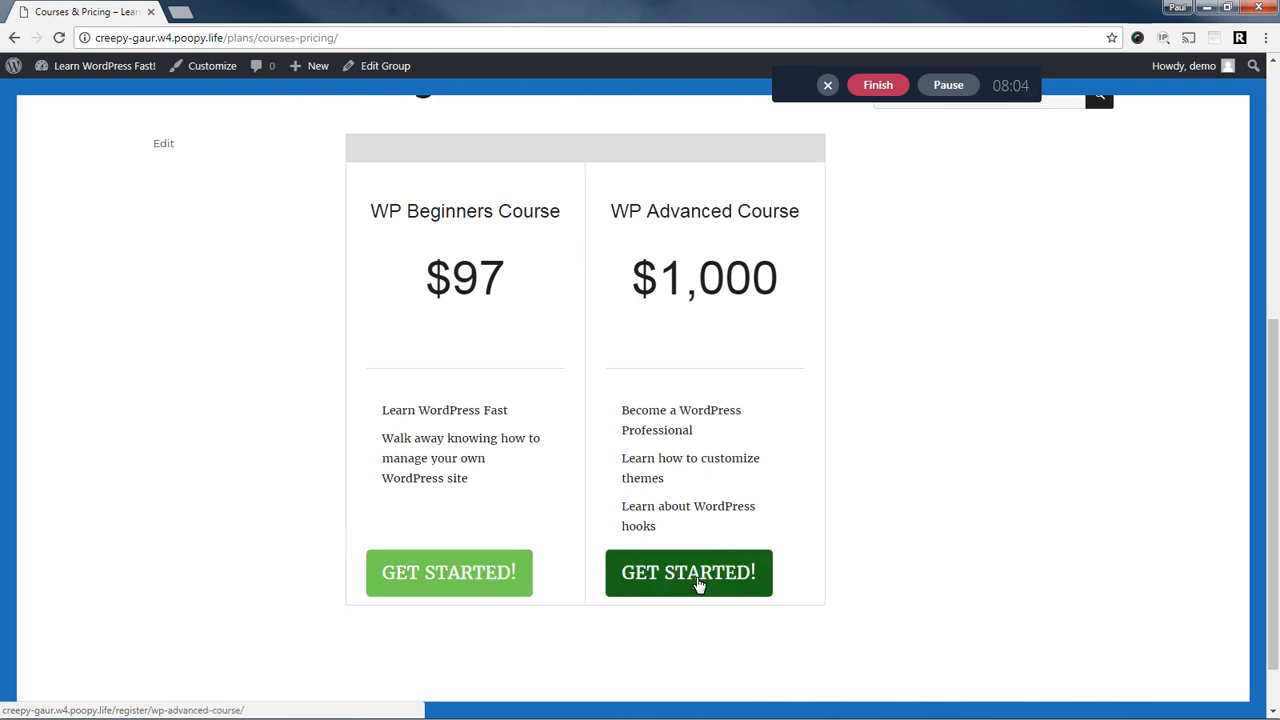
pyautogui.moveTo(314, 448)
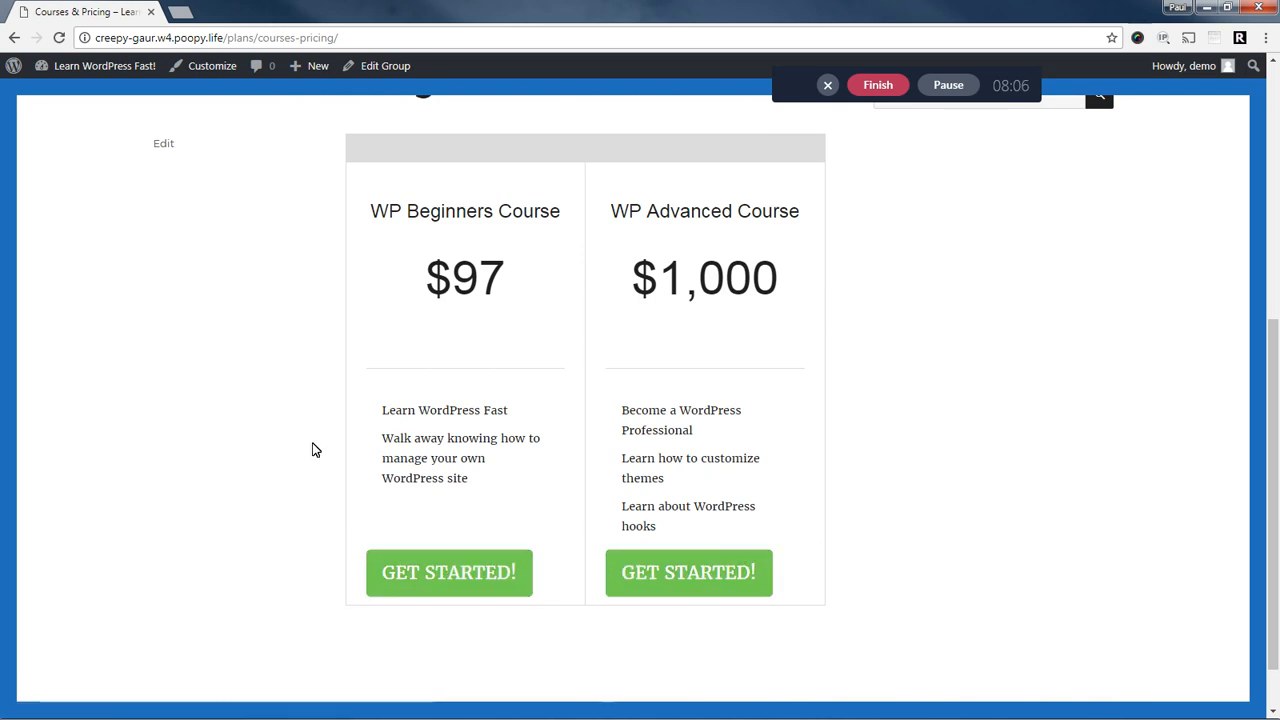
pyautogui.scroll(3)
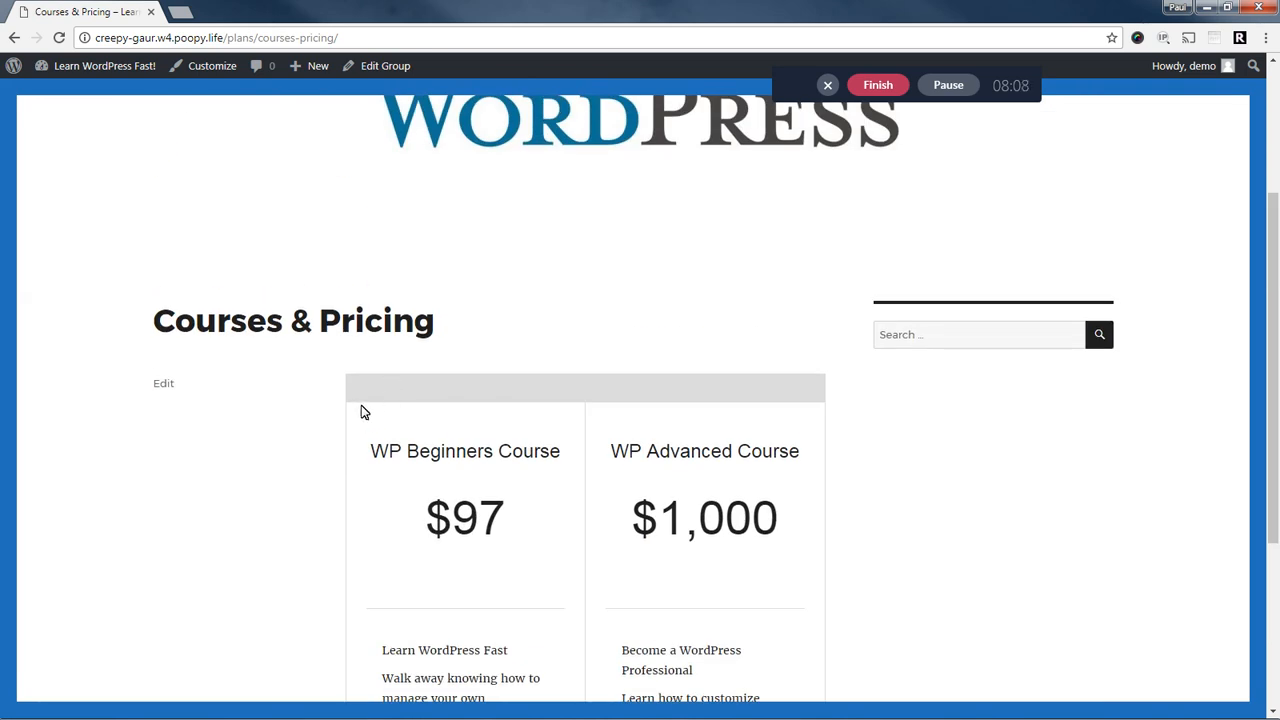
pyautogui.scroll(-3)
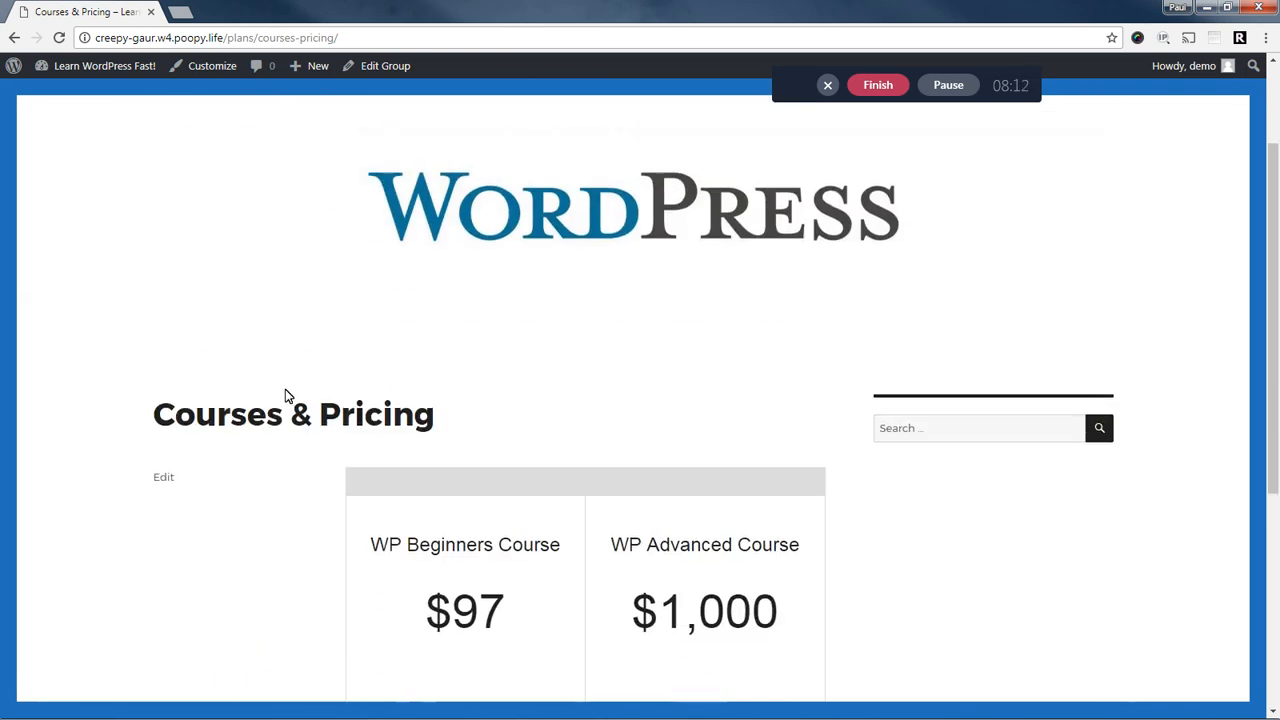
pyautogui.scroll(-3)
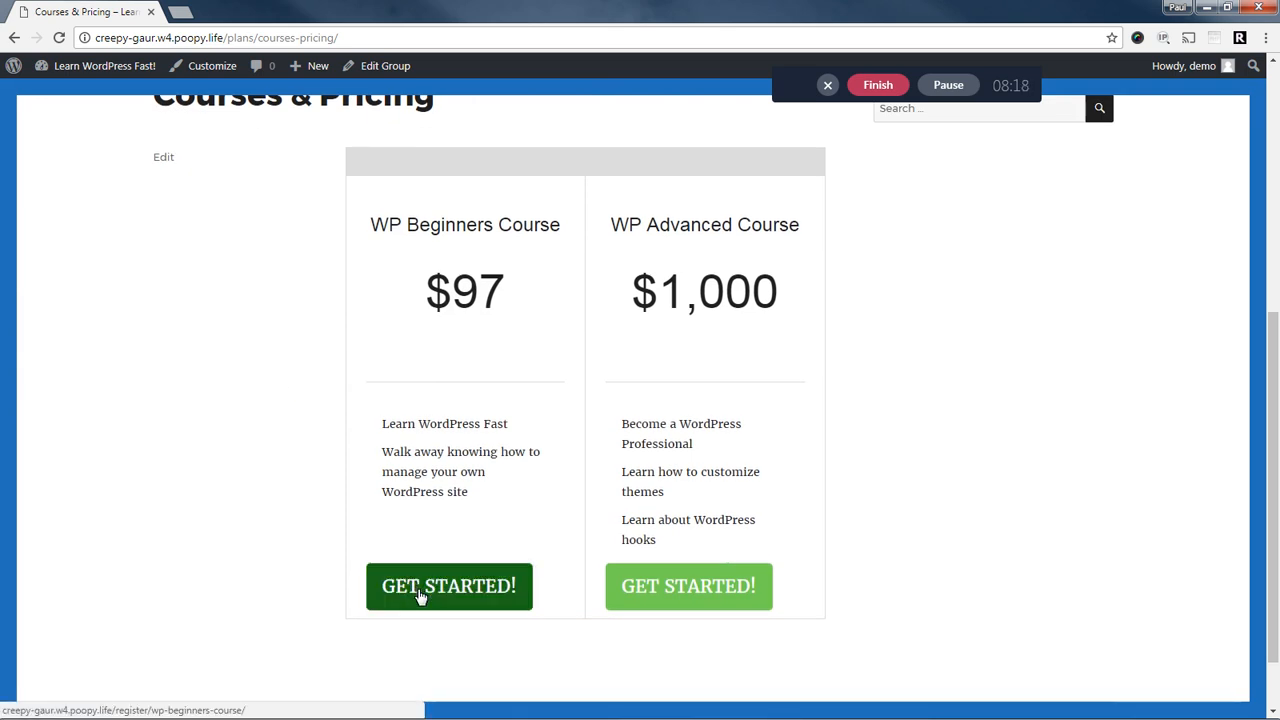
pyautogui.moveTo(448, 586)
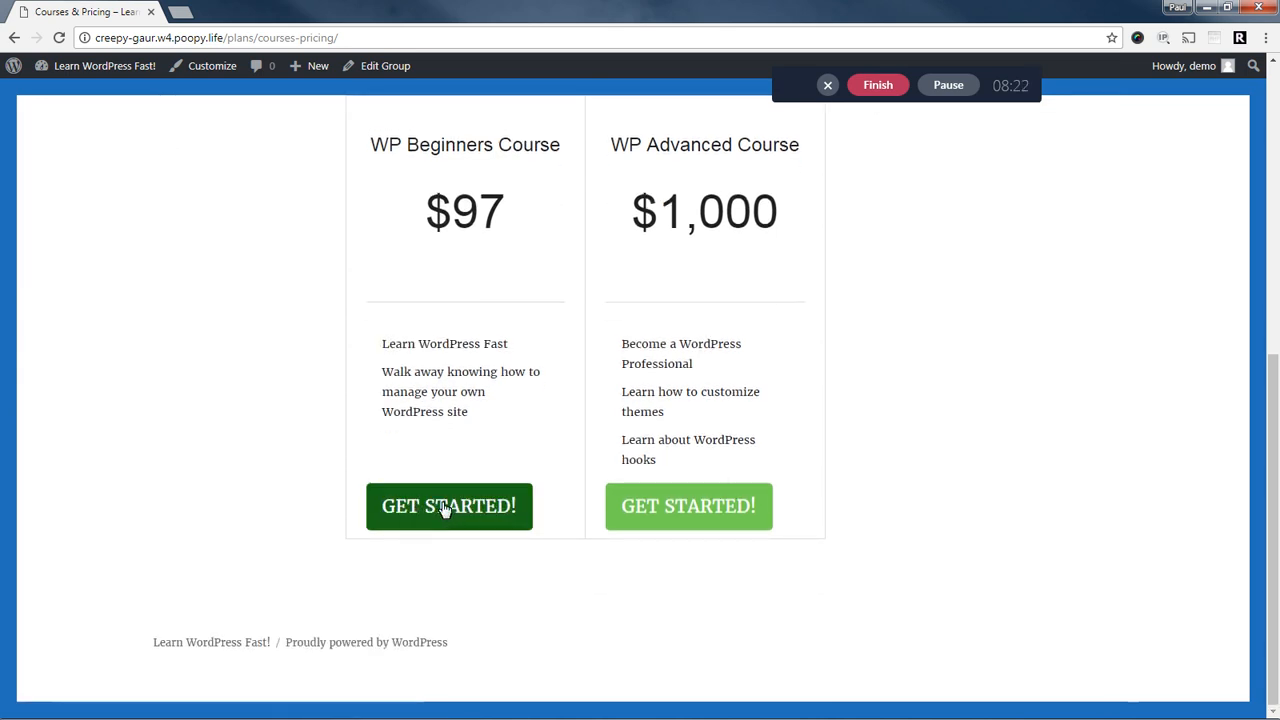
pyautogui.rightClick(448, 506)
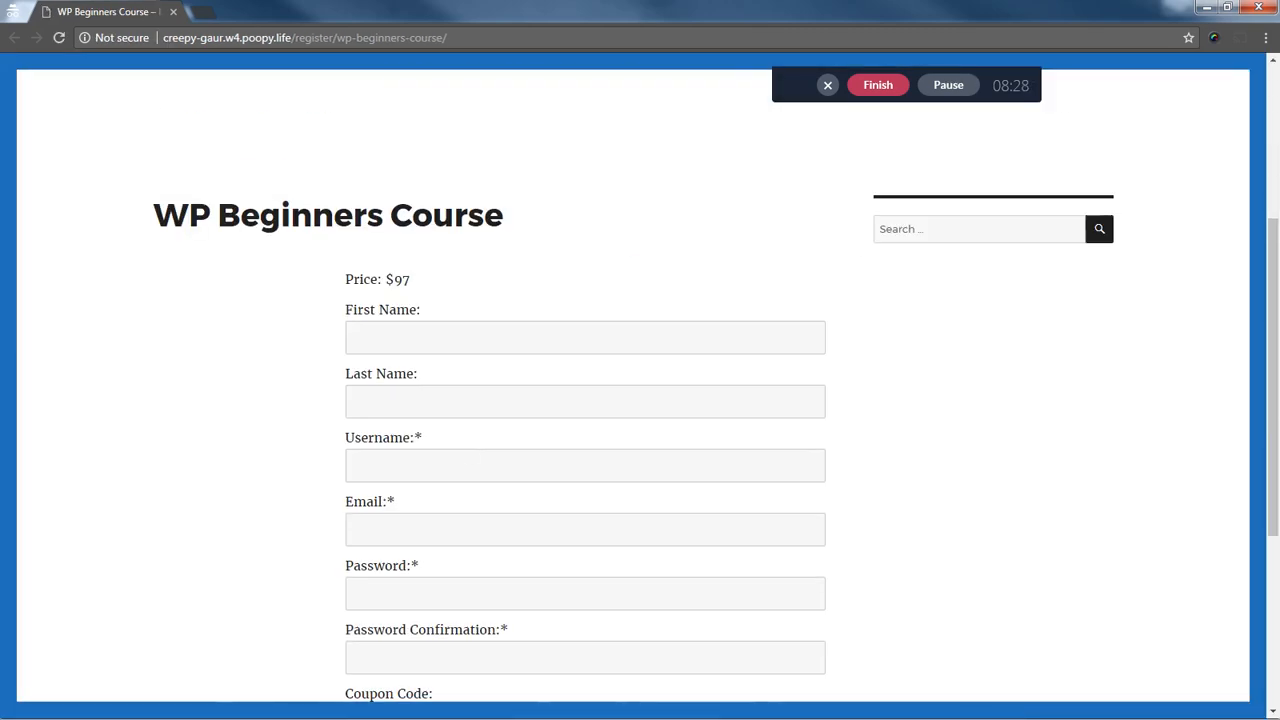
pyautogui.click(384, 560)
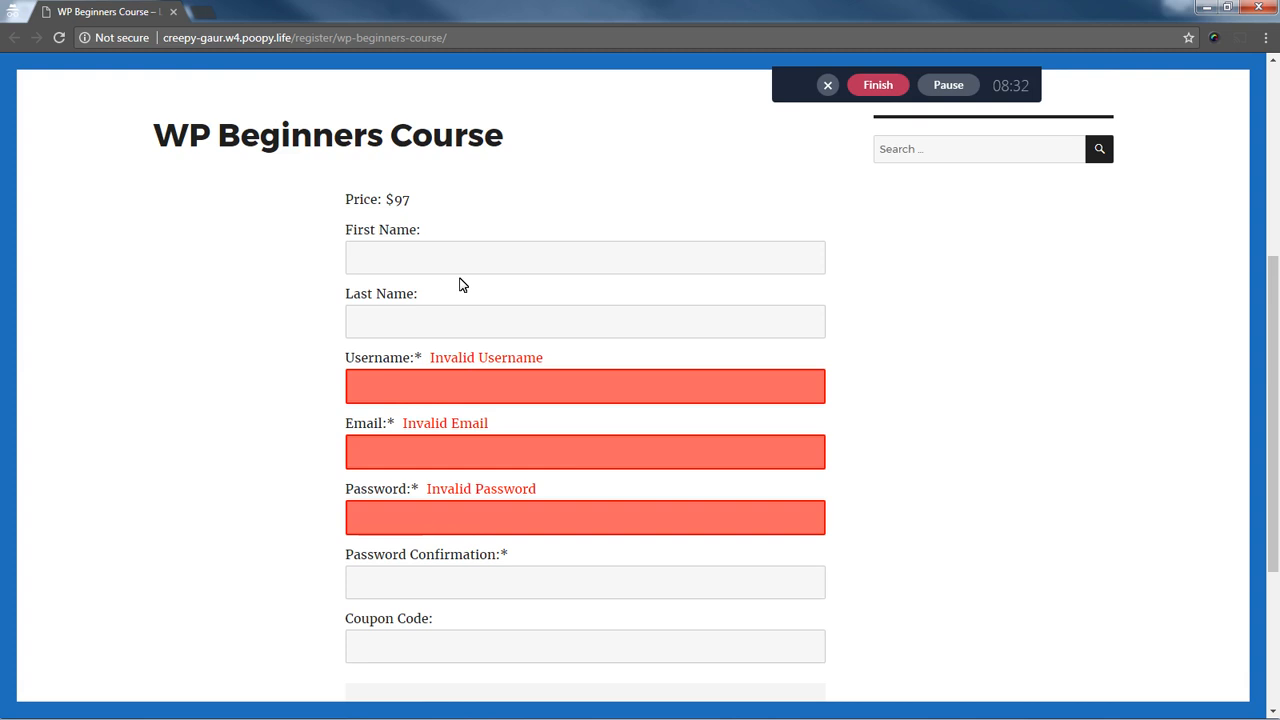
pyautogui.scroll(-3)
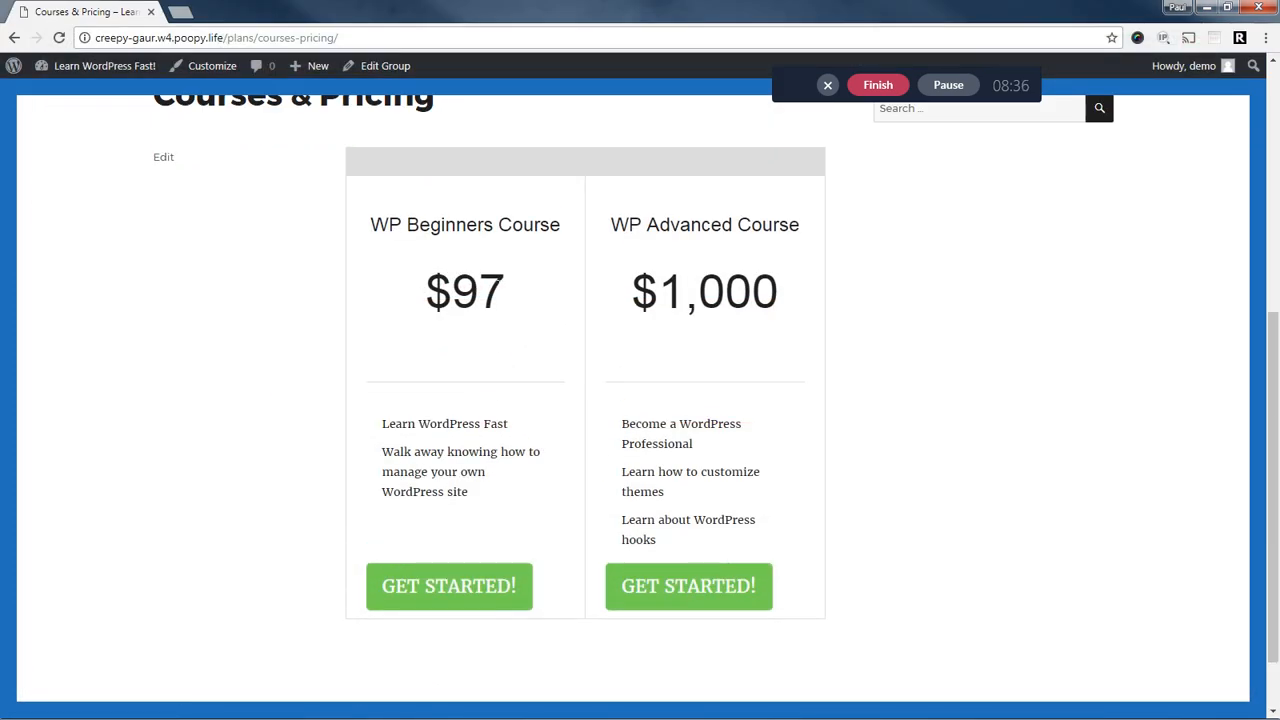
pyautogui.moveTo(448, 586)
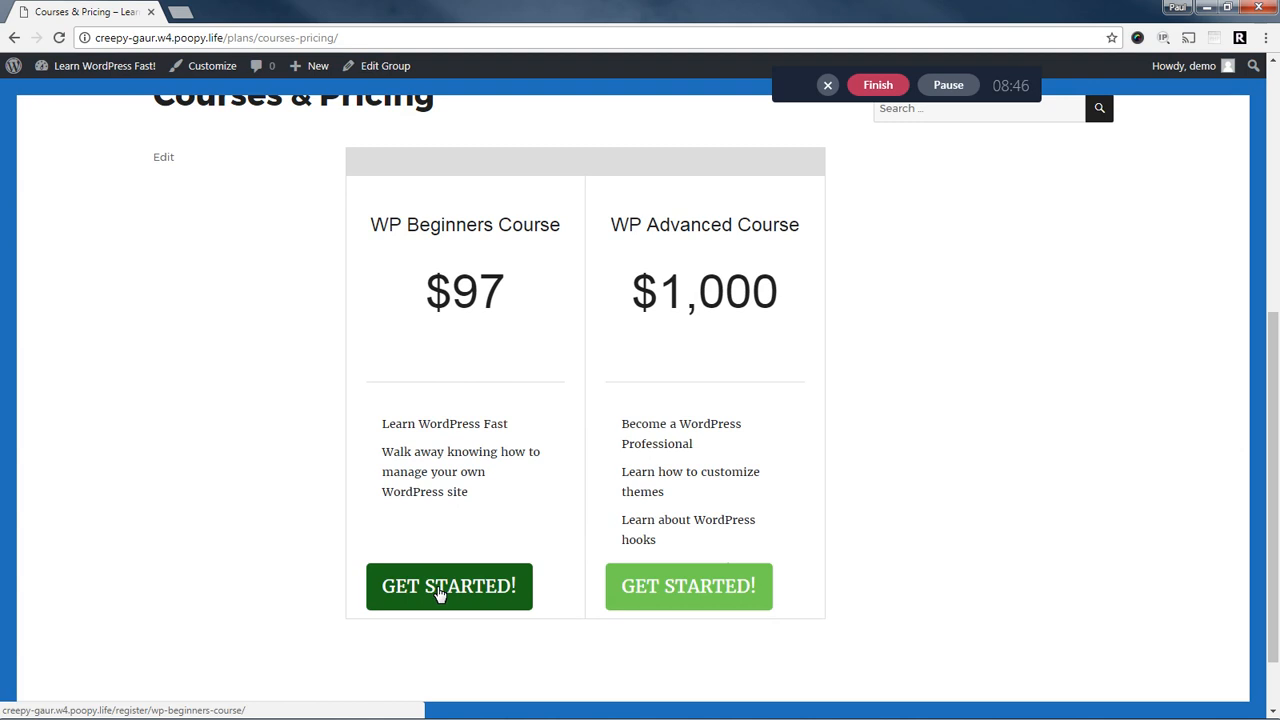
# Sign up for the $97 WP Beginners Course paying by check and submit the invoice.
pyautogui.click(448, 586)
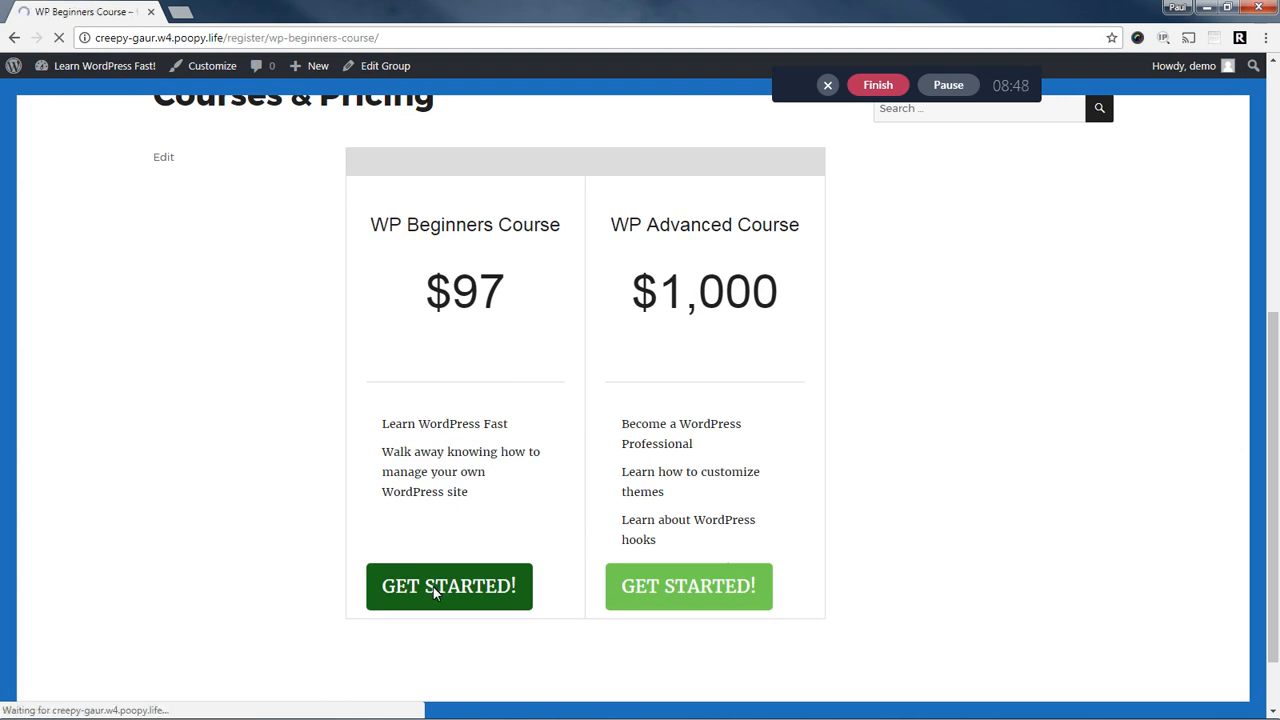
pyautogui.click(448, 586)
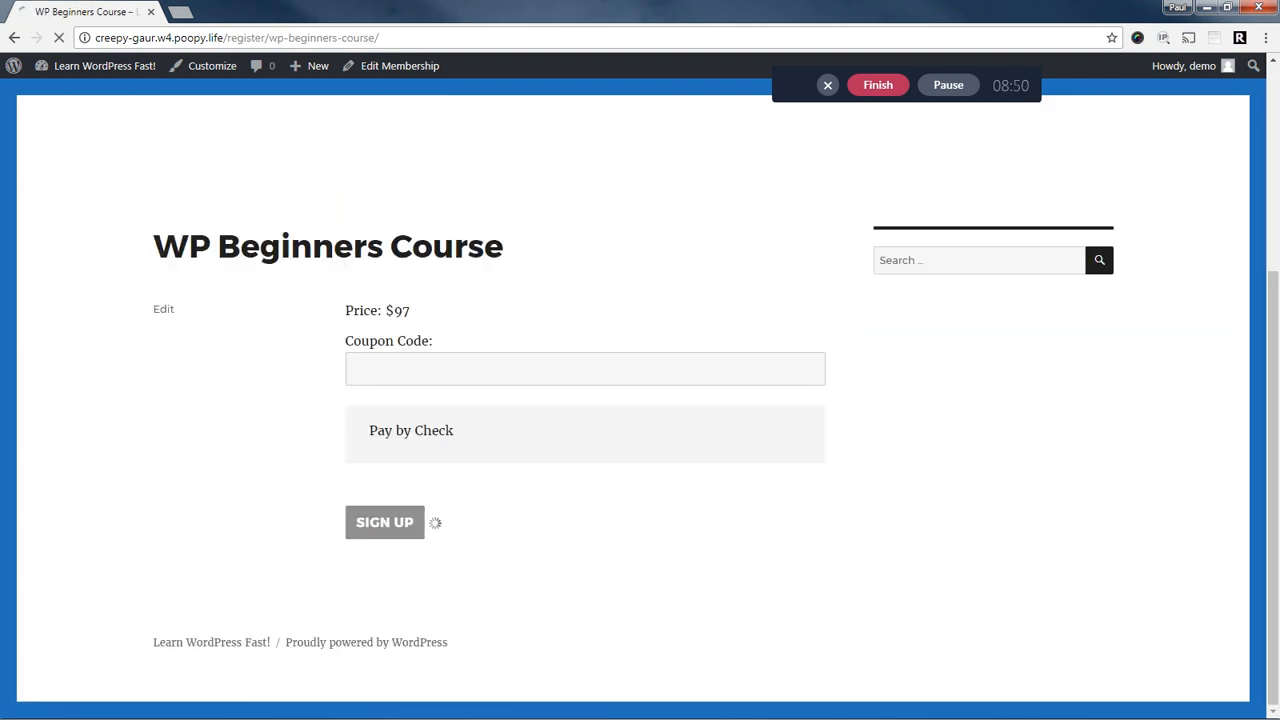
pyautogui.click(384, 522)
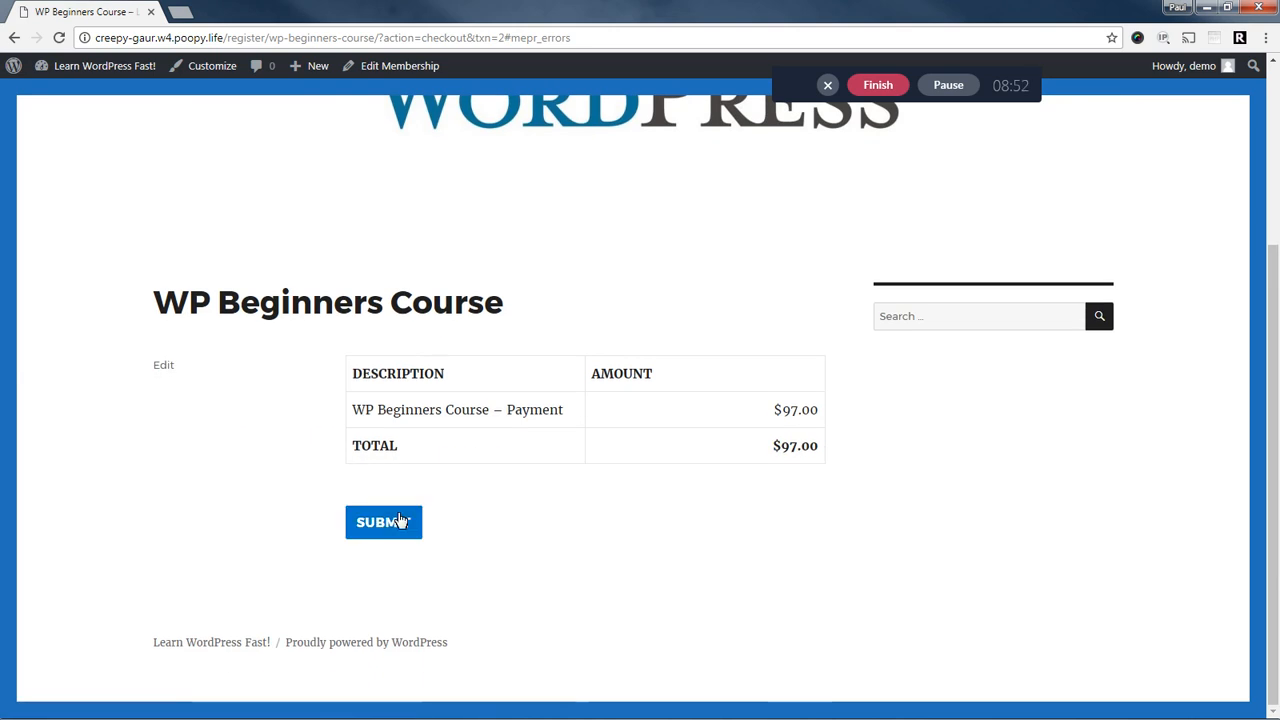
pyautogui.click(384, 520)
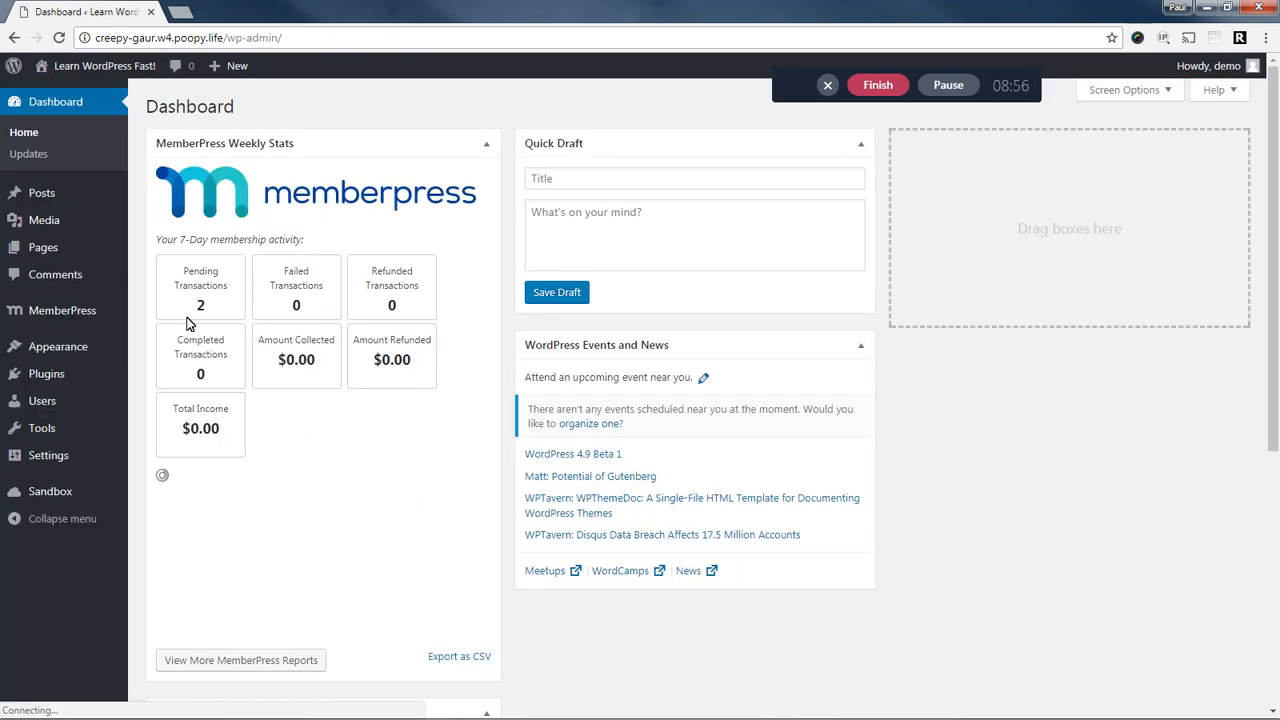
# Set the demo user's pending $97 WP Beginners Course transaction to Complete and save it.
pyautogui.click(62, 310)
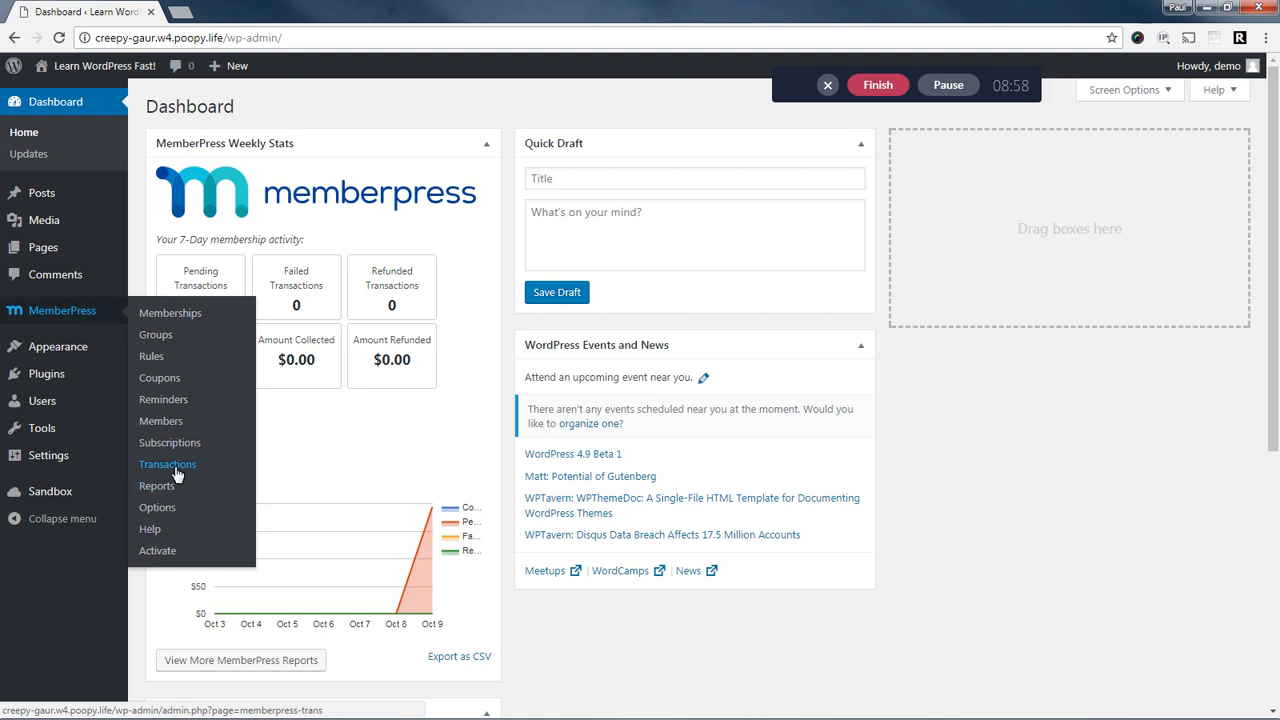
pyautogui.click(168, 464)
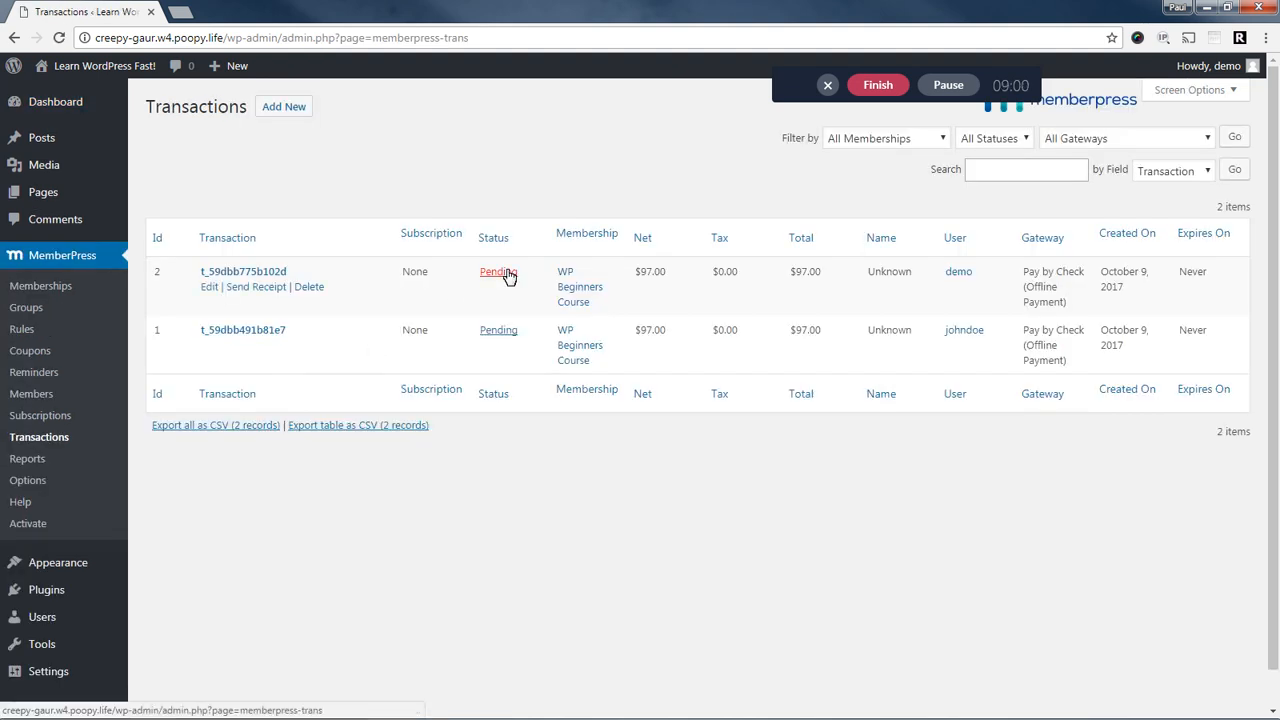
pyautogui.click(498, 272)
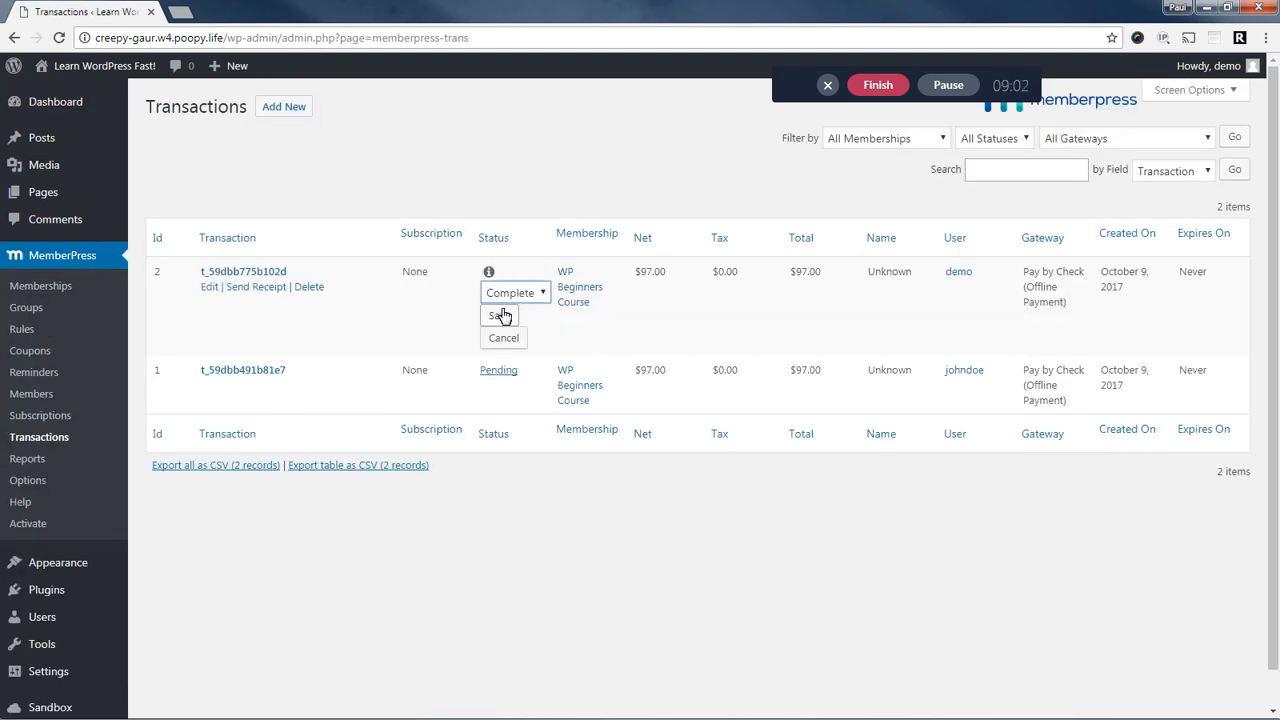
pyautogui.click(498, 316)
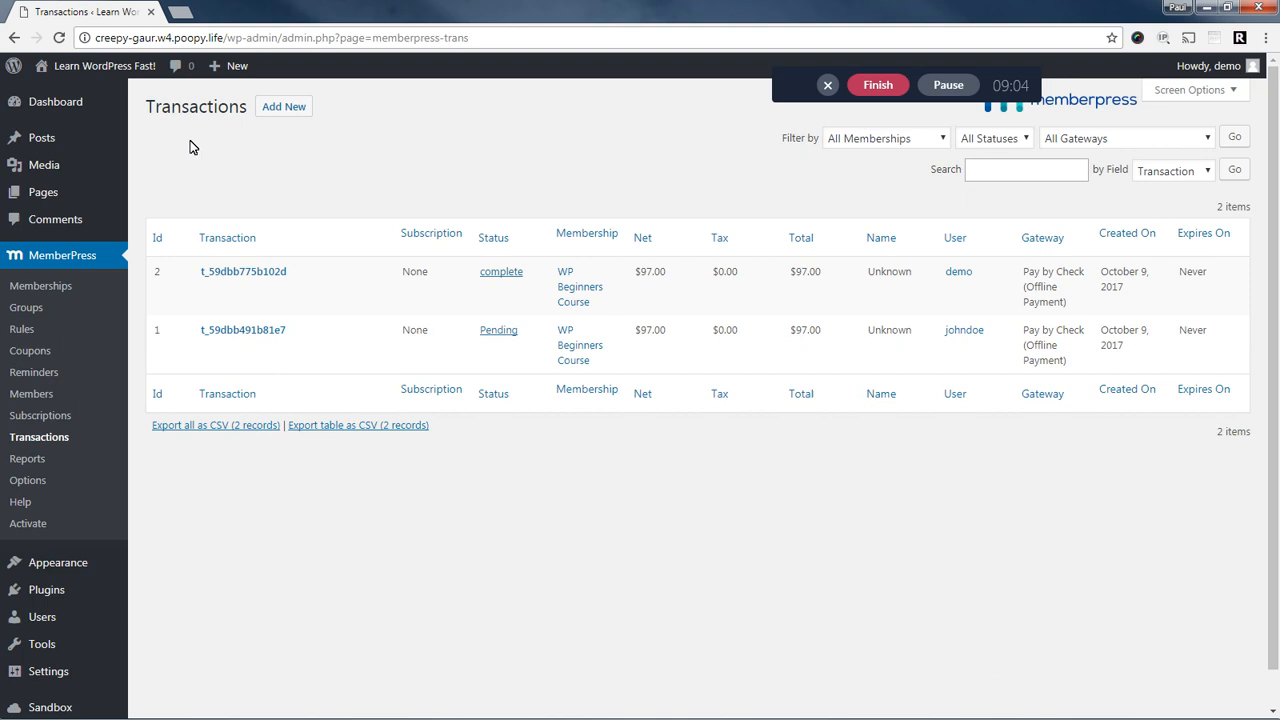
pyautogui.moveTo(104, 64)
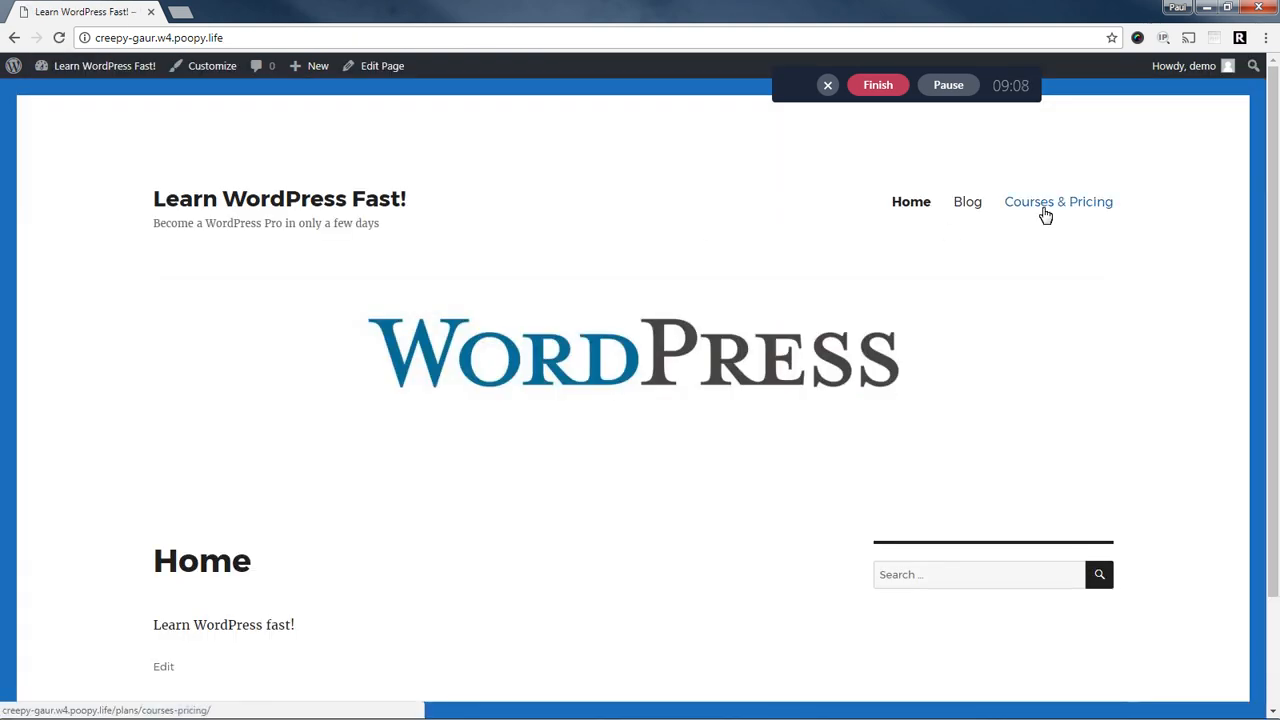
pyautogui.moveTo(1108, 204)
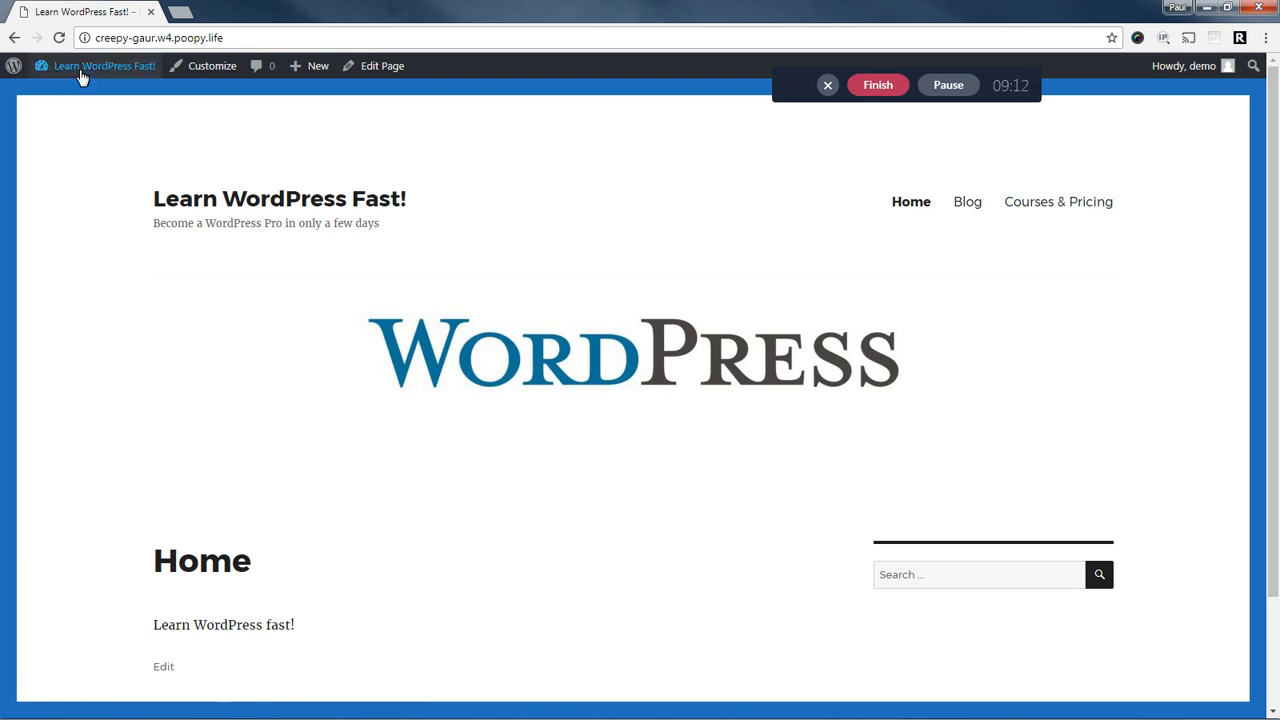
# Add the Account page to the main menu via Appearance > Menus and view it on the site.
pyautogui.click(104, 64)
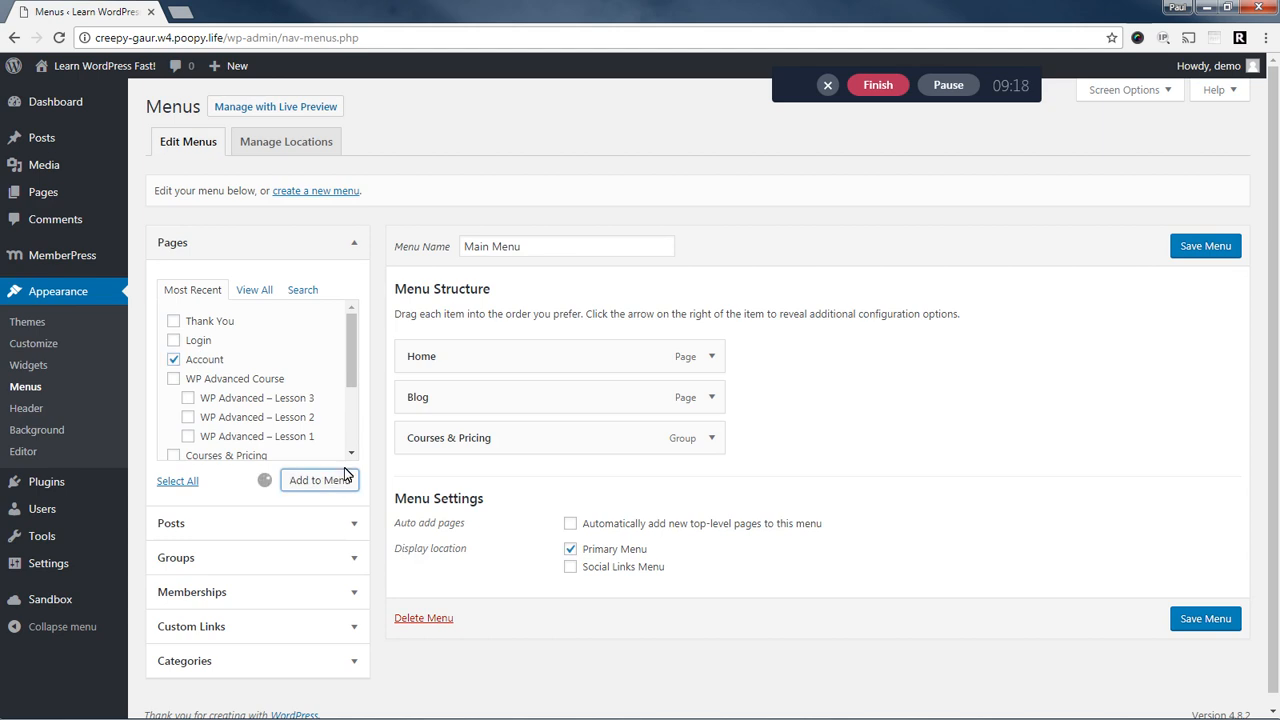
pyautogui.click(320, 480)
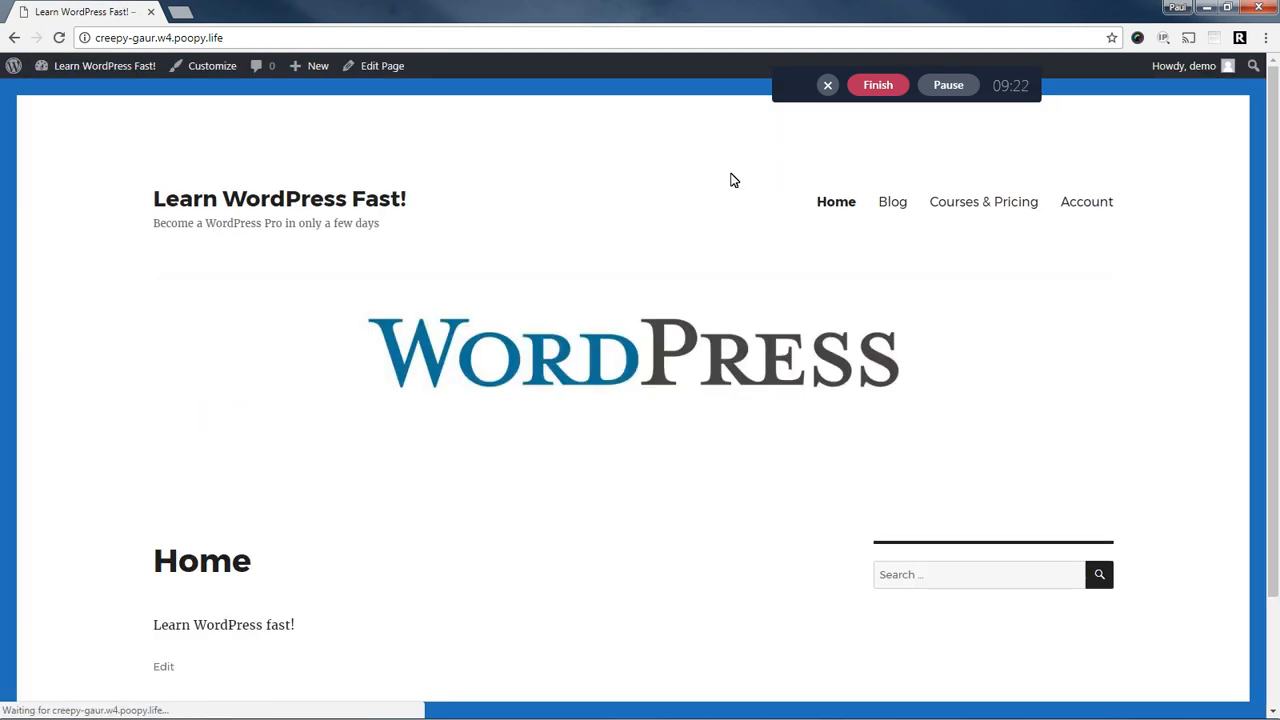
pyautogui.click(1086, 200)
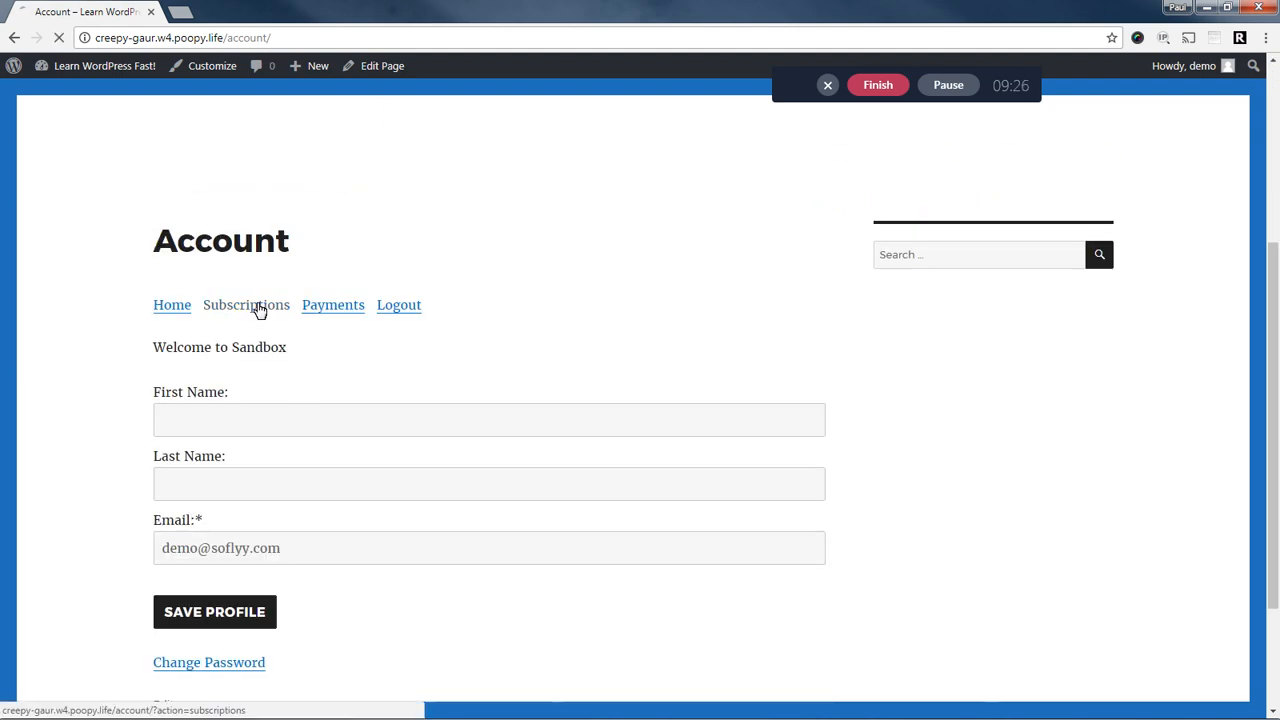
# View the member's subscriptions listing the active lifetime WP Beginners Course membership.
pyautogui.click(246, 304)
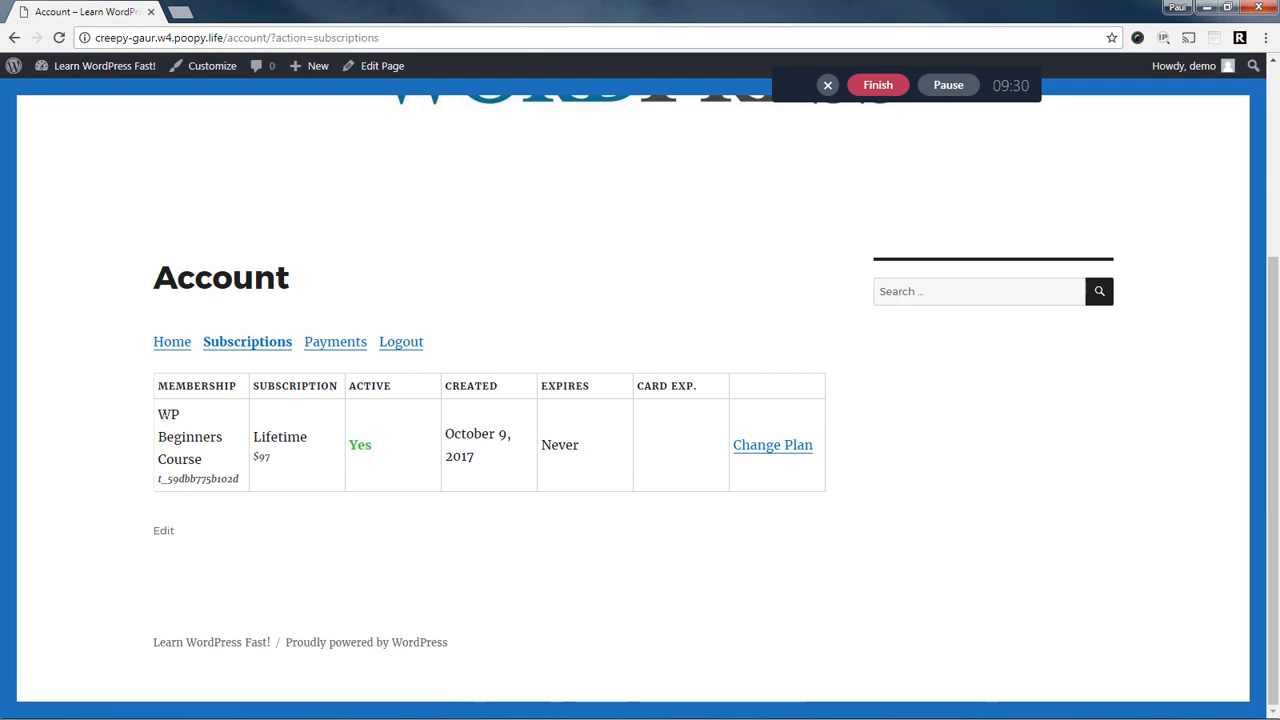
pyautogui.moveTo(210, 458)
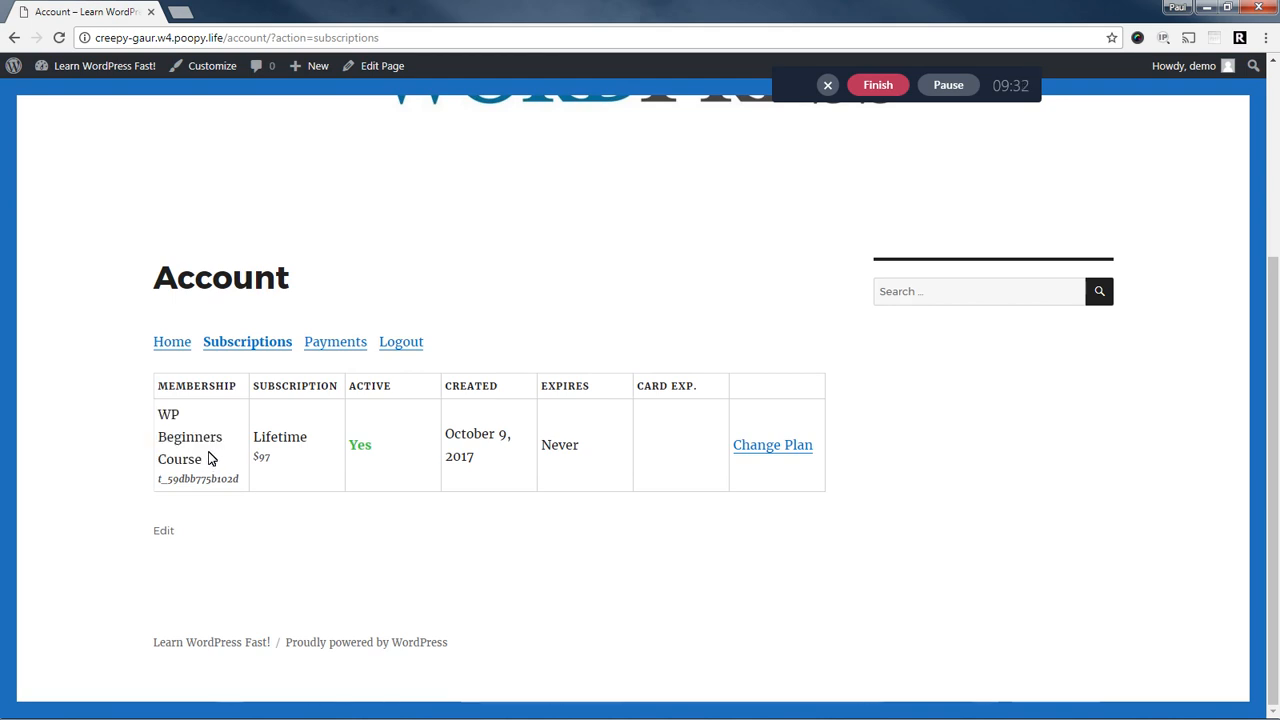
pyautogui.moveTo(304, 462)
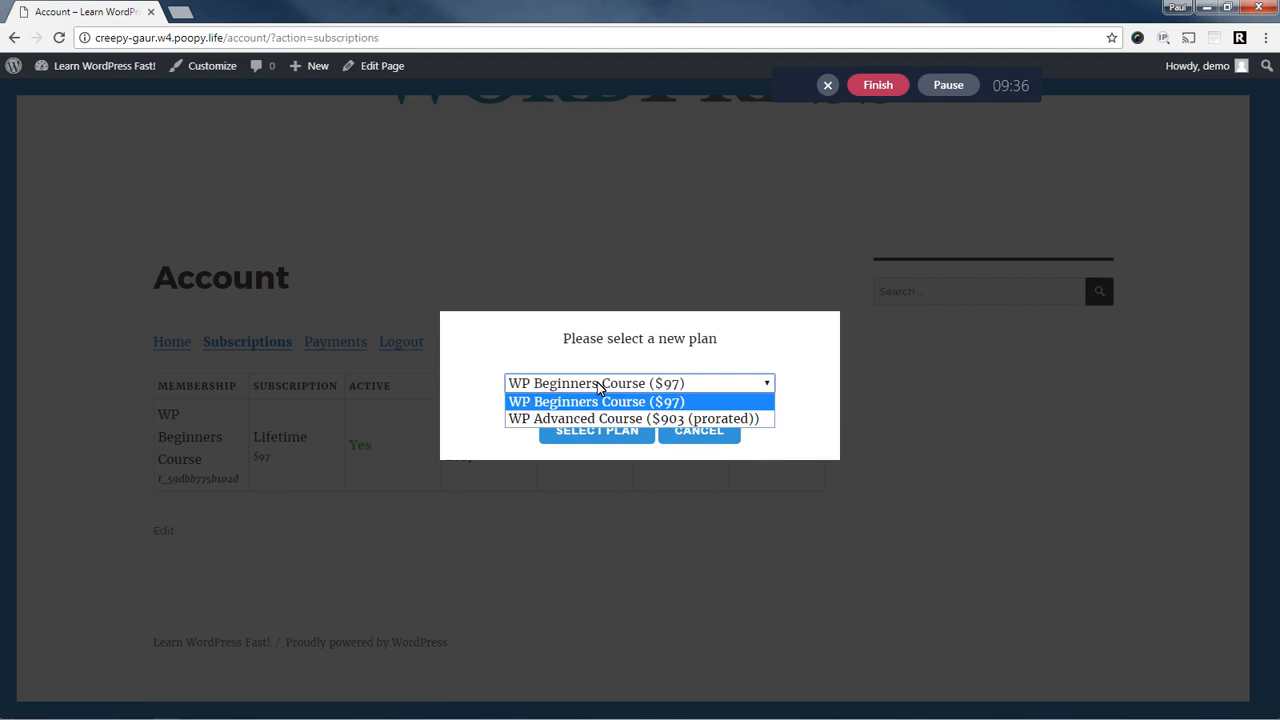
pyautogui.click(632, 418)
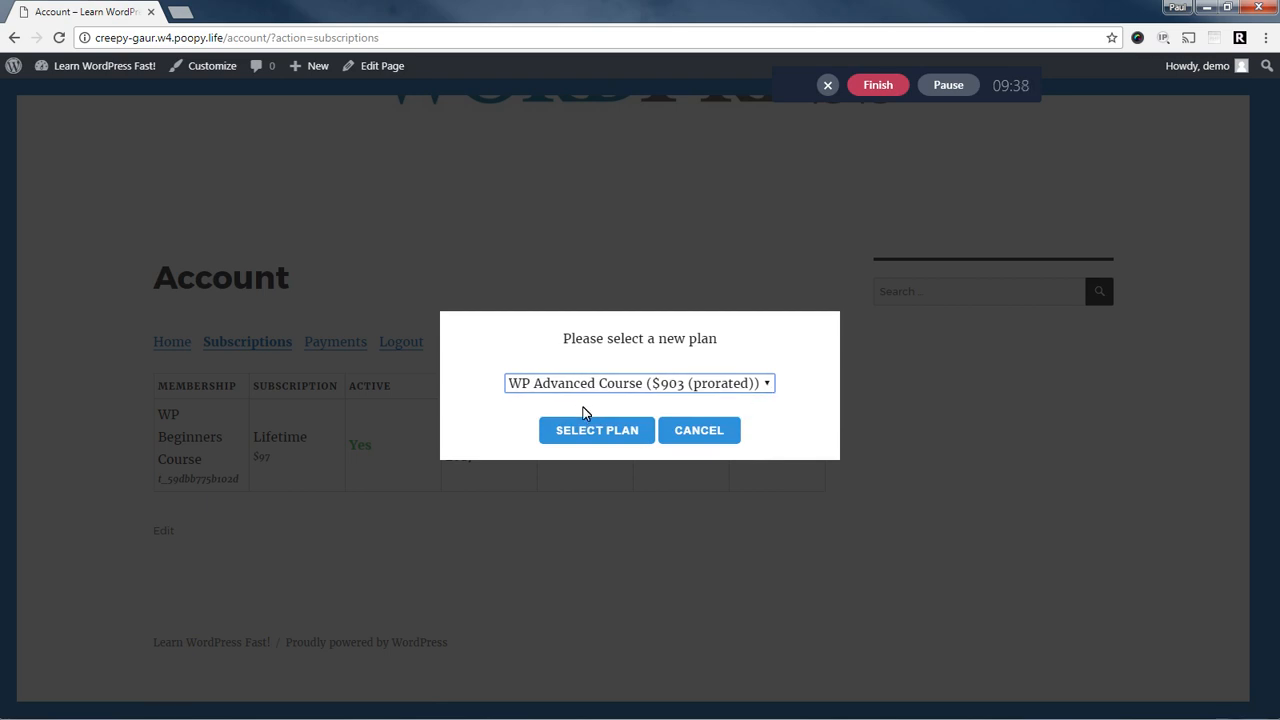
pyautogui.moveTo(670, 404)
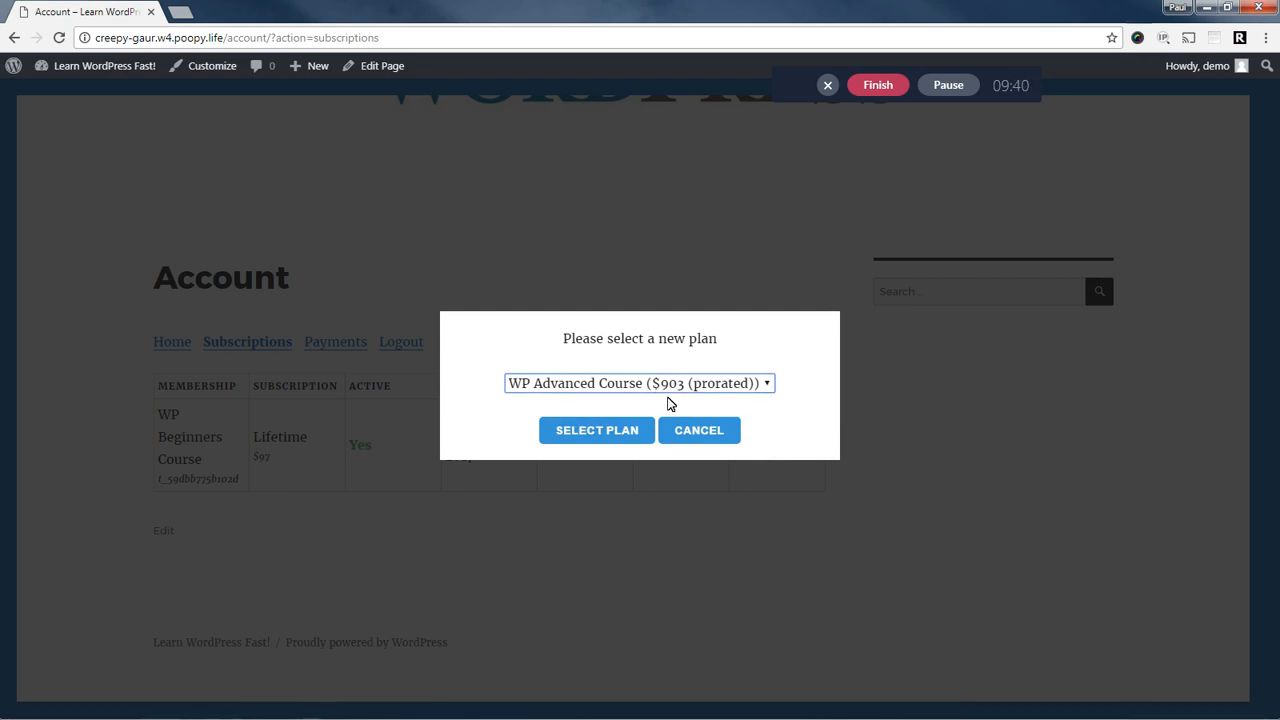
pyautogui.click(698, 430)
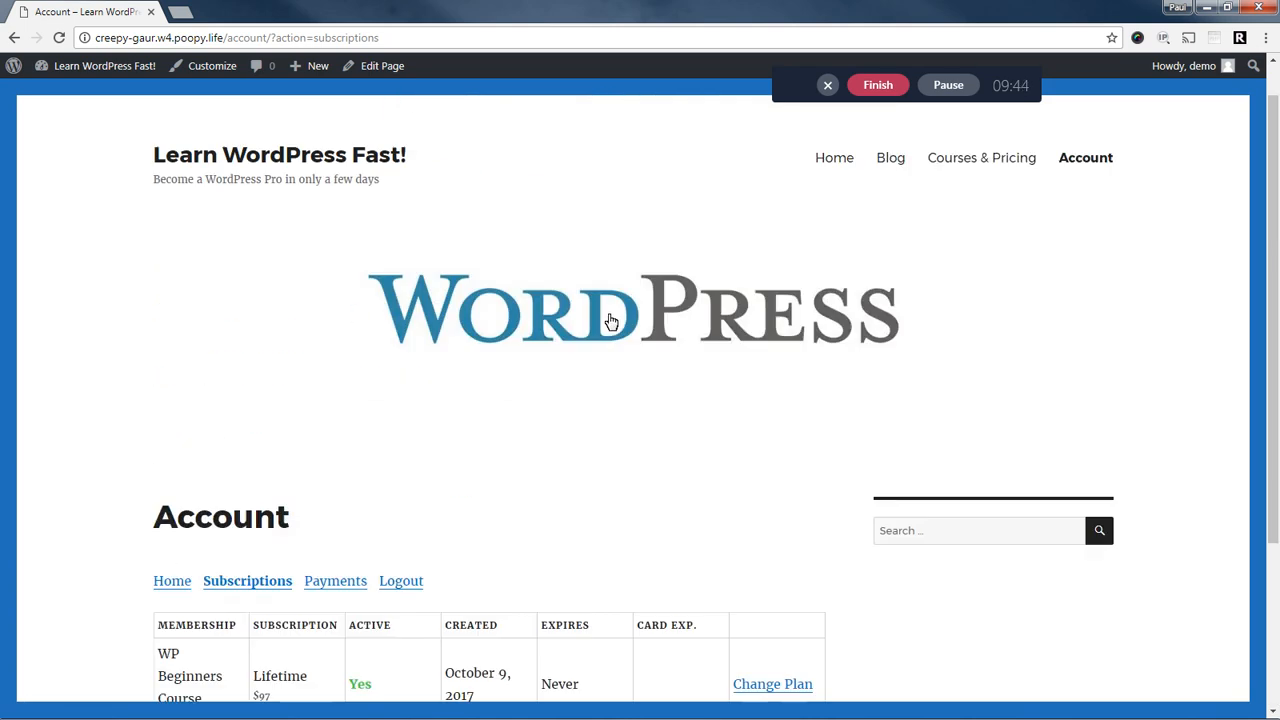
# Try GET STARTED on the owned WP Beginners Course from Courses & Pricing to confirm it can't be rebought.
pyautogui.click(980, 156)
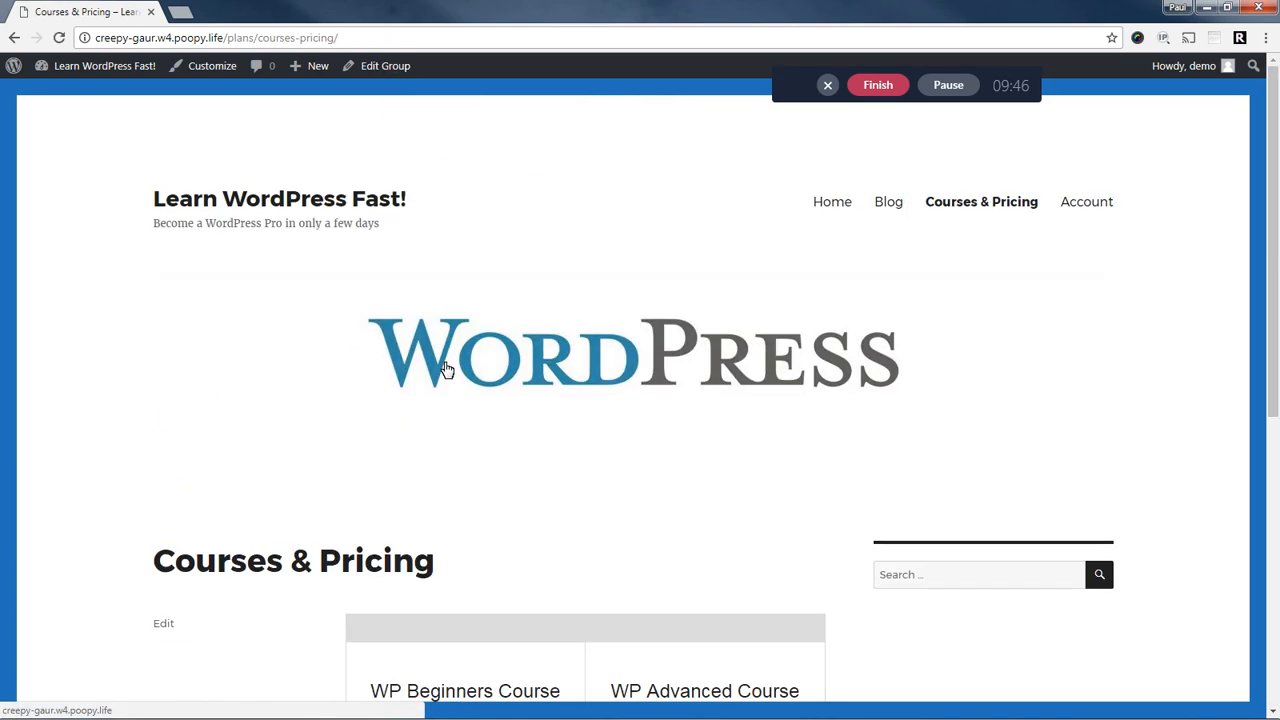
pyautogui.scroll(-3)
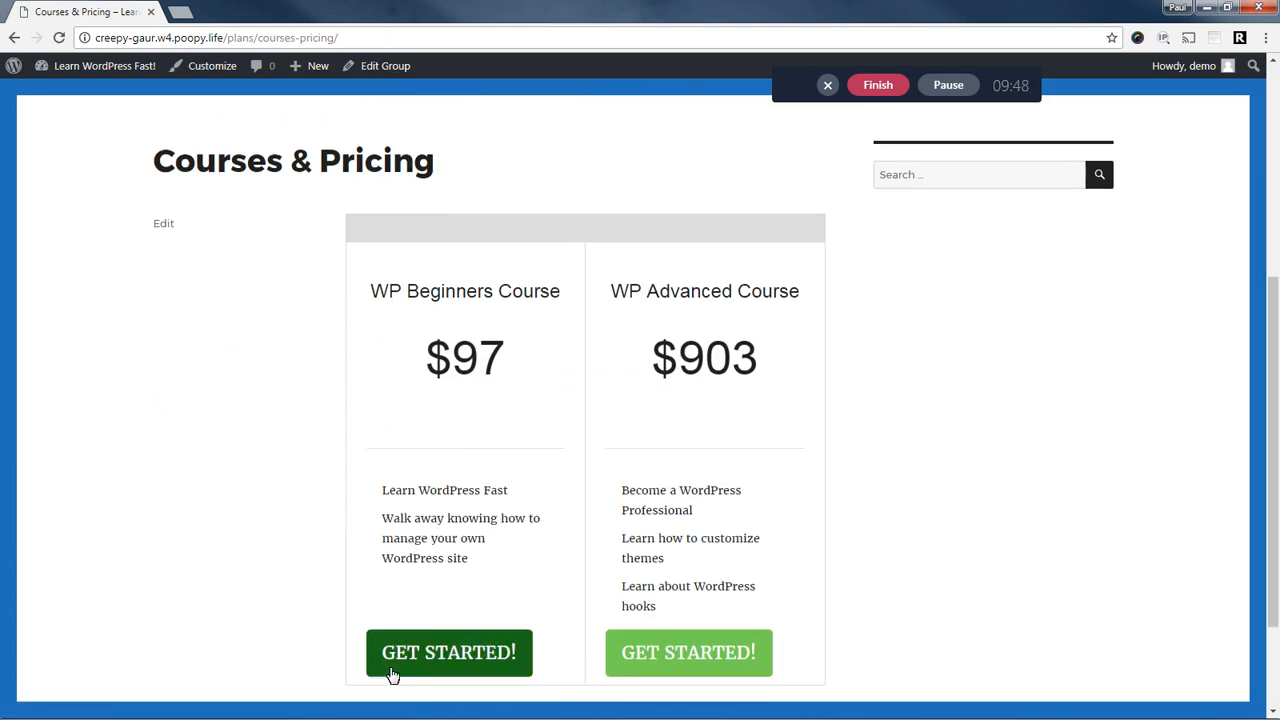
pyautogui.click(448, 652)
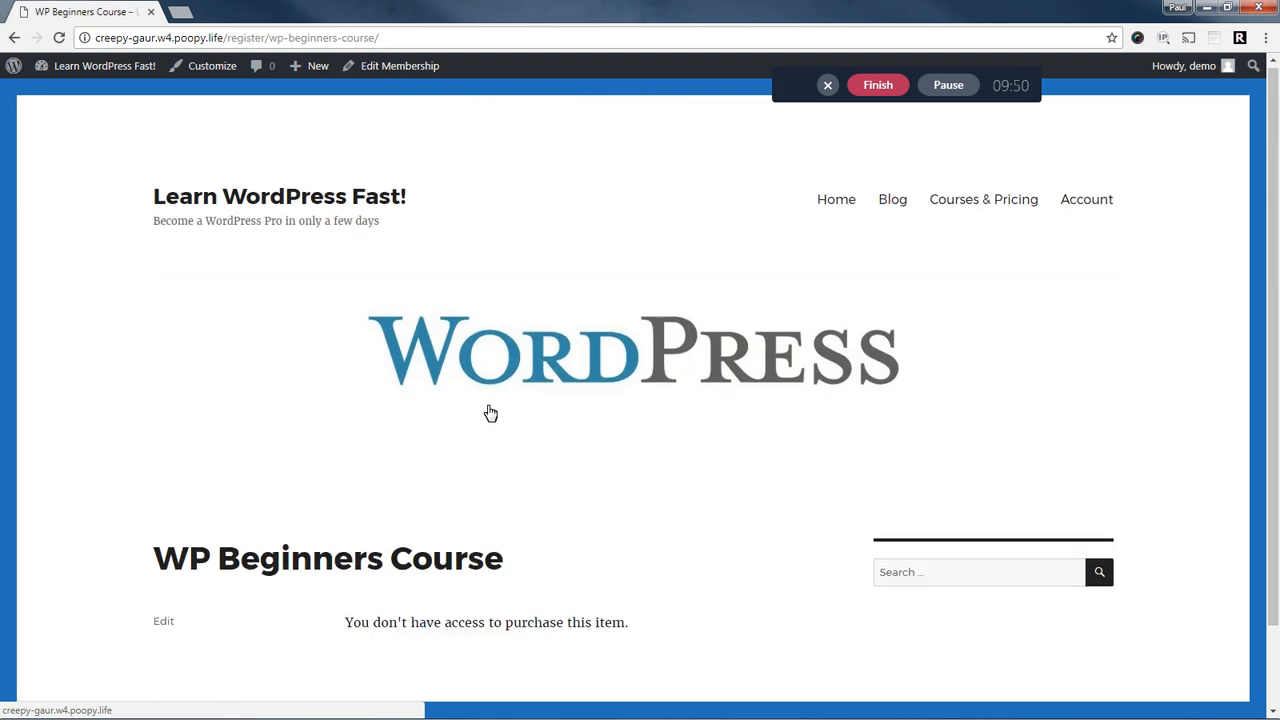
pyautogui.scroll(-3)
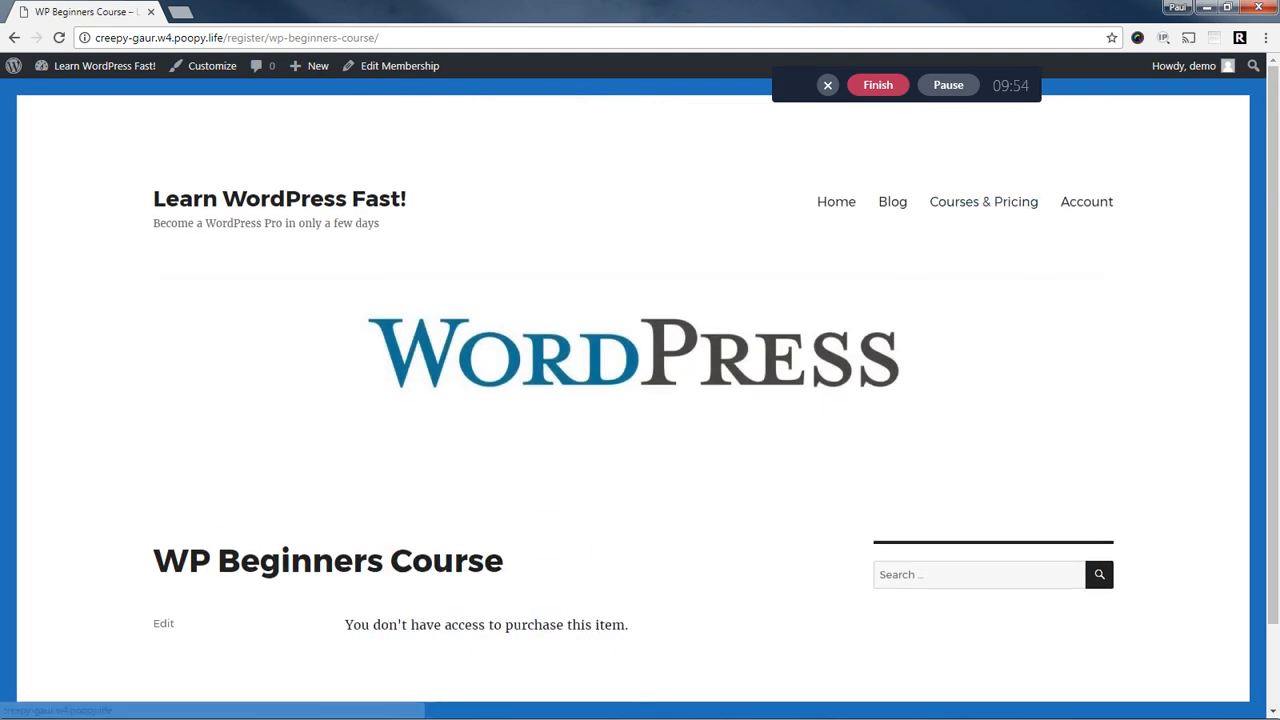
# View the account's Subscriptions and then its Payments history with the course invoice.
pyautogui.click(984, 200)
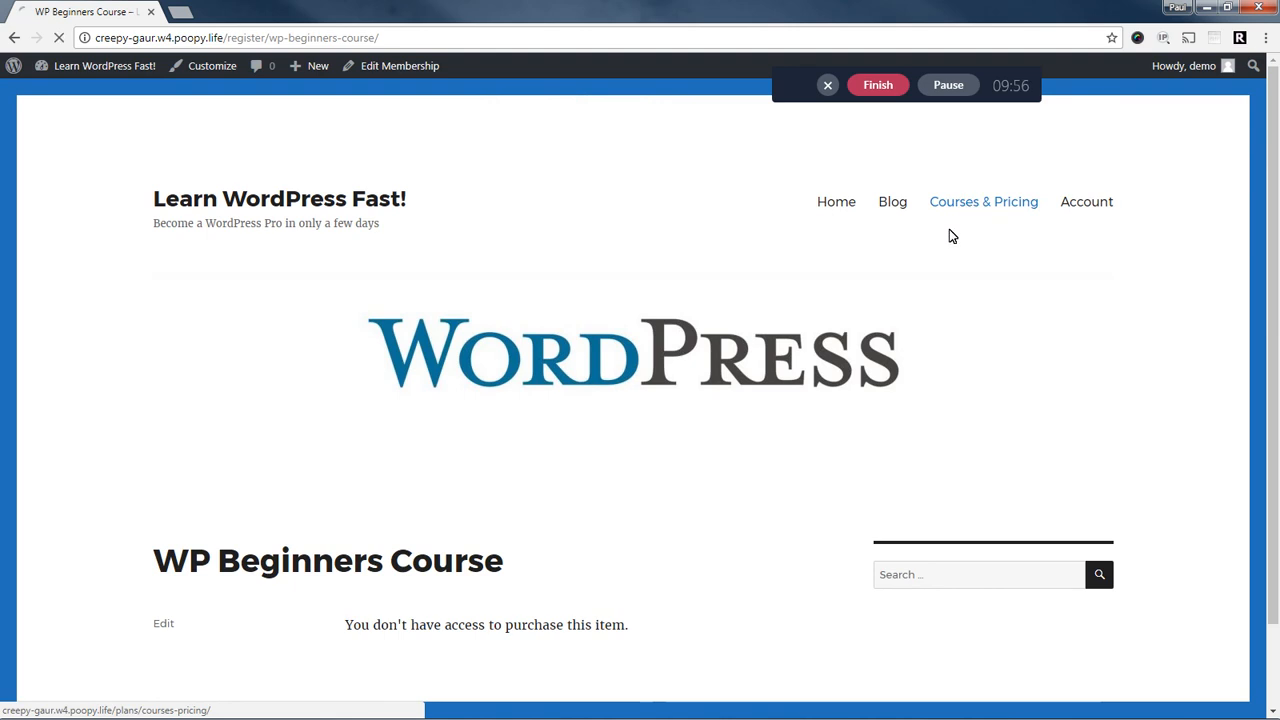
pyautogui.click(1086, 200)
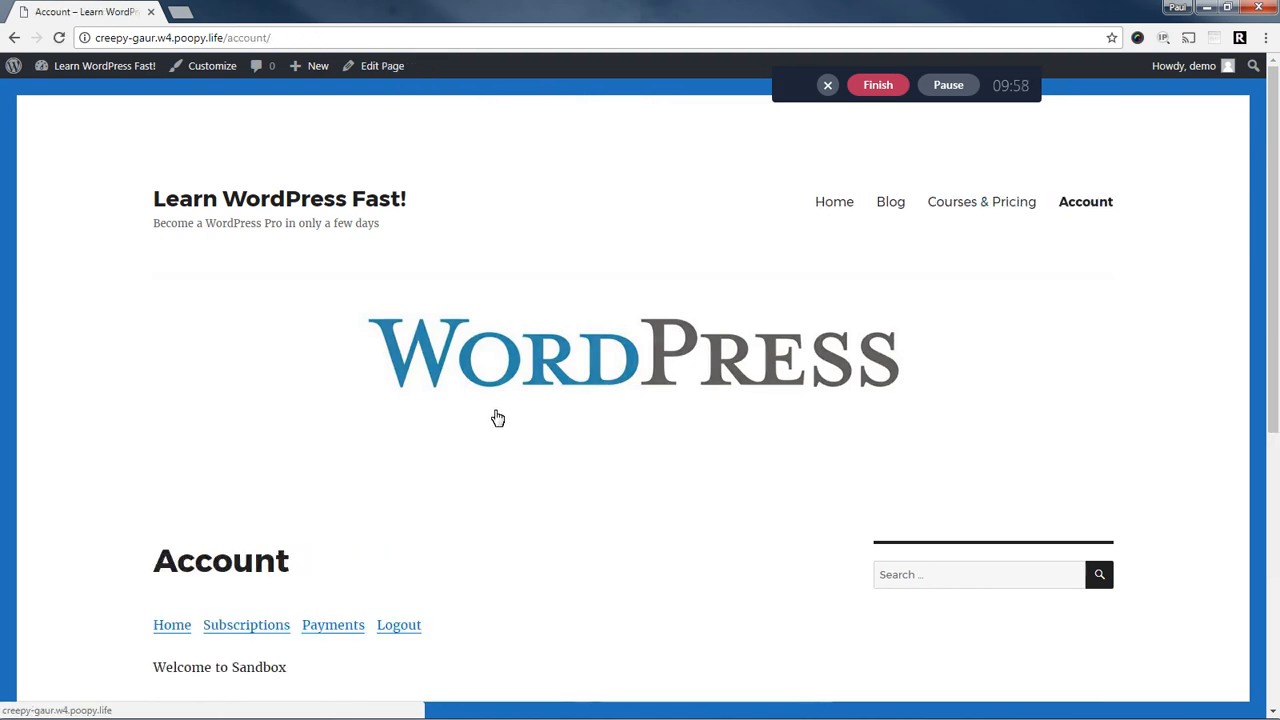
pyautogui.click(246, 624)
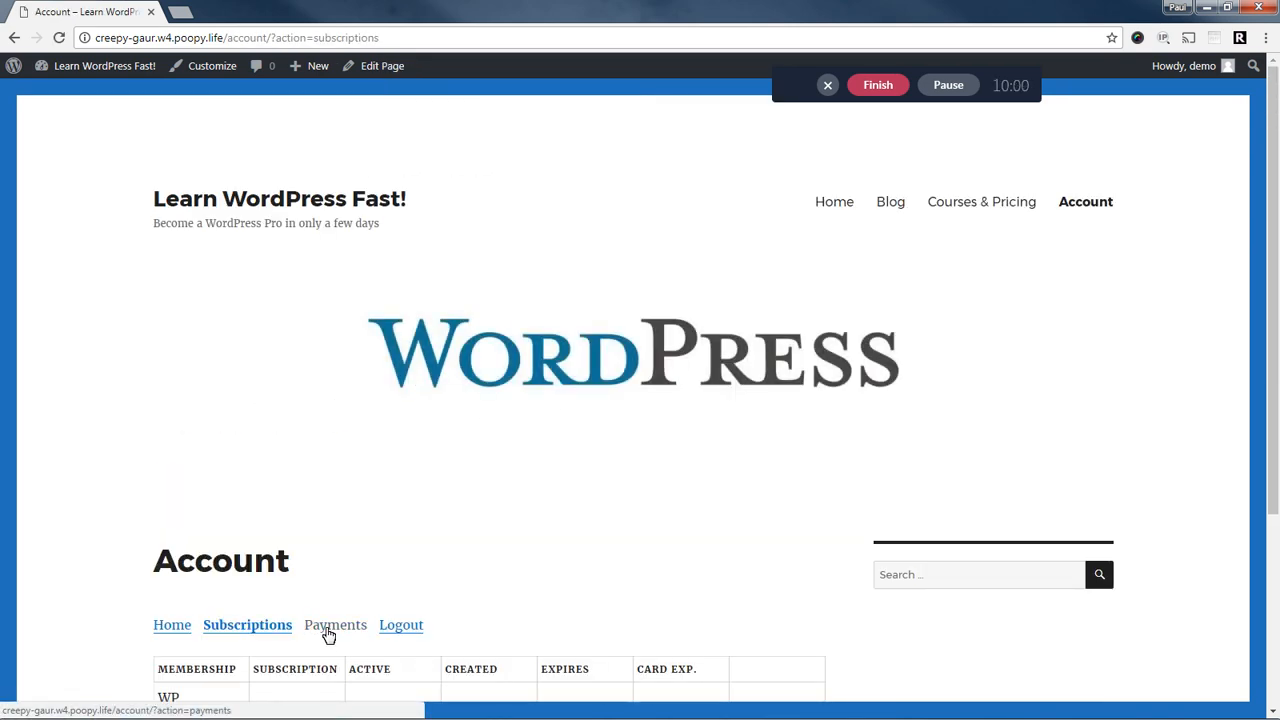
pyautogui.click(336, 624)
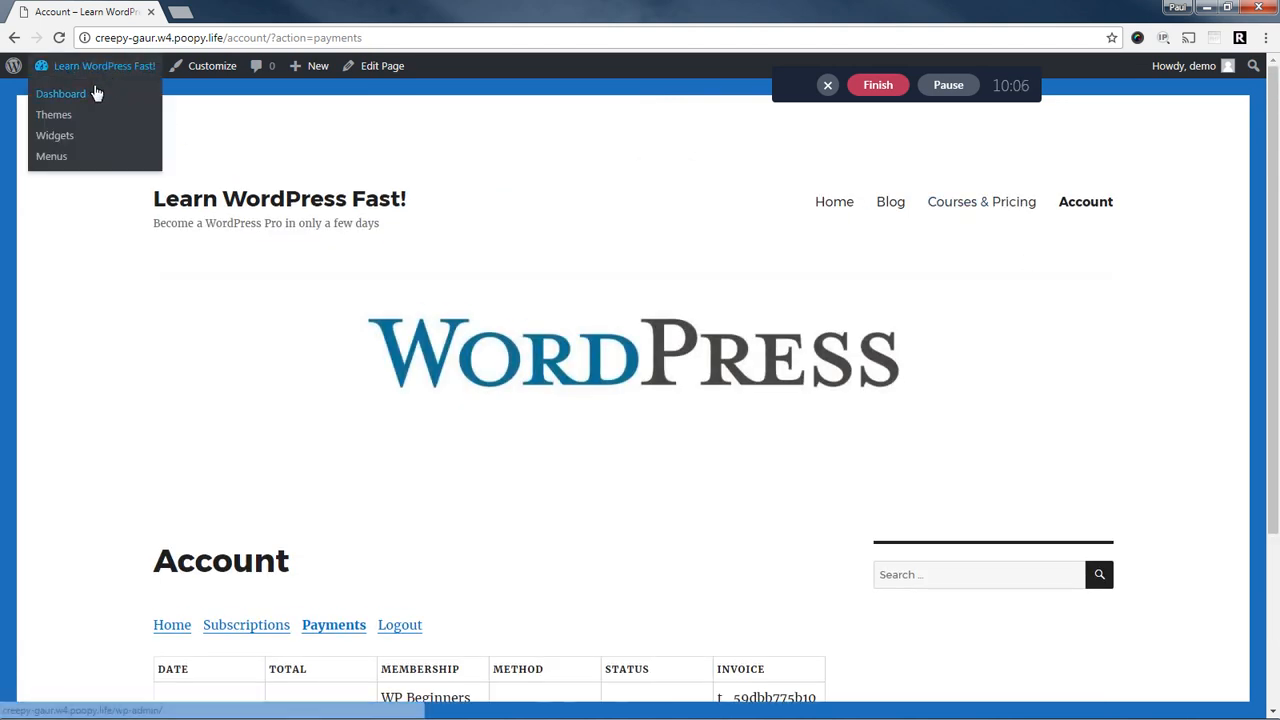
# Go to the admin Pages list and bring up the MemberPress memberships alongside it.
pyautogui.click(60, 94)
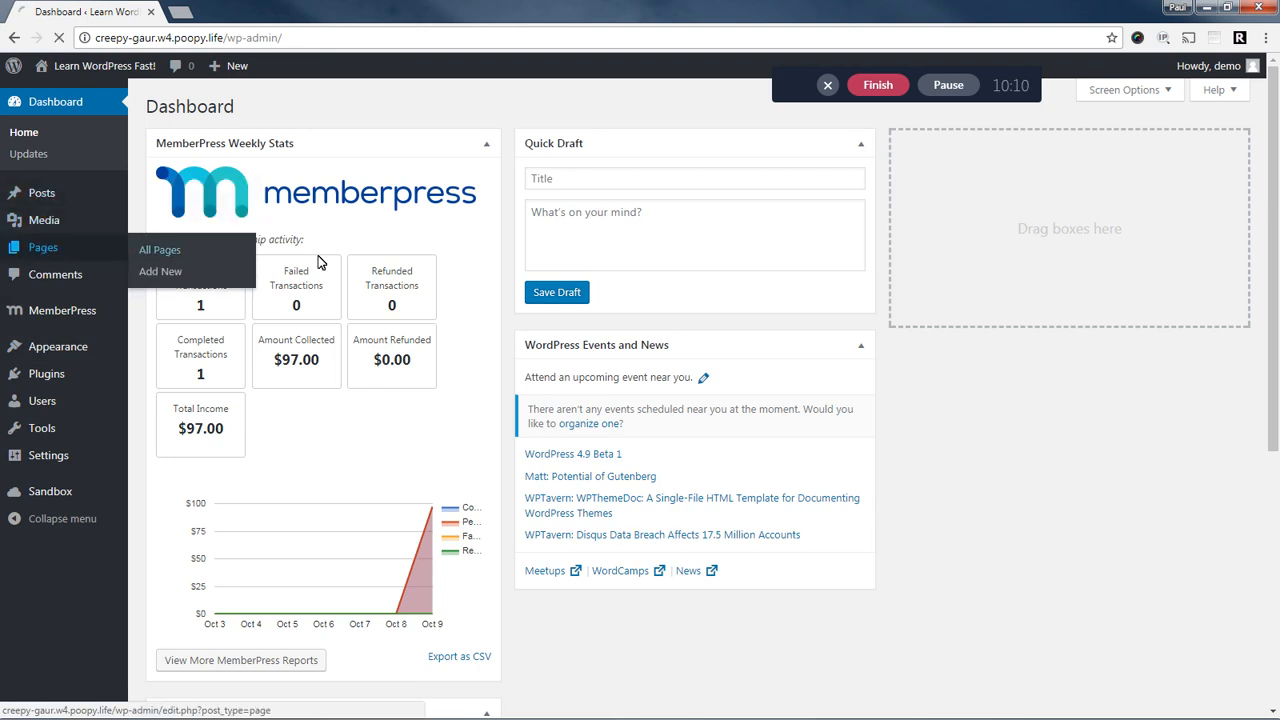
pyautogui.click(160, 248)
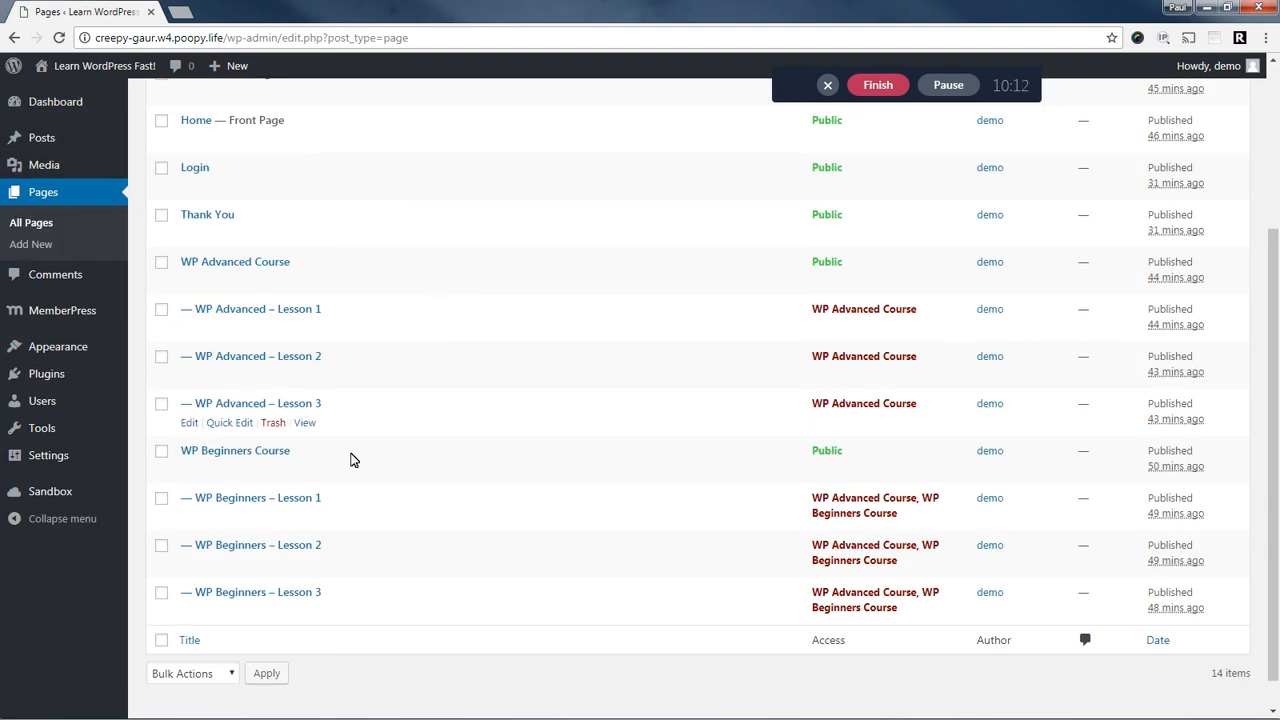
pyautogui.rightClick(304, 470)
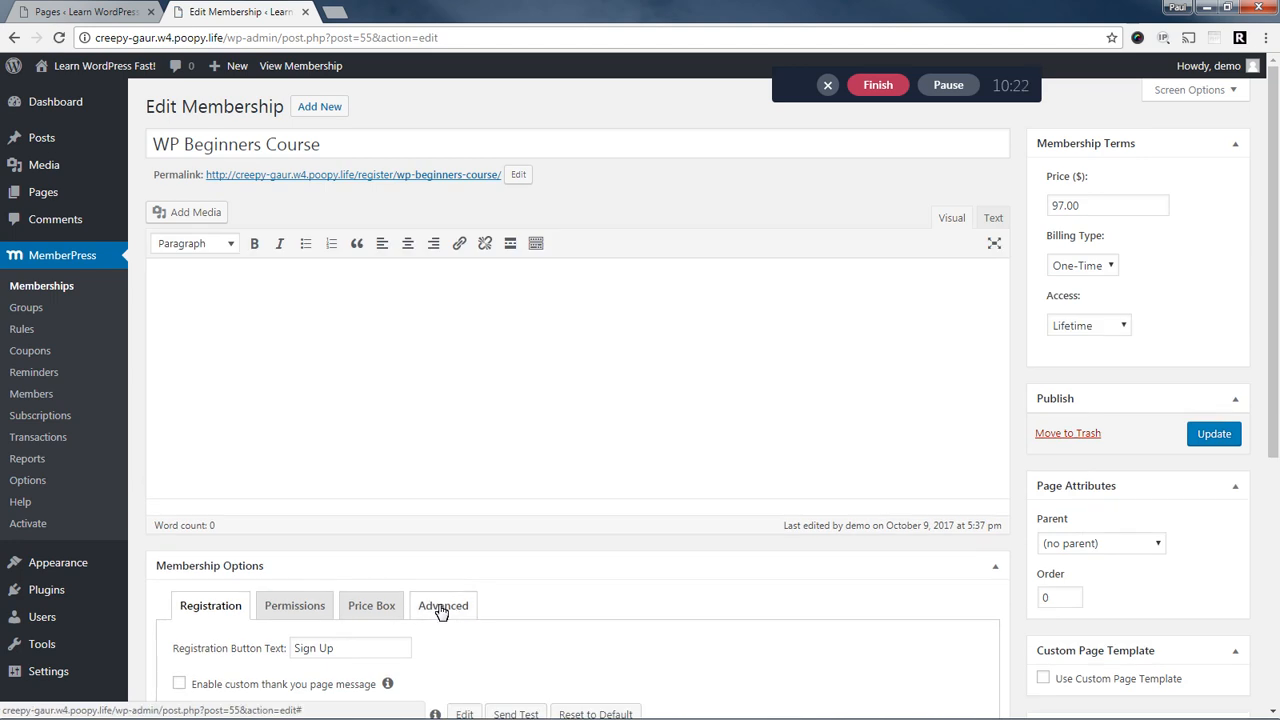
# Enable Custom Login Redirect URLs with the beginners course page as default, and update the membership.
pyautogui.click(442, 604)
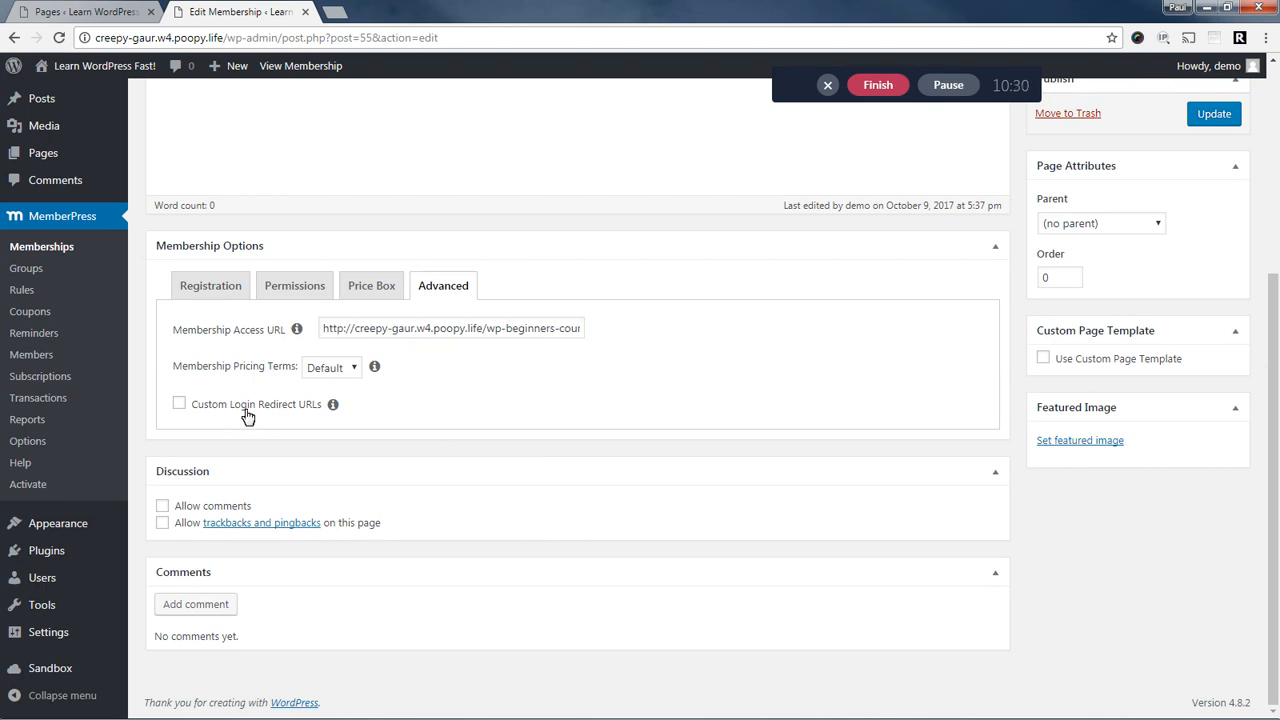
pyautogui.click(180, 404)
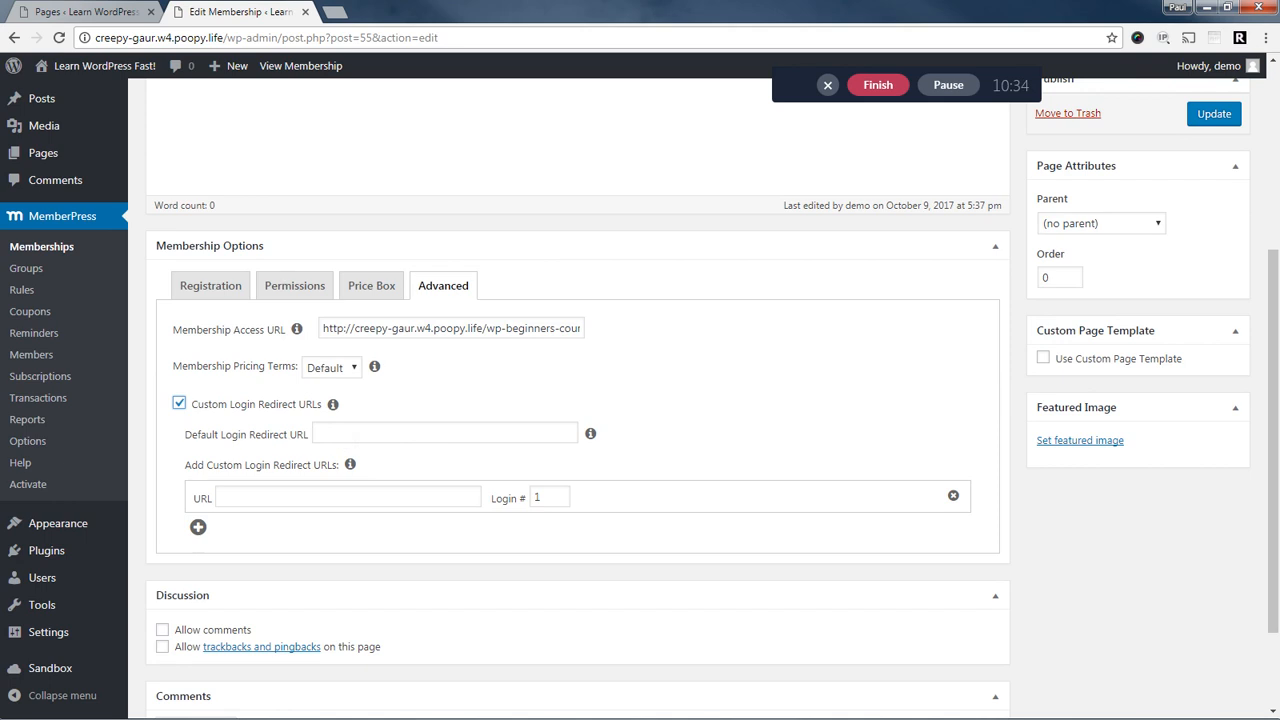
pyautogui.scroll(3)
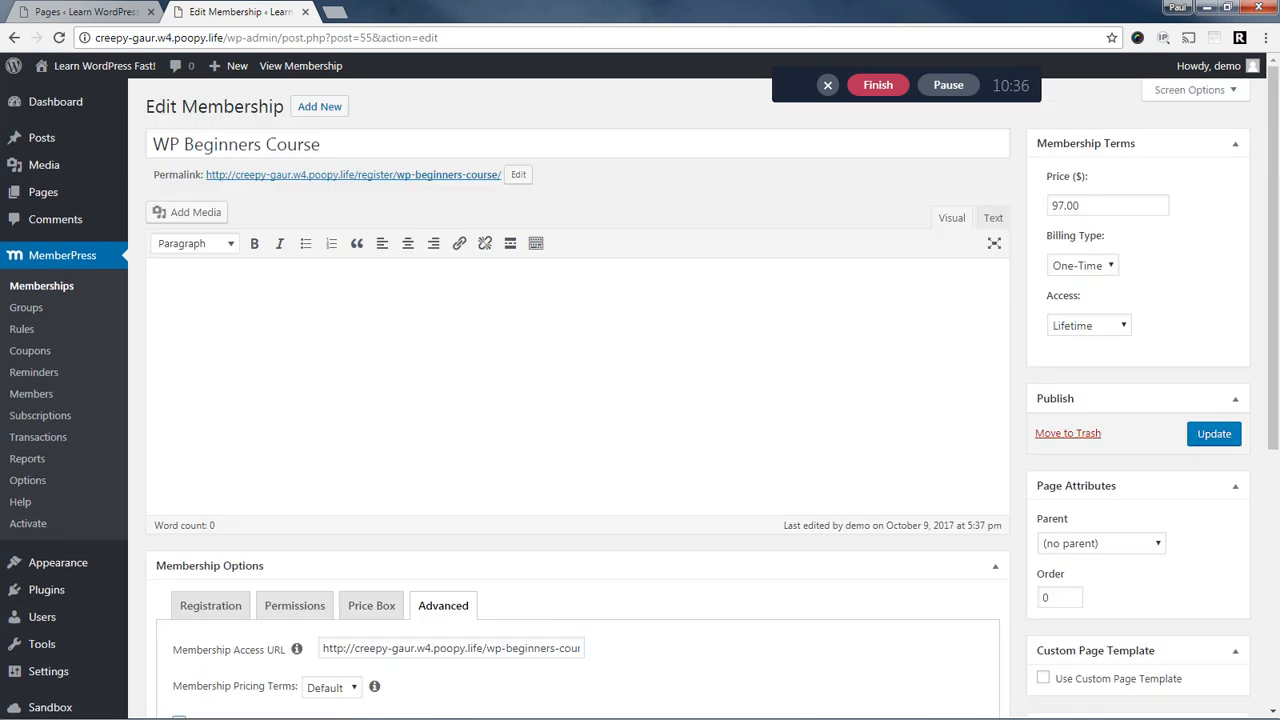
pyautogui.rightClick(444, 432)
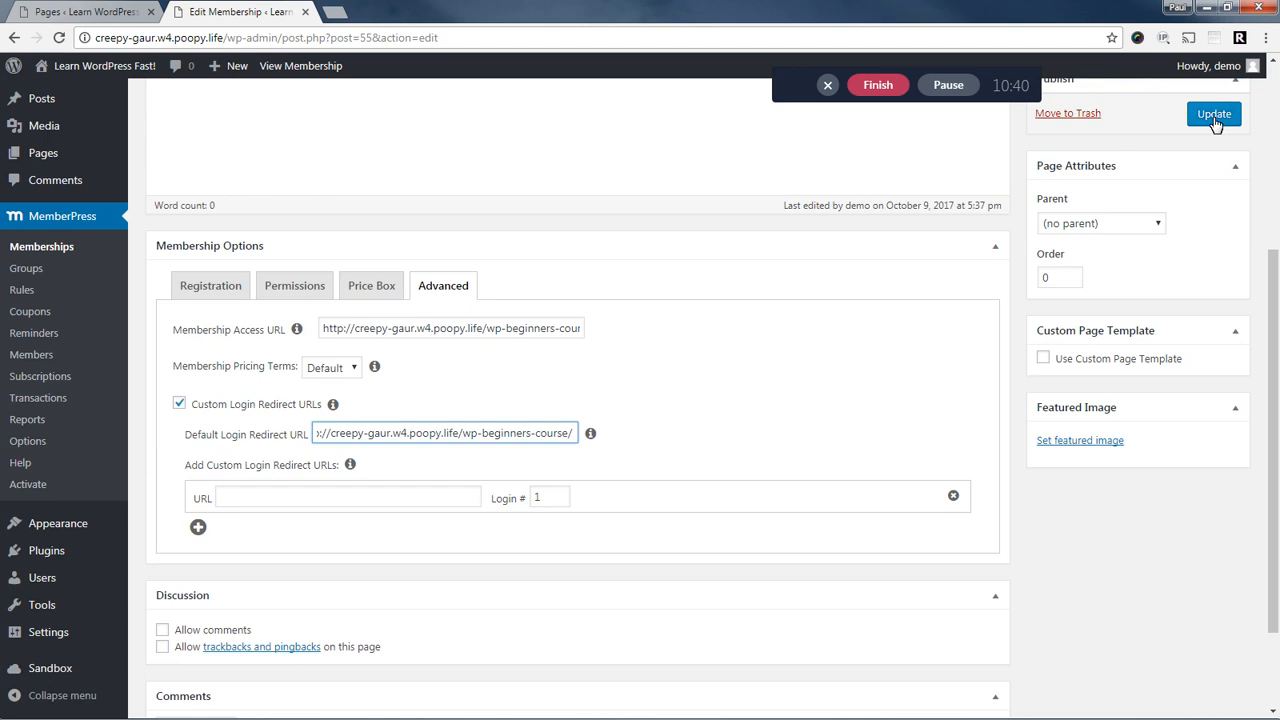
pyautogui.click(1212, 112)
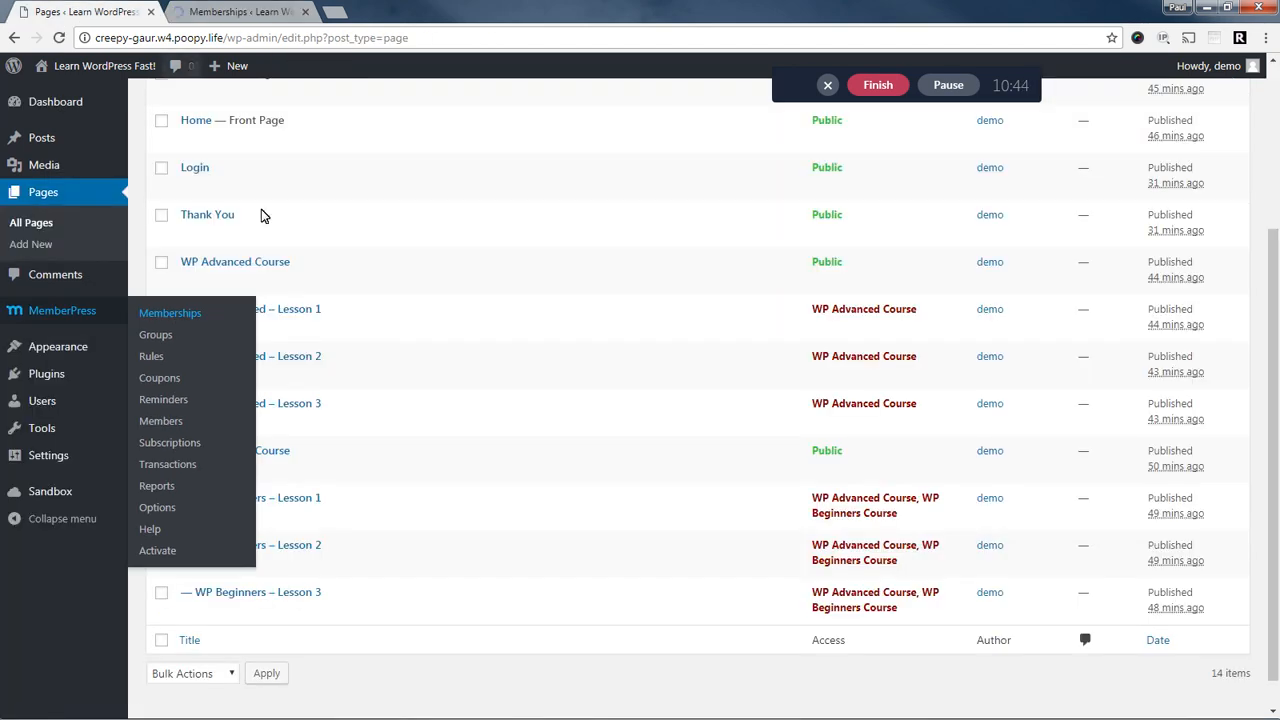
# Set the WP Advanced Course membership's default login redirect to the advanced course page and update it.
pyautogui.rightClick(304, 280)
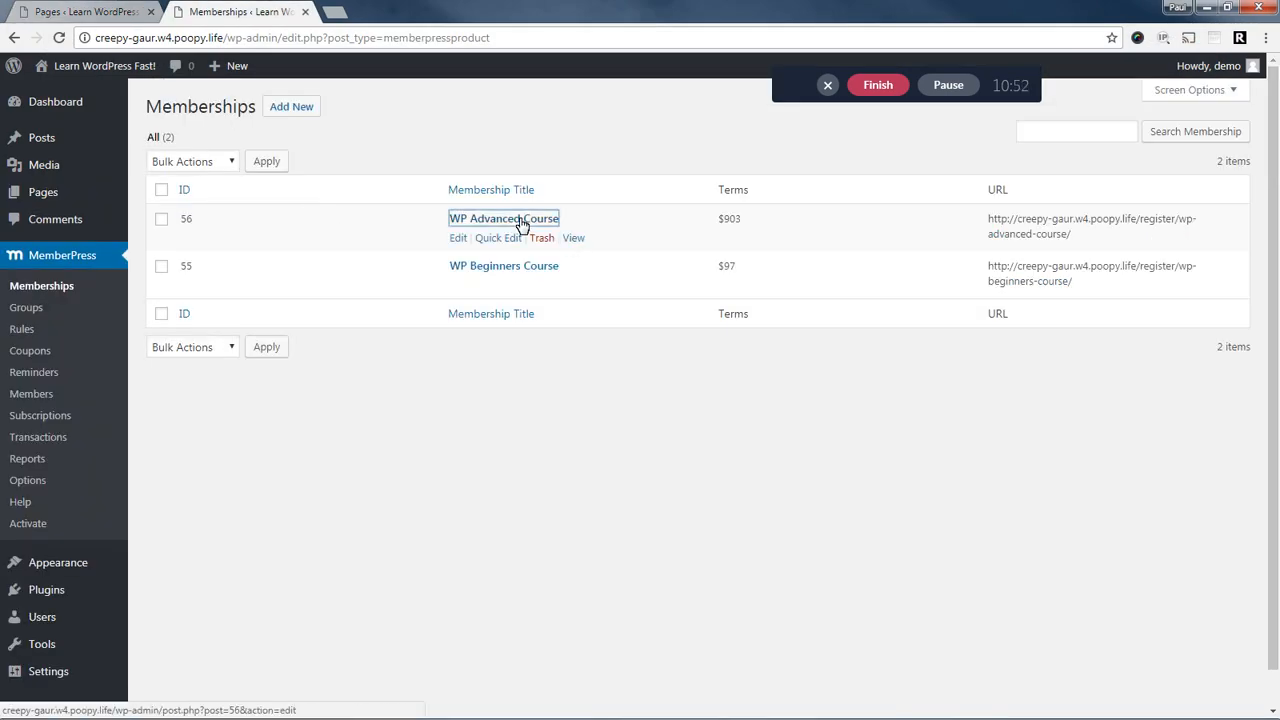
pyautogui.click(504, 218)
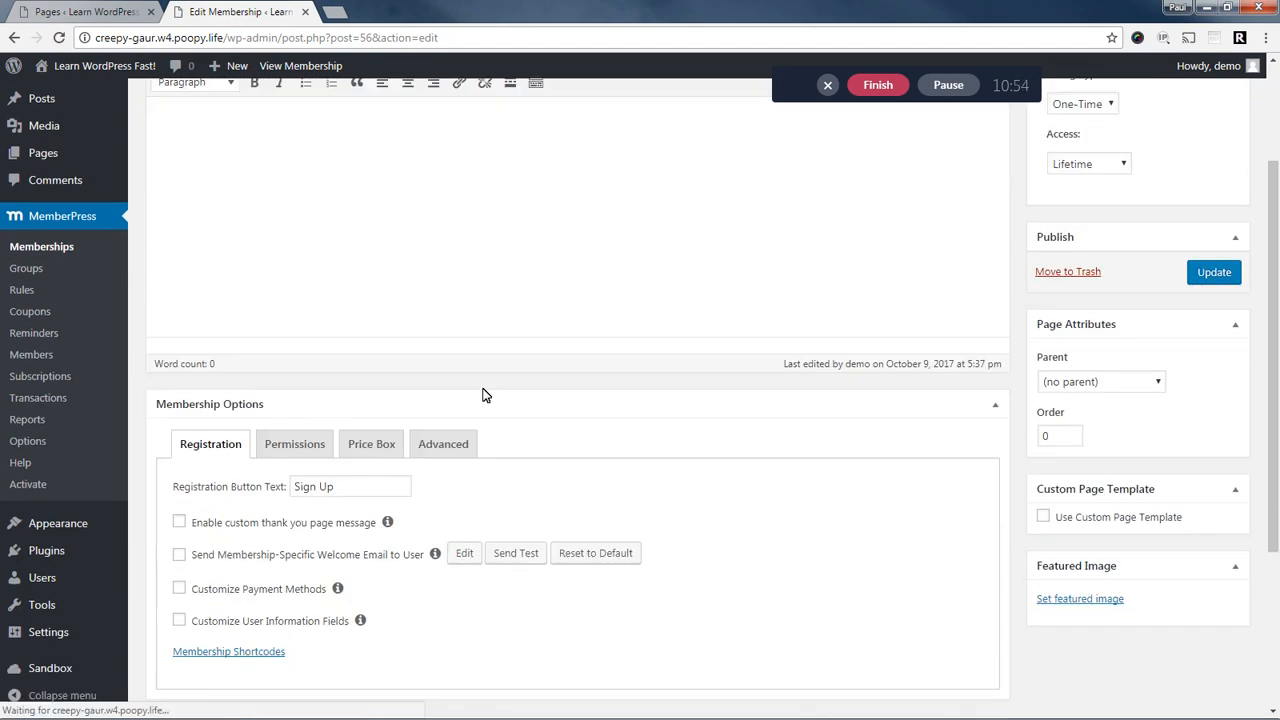
pyautogui.rightClick(450, 408)
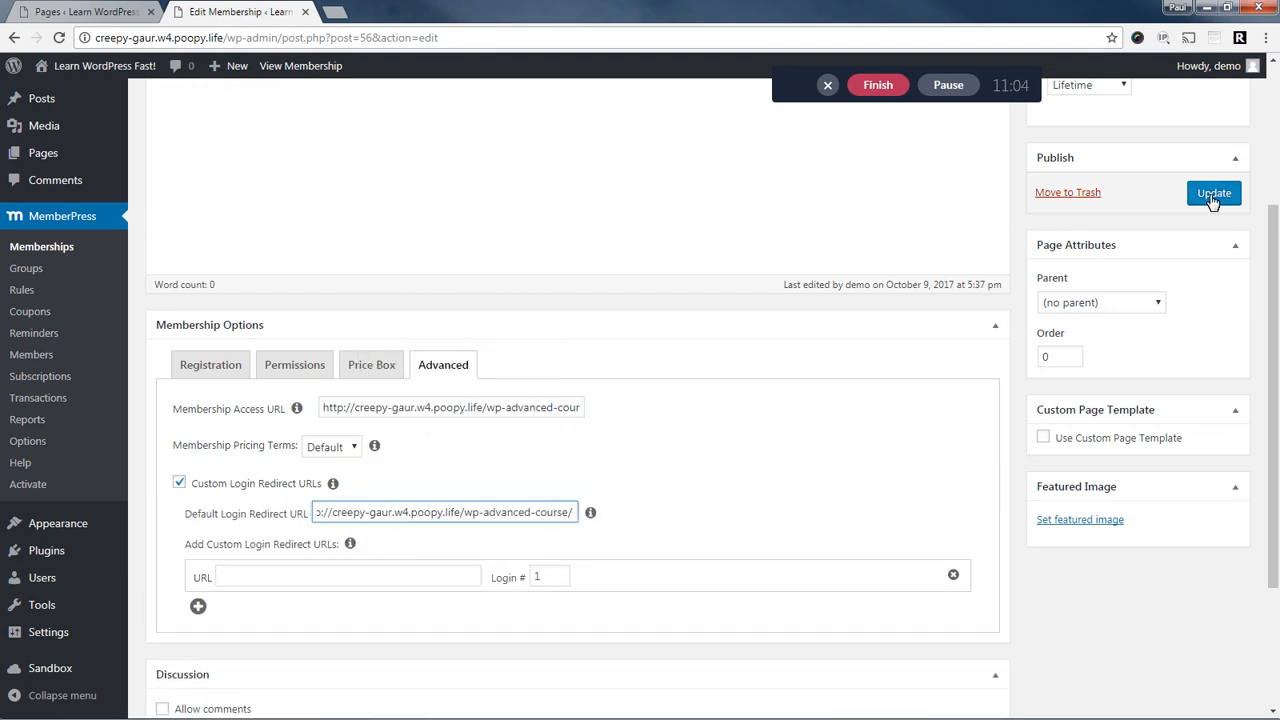
pyautogui.click(1212, 192)
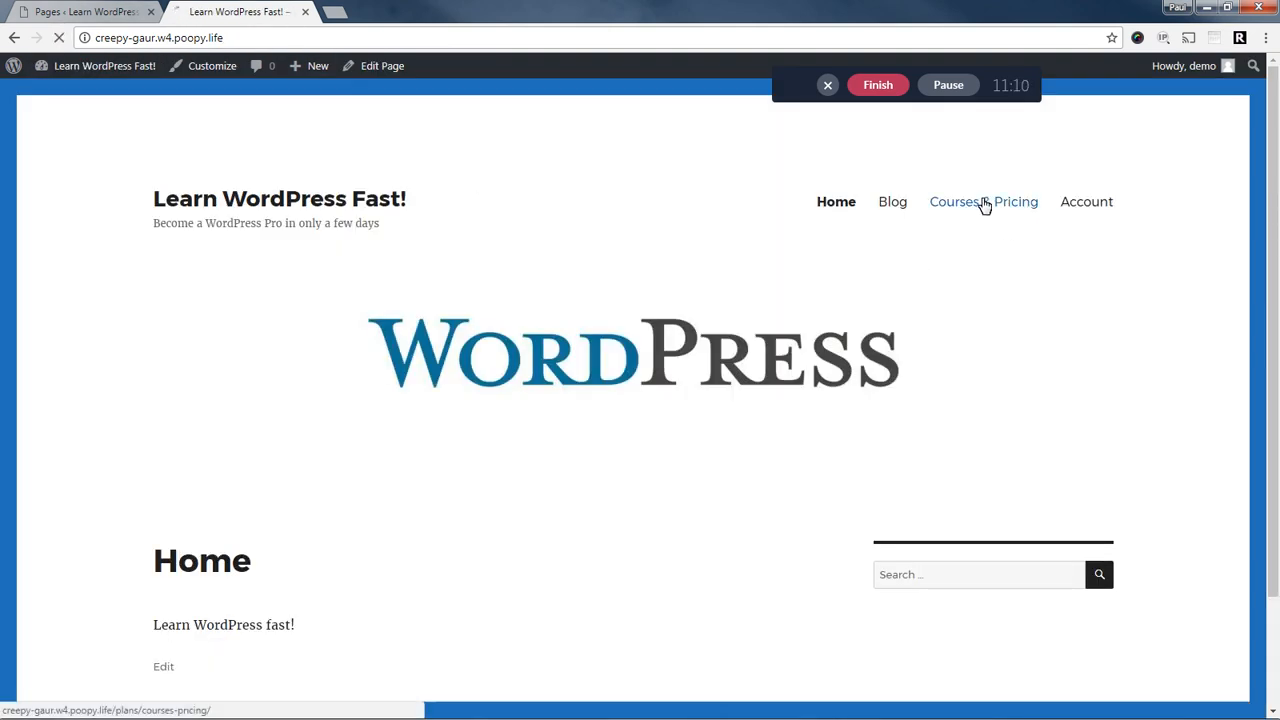
# Confirm the WP Beginners Course link opens its course page from Courses & Pricing and from Subscriptions.
pyautogui.click(984, 200)
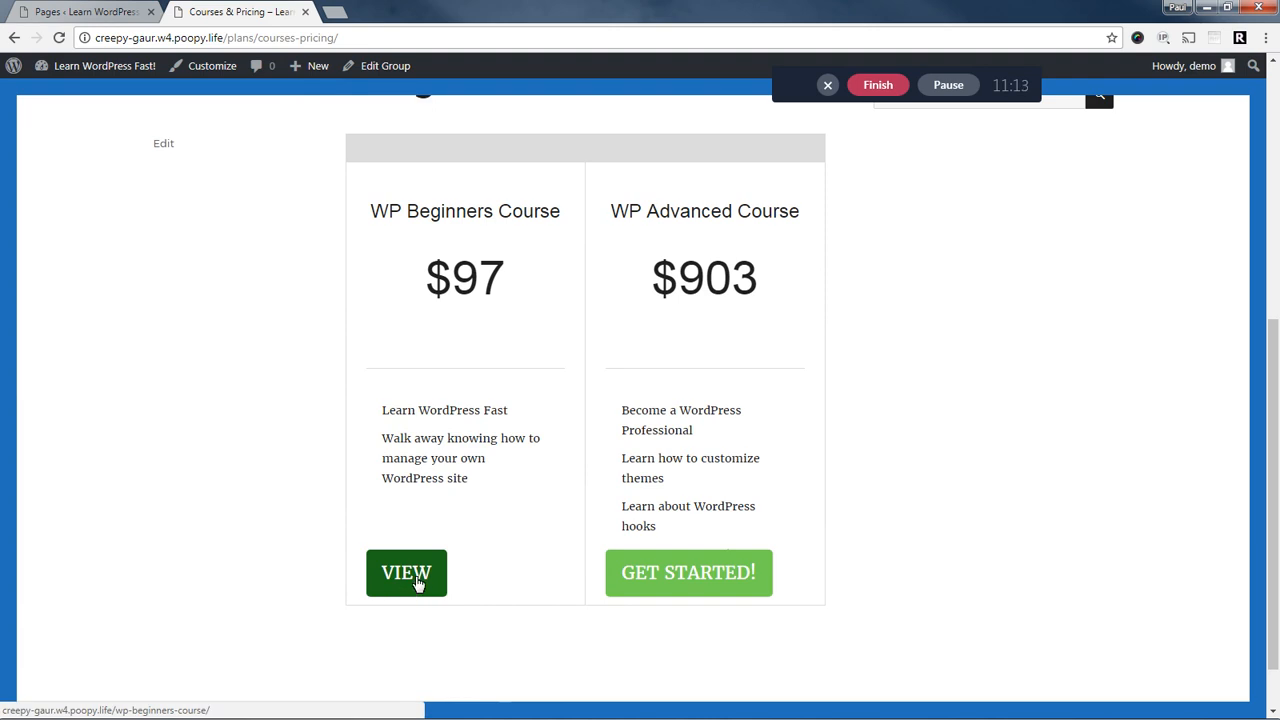
pyautogui.click(406, 572)
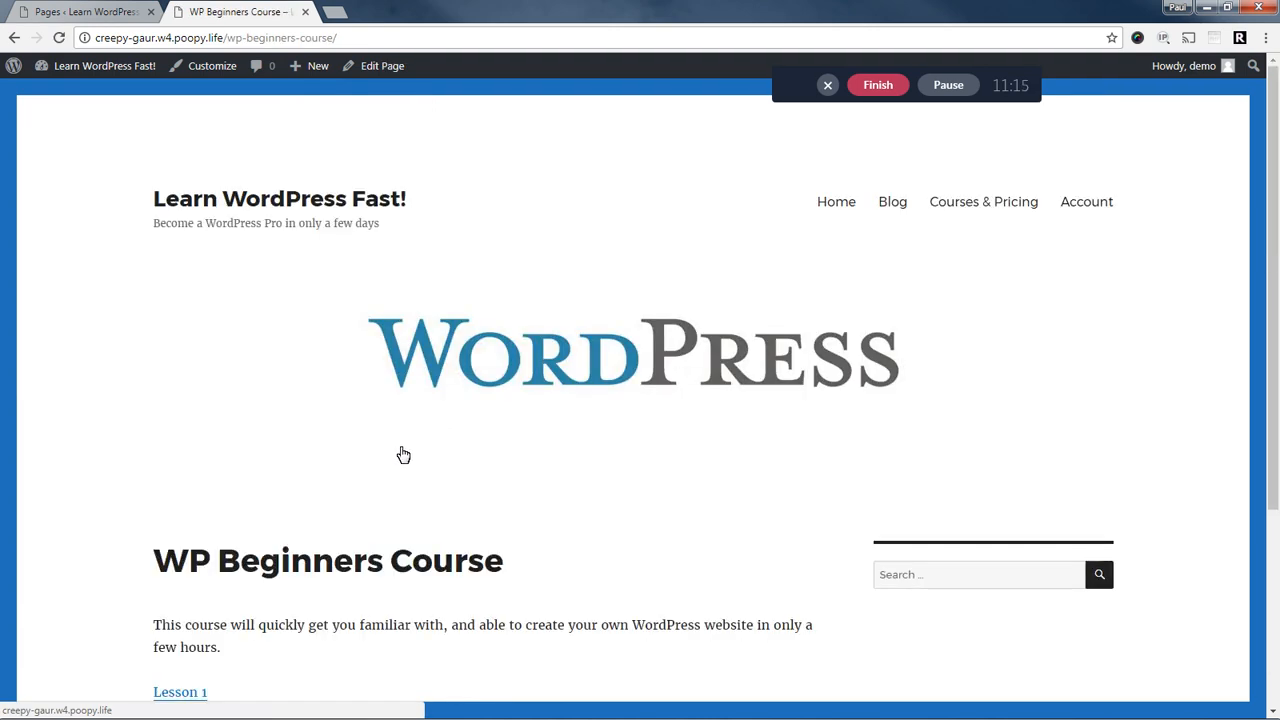
pyautogui.scroll(-3)
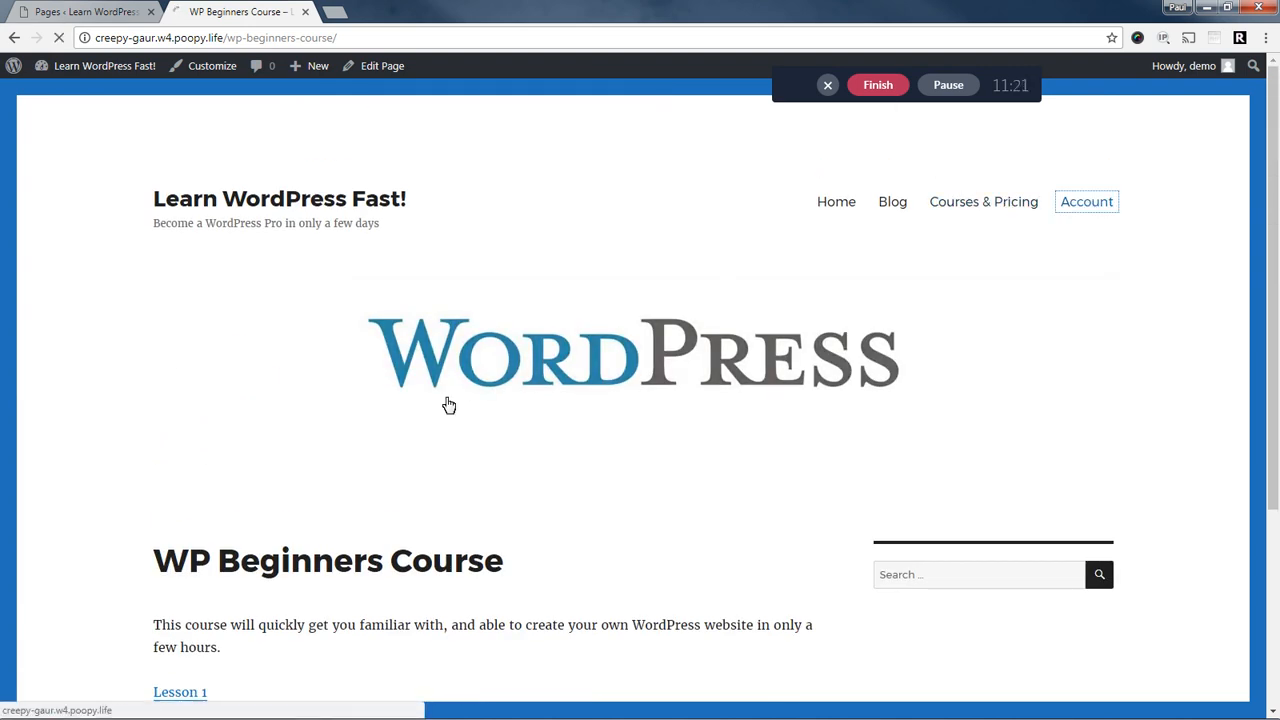
pyautogui.click(1086, 200)
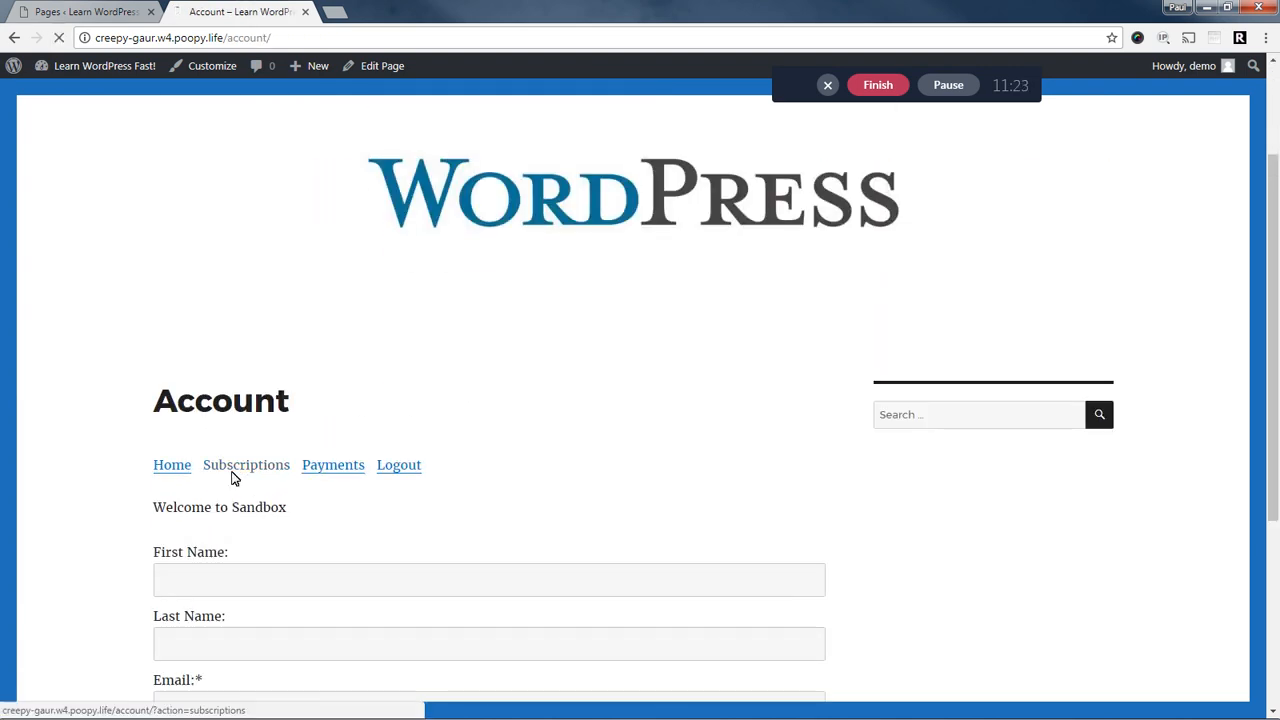
pyautogui.click(246, 464)
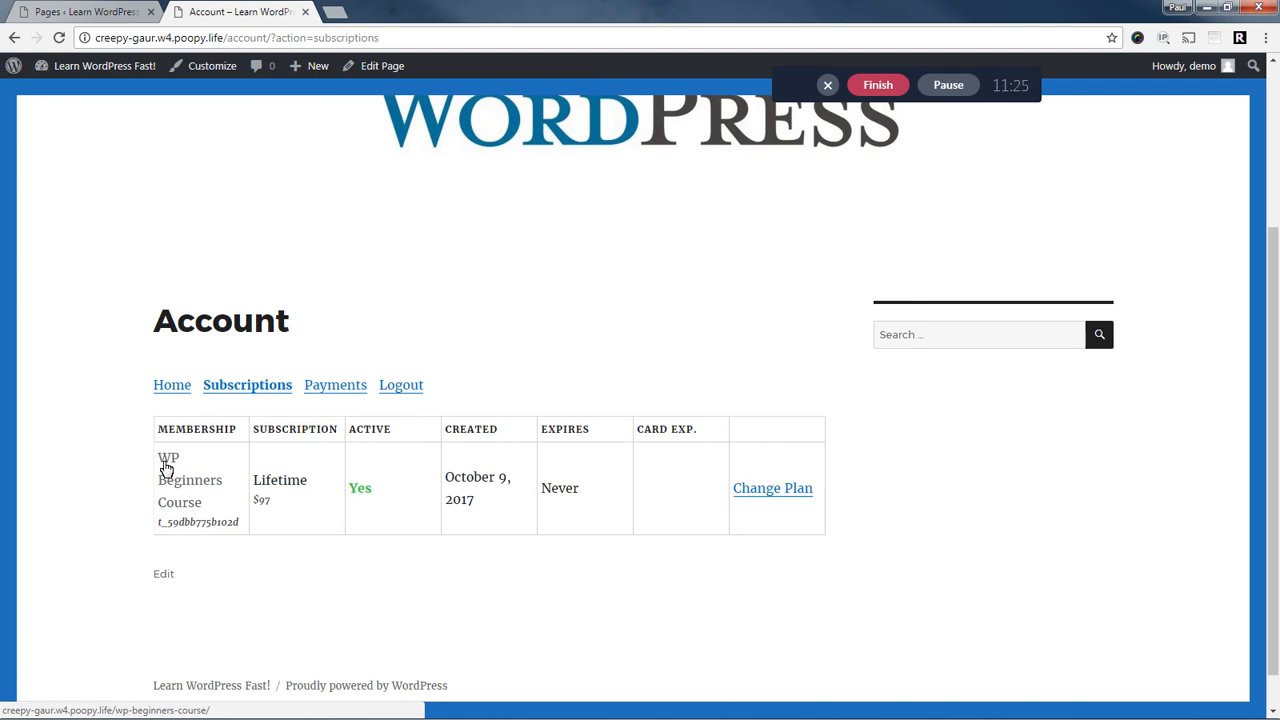
pyautogui.click(168, 464)
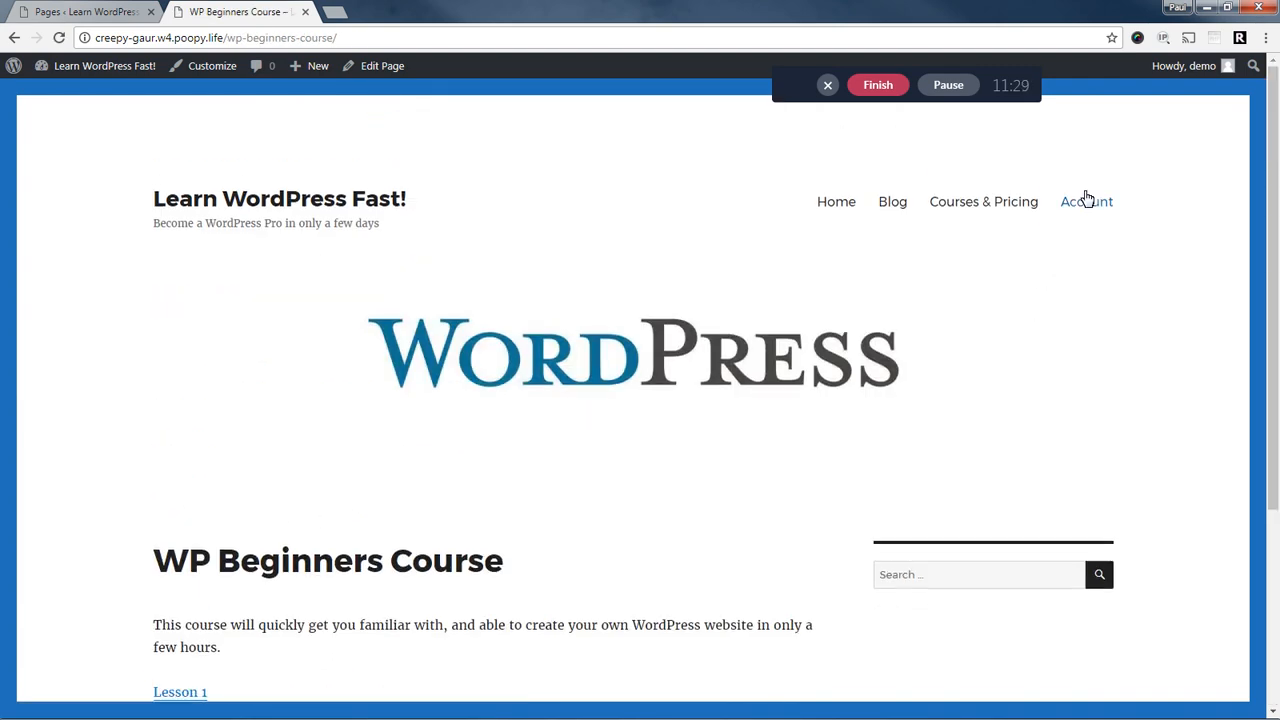
# Confirm the course link from Payments also opens the course page, then view the $97/$903 pricing table.
pyautogui.click(1084, 200)
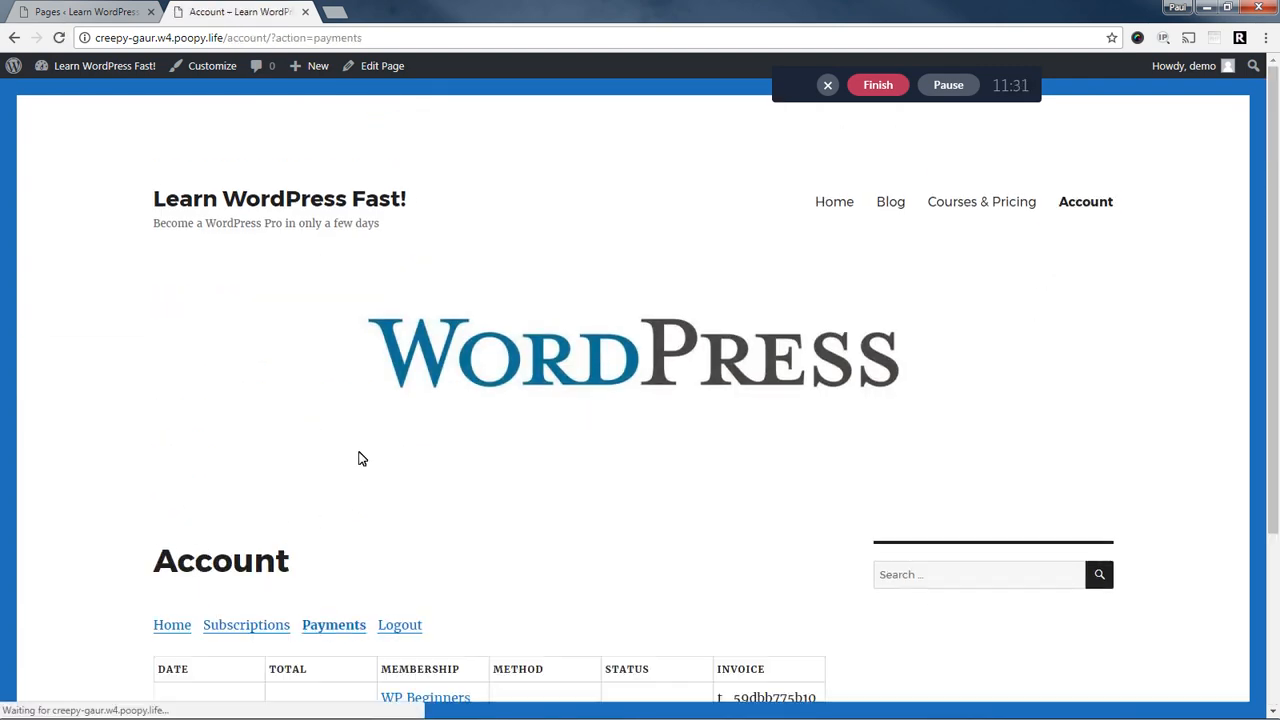
pyautogui.scroll(-3)
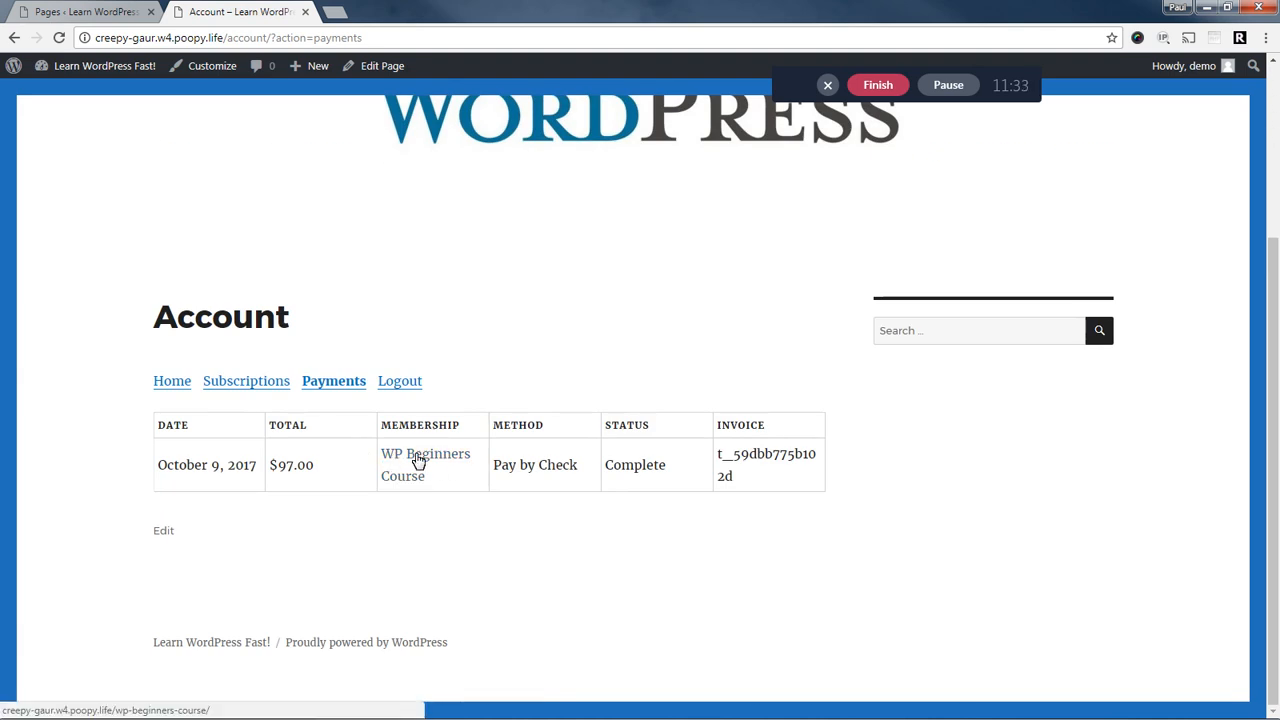
pyautogui.click(424, 464)
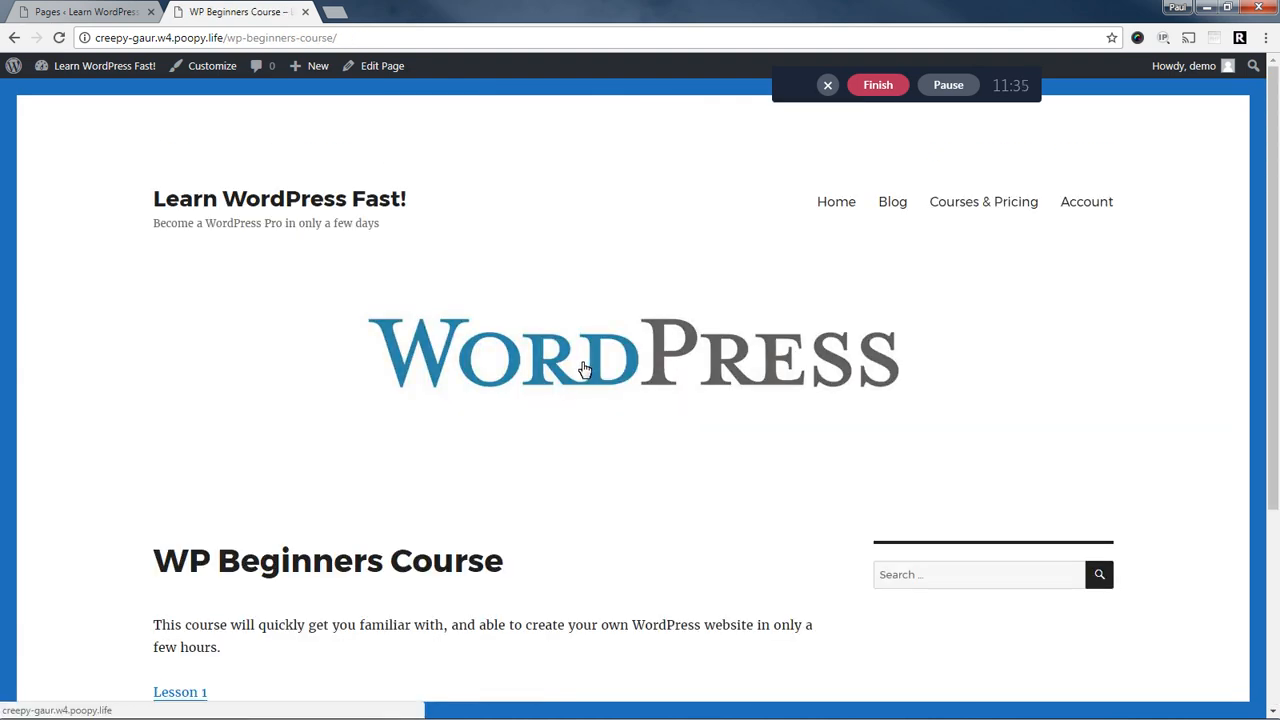
pyautogui.click(984, 200)
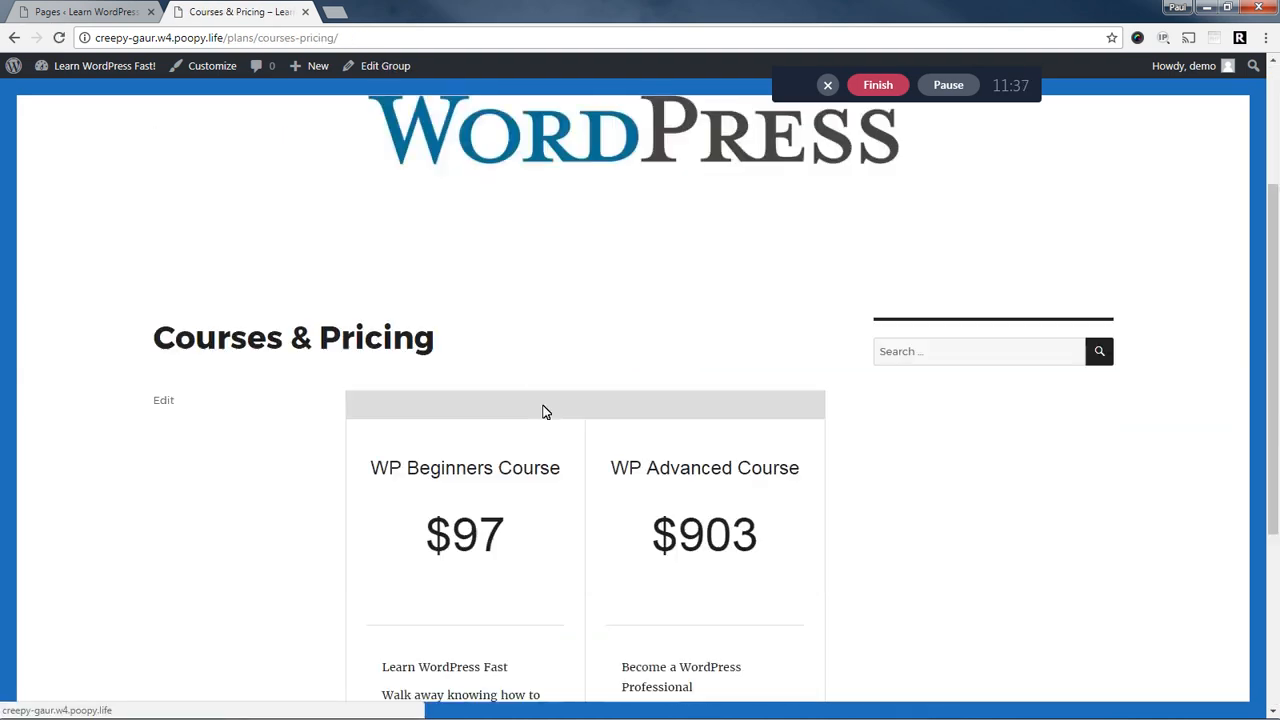
pyautogui.scroll(-3)
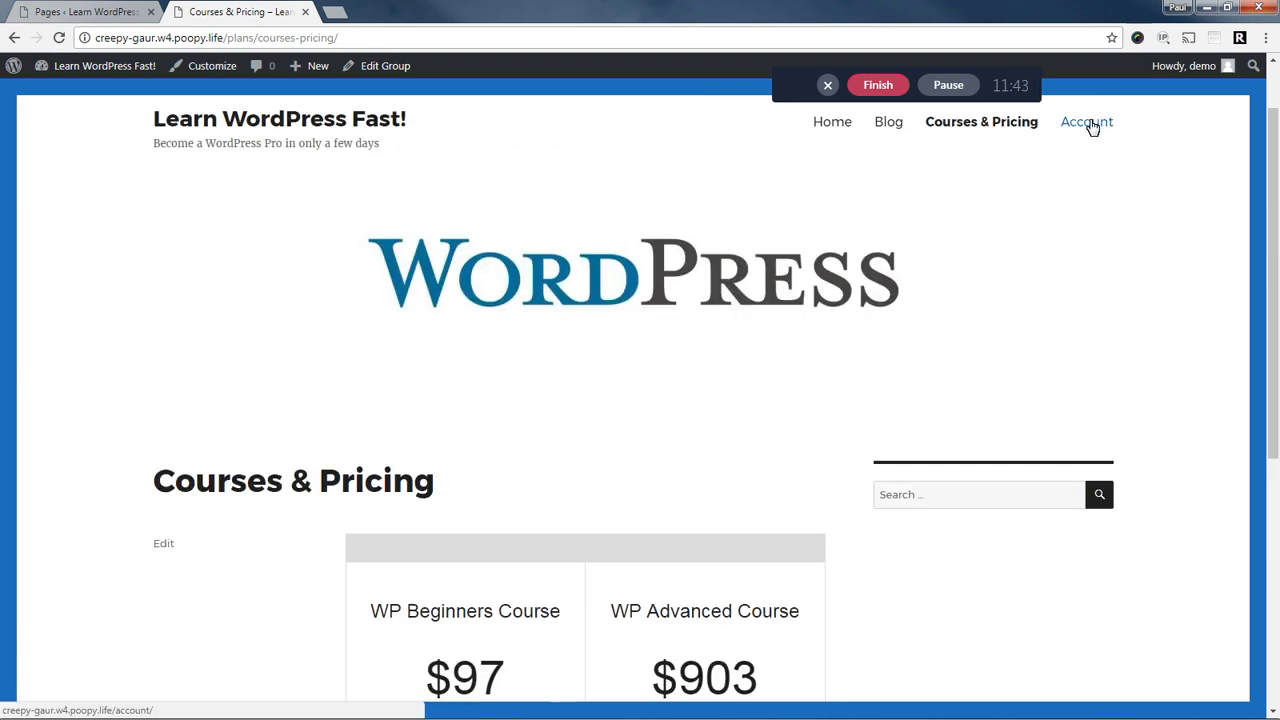
# From Account Subscriptions, change plan to the WP Advanced Course and proceed to checkout.
pyautogui.click(1086, 122)
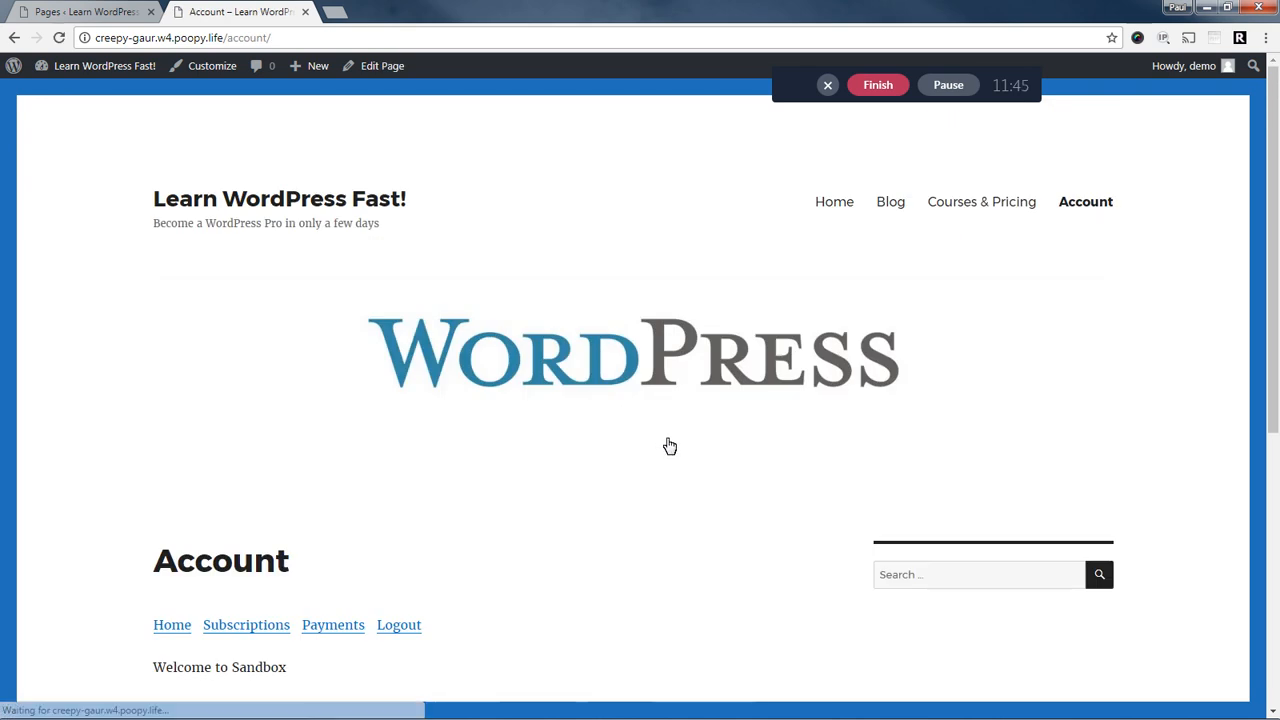
pyautogui.click(246, 624)
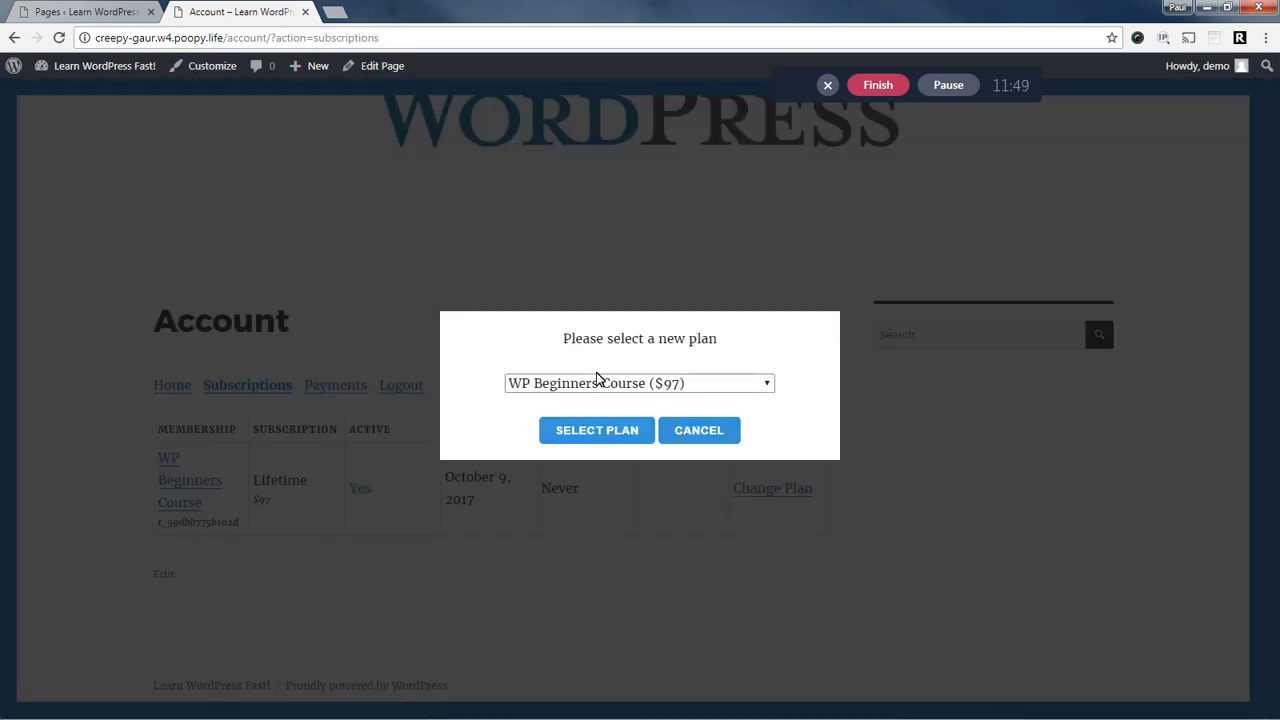
pyautogui.click(640, 384)
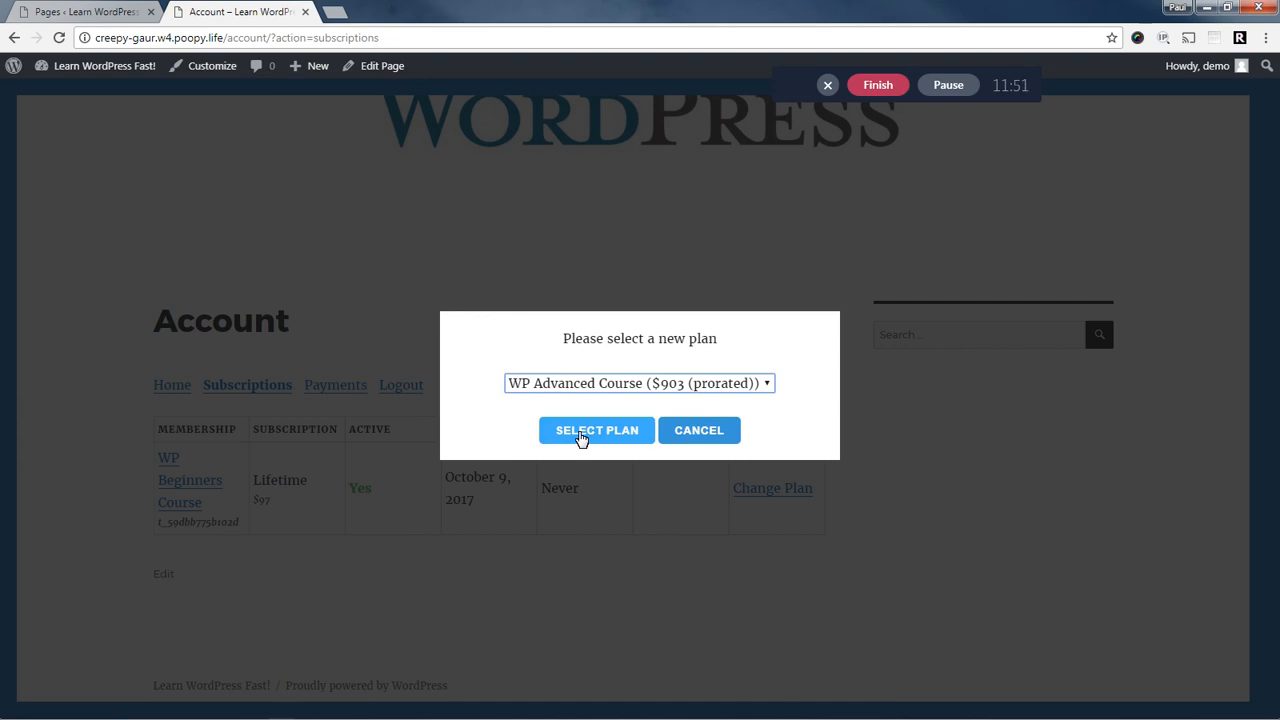
pyautogui.click(596, 430)
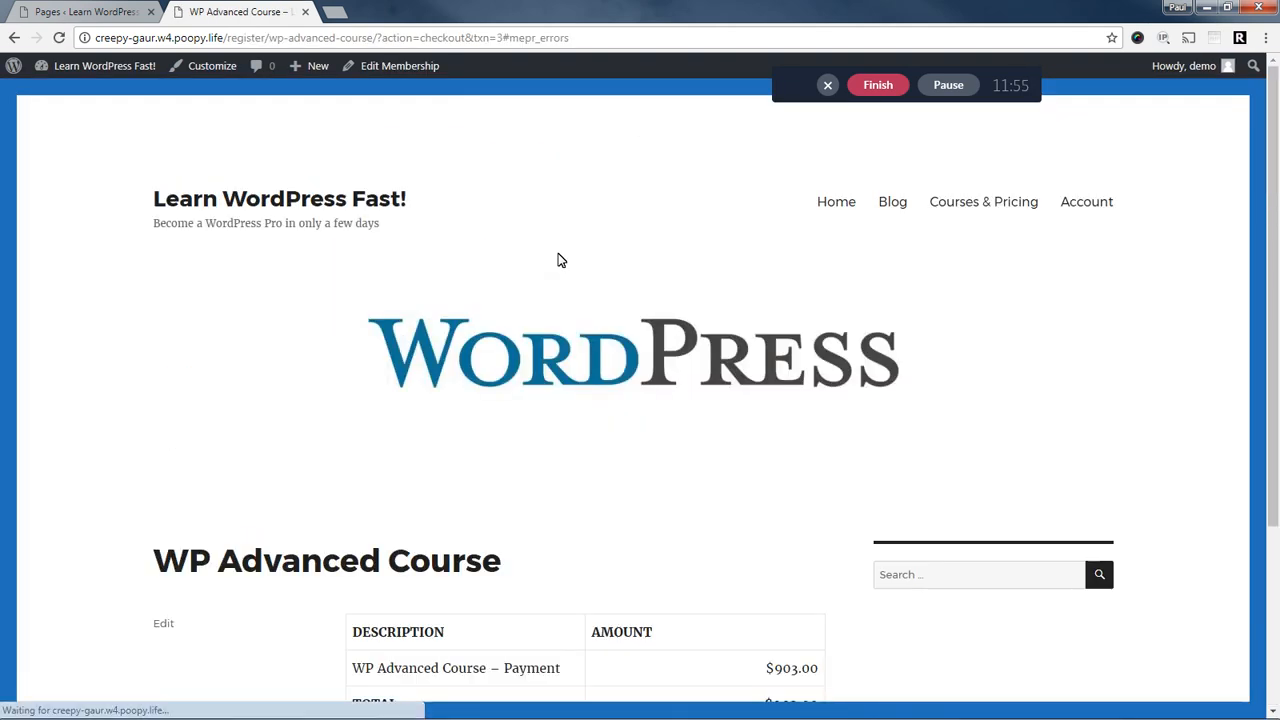
# Submit the prorated $903 upgrade payment and return to the account subscriptions.
pyautogui.scroll(-3)
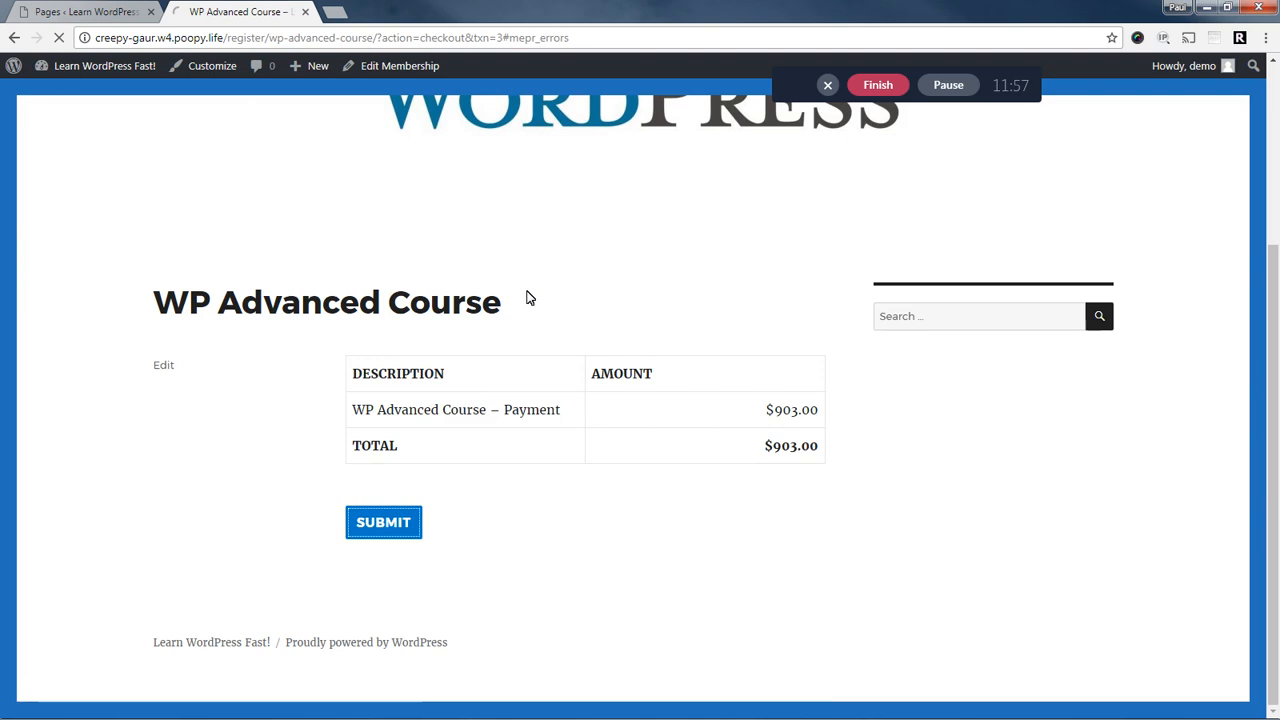
pyautogui.click(384, 522)
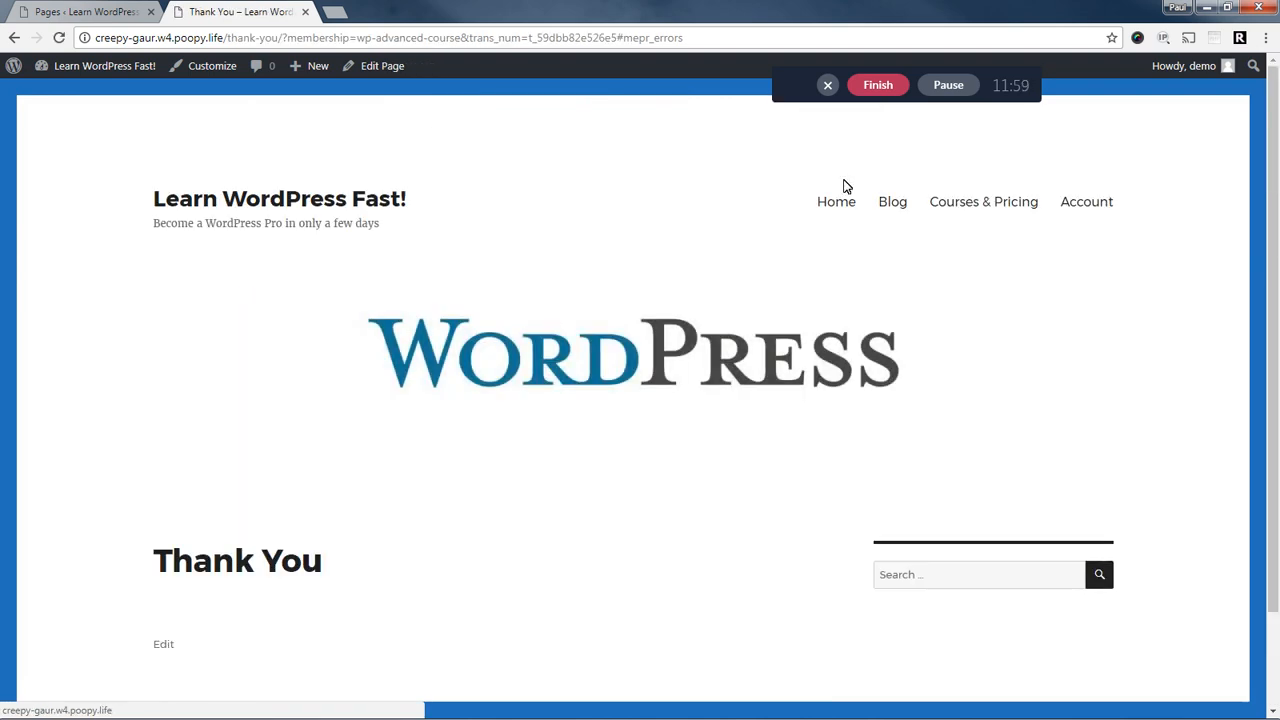
pyautogui.click(1086, 200)
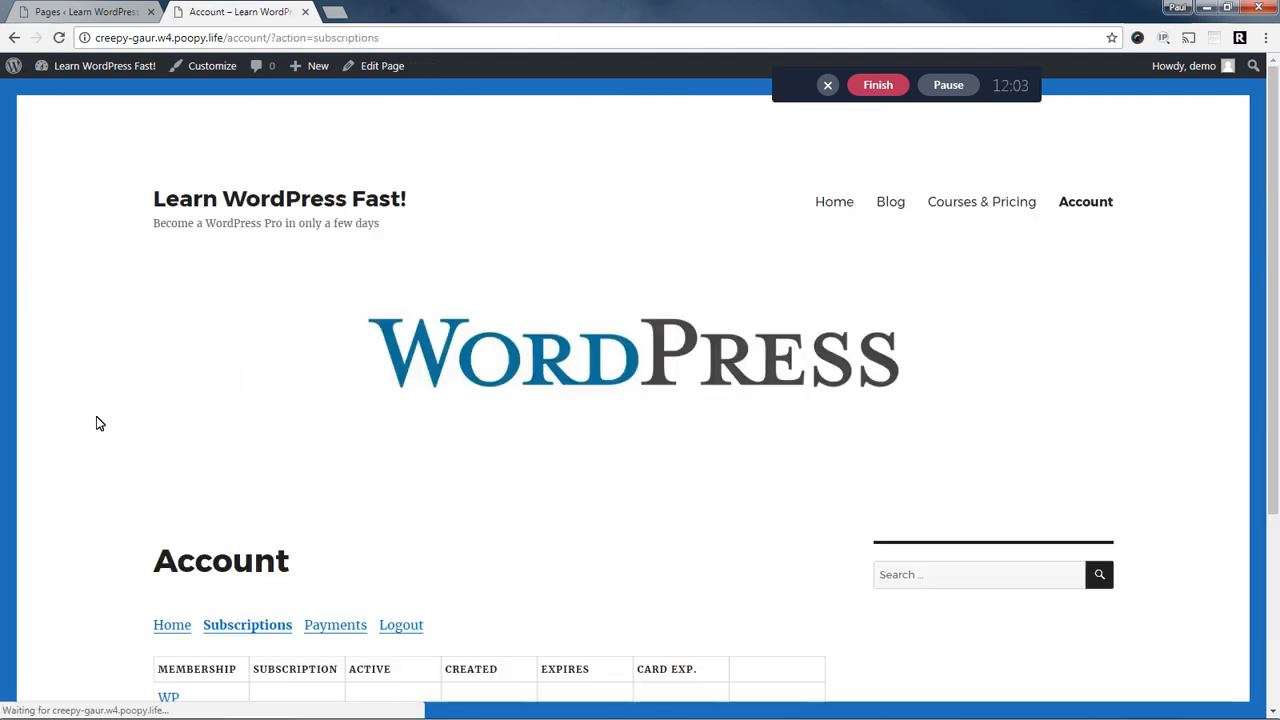
pyautogui.scroll(-3)
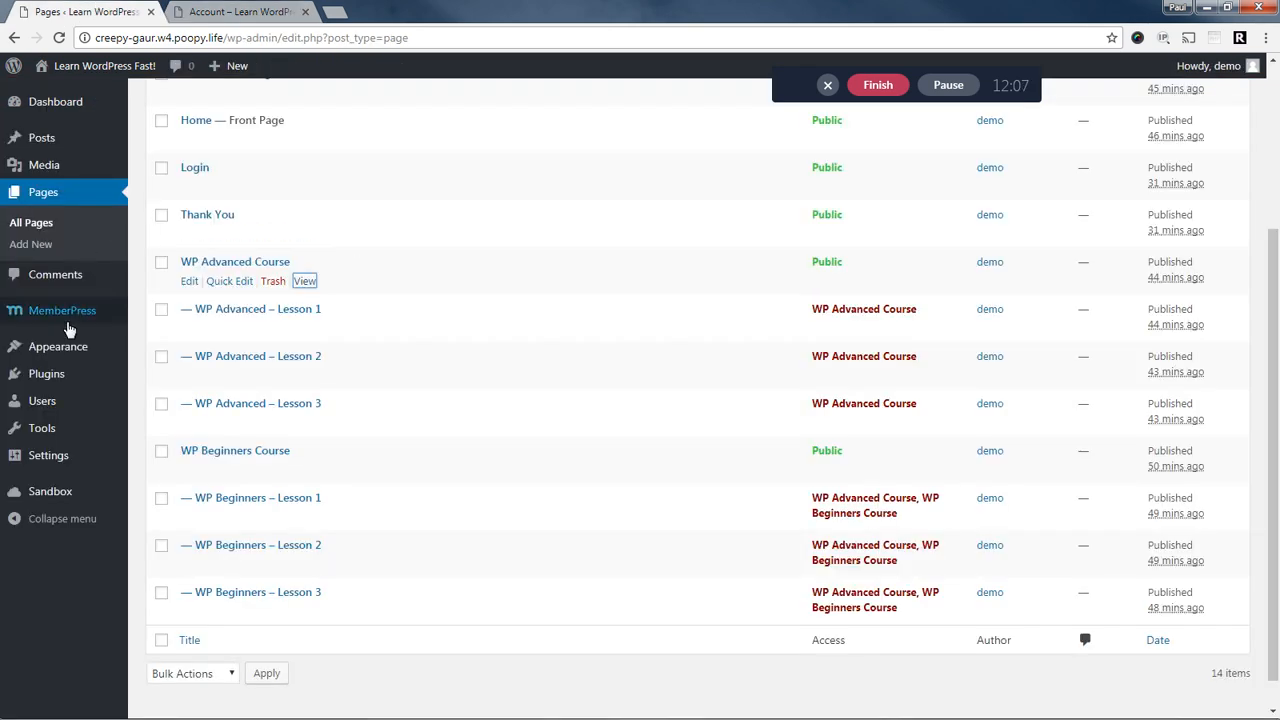
pyautogui.moveTo(62, 310)
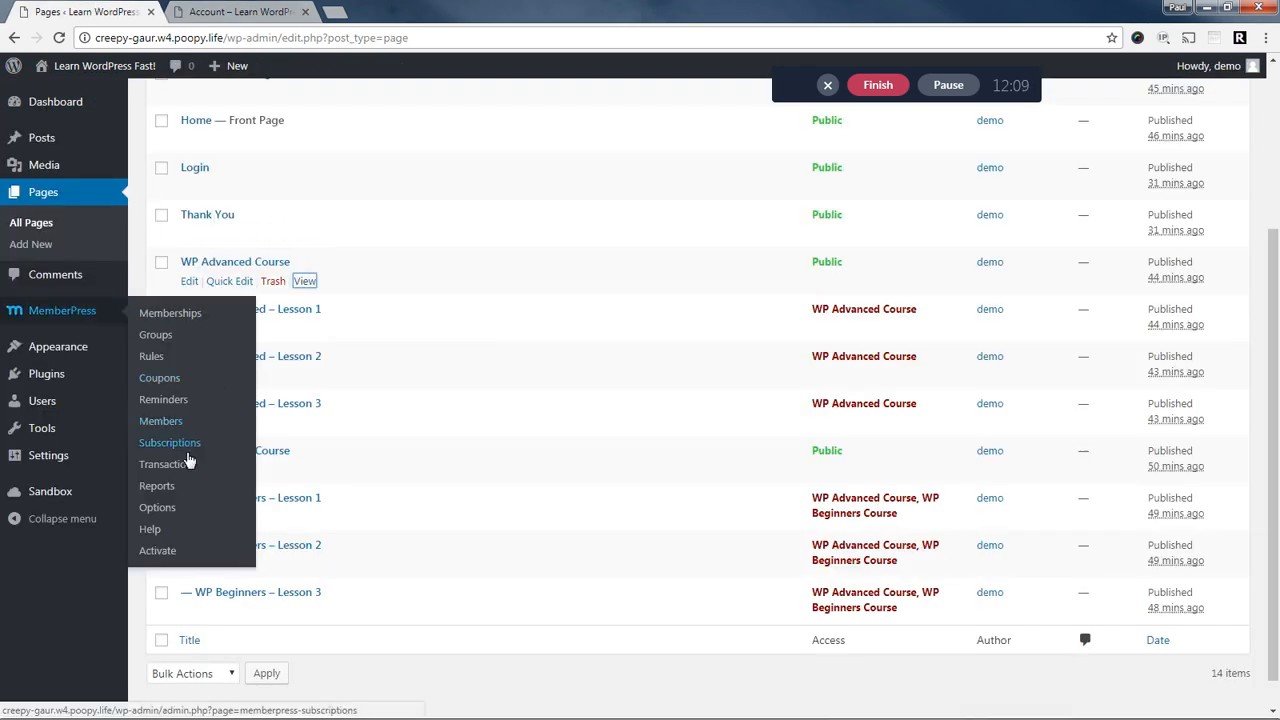
# View the completed $903 WP Advanced Course payment in MemberPress Transactions, then return to the member's account.
pyautogui.click(164, 464)
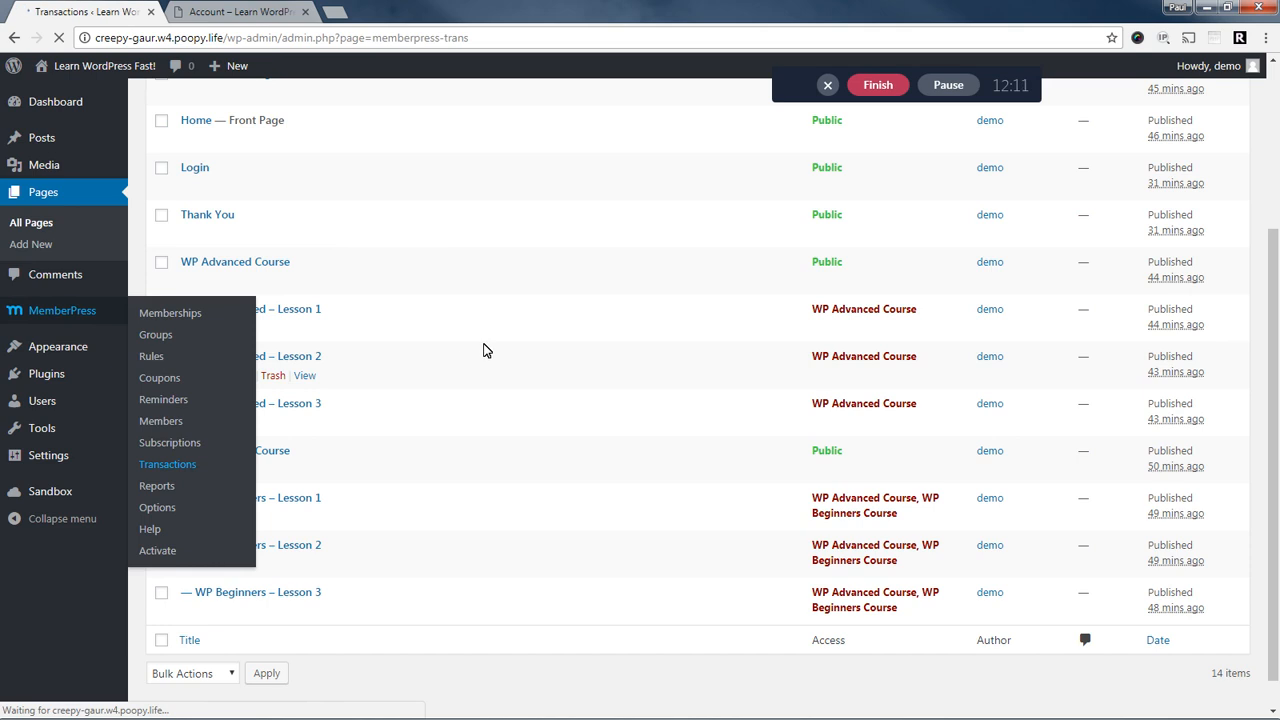
pyautogui.click(516, 292)
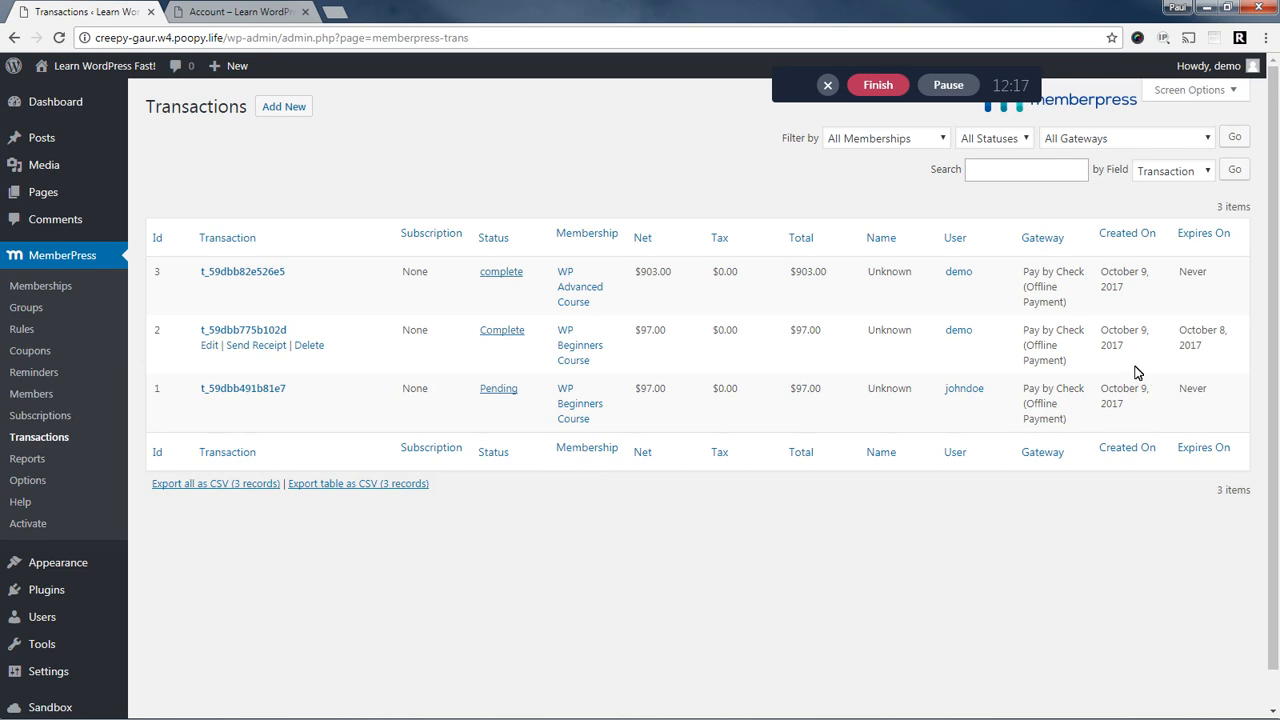
pyautogui.click(240, 12)
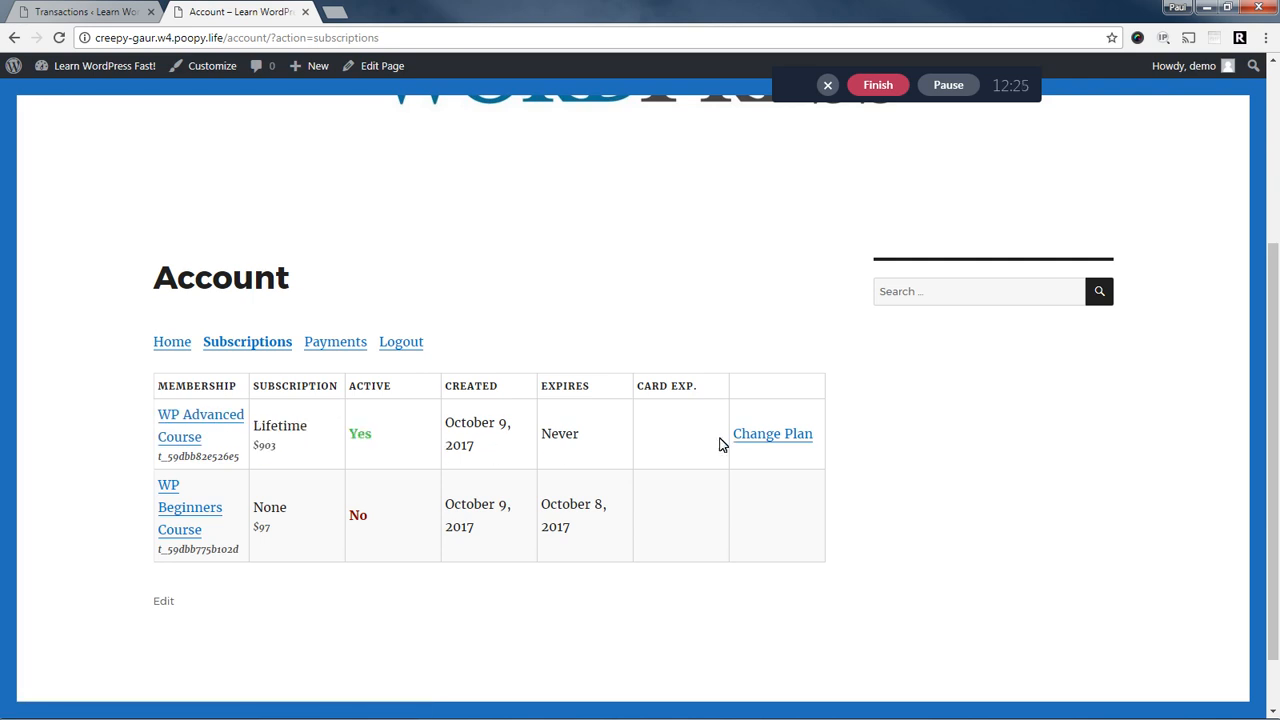
# Check Change Plan on the Subscriptions tab without switching, then go to the WP Advanced Course page.
pyautogui.click(772, 432)
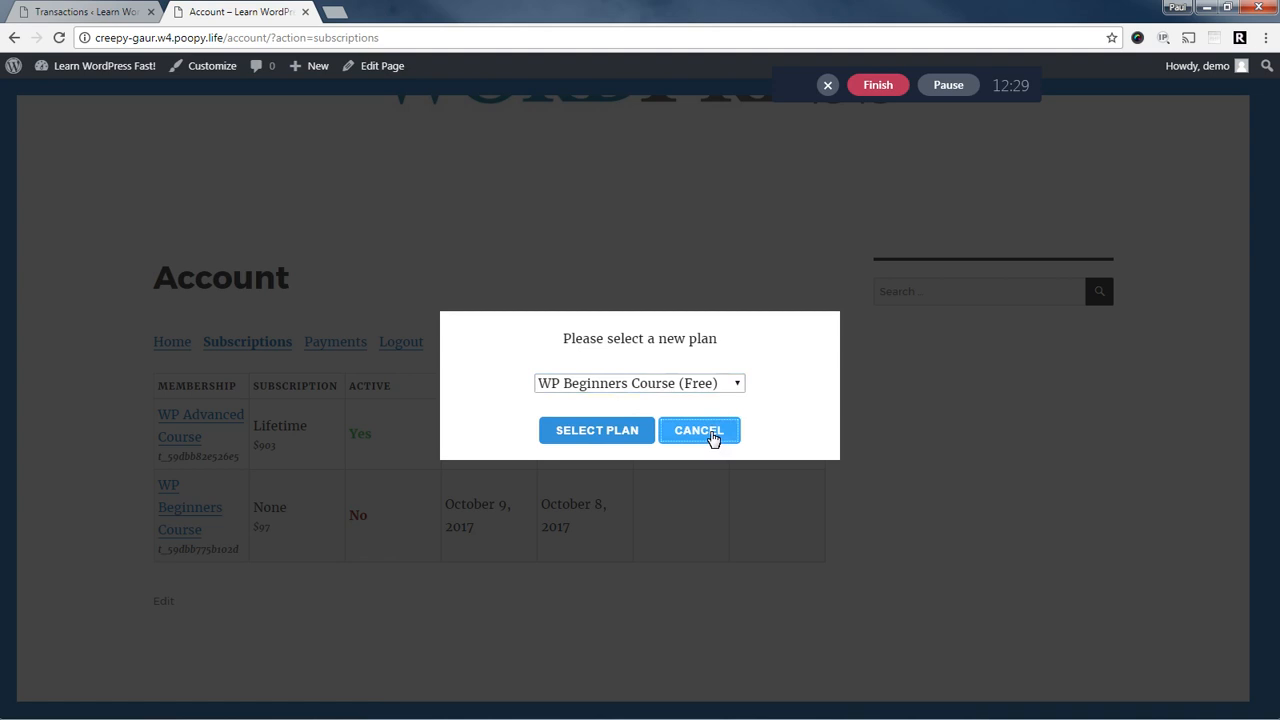
pyautogui.click(700, 430)
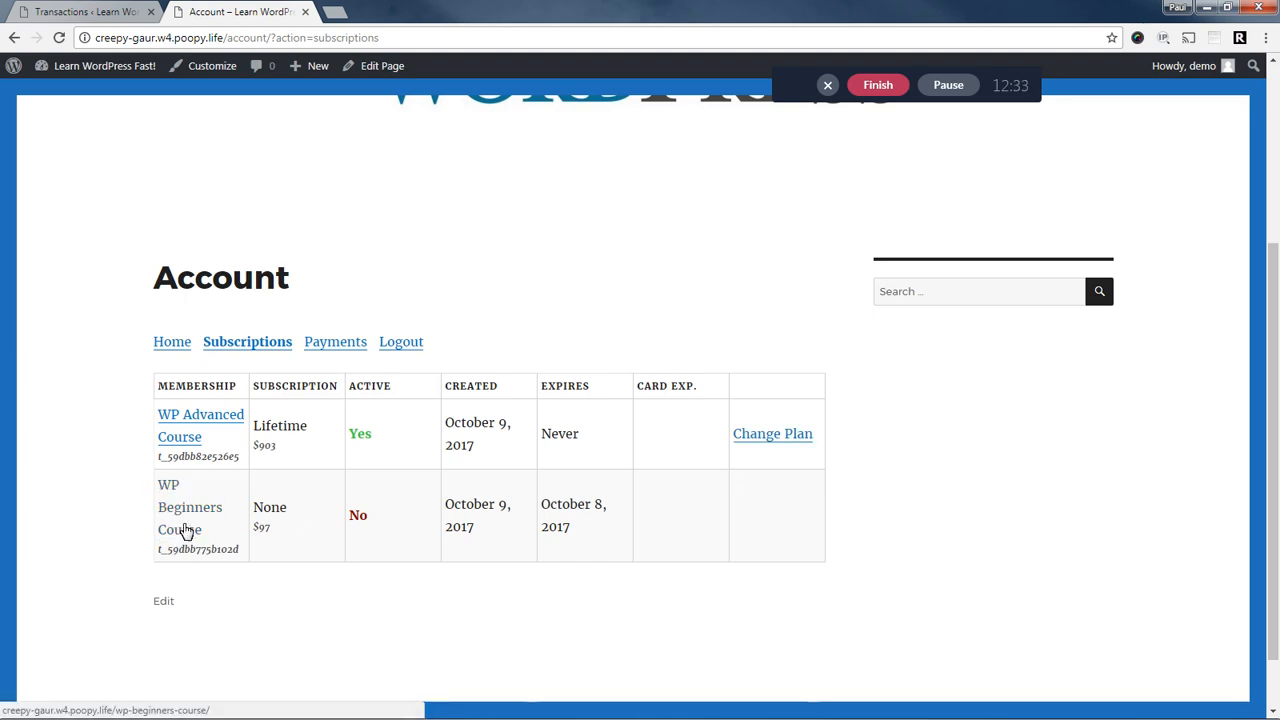
pyautogui.moveTo(200, 528)
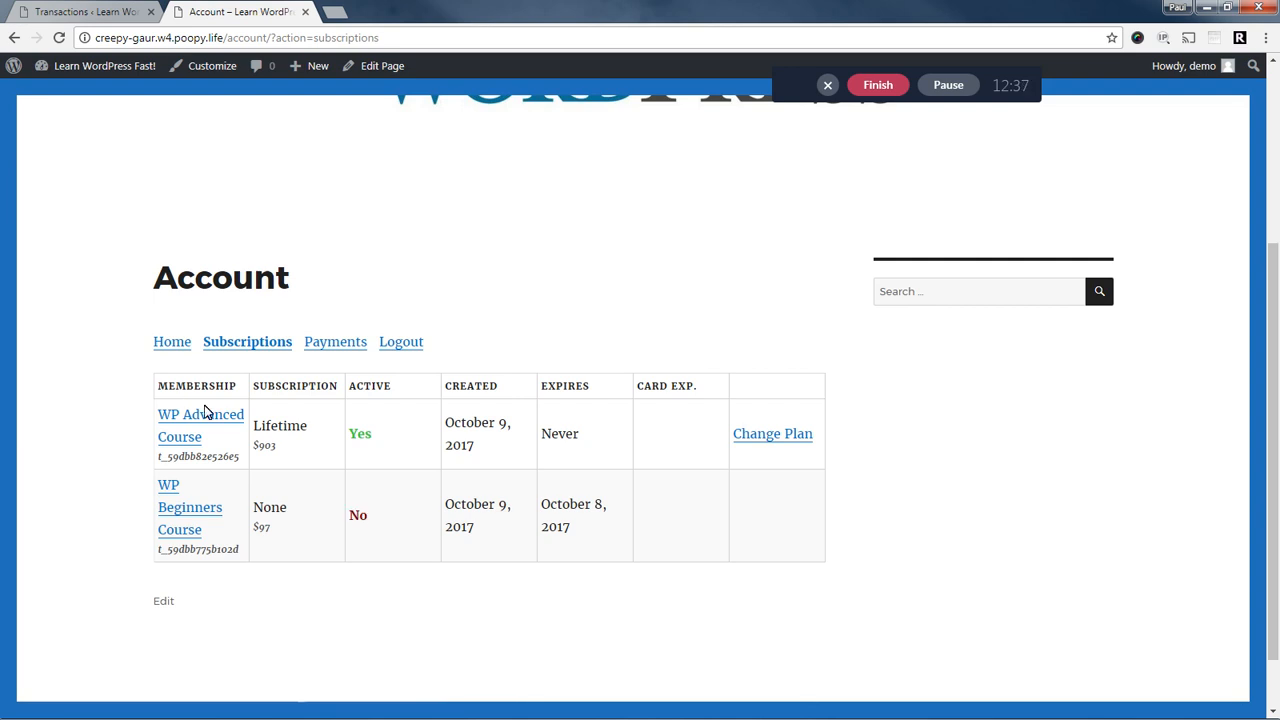
pyautogui.click(200, 414)
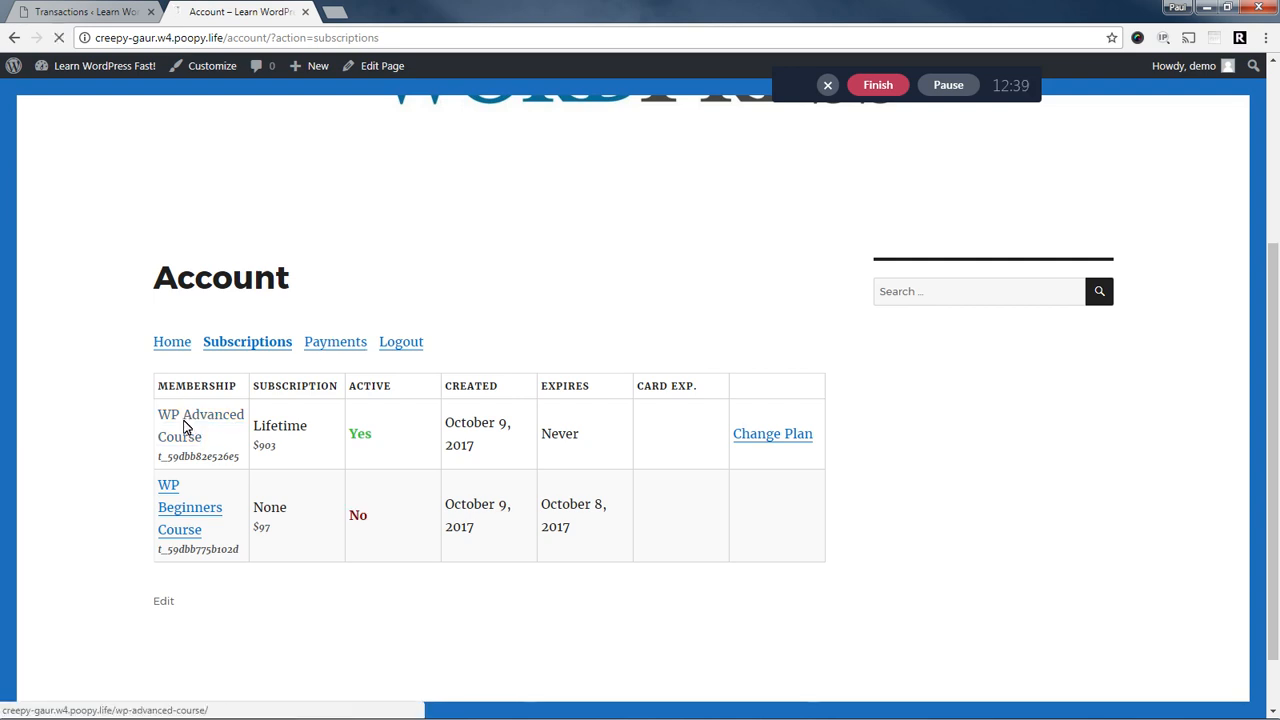
pyautogui.click(200, 414)
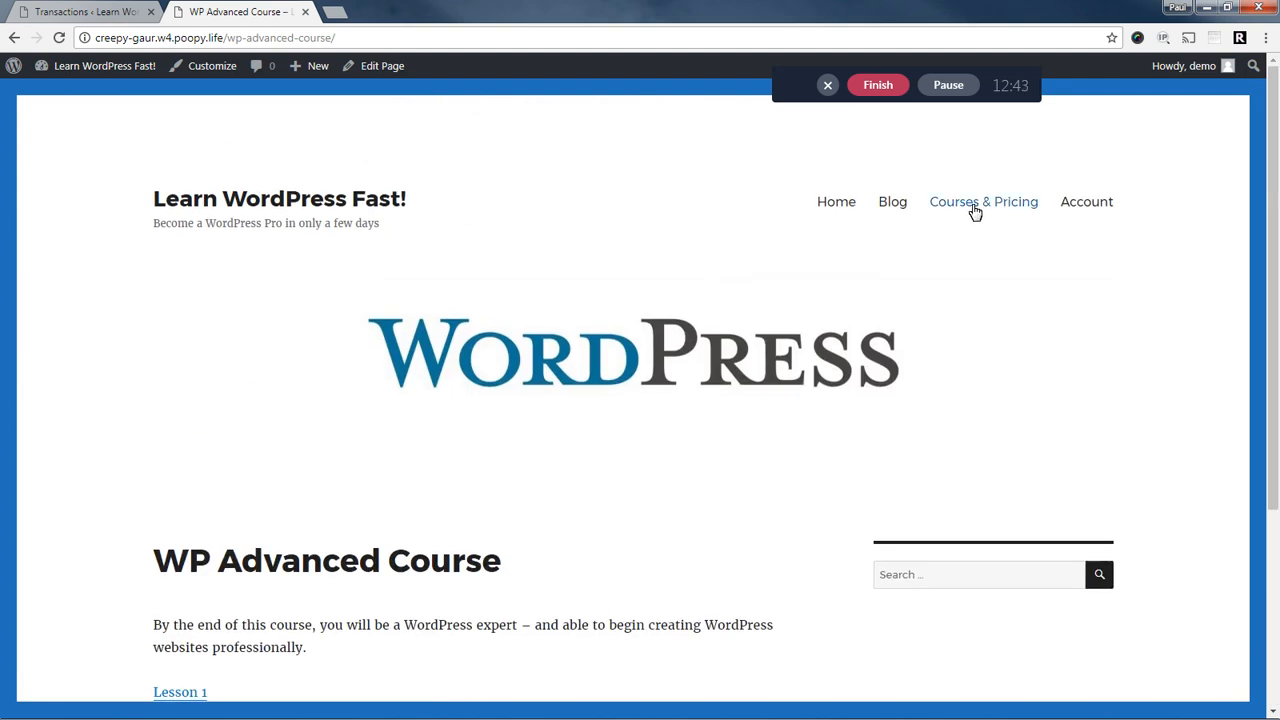
# From Courses & Pricing, view the purchased WP Advanced Course and its Lessons 1–3.
pyautogui.click(984, 200)
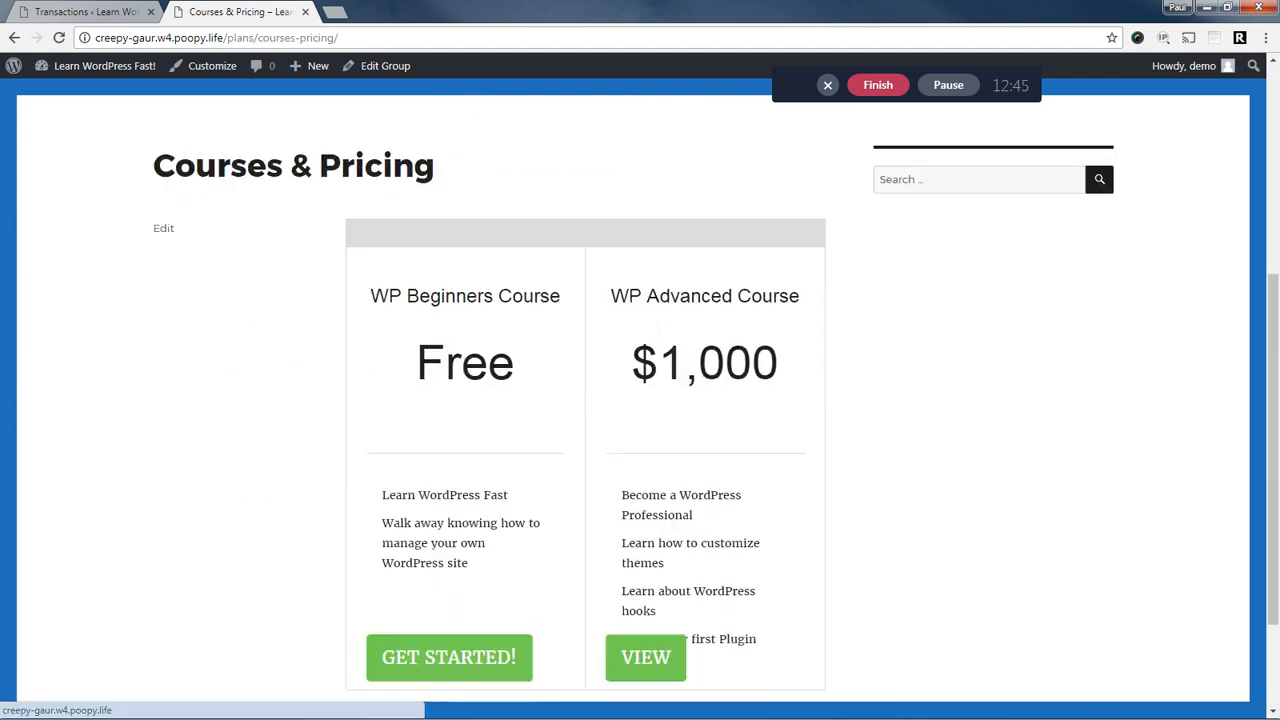
pyautogui.click(644, 656)
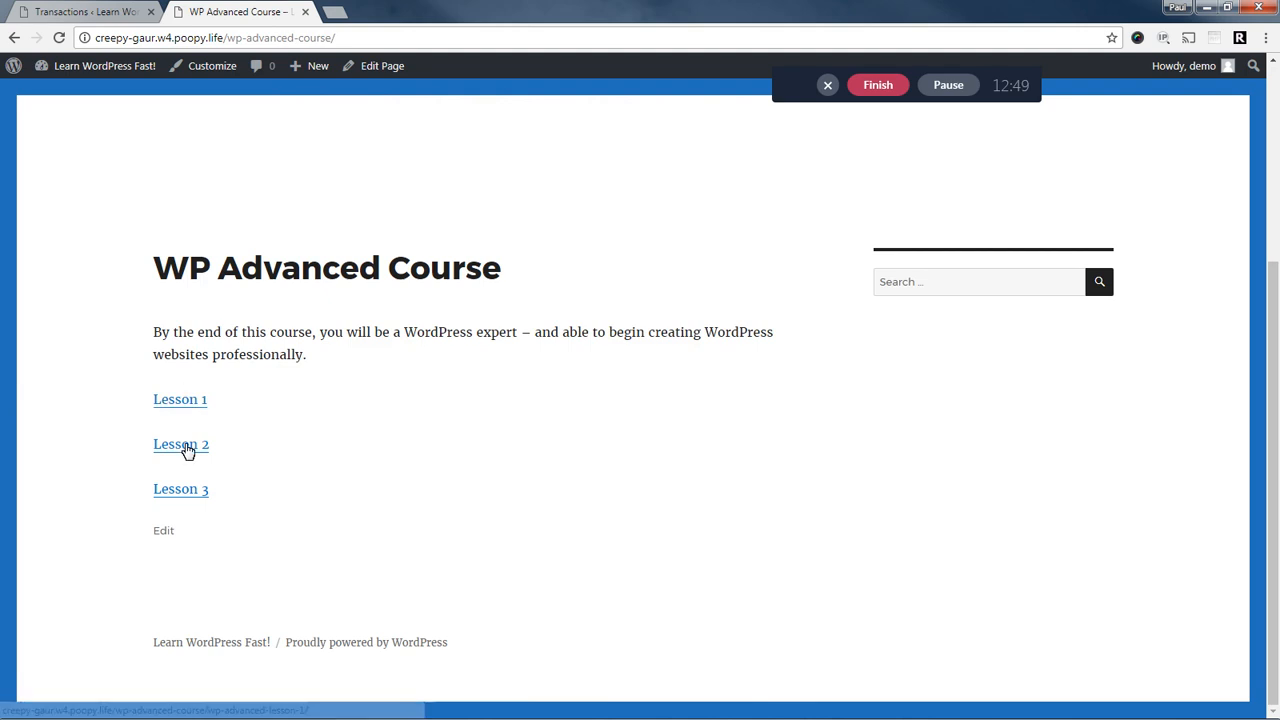
pyautogui.scroll(3)
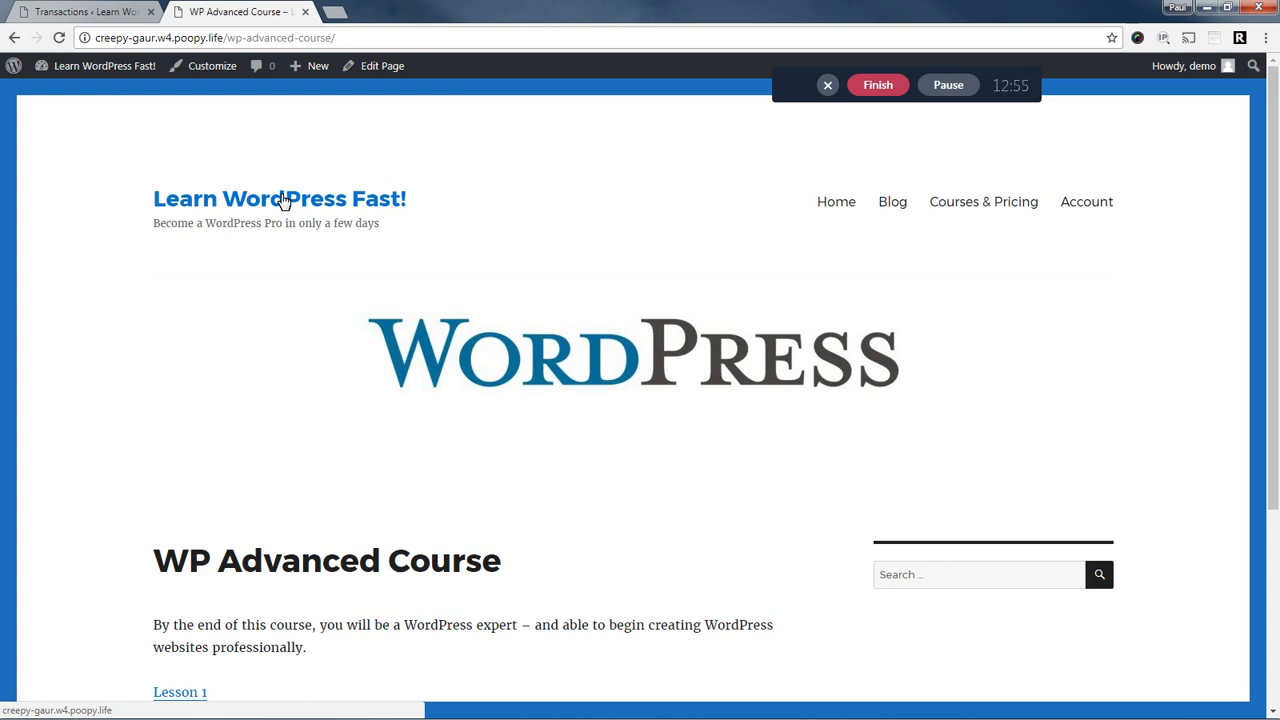
# Return to the Learn WordPress Fast! Home page via the site title.
pyautogui.click(280, 198)
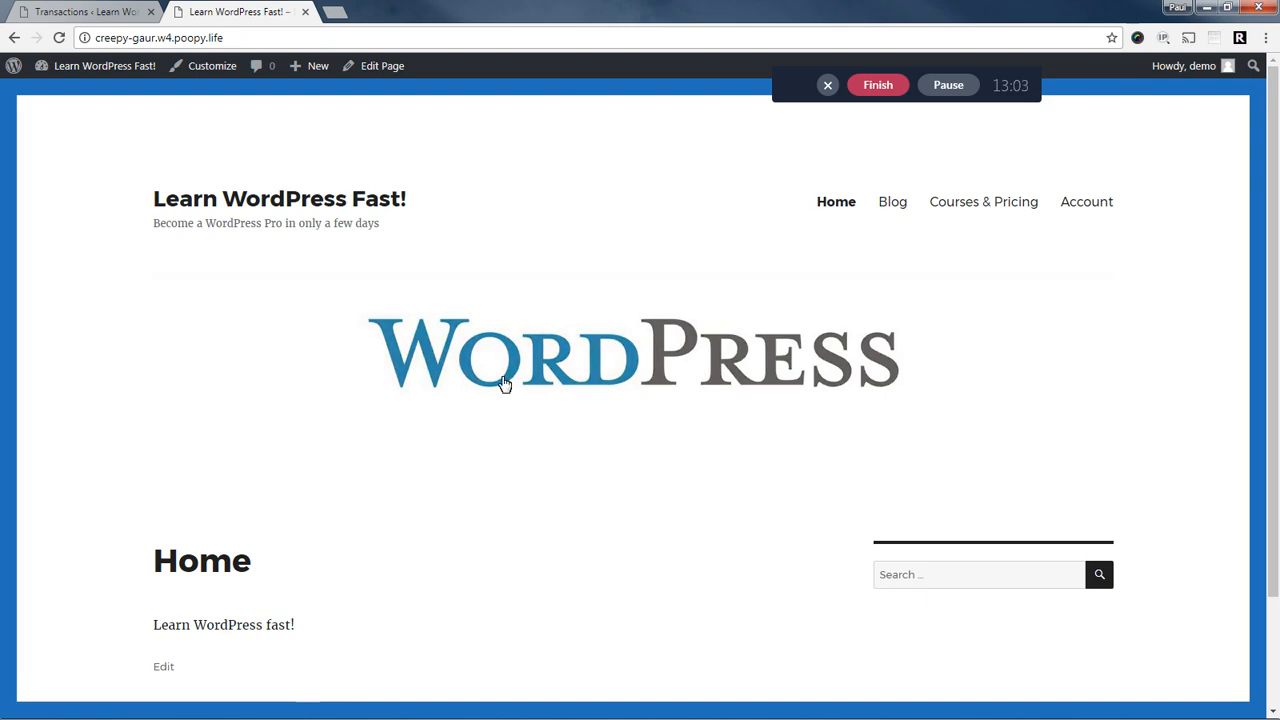
pyautogui.scroll(-3)
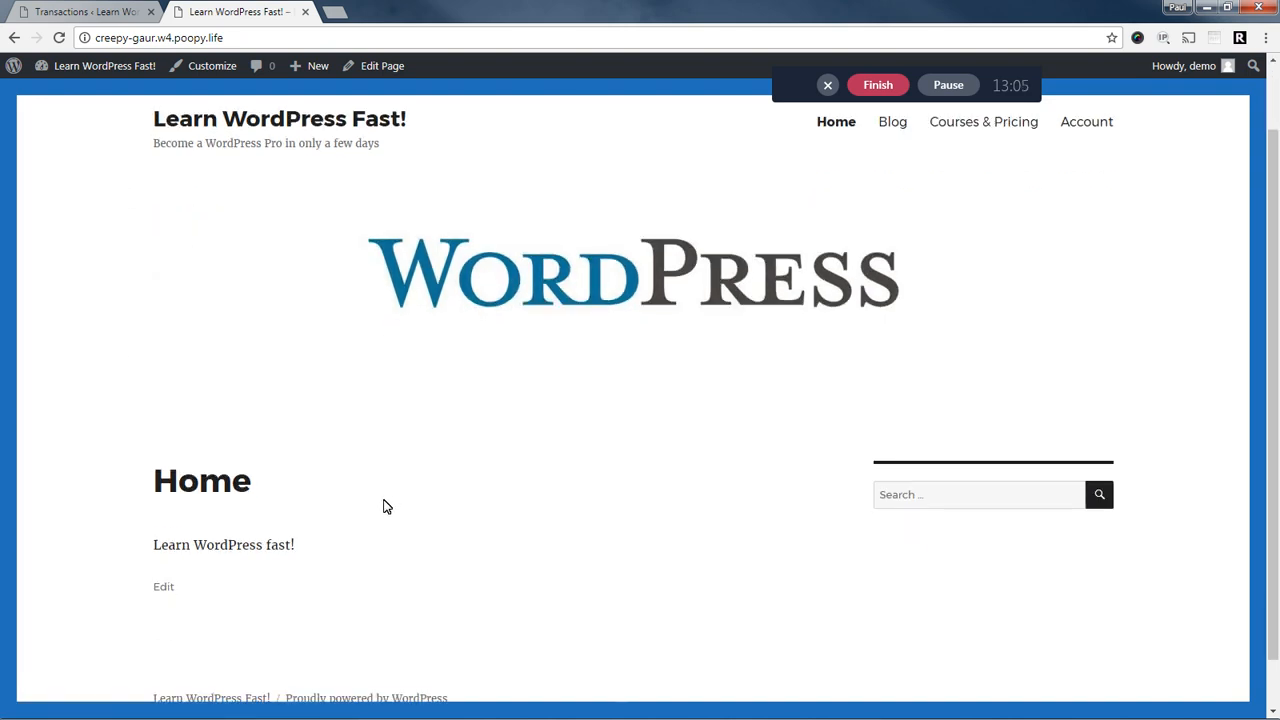
pyautogui.moveTo(436, 432)
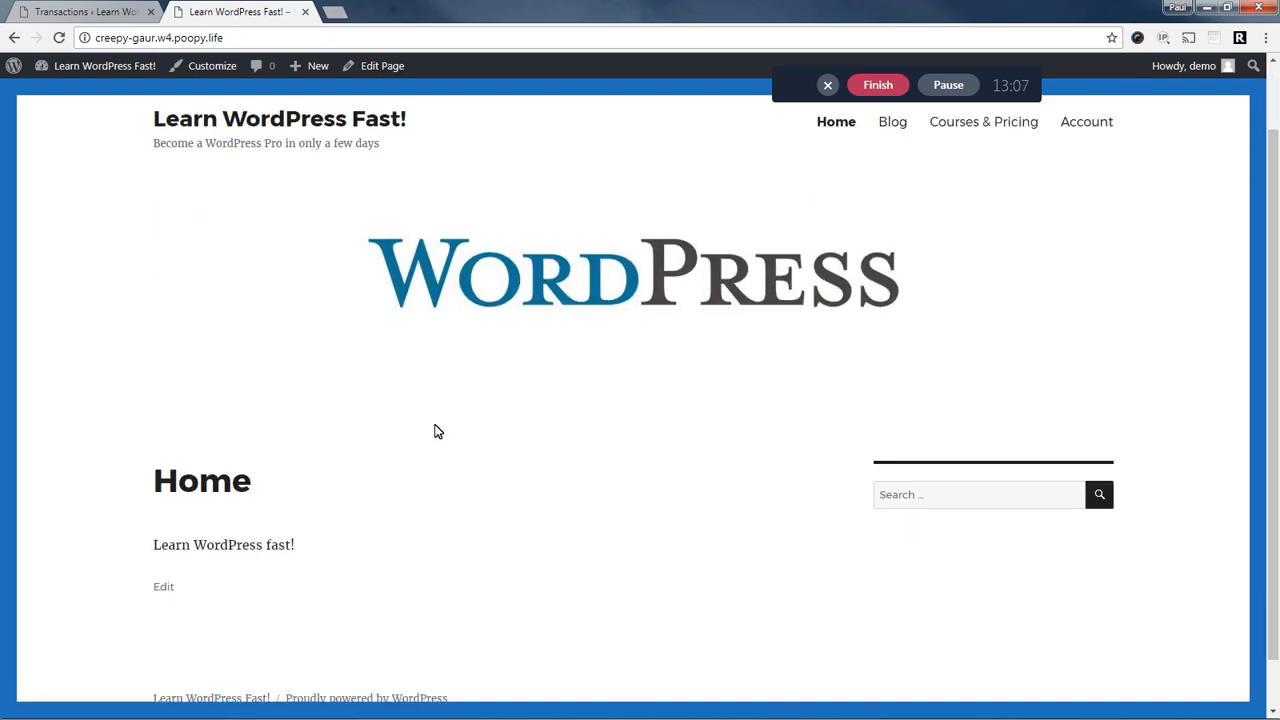
pyautogui.moveTo(412, 472)
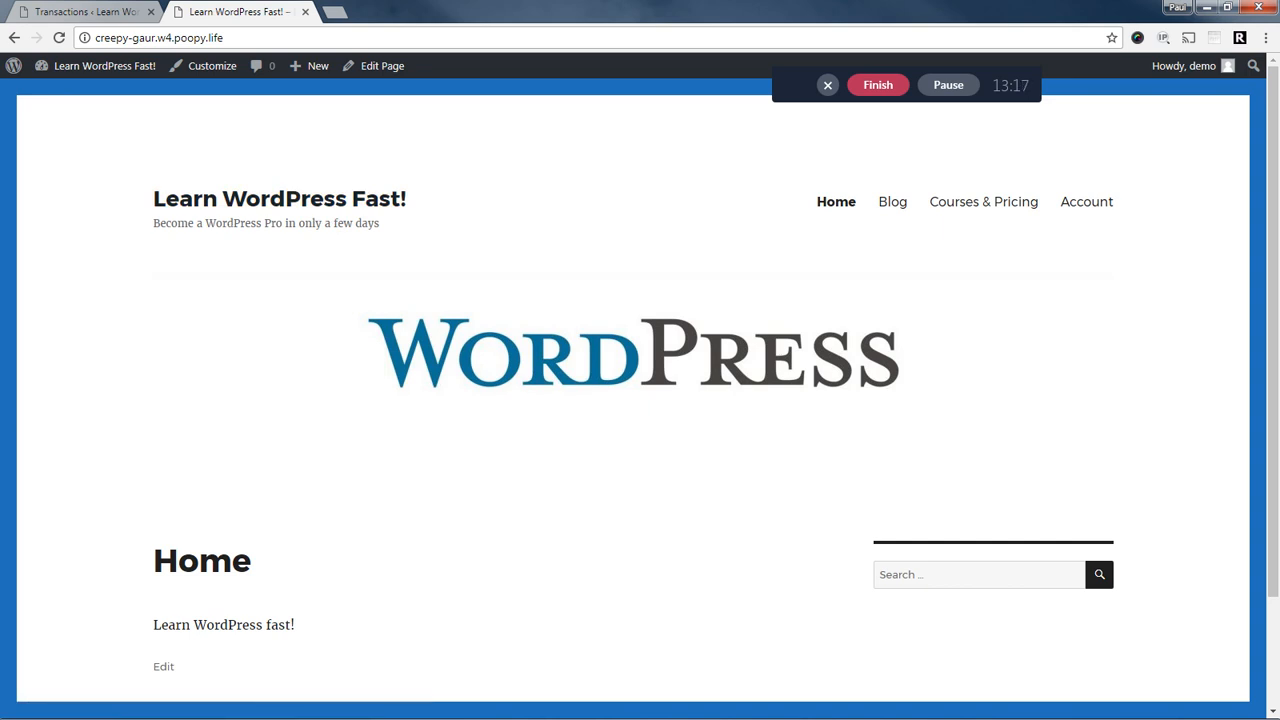
pyautogui.moveTo(848, 278)
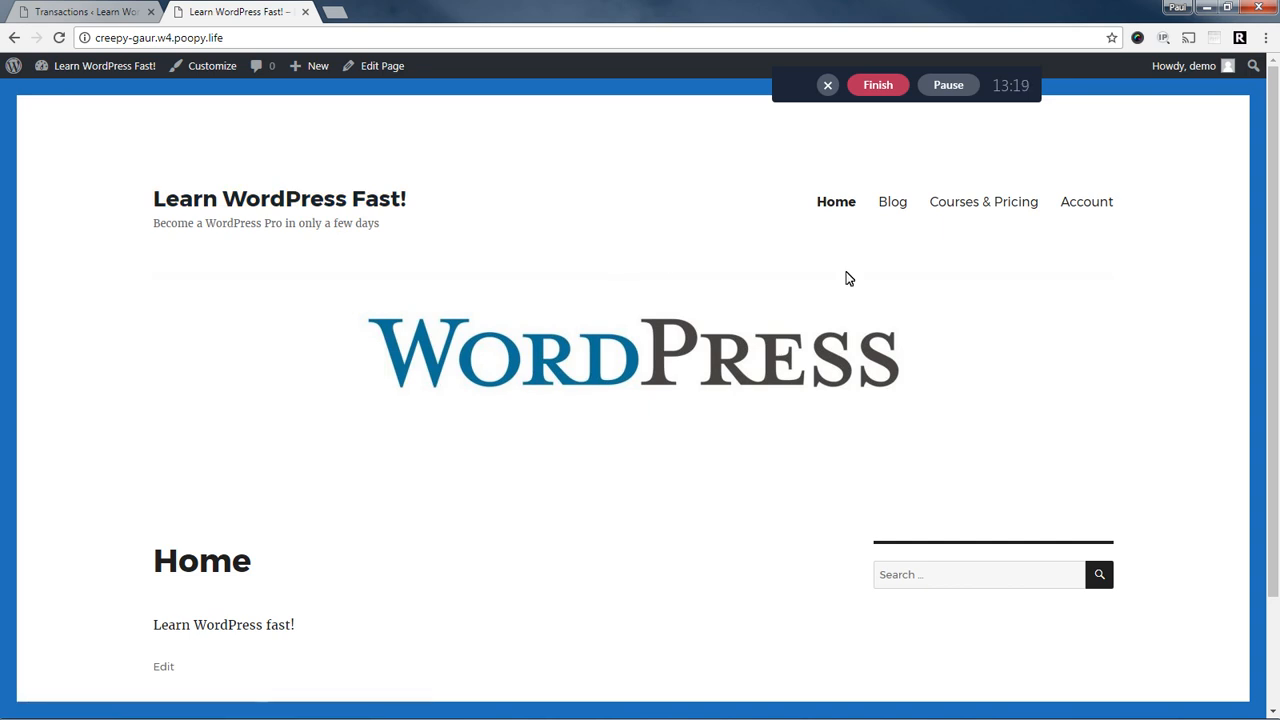